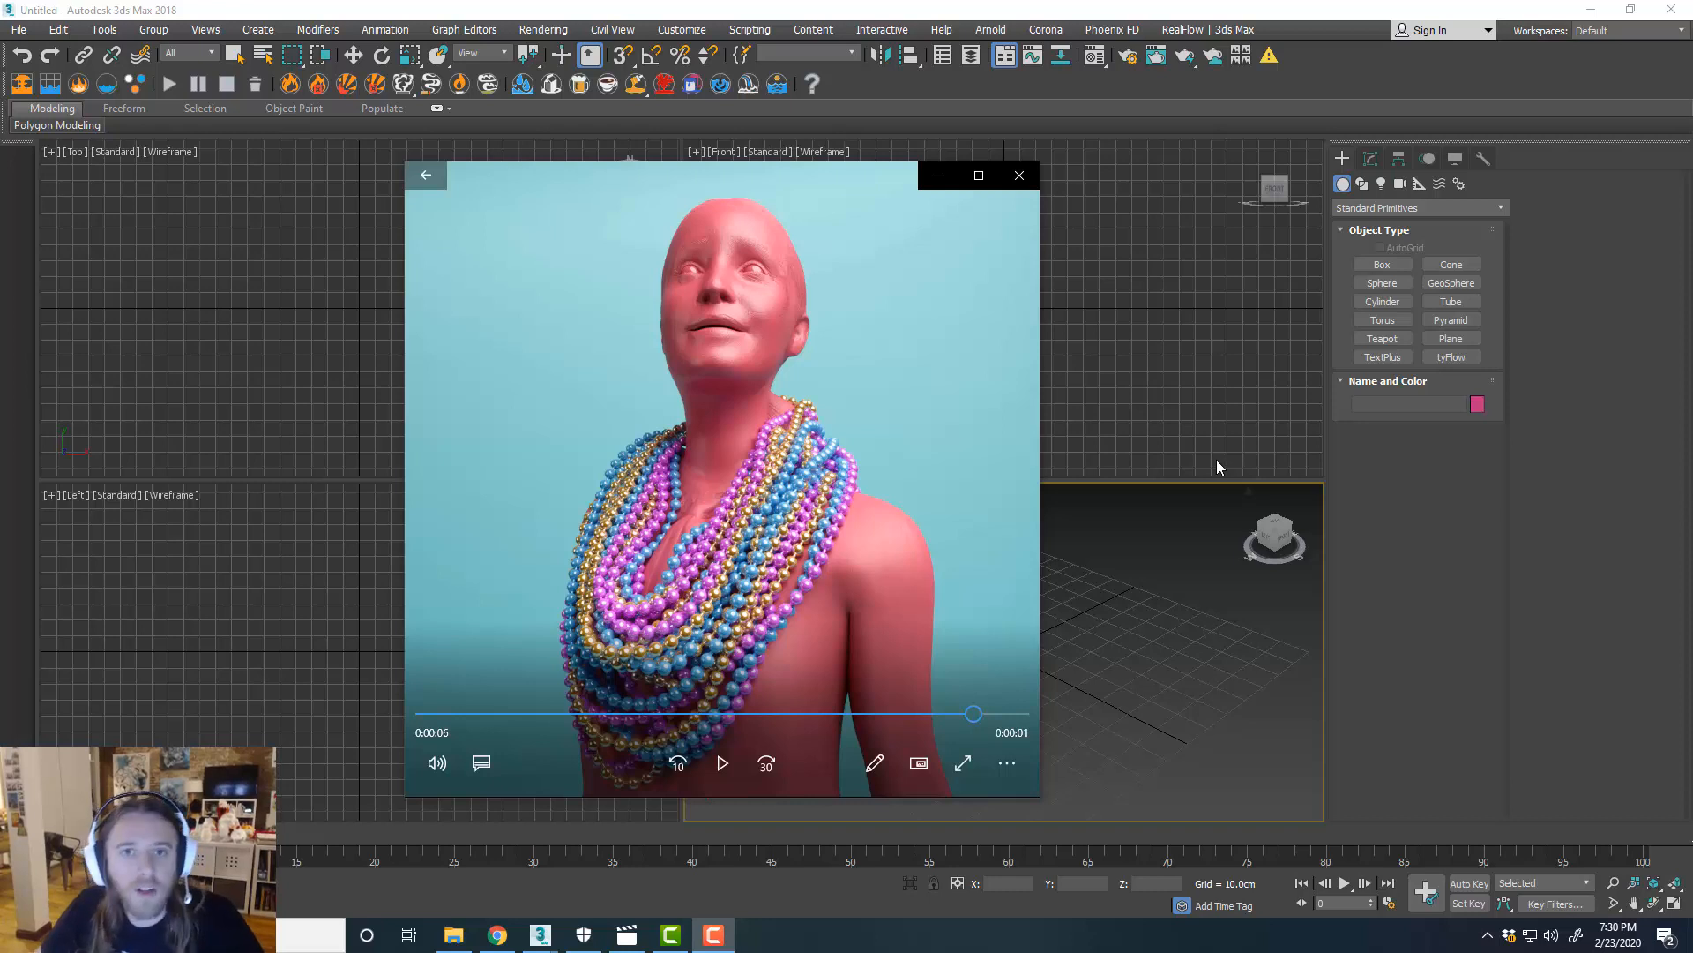
mouse_move(1050, 106)
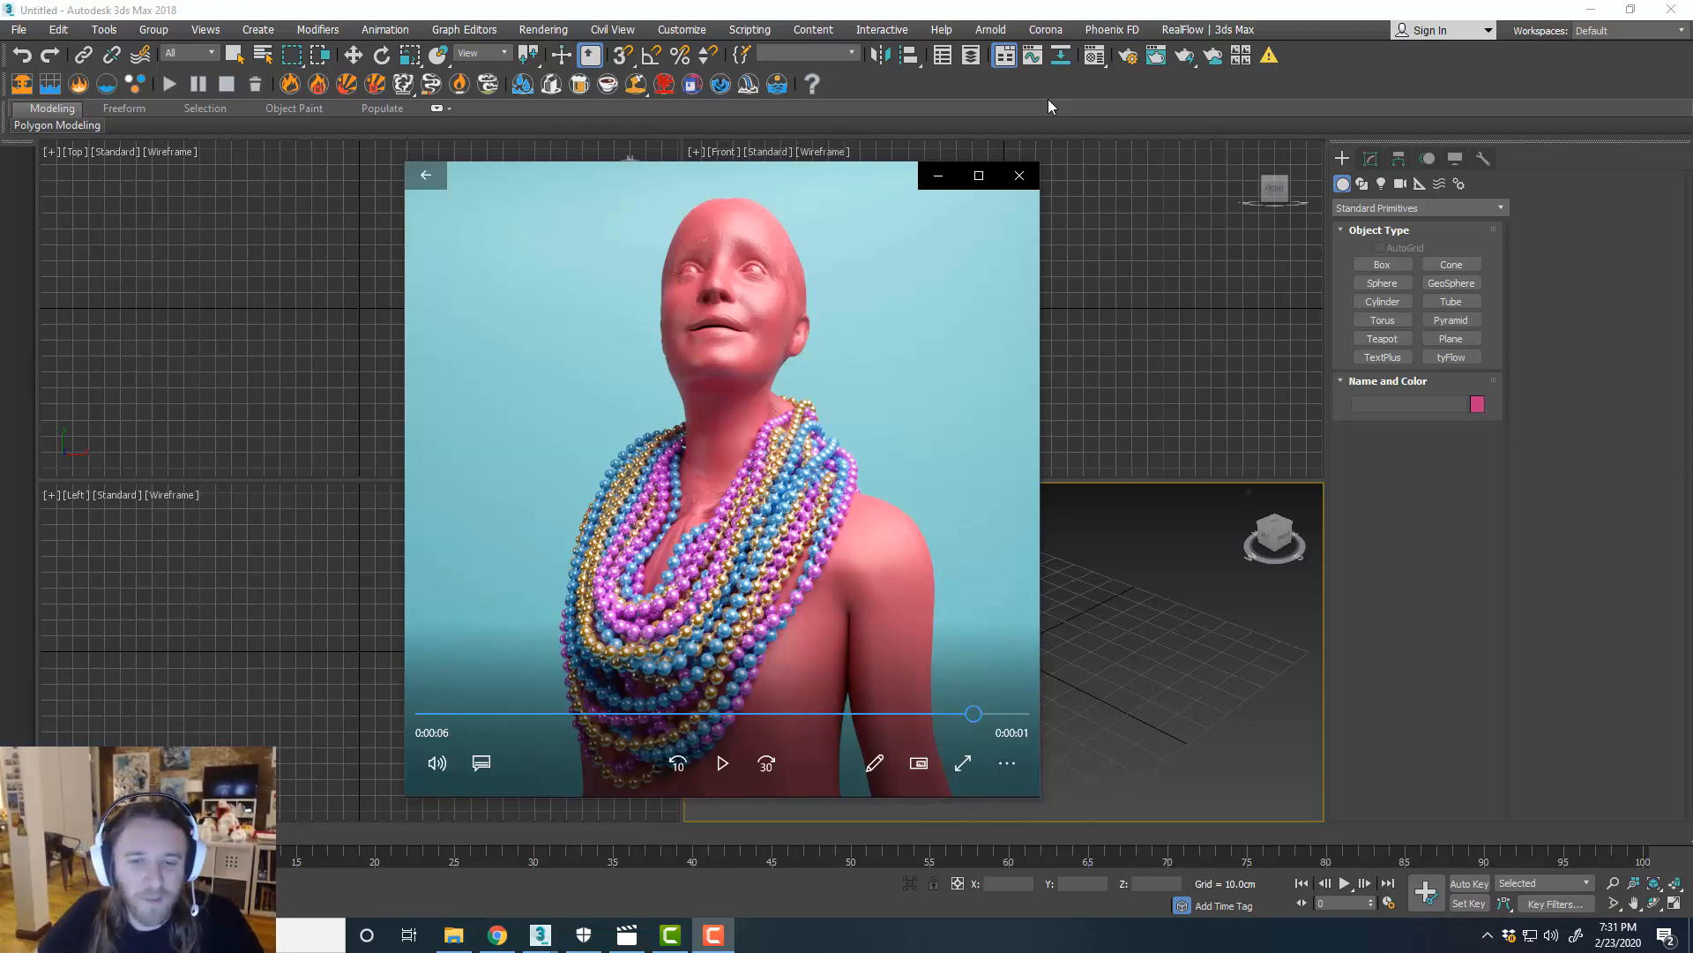
mouse_move(704, 478)
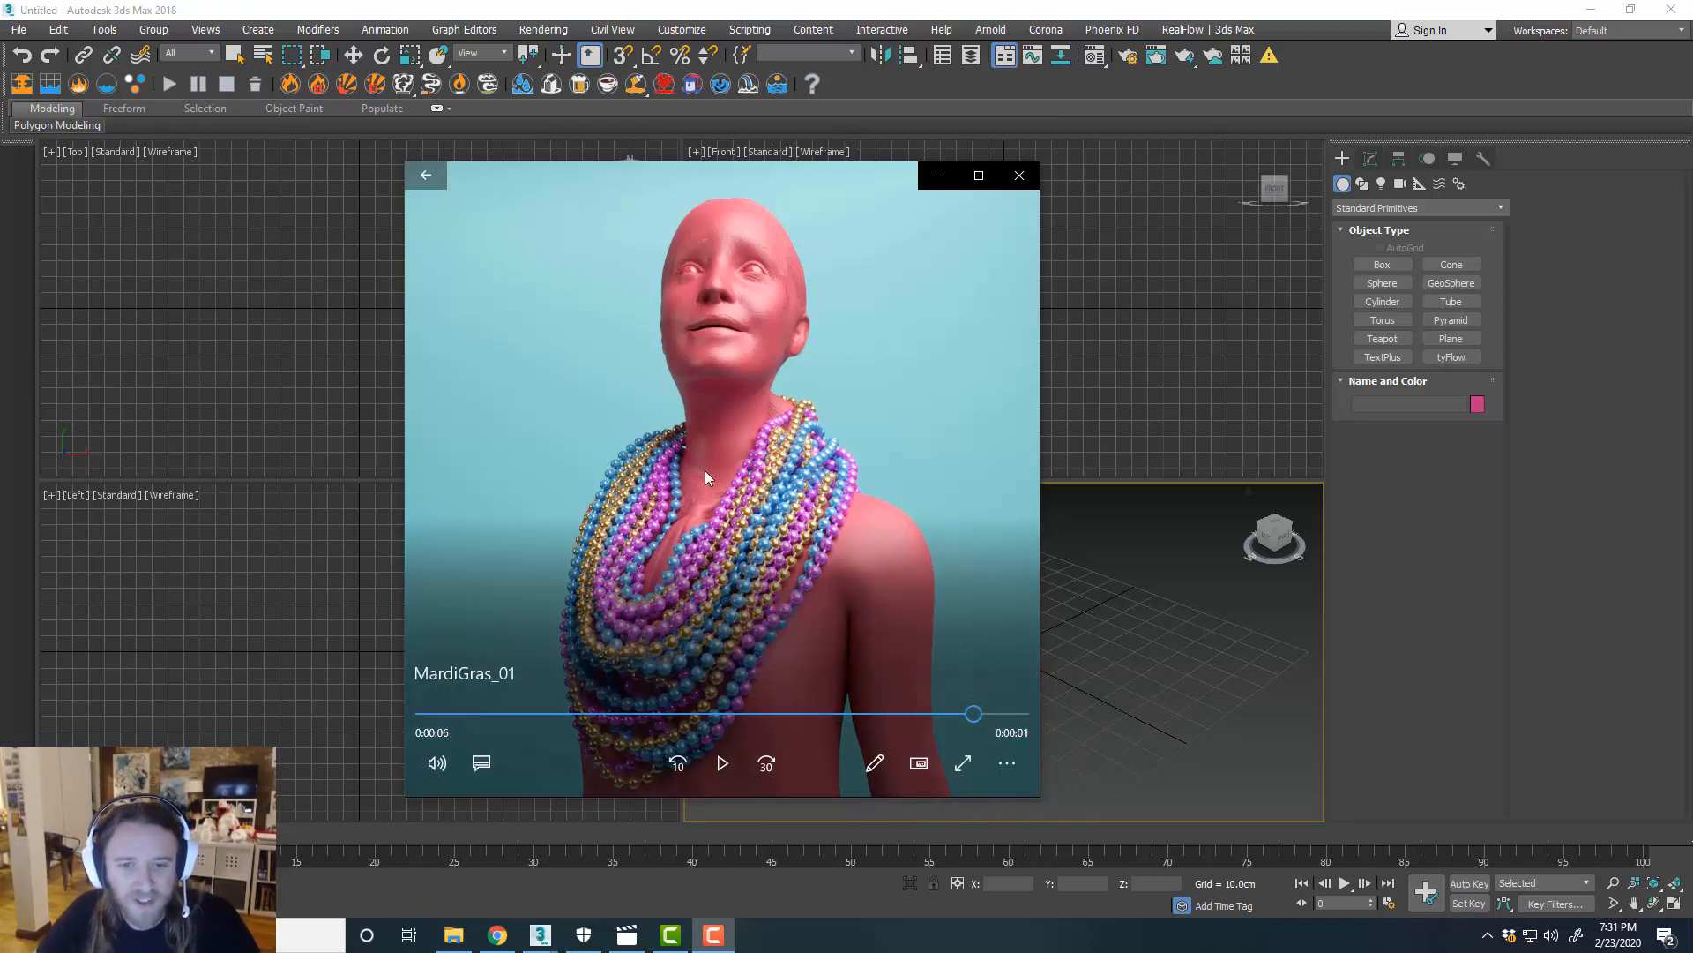
mouse_move(550, 726)
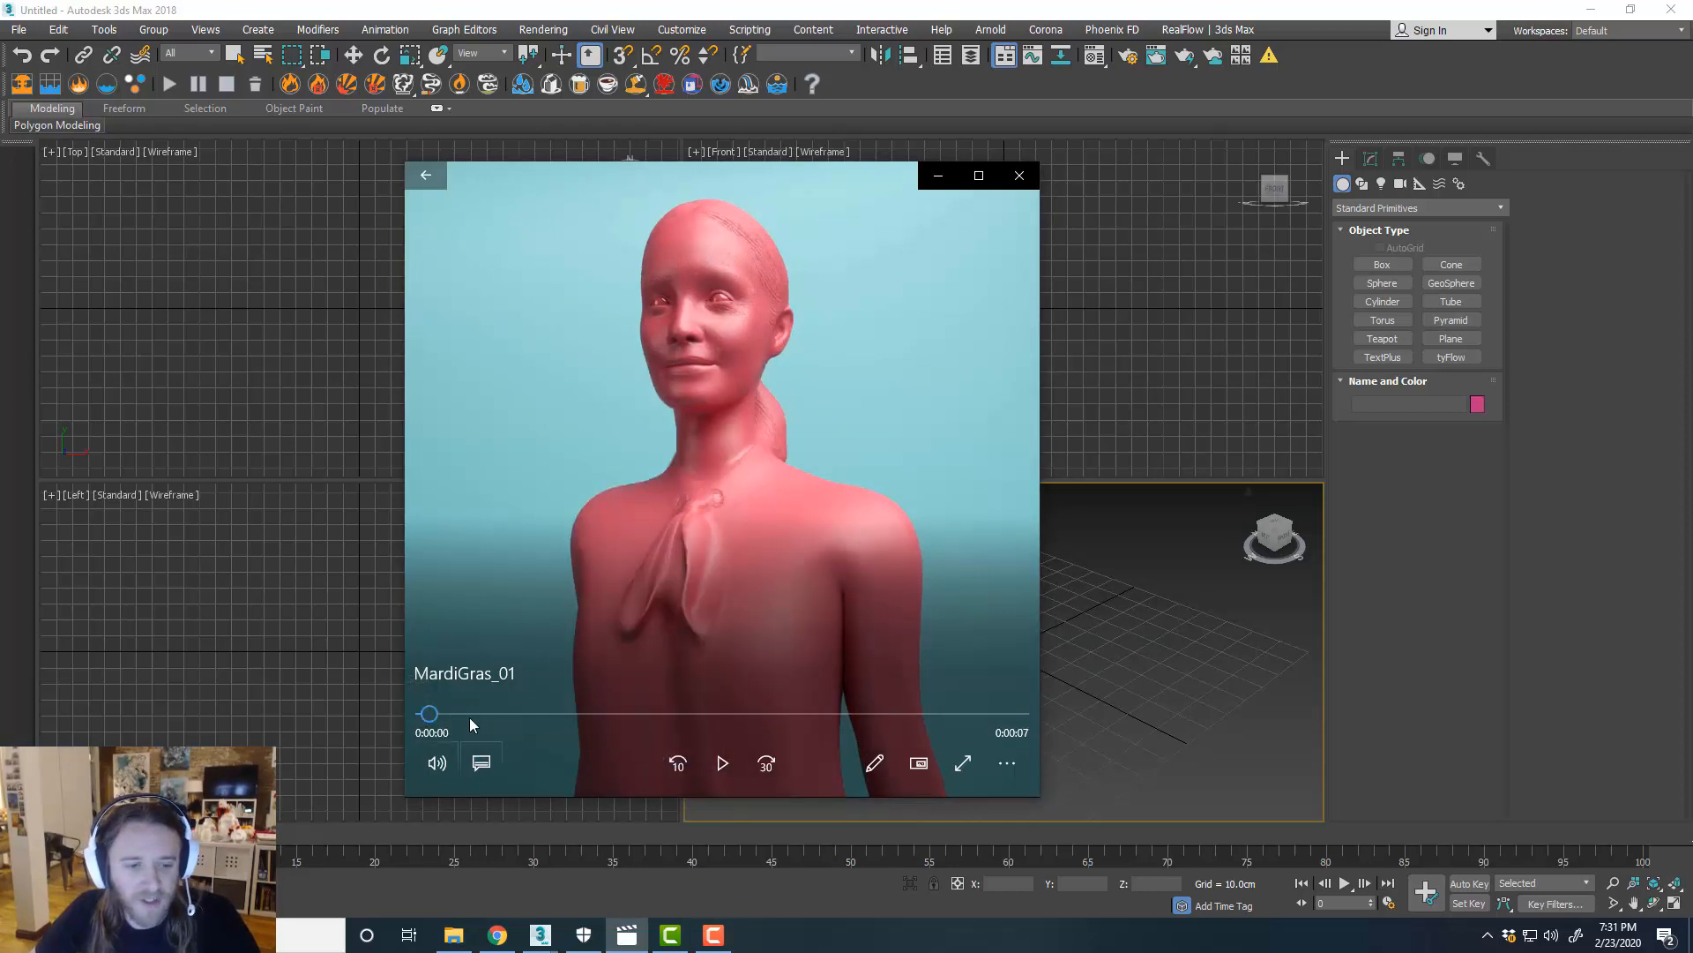
Play the MardiGras_01 bead necklace render from 0:00 in Movies & TV.
left_click(721, 764)
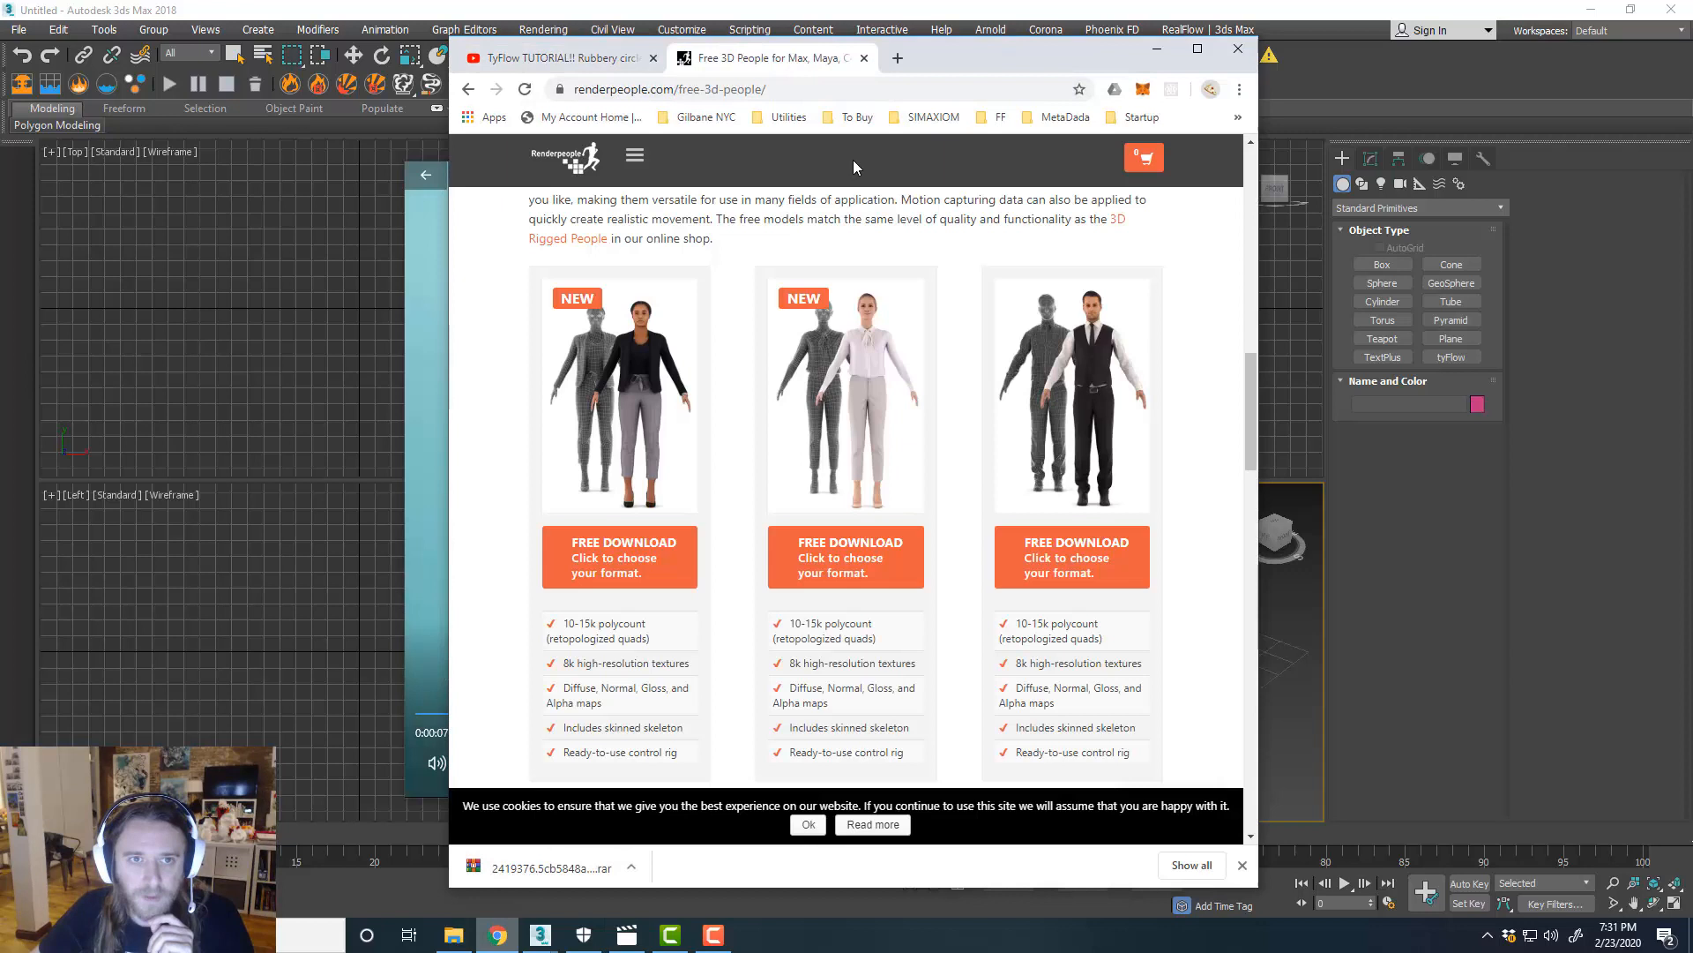
mouse_move(978, 302)
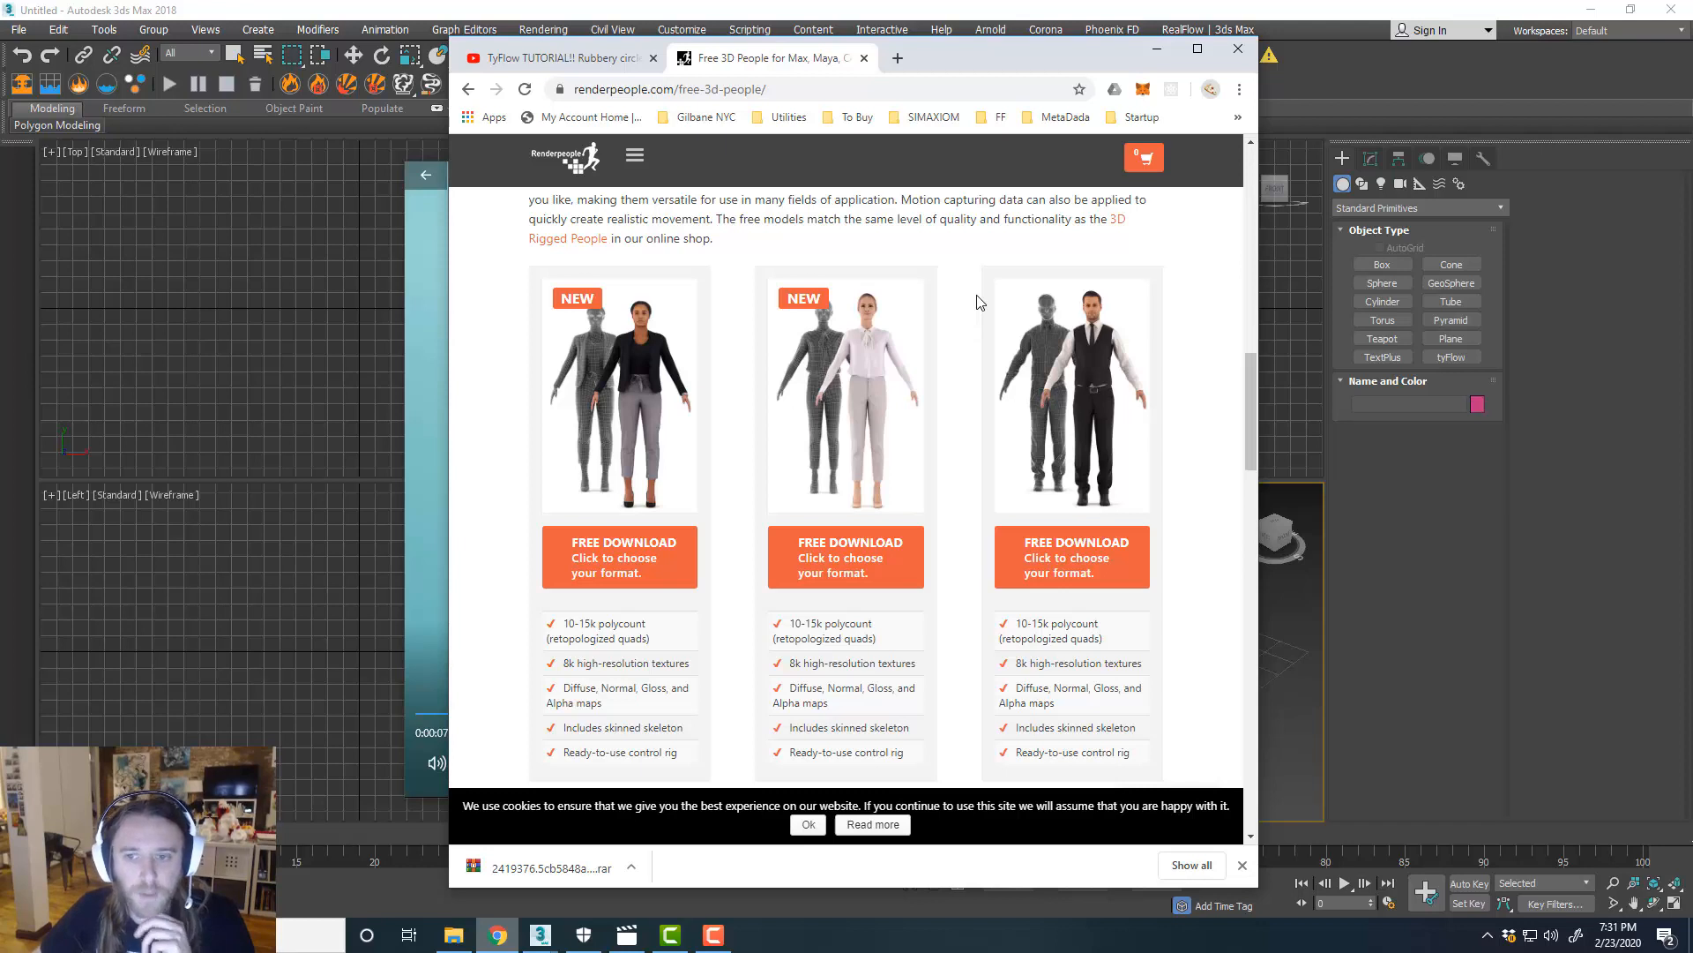
mouse_move(884, 504)
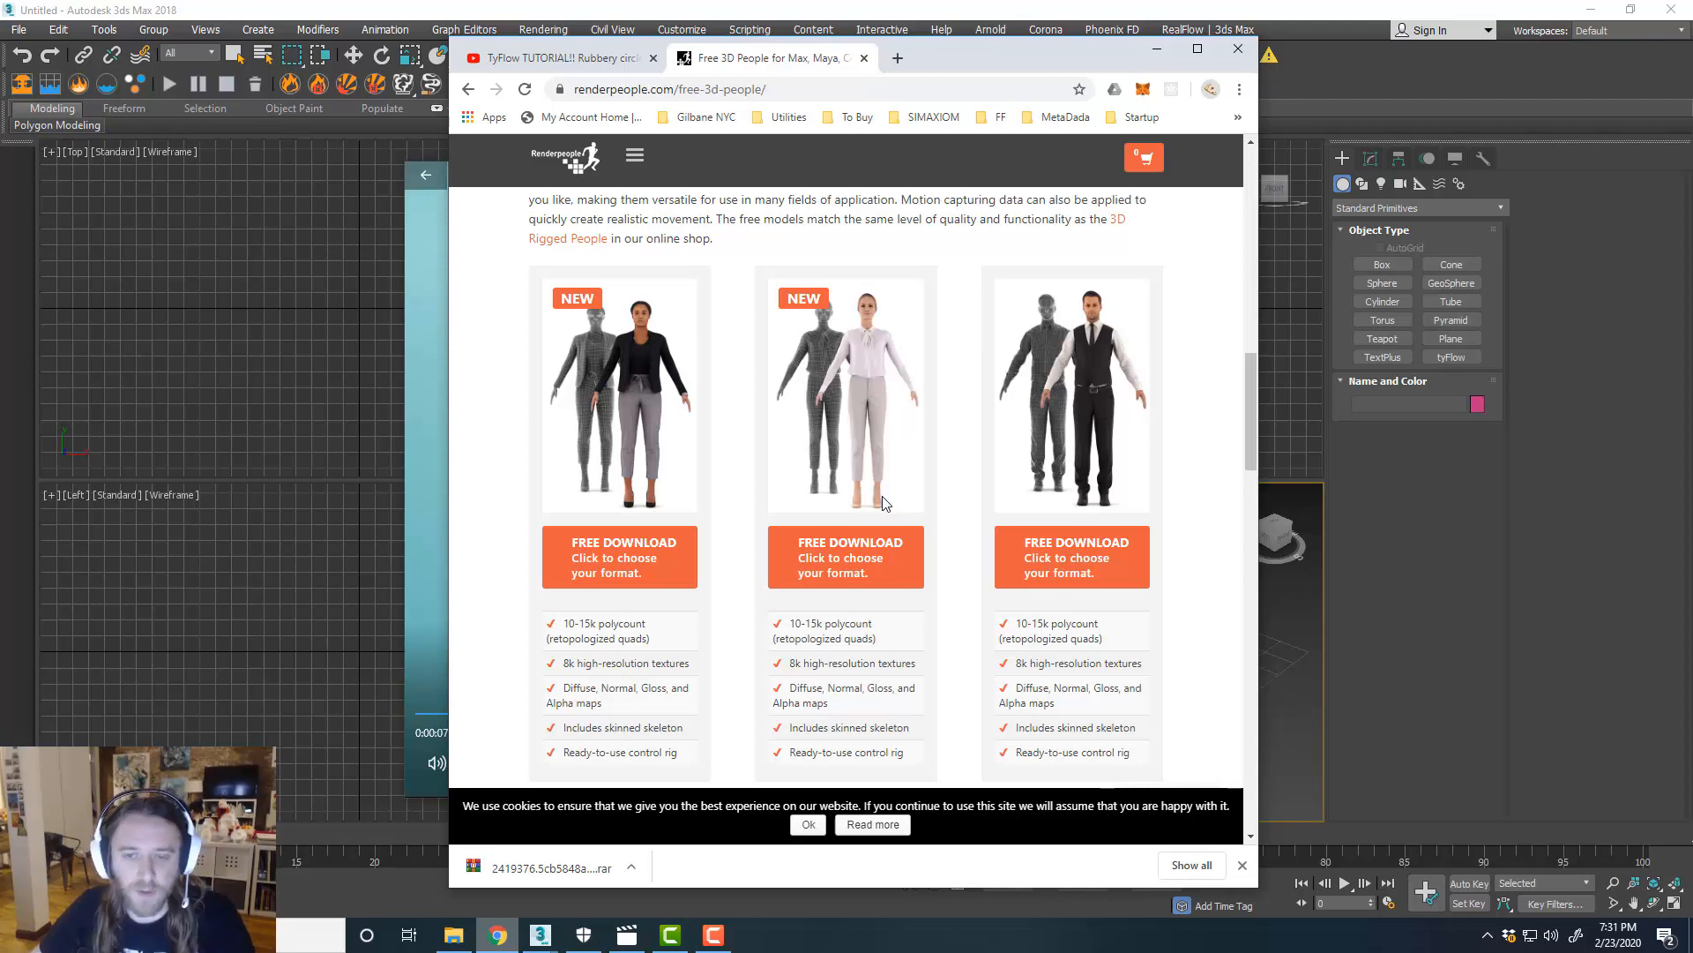
mouse_move(956, 316)
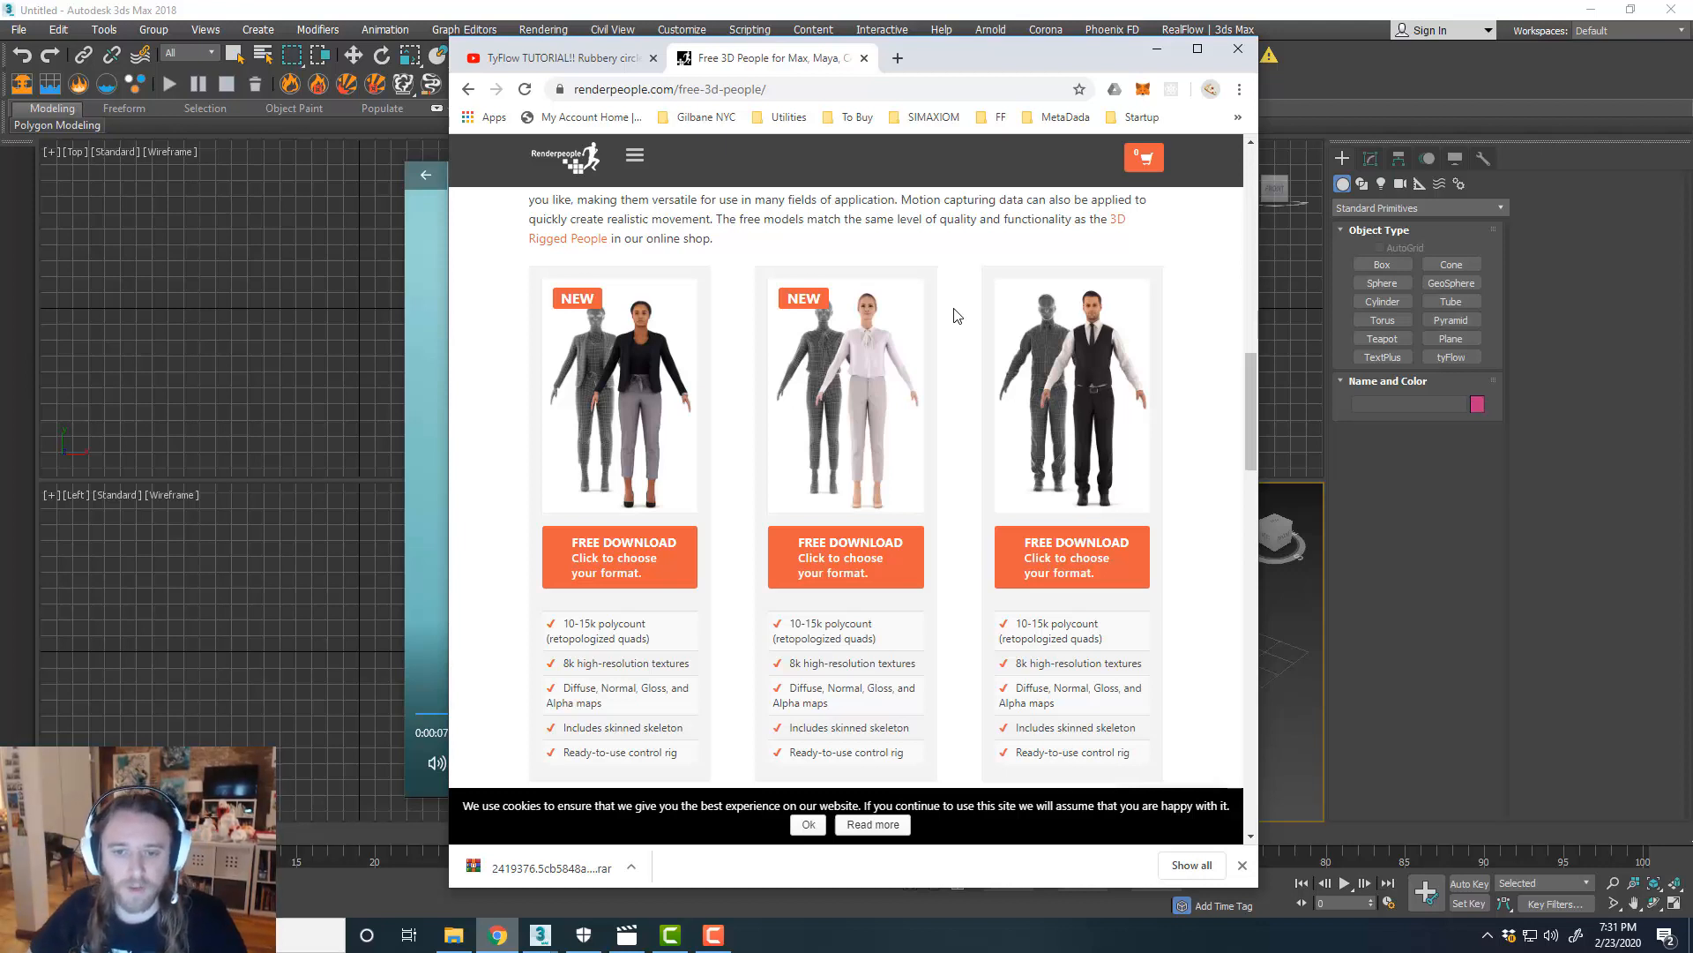
mouse_move(910, 76)
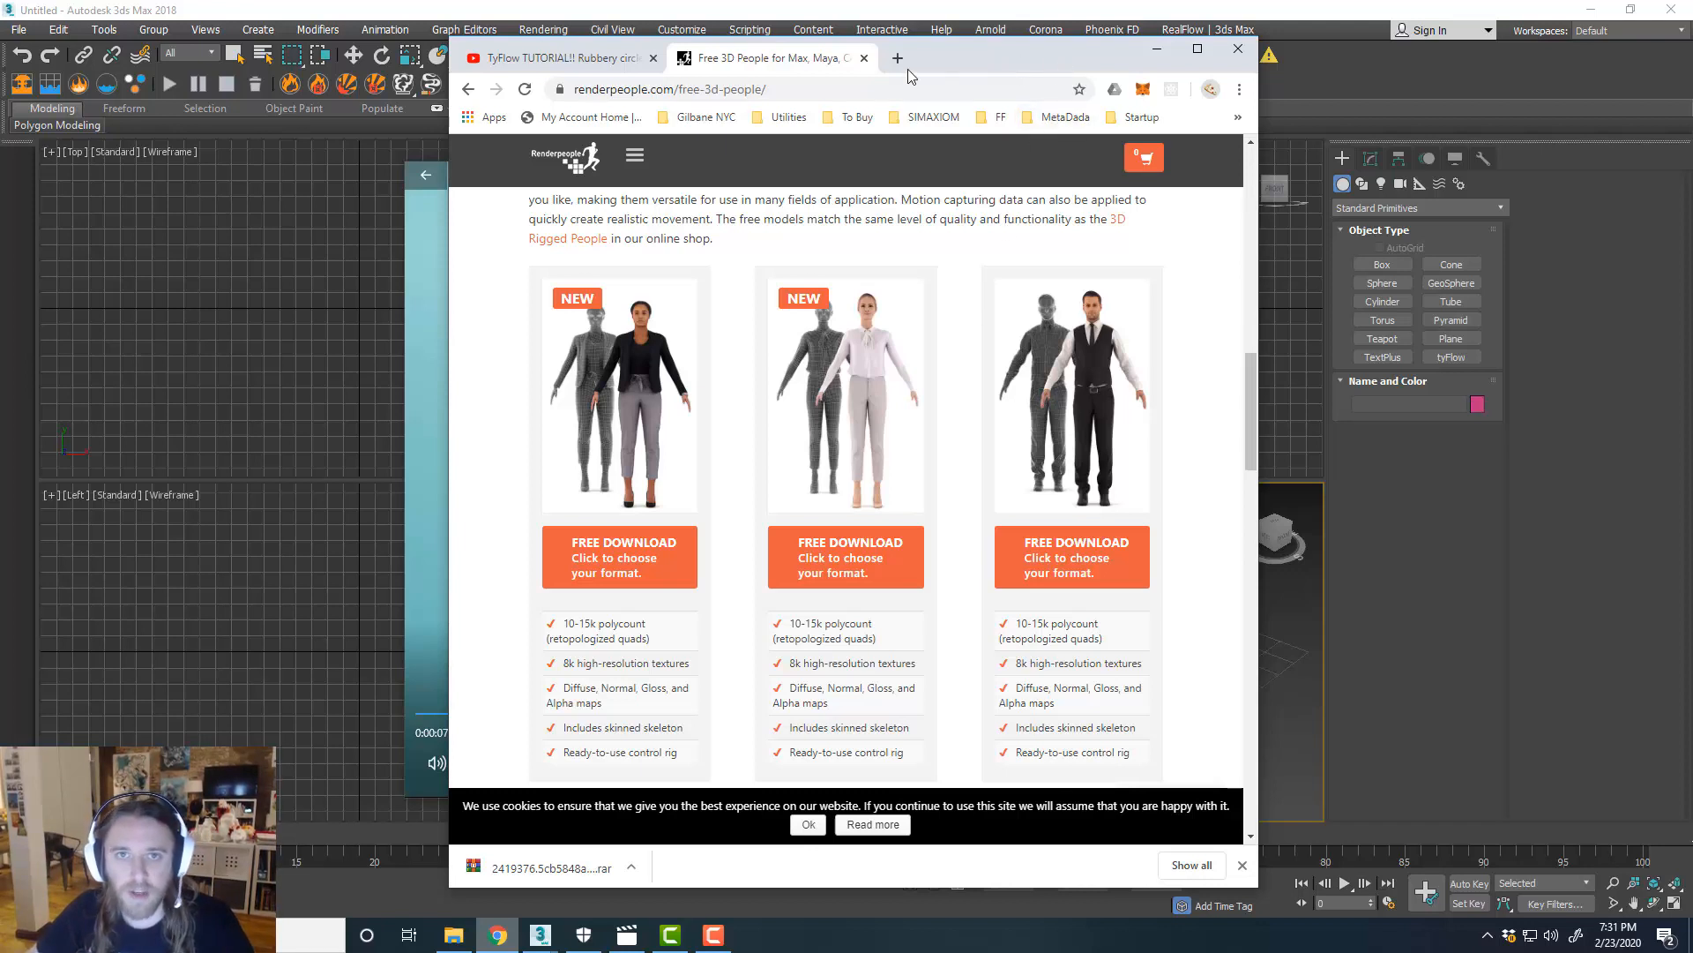
Go to the tyFlow tutorial video and highlight the comment about pearls staying on a string.
left_click(550, 57)
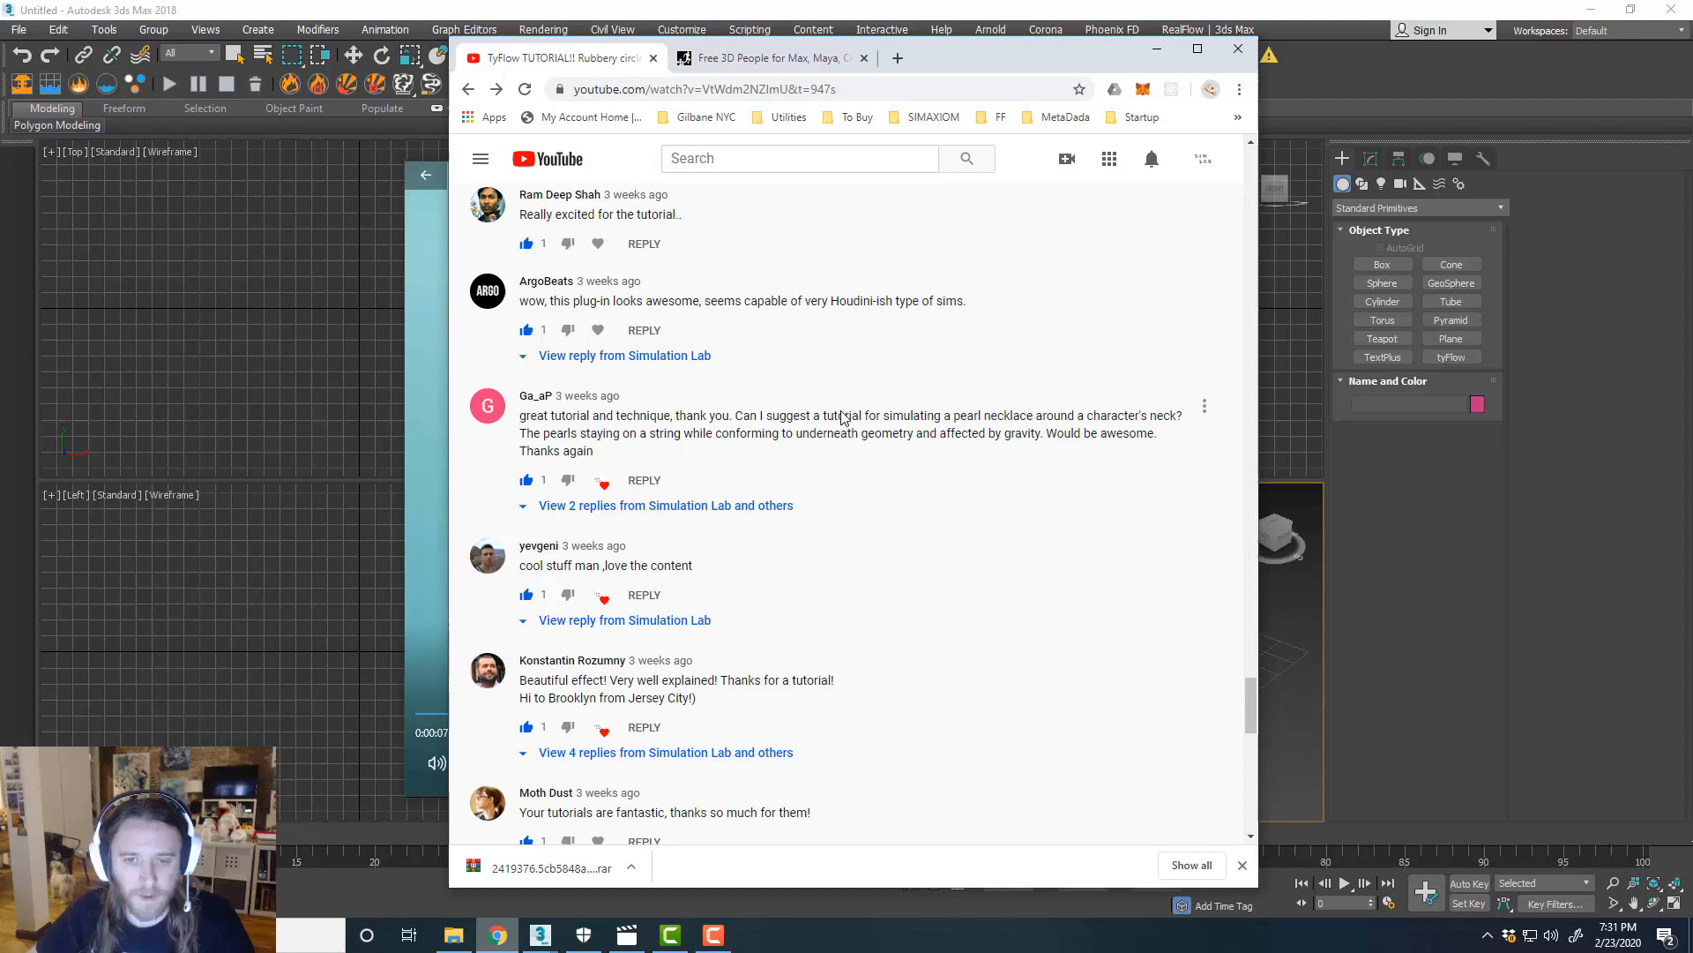
mouse_move(846, 448)
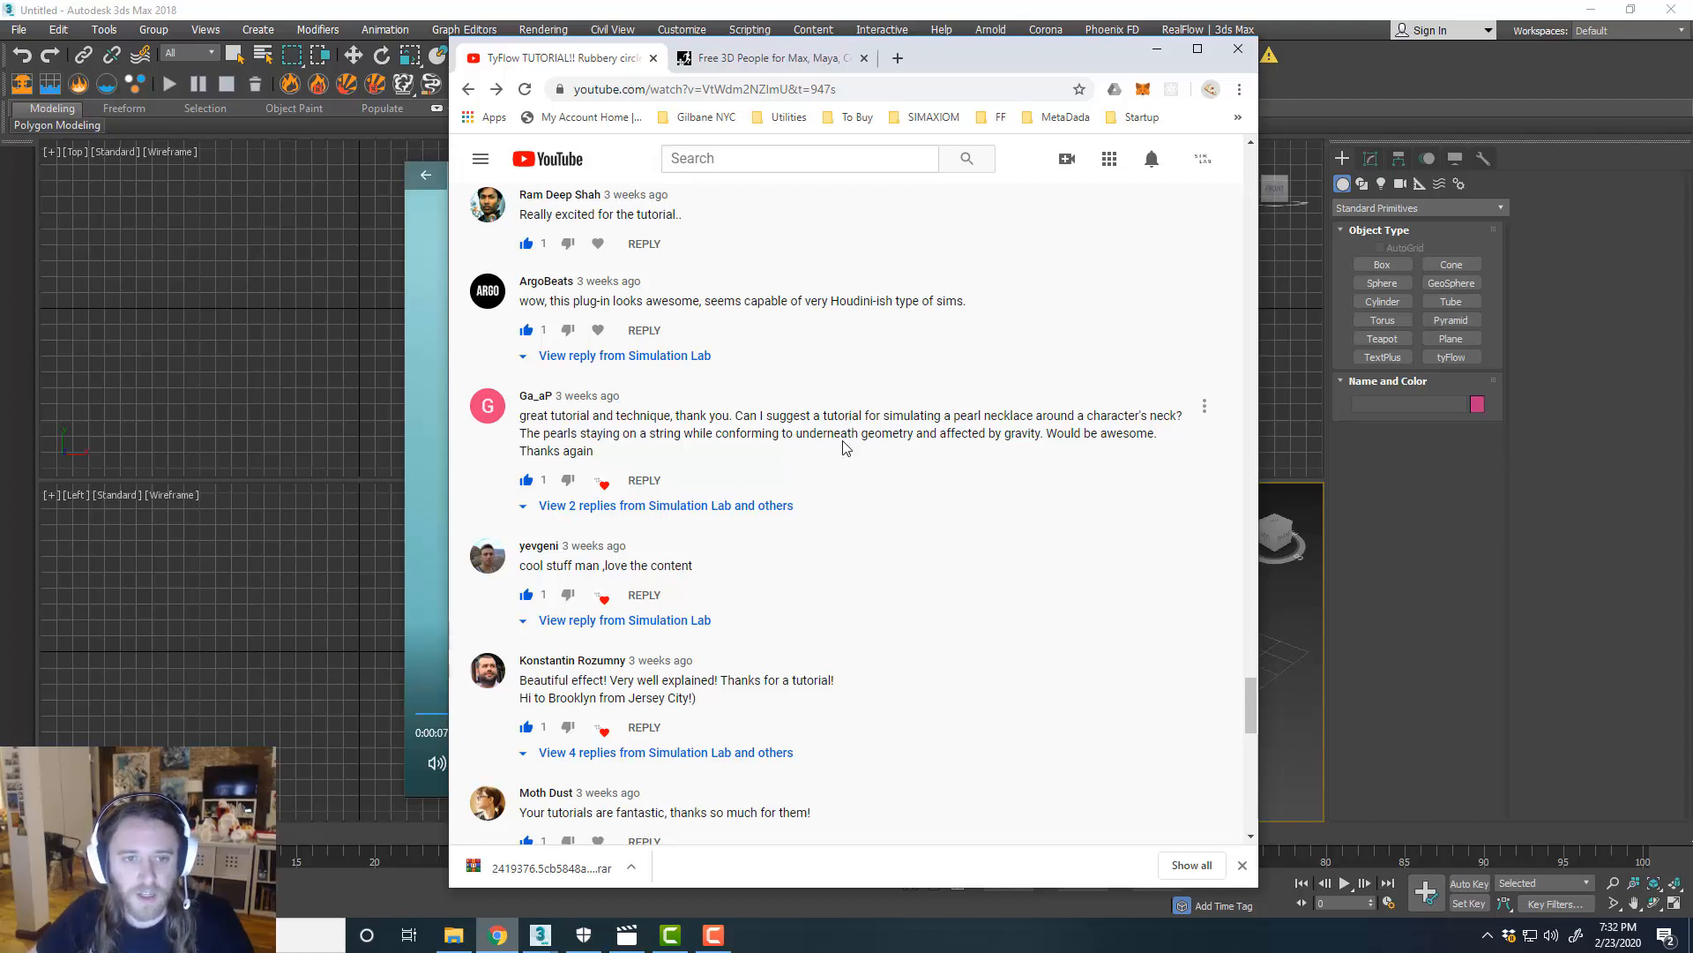
mouse_move(529, 405)
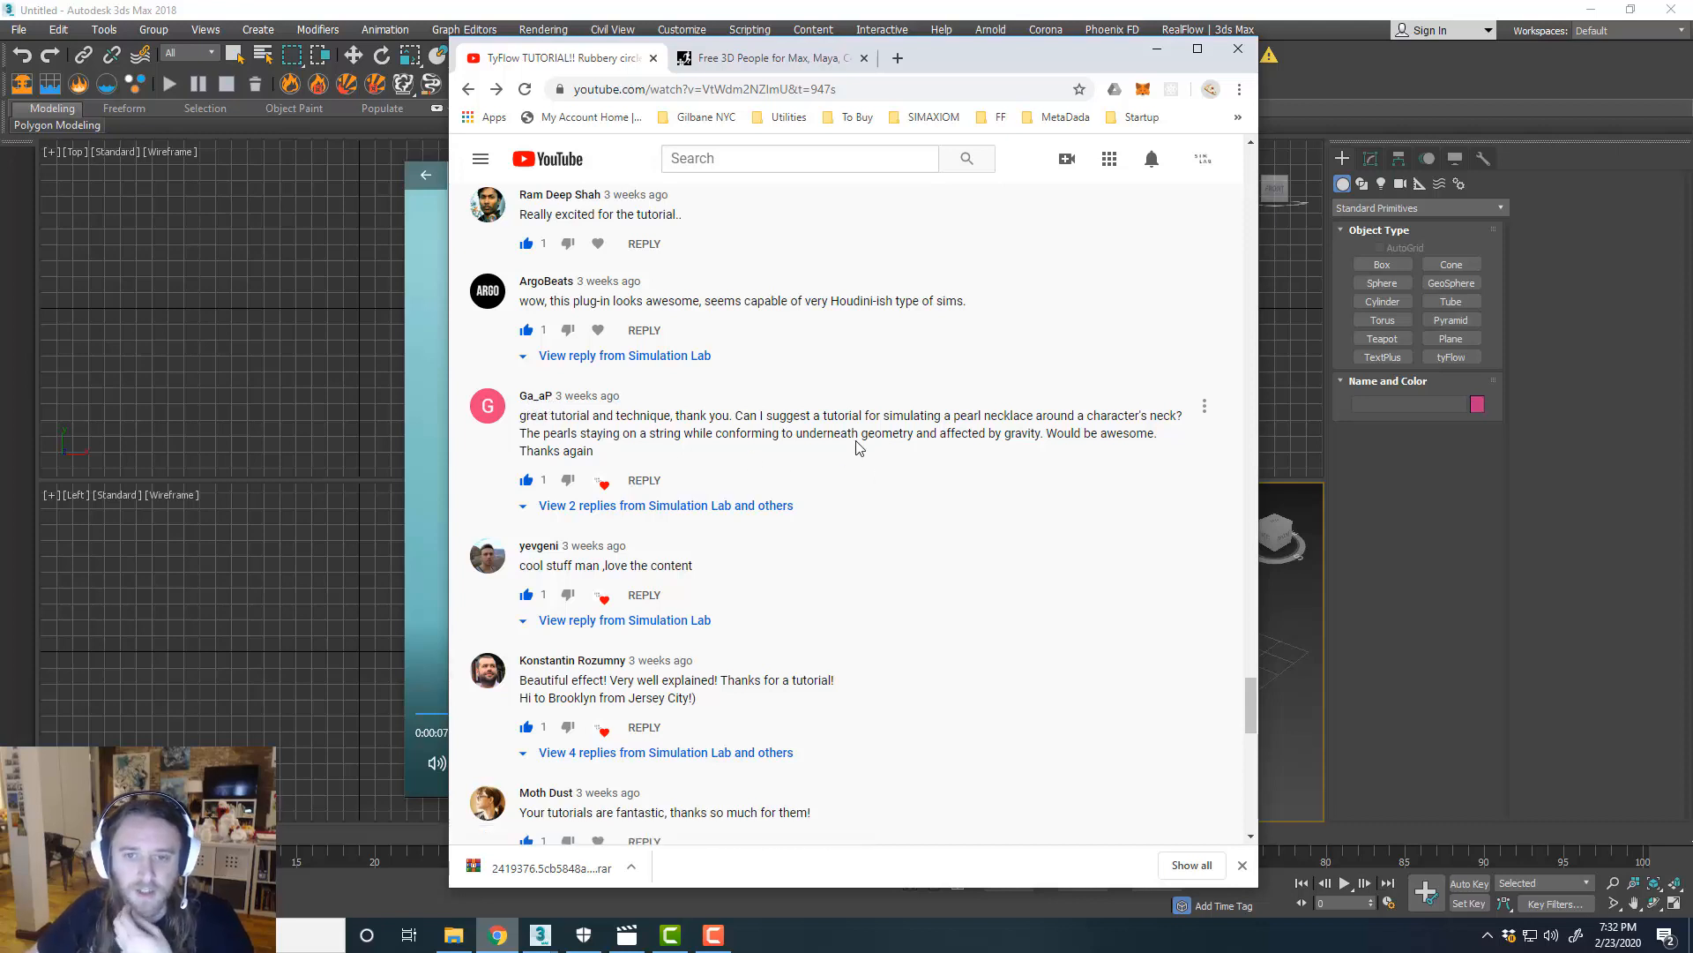
mouse_move(920, 428)
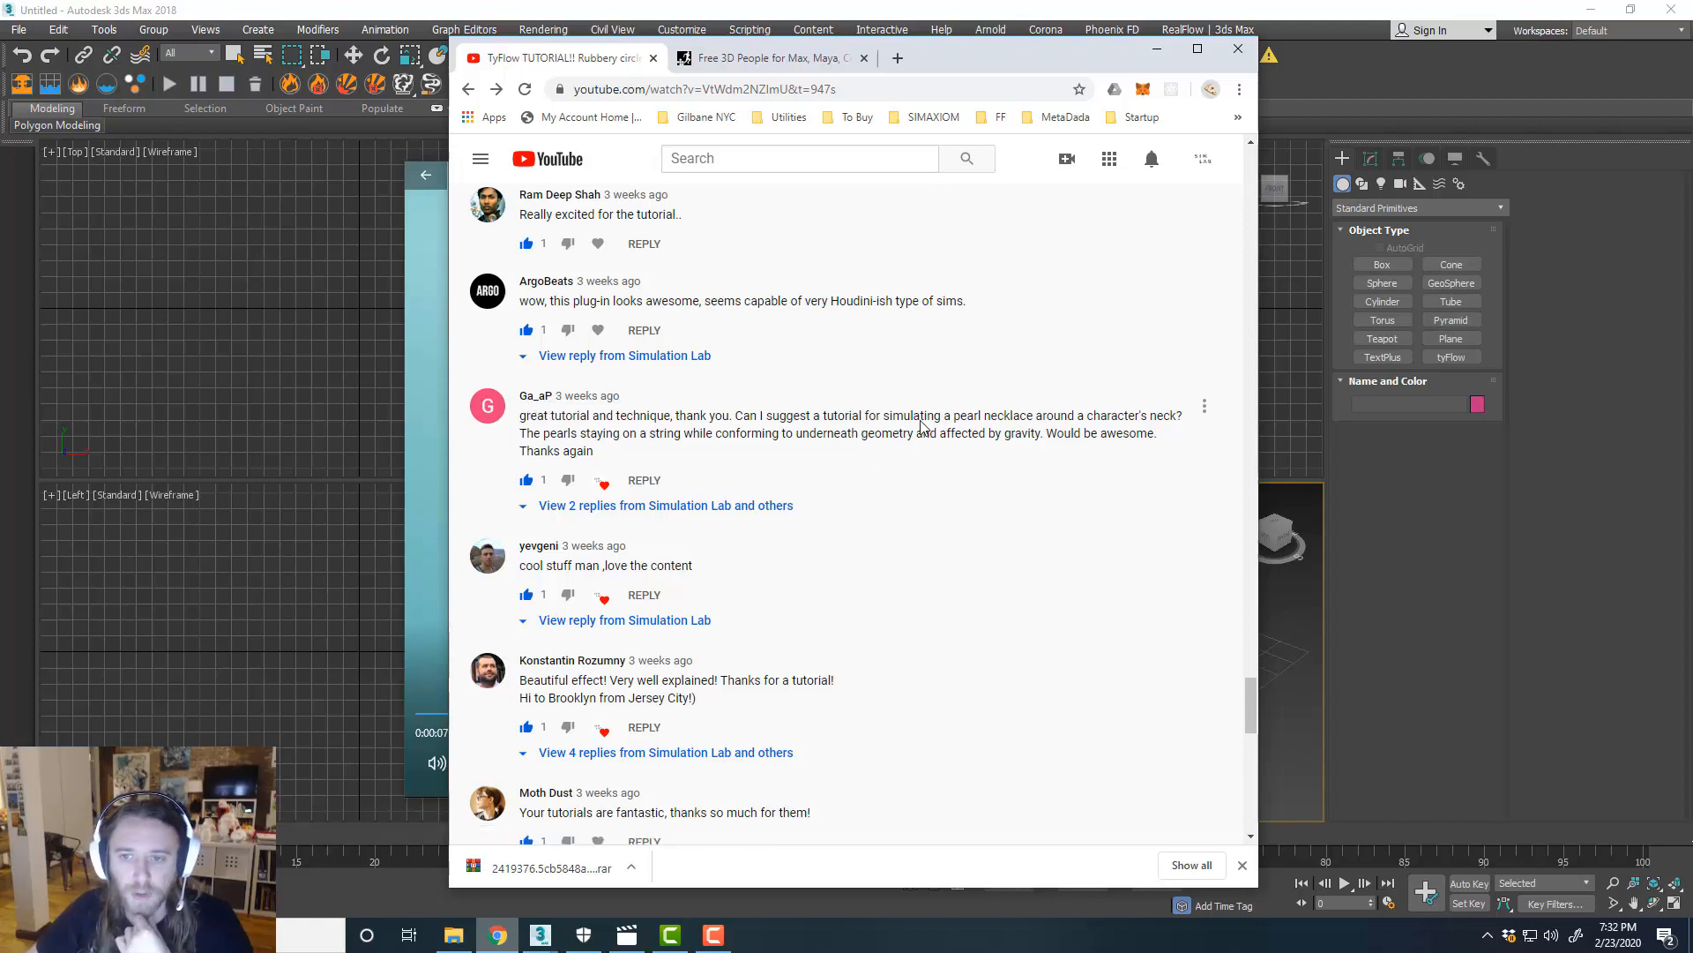
mouse_move(577, 441)
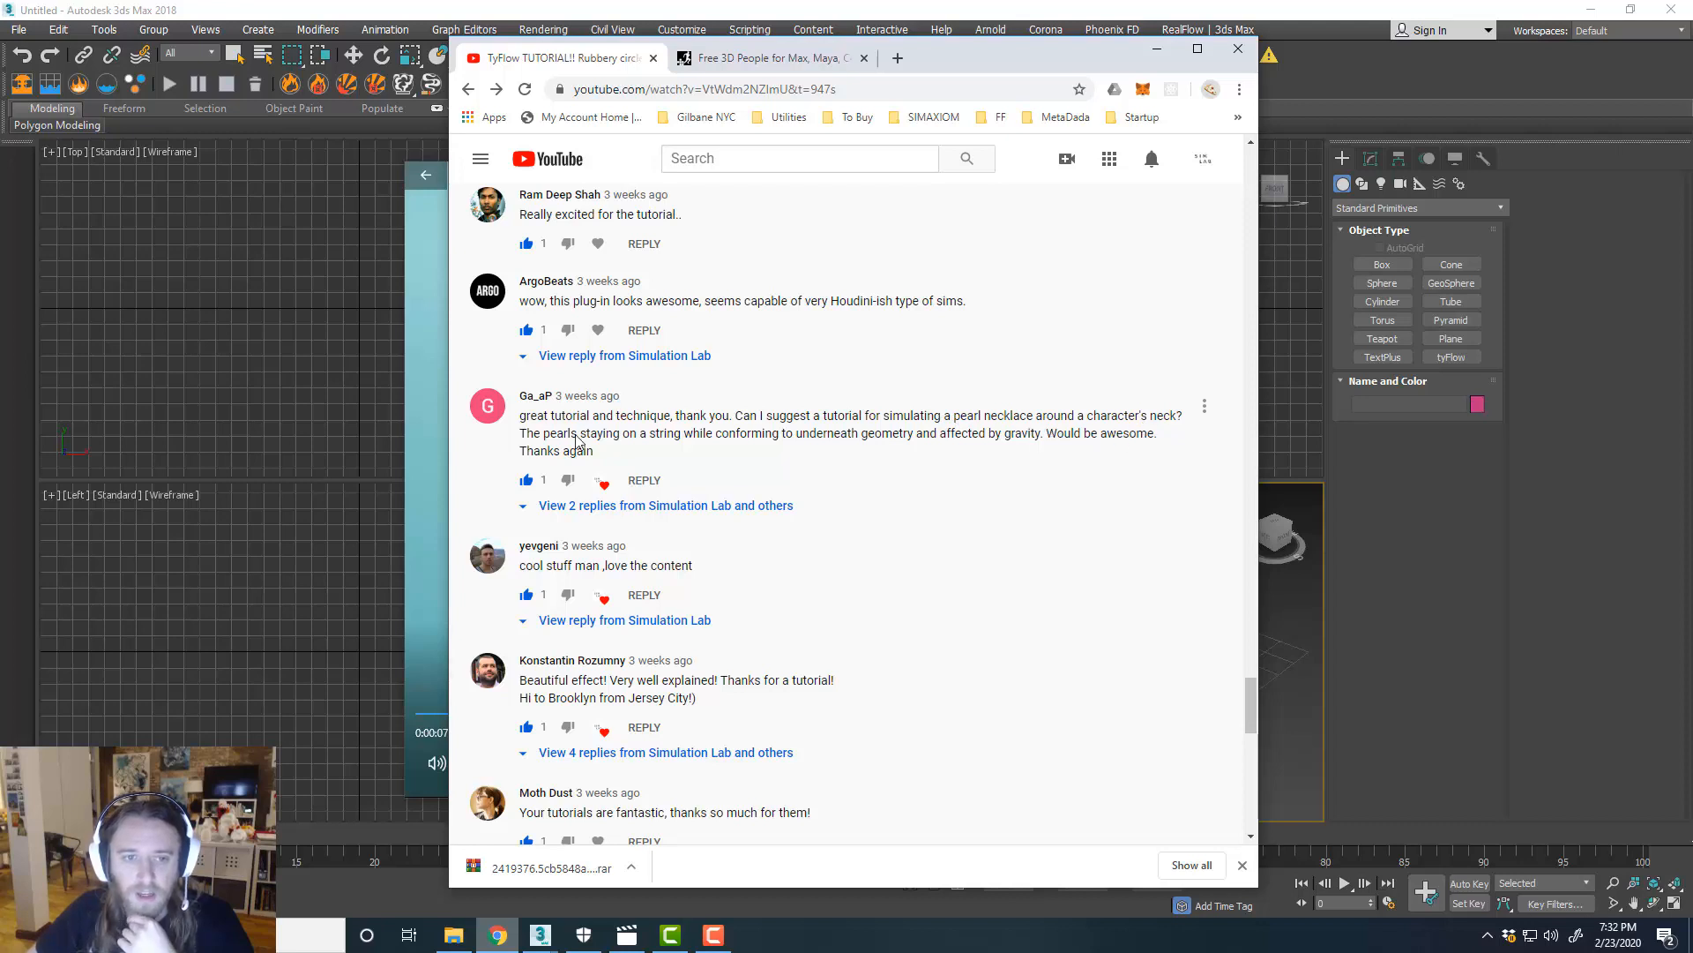
double_click(556, 433)
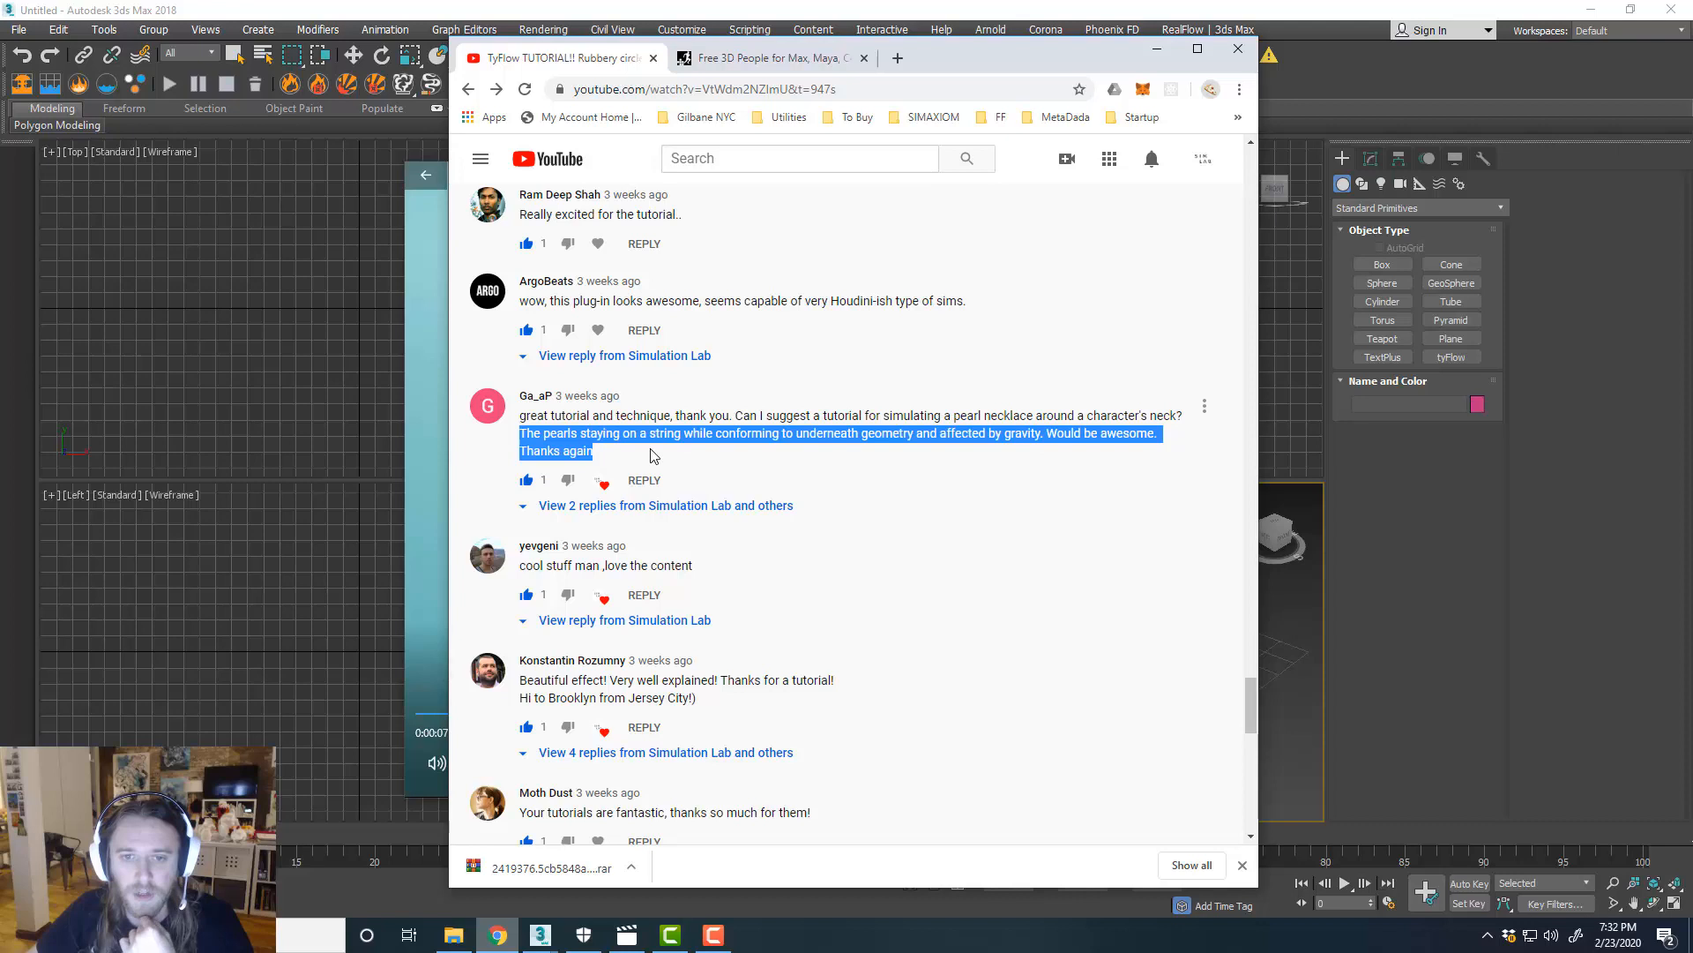
mouse_move(894, 452)
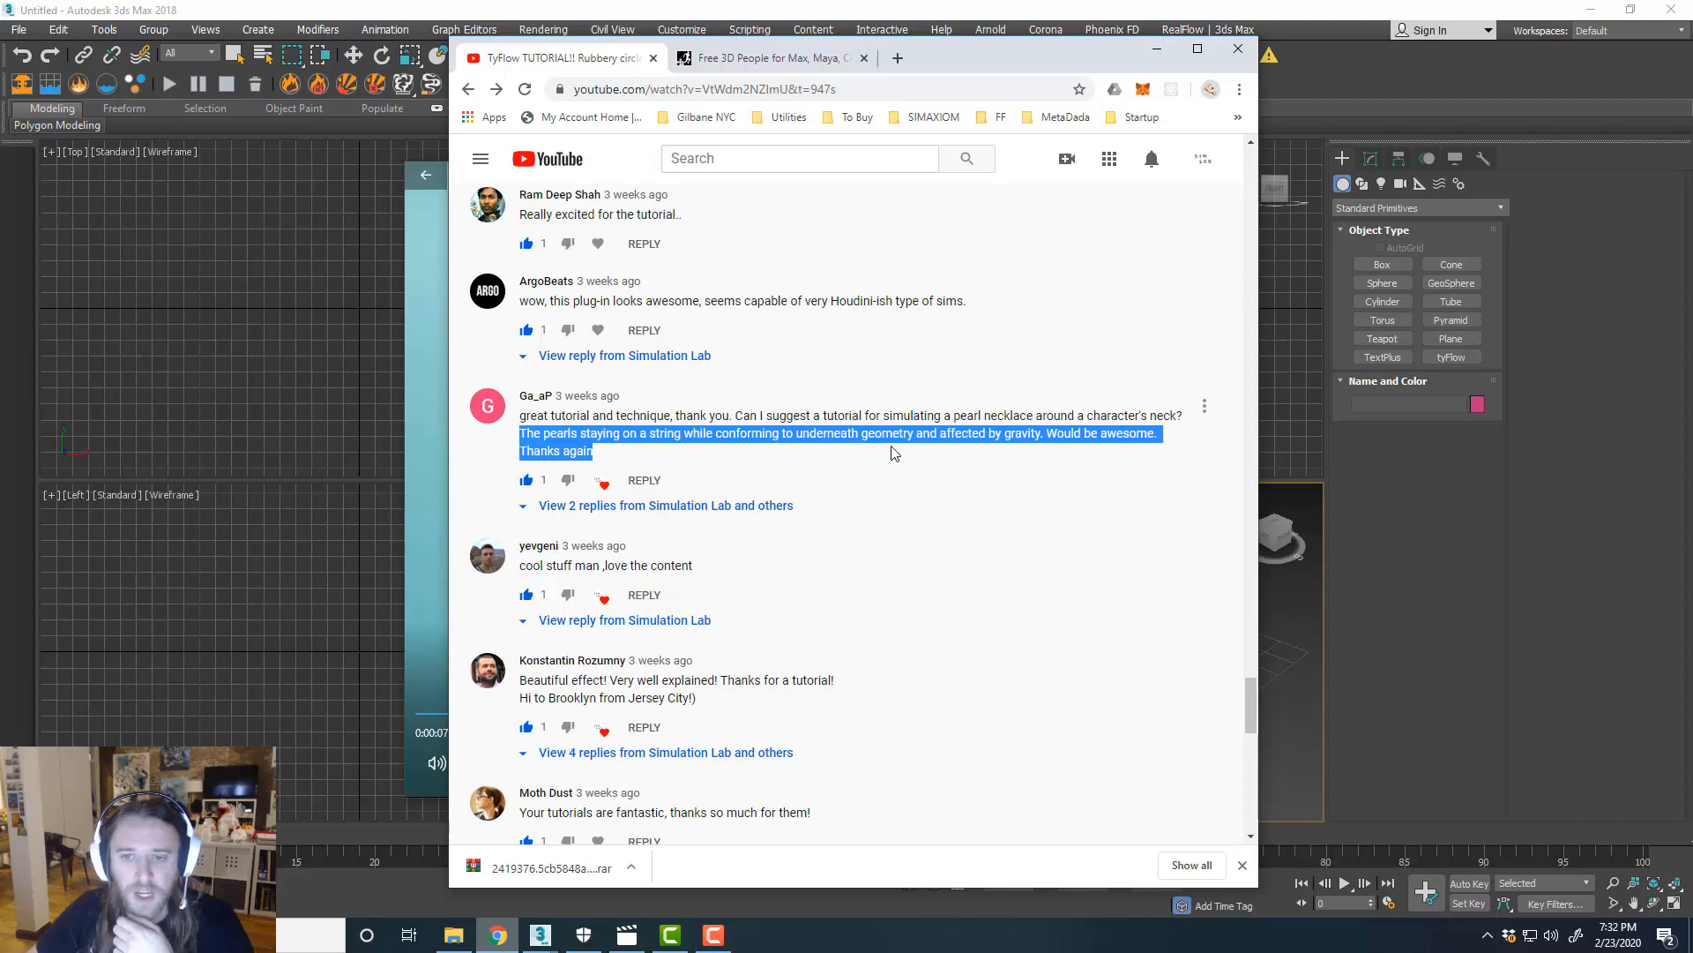
mouse_move(1091, 203)
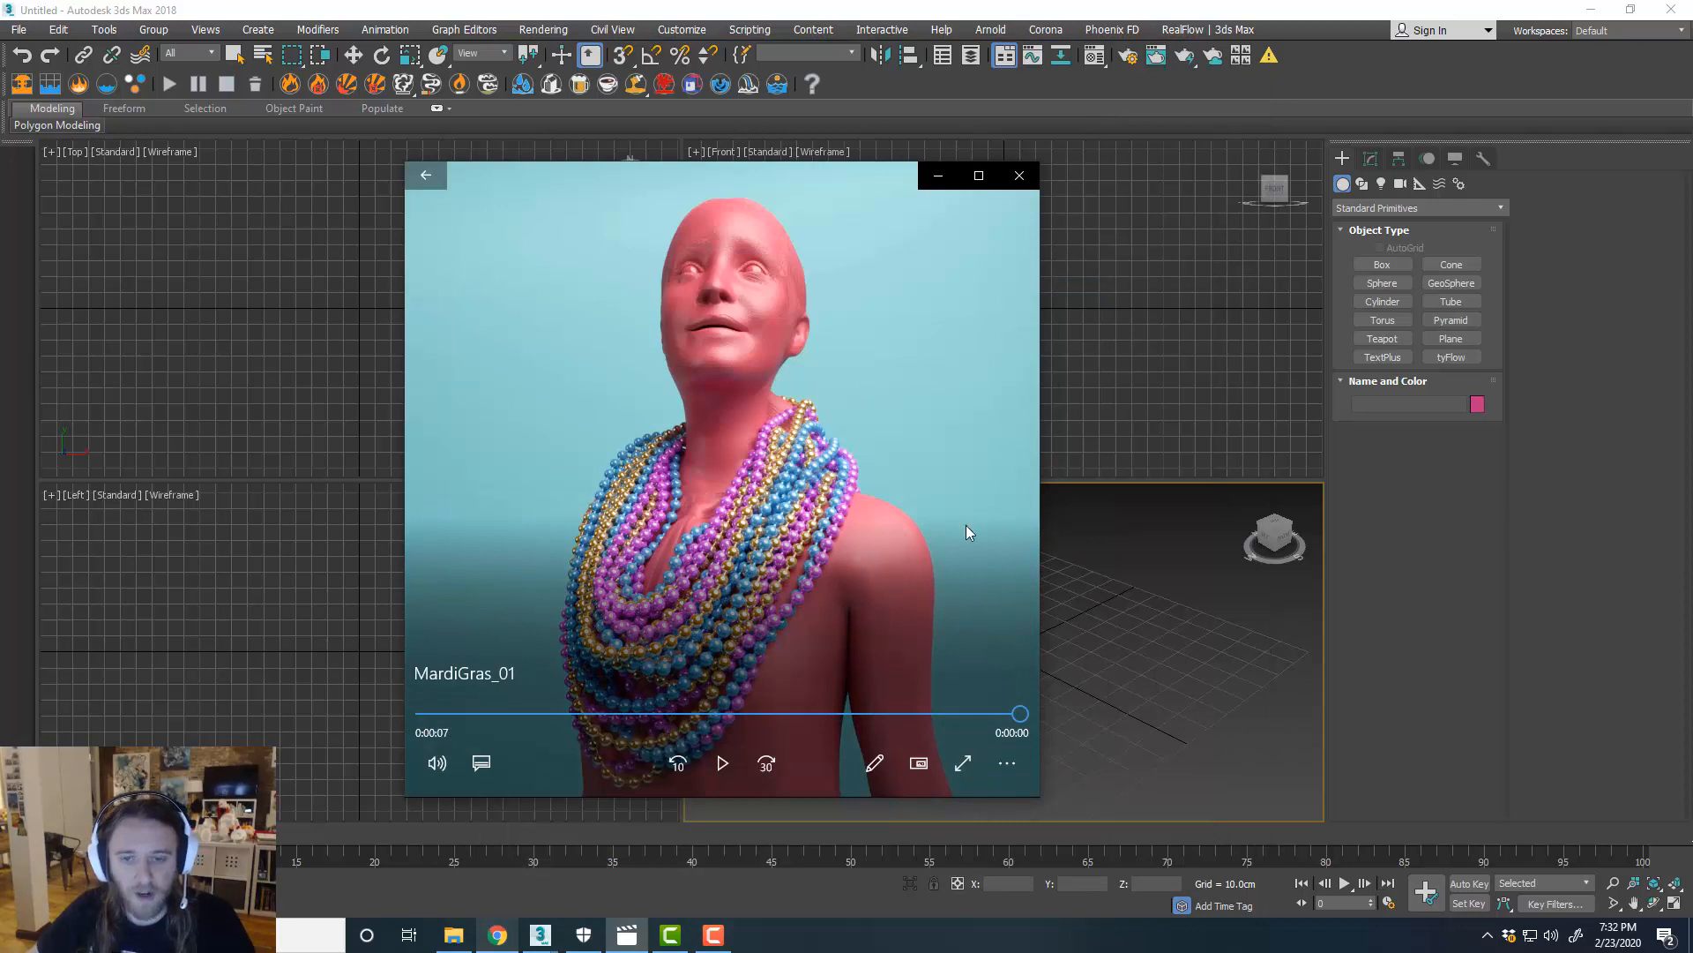
mouse_move(1002, 462)
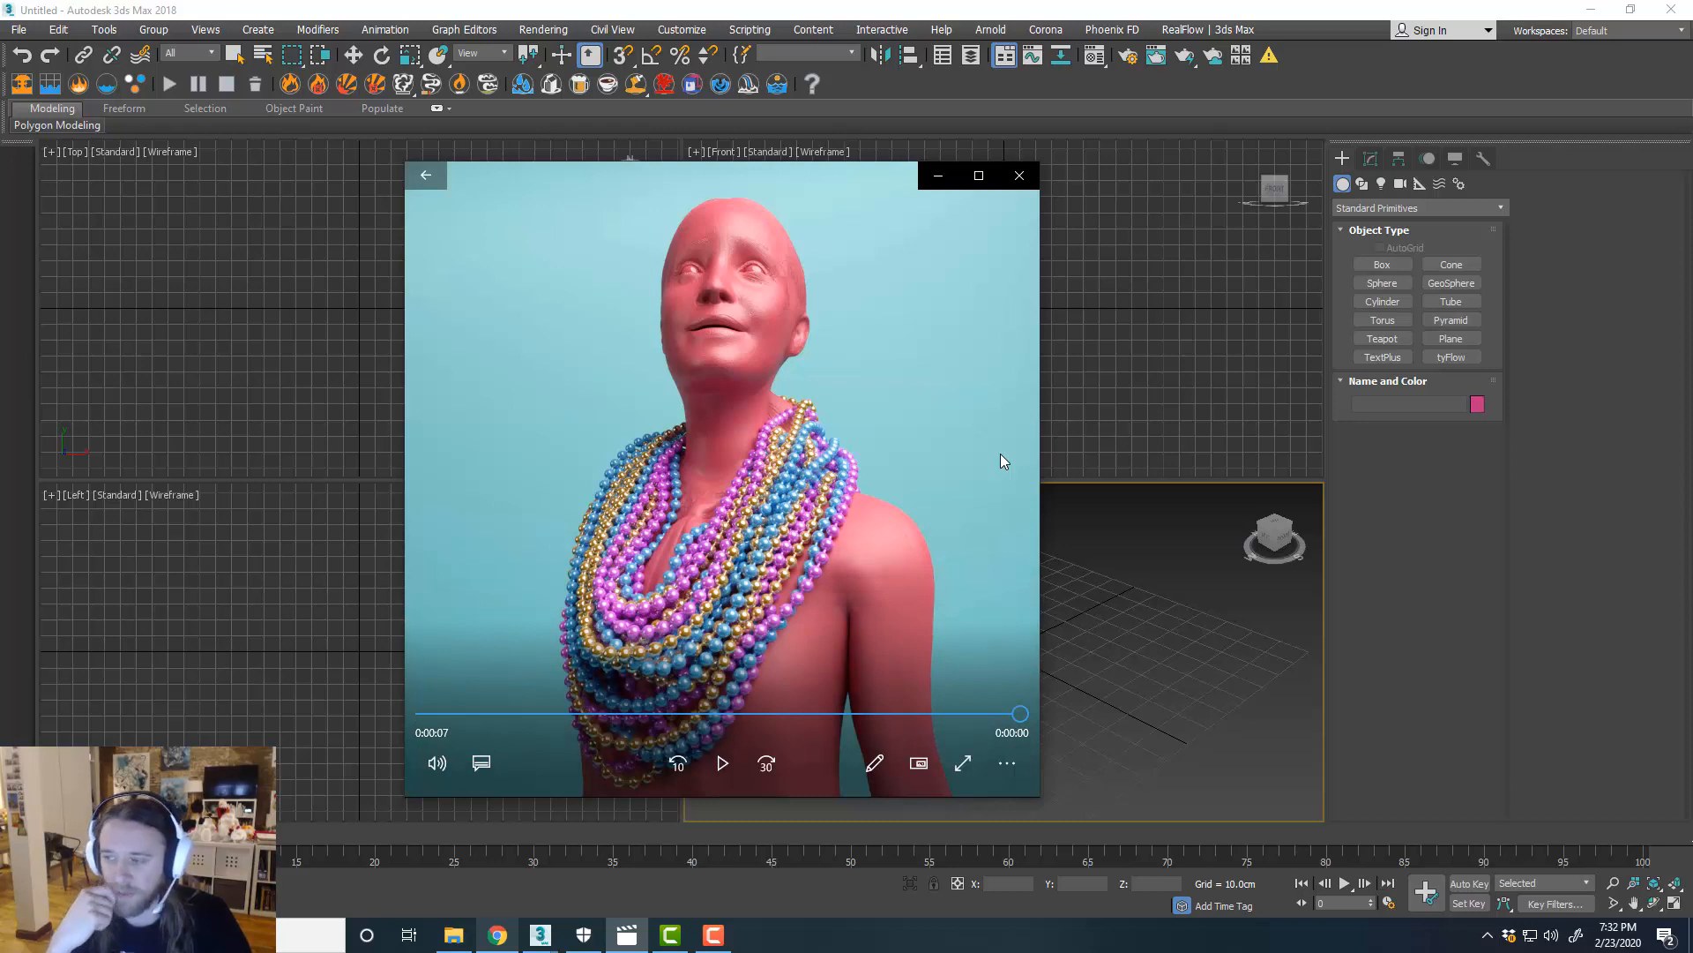
mouse_move(910, 543)
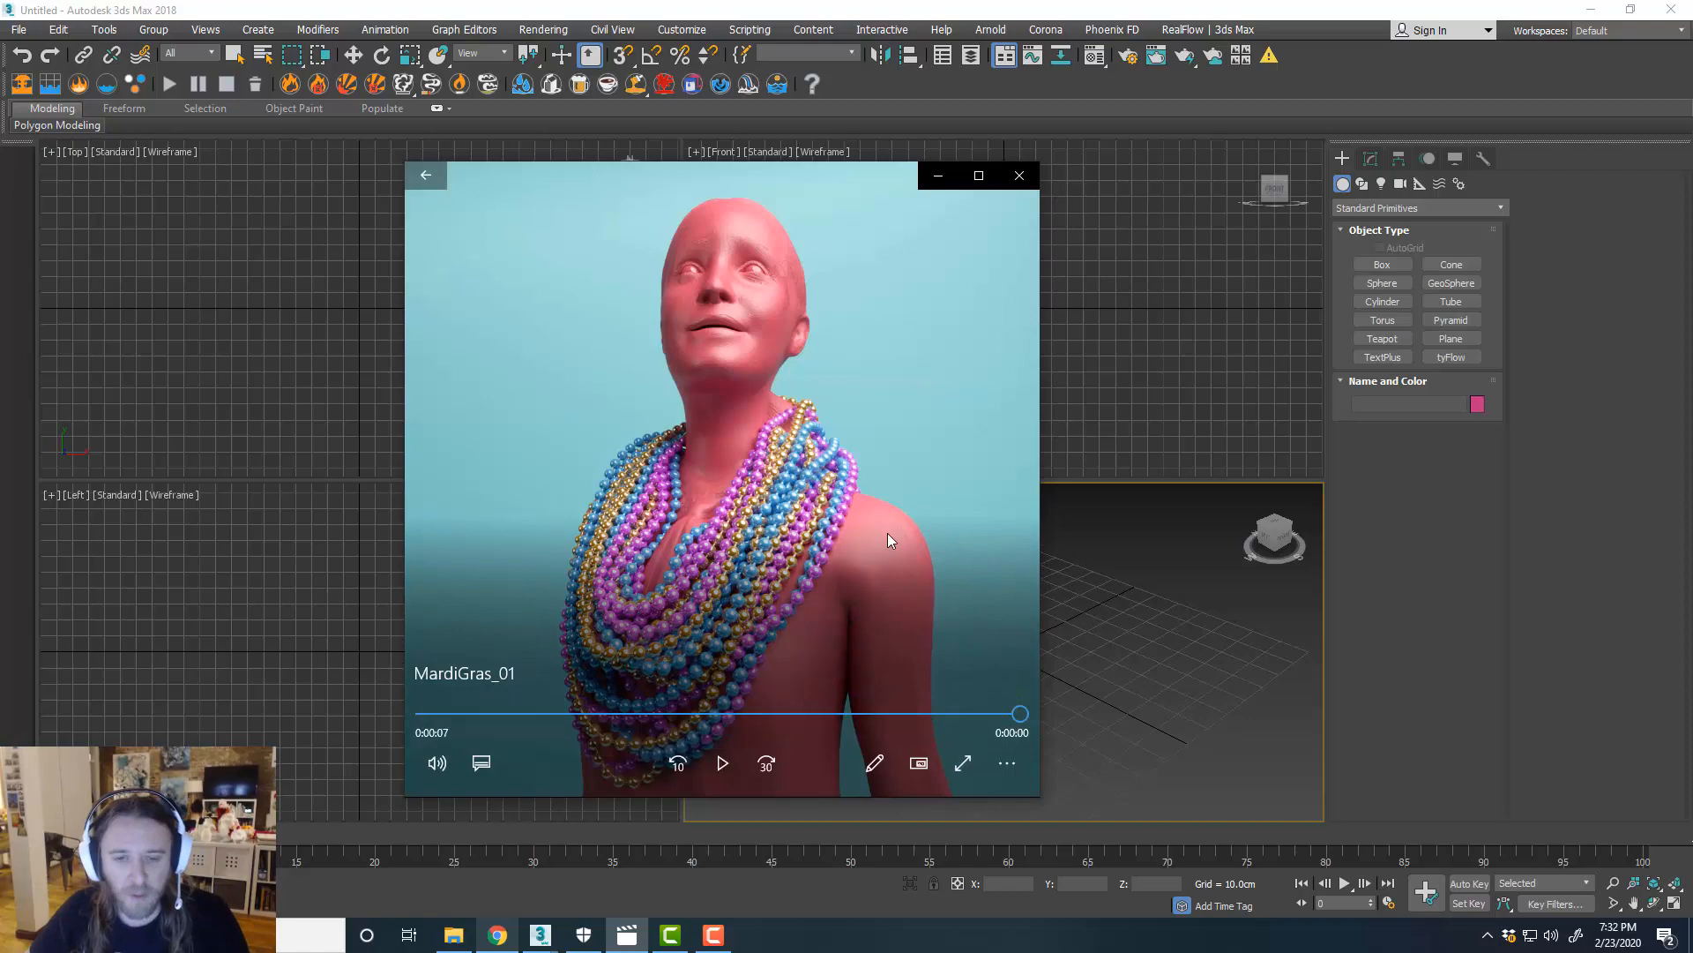
mouse_move(572, 859)
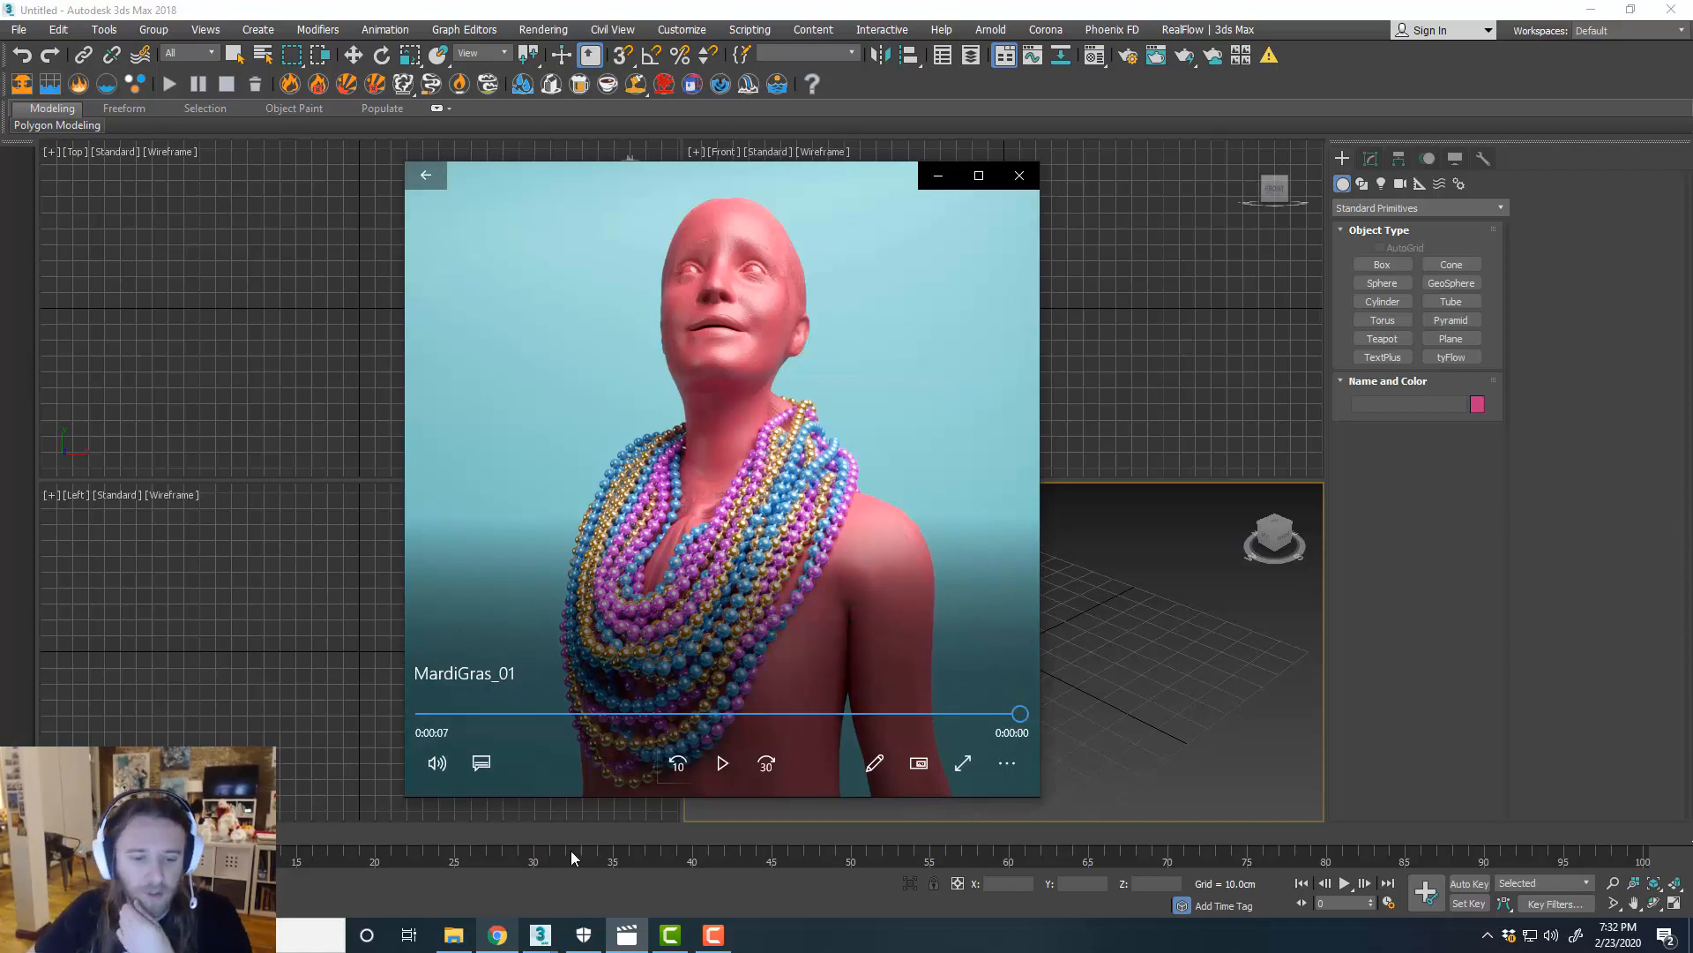
Bring the browser with the comment forward and go back to the previous page.
left_click(496, 934)
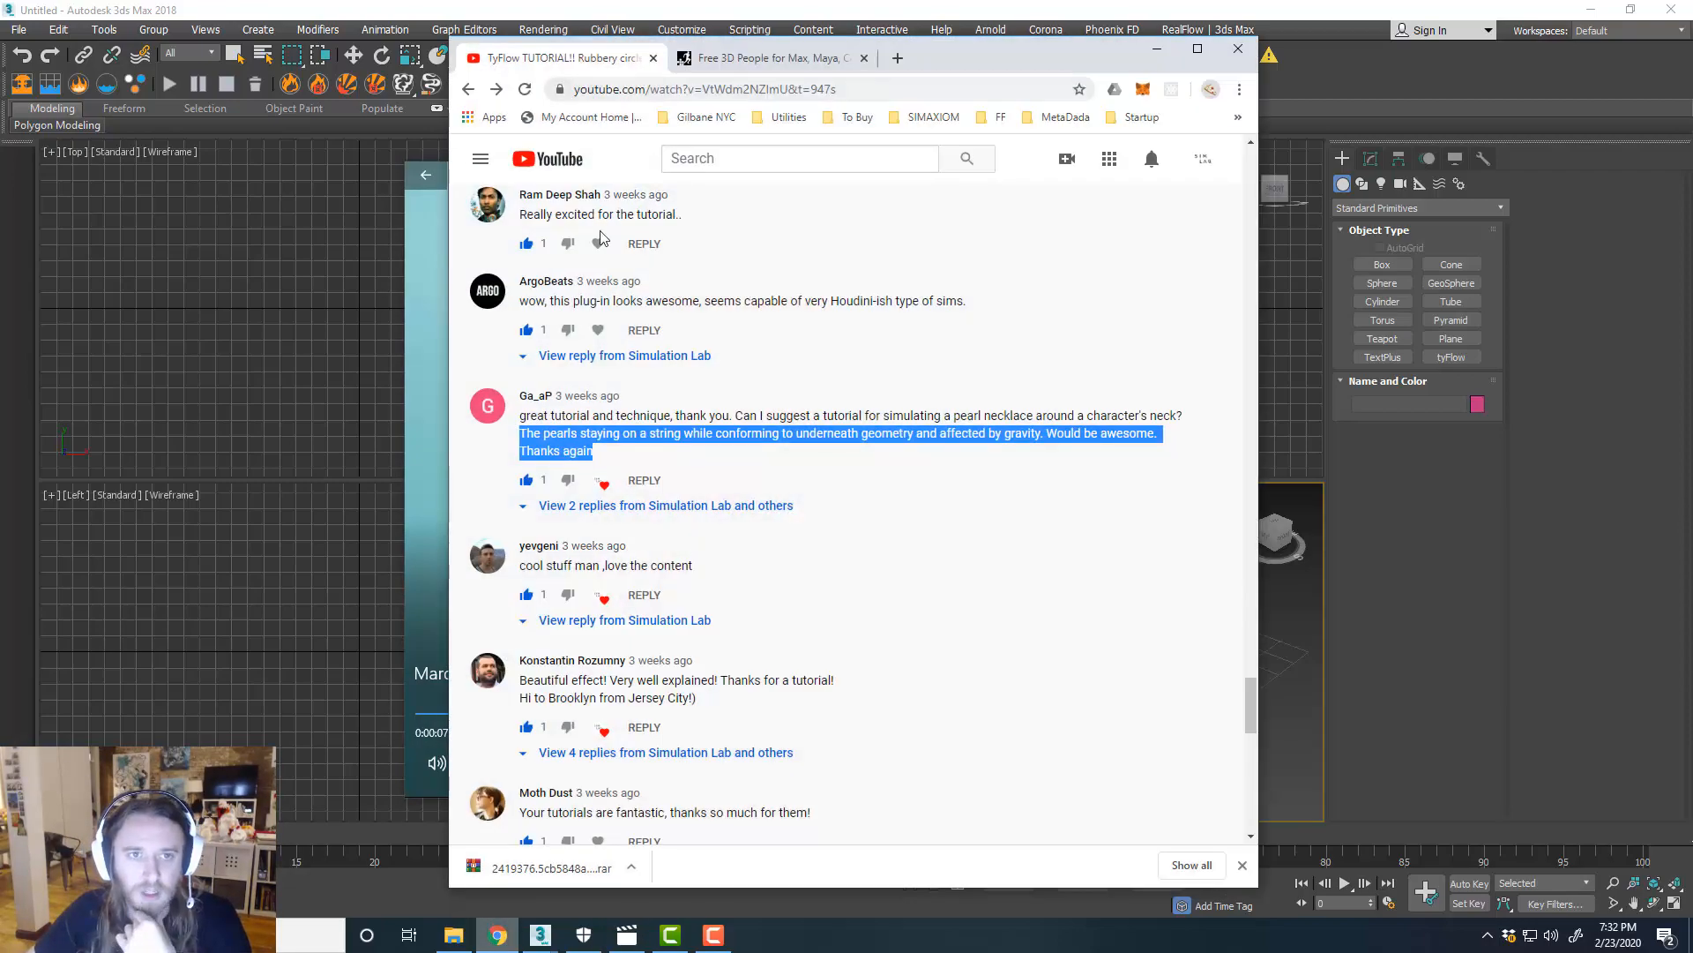
left_click(469, 88)
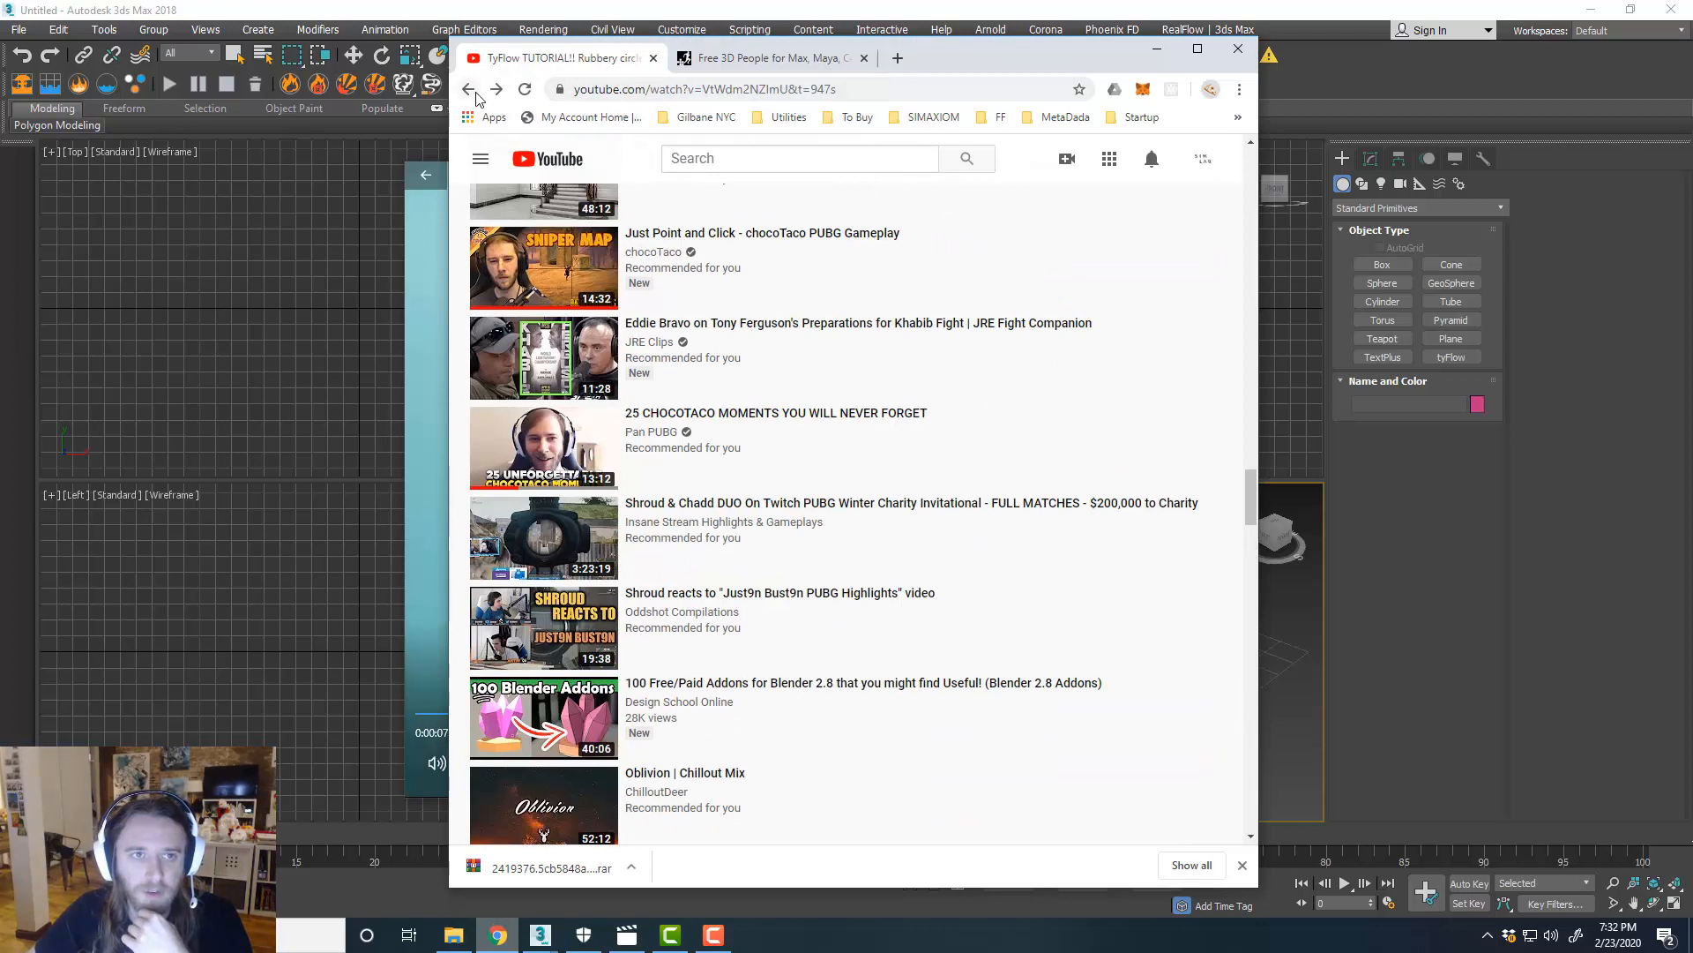
left_click(467, 88)
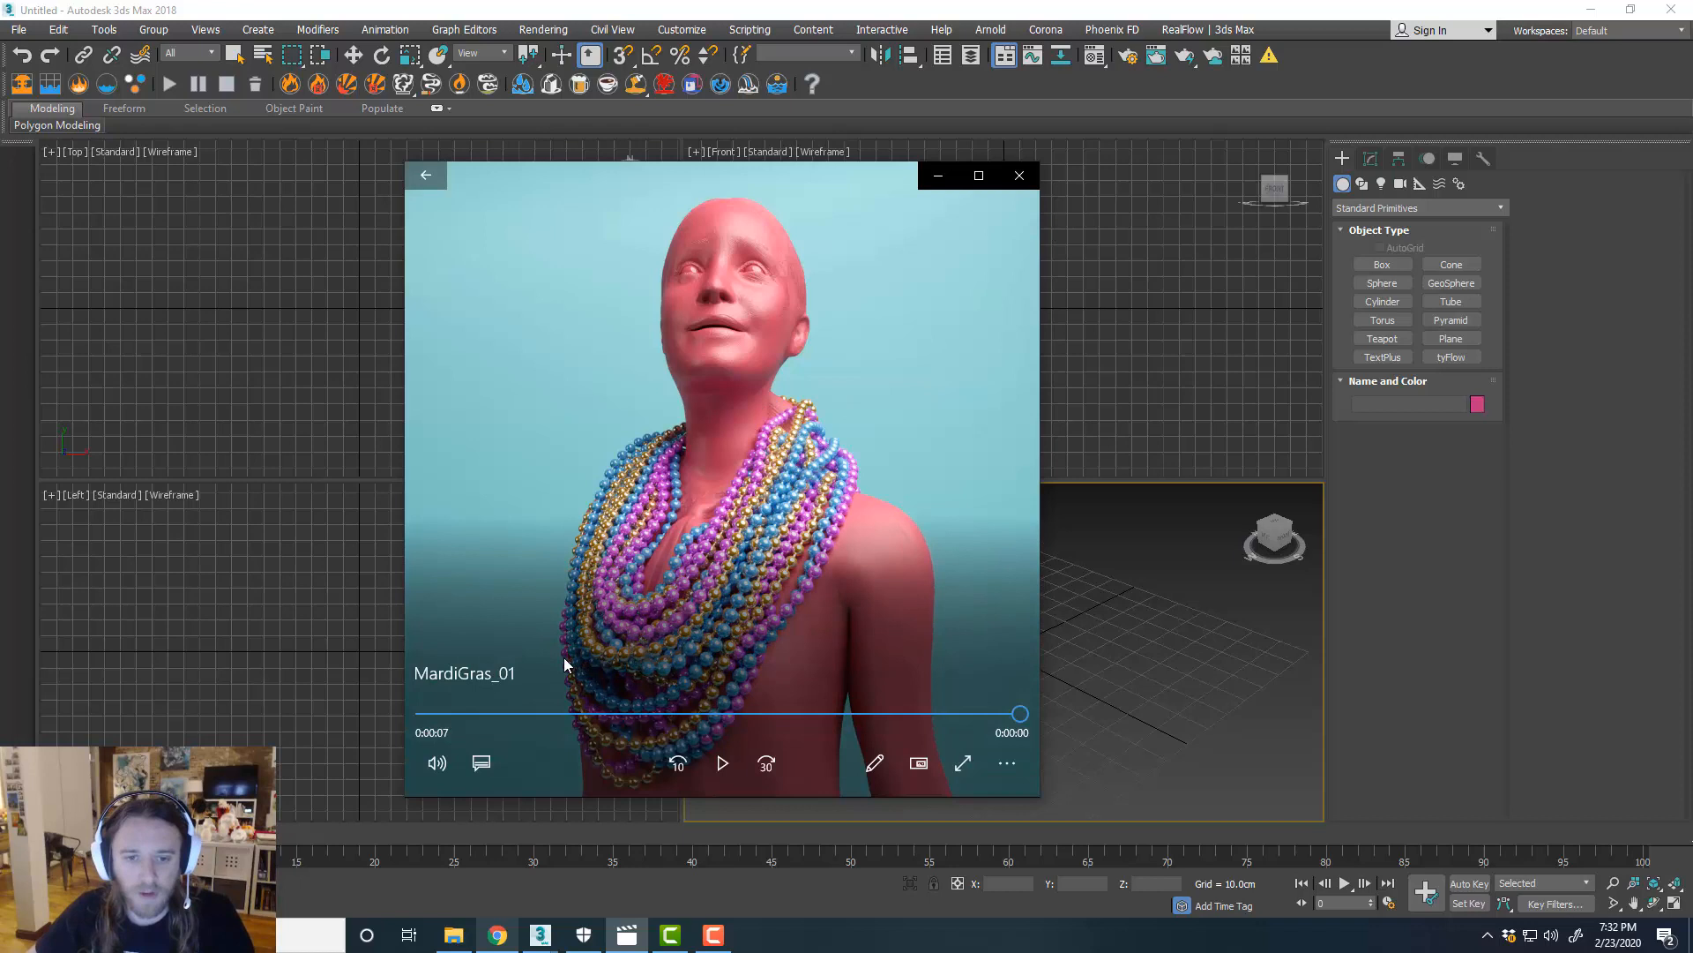
mouse_move(1000, 379)
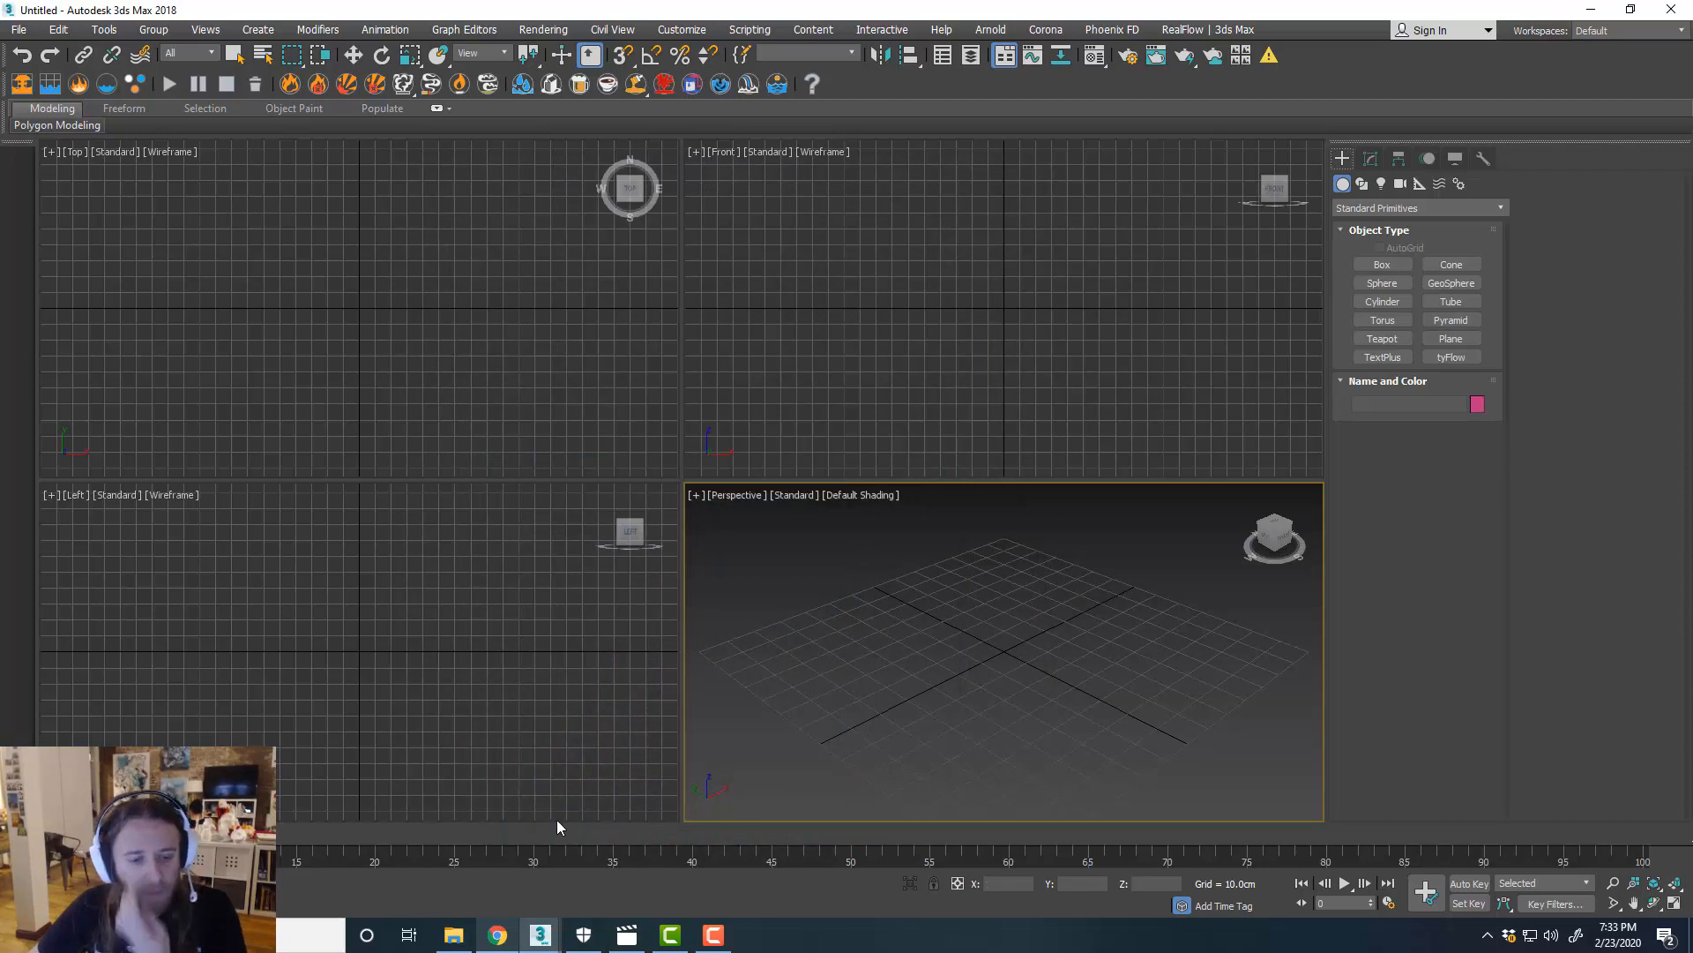
Return from the Simulation Lab channel to the Mardi Gras render, then close the player.
left_click(495, 934)
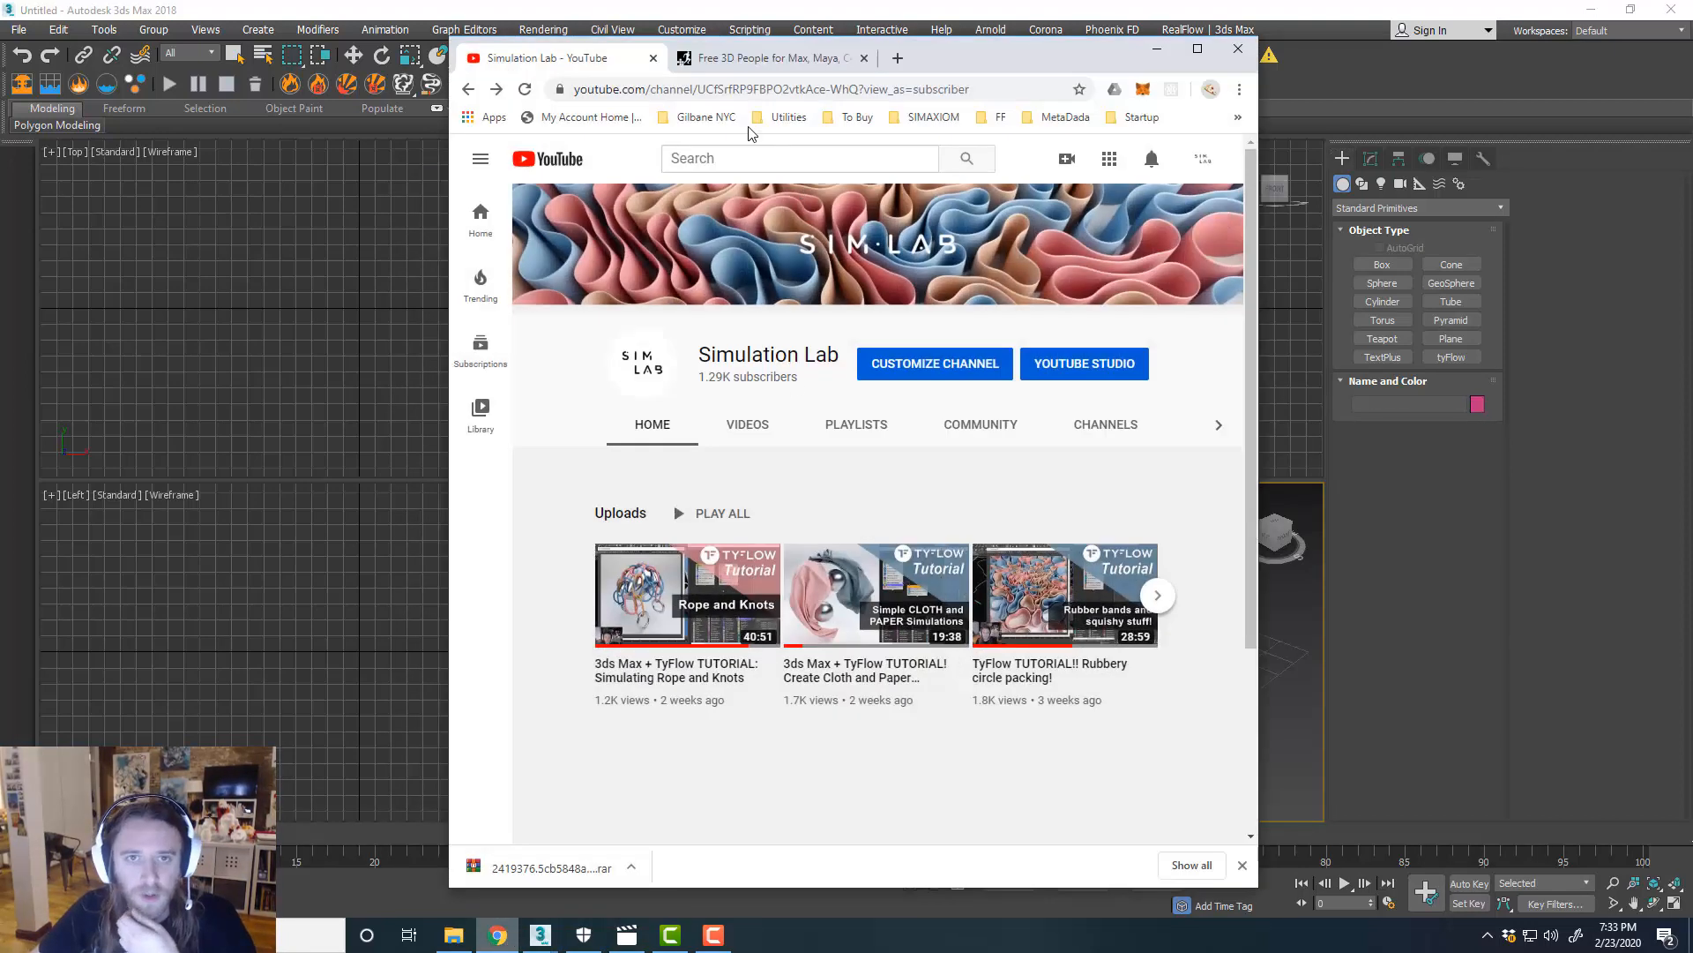
left_click(769, 57)
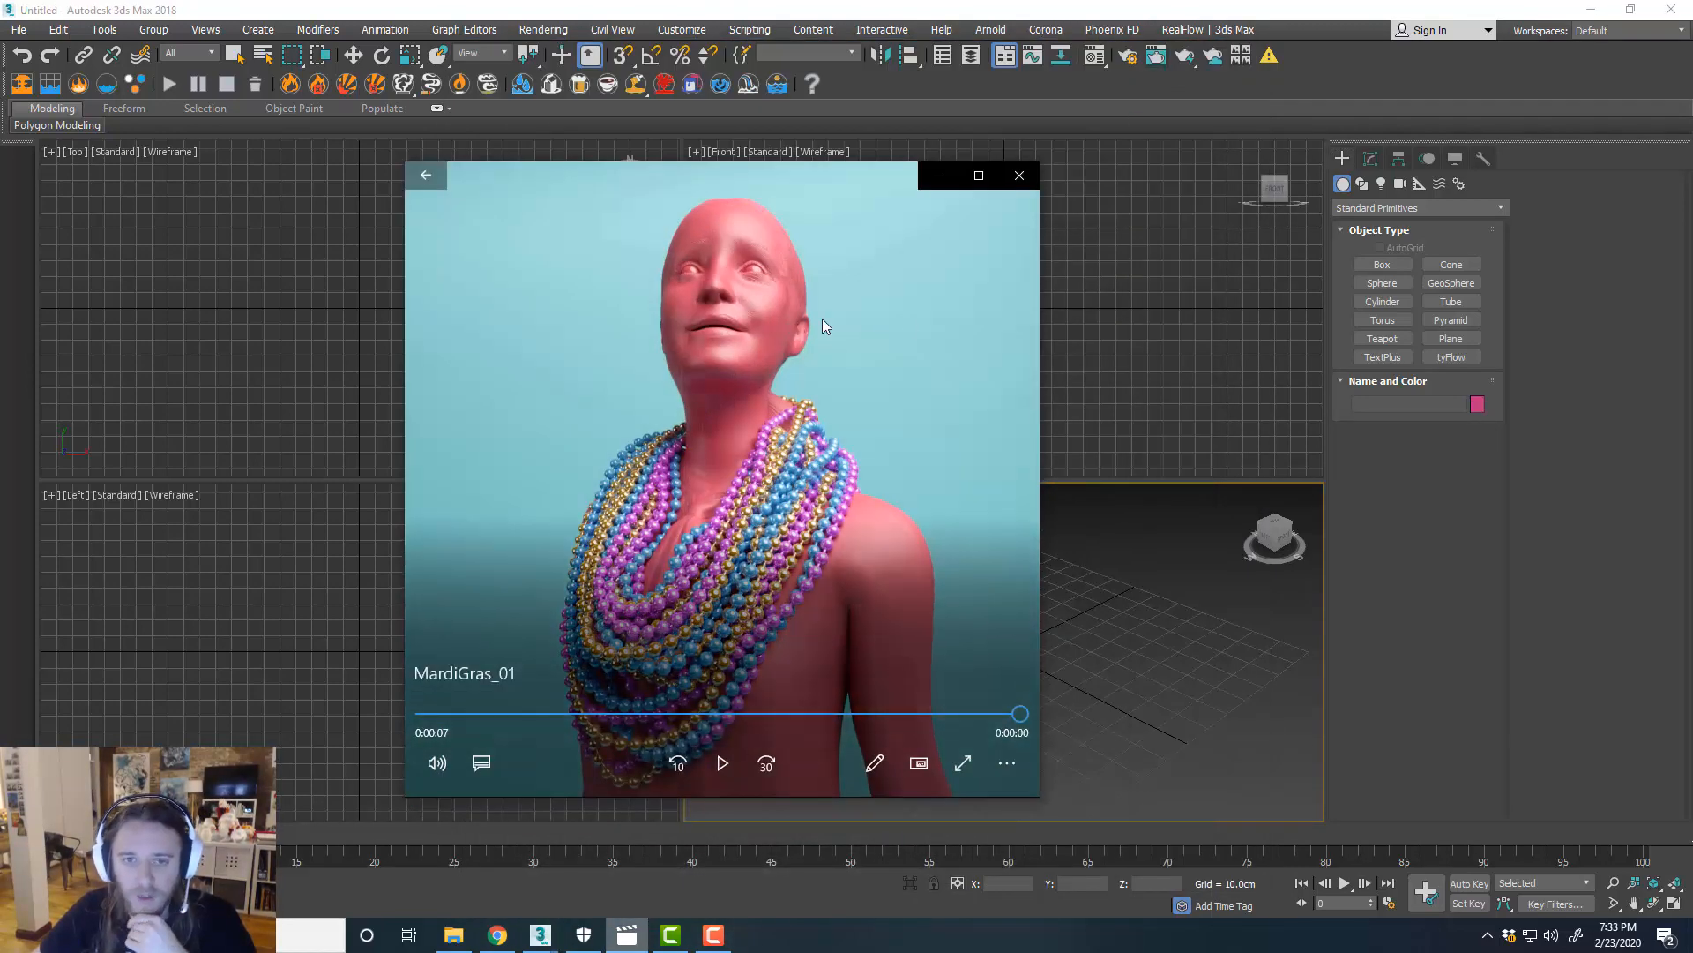
mouse_move(913, 323)
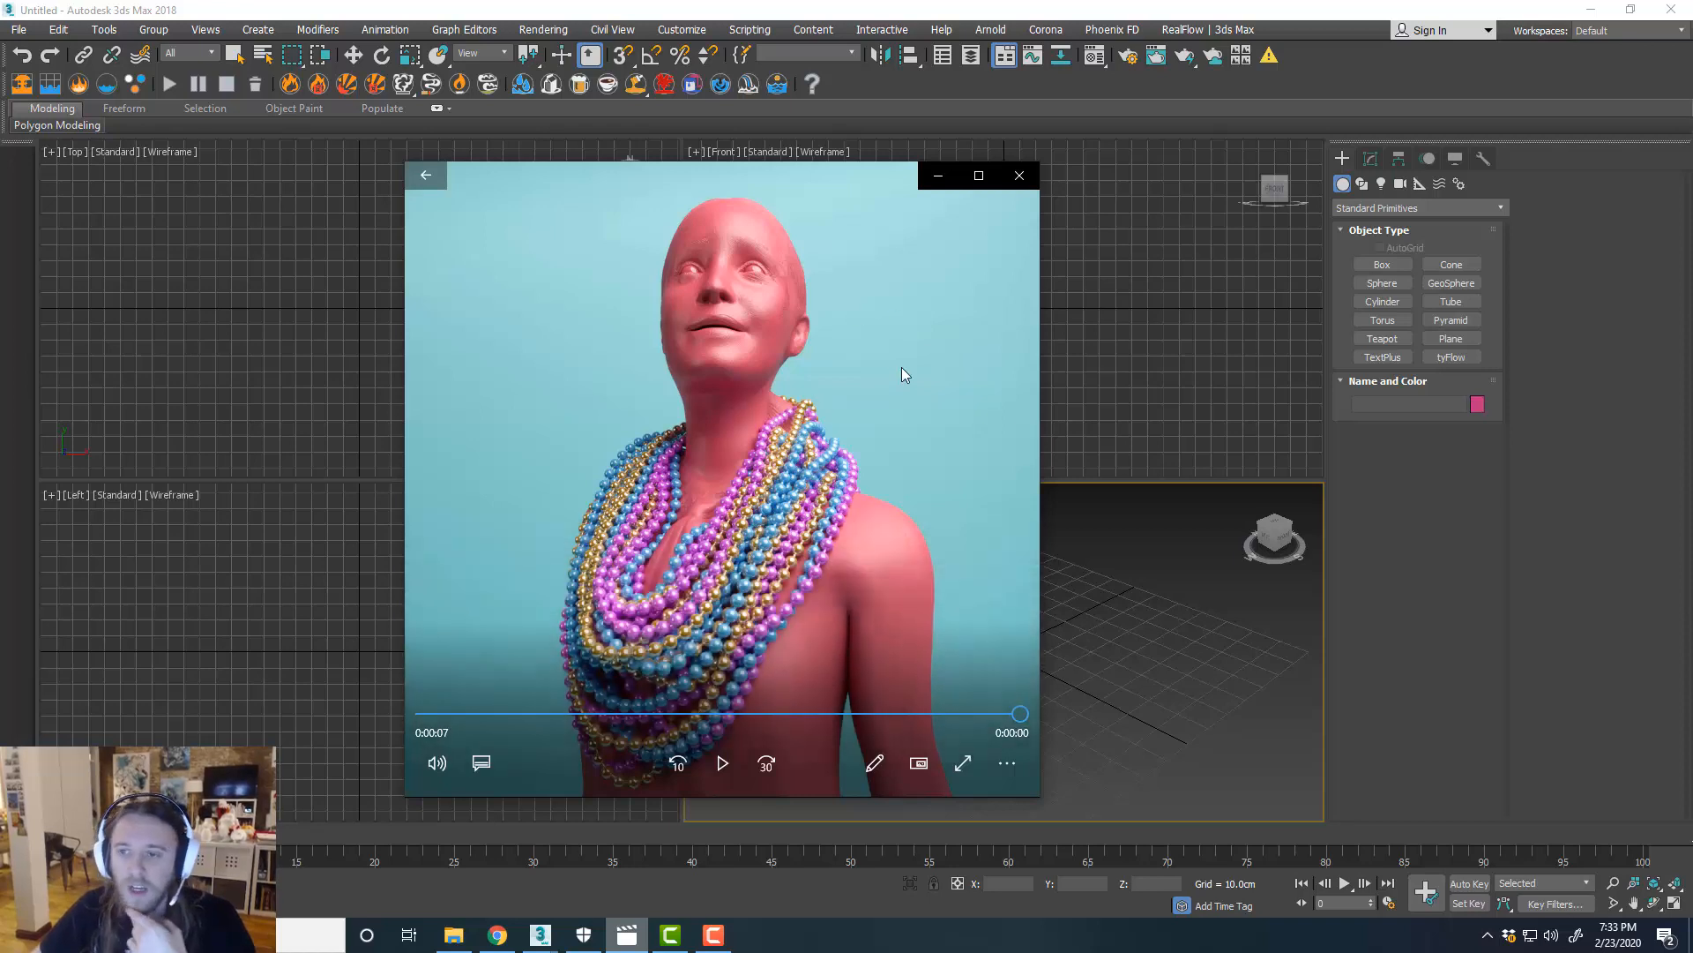
left_click(1016, 175)
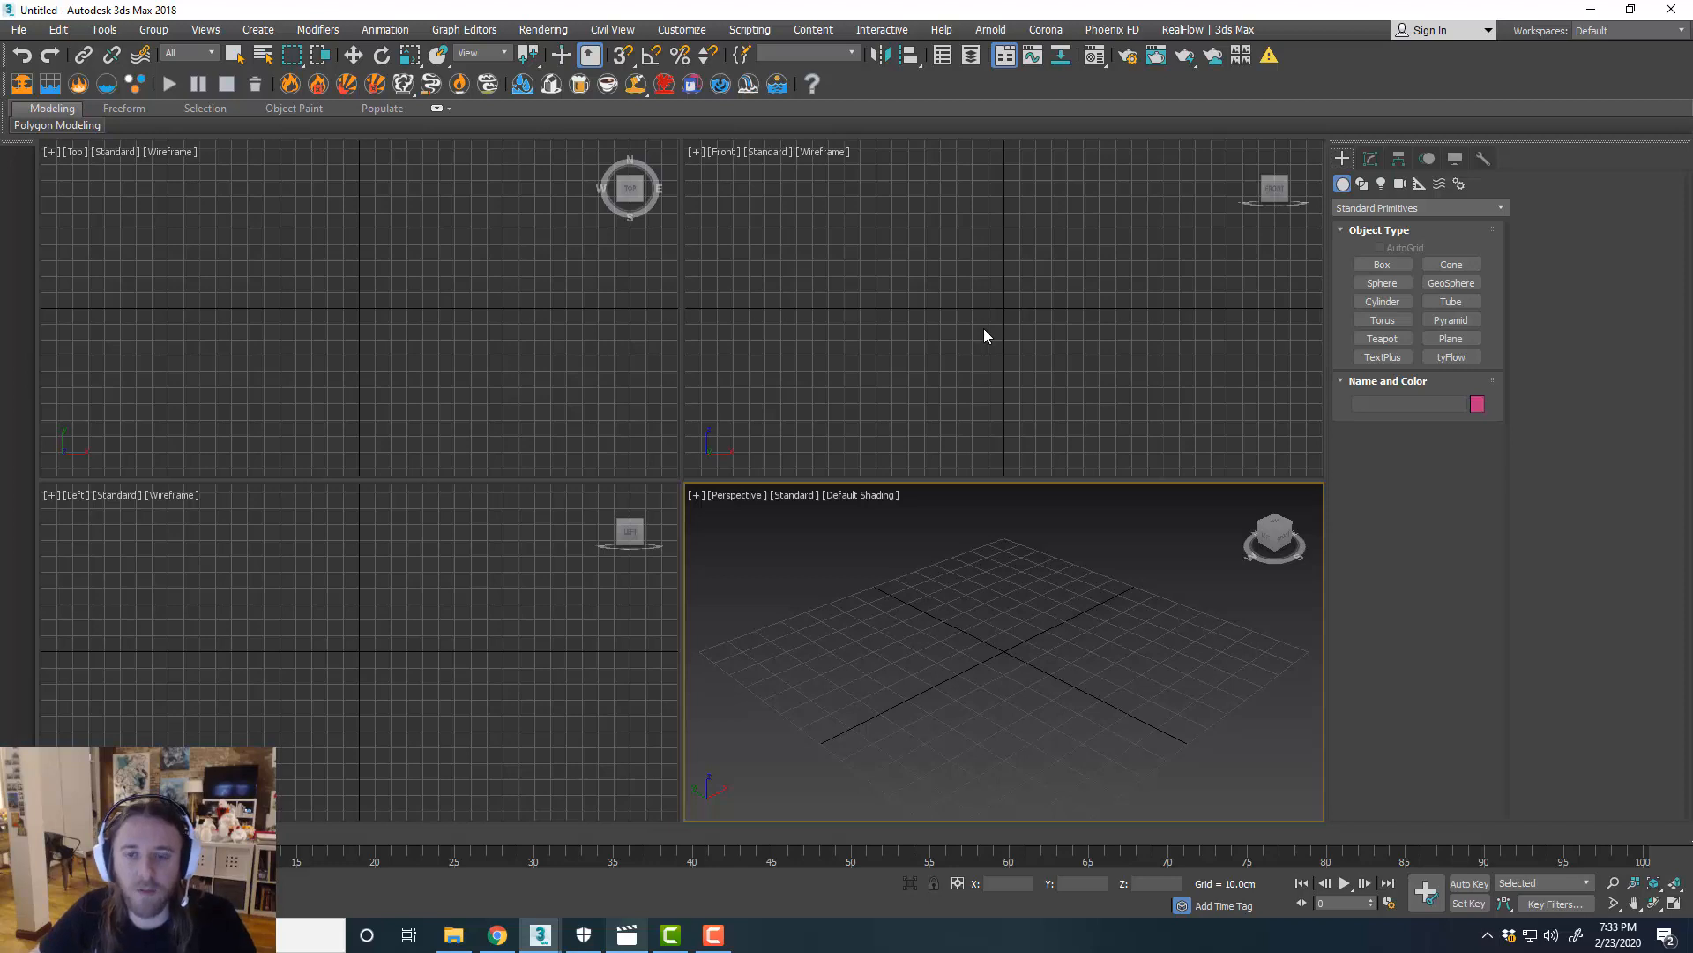
mouse_move(971, 338)
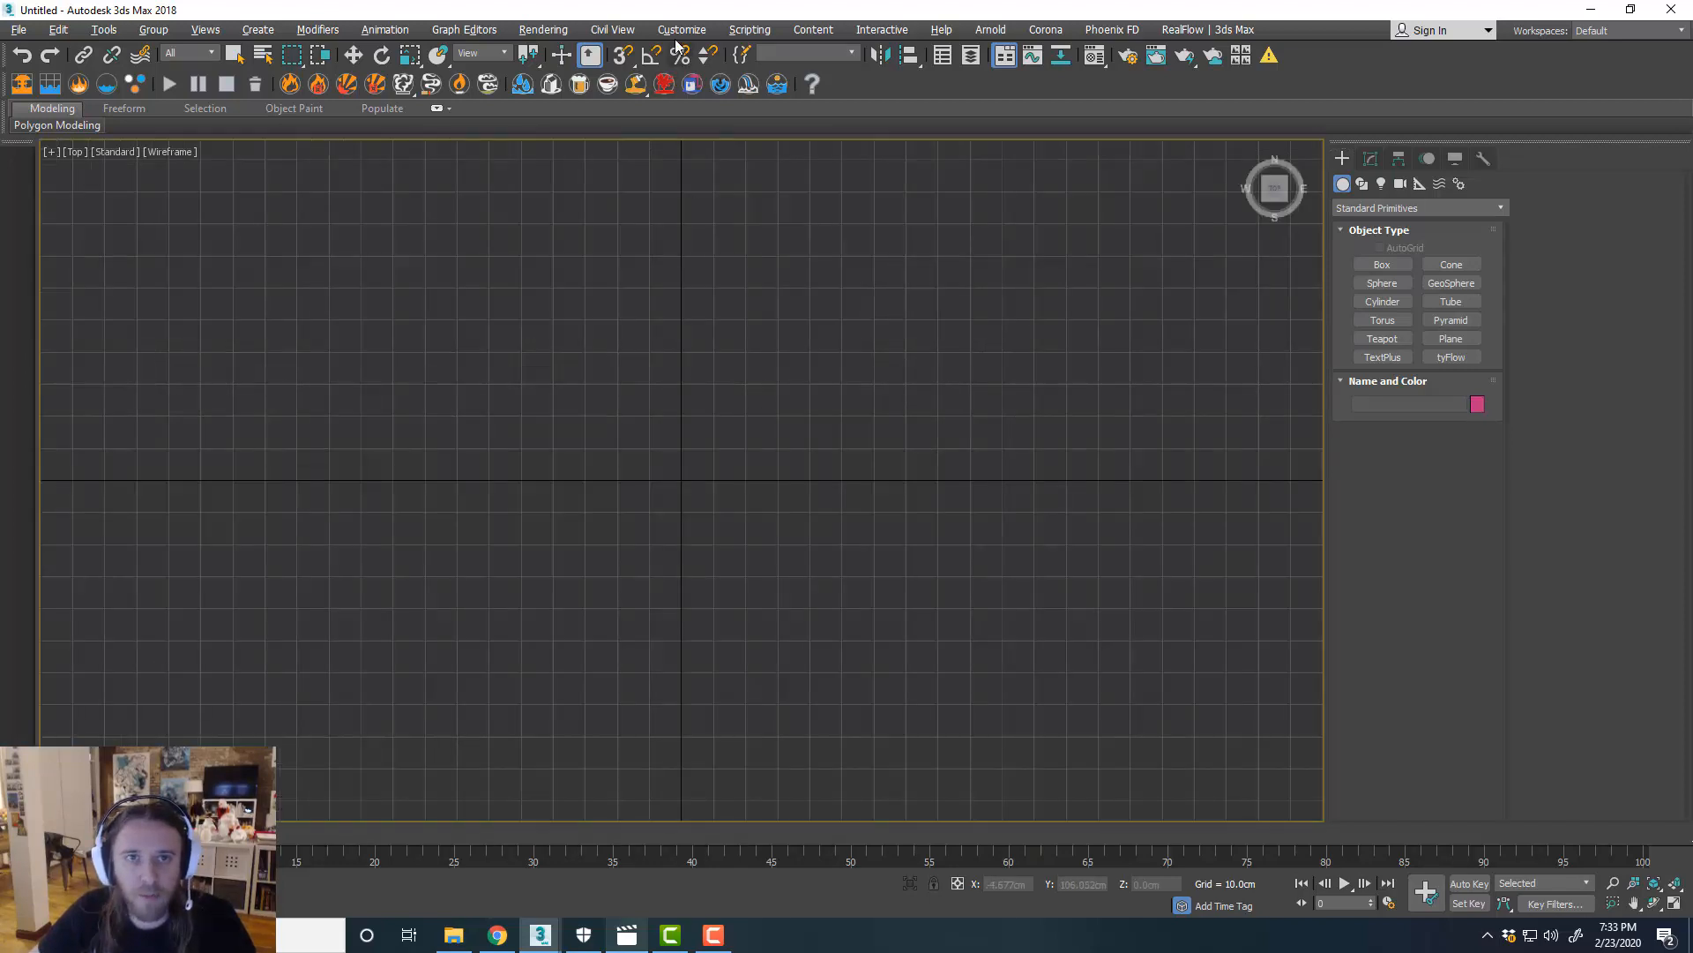
Set display units to Metric Centimeters and system units to 1 unit = 1 centimetre.
left_click(682, 29)
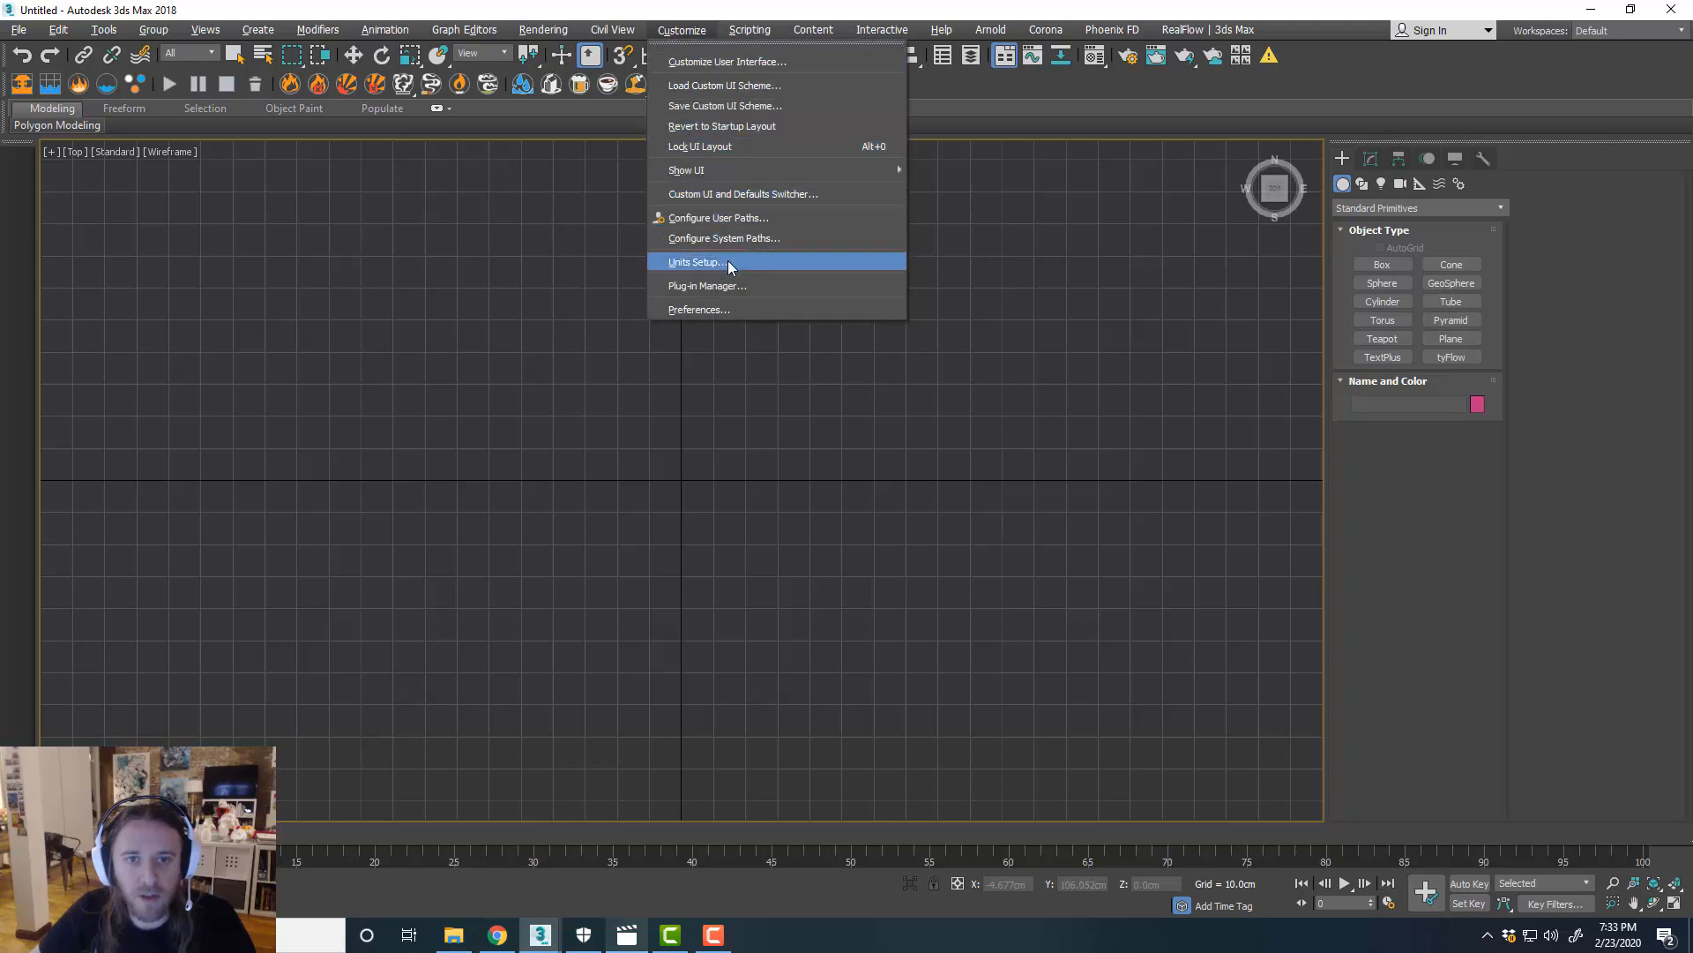
left_click(696, 261)
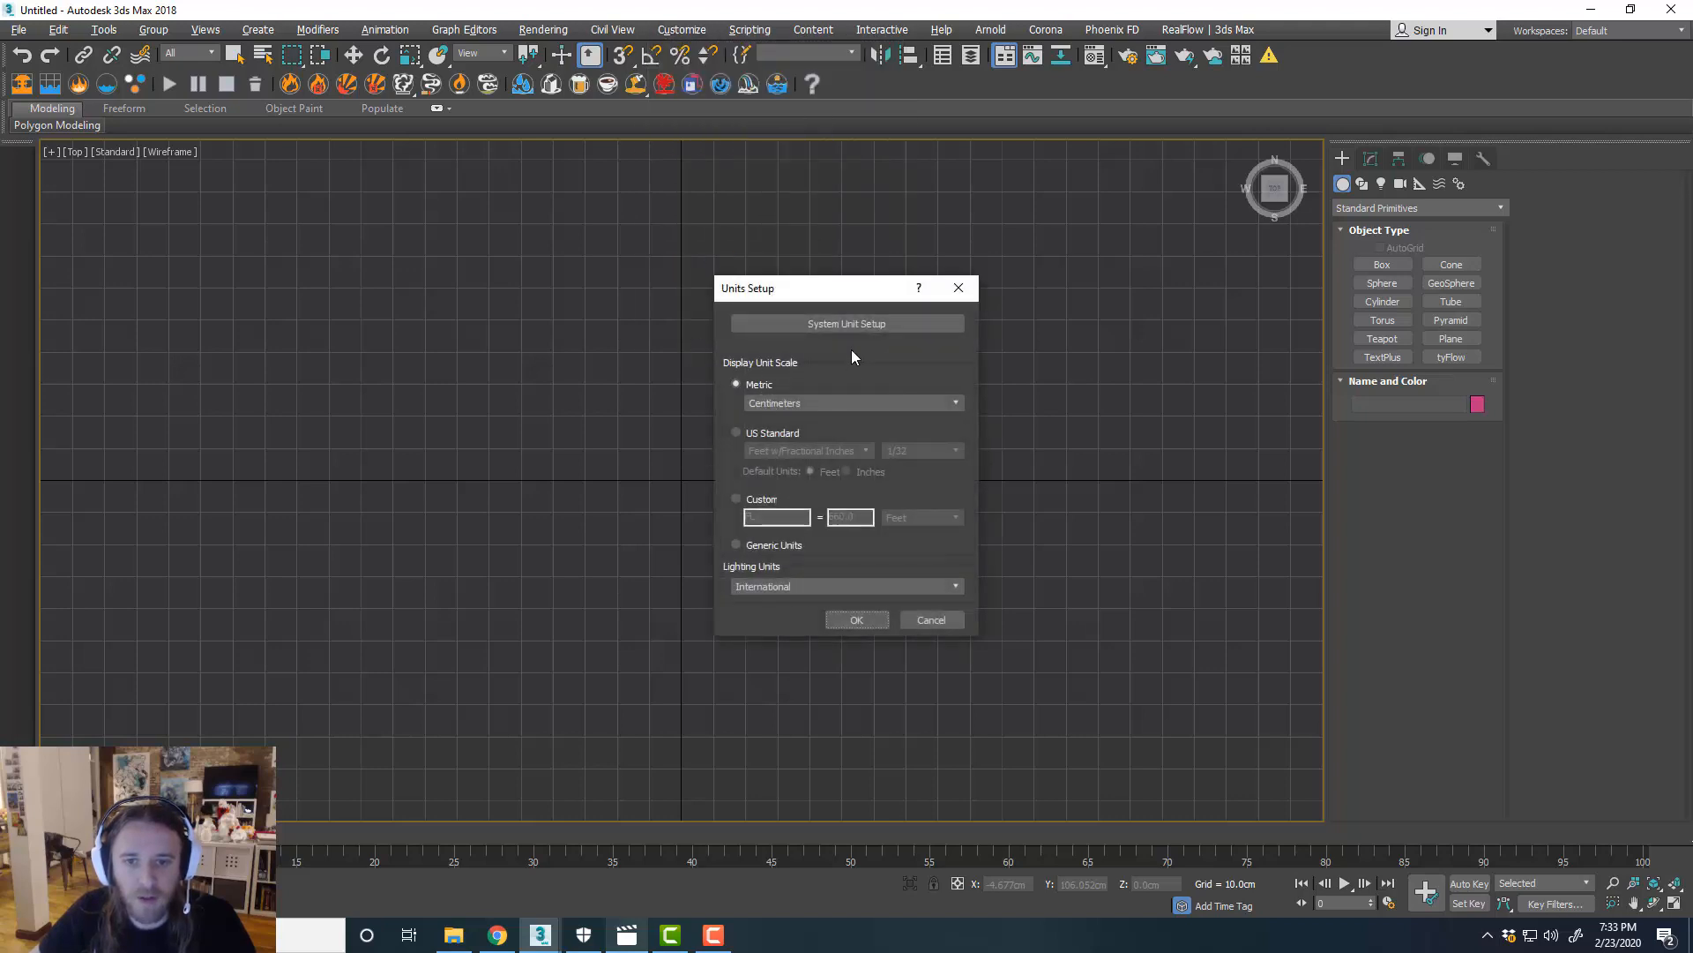
left_click(846, 323)
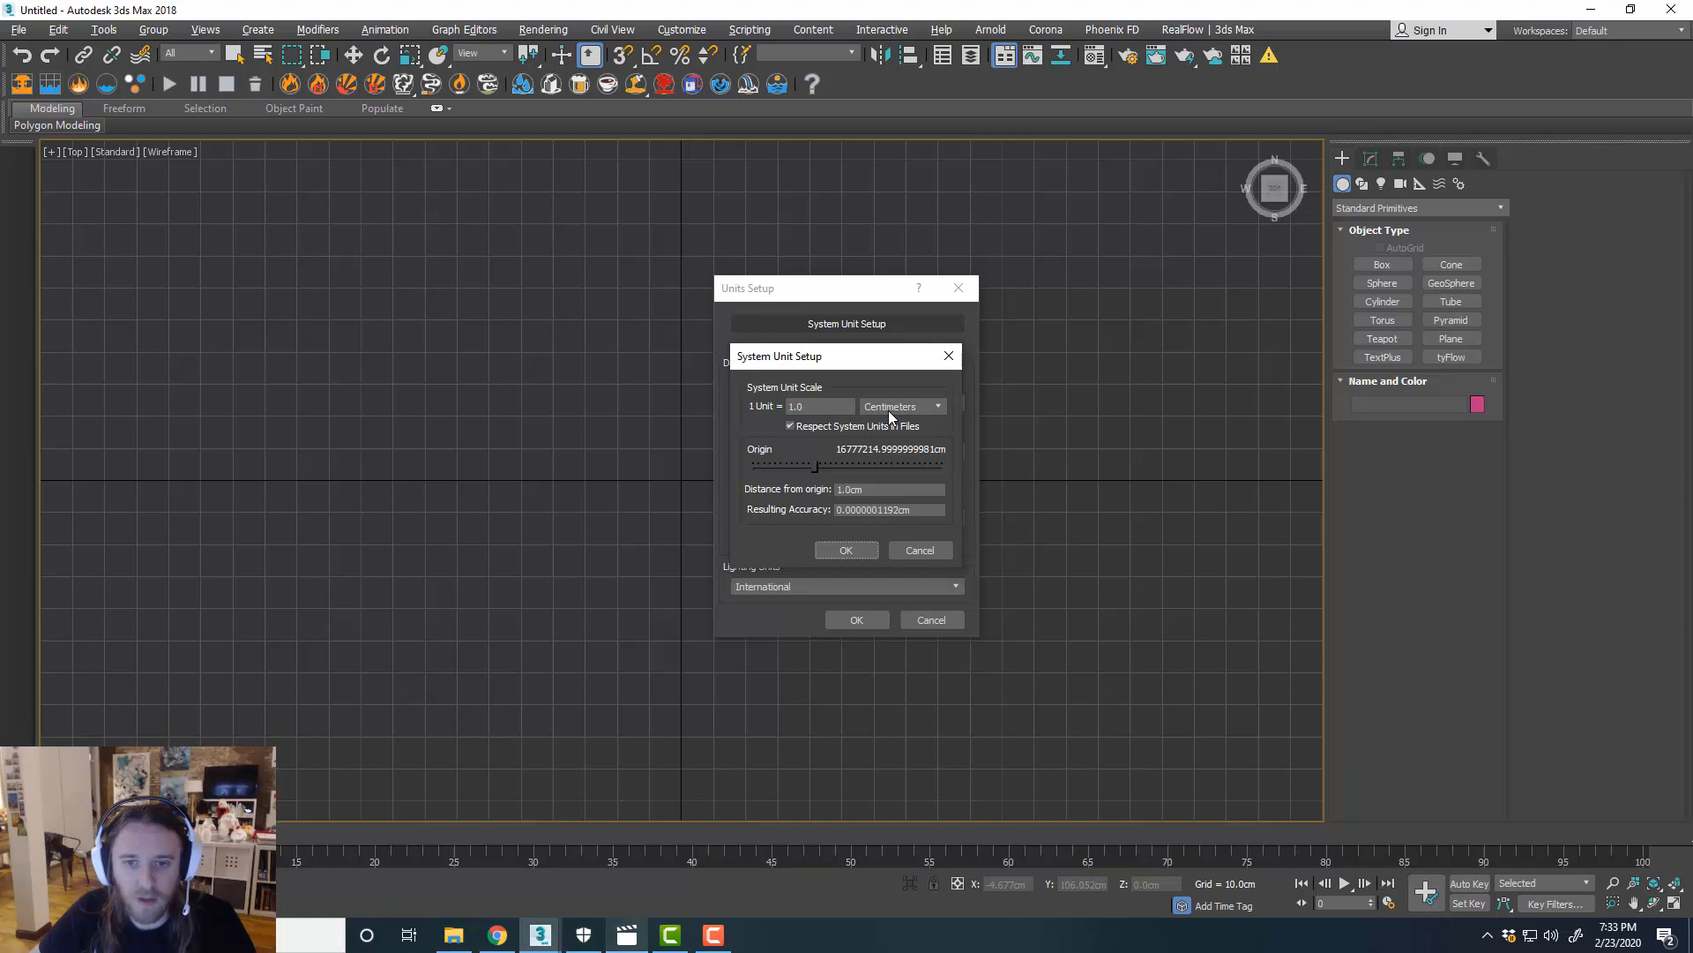
left_click(847, 550)
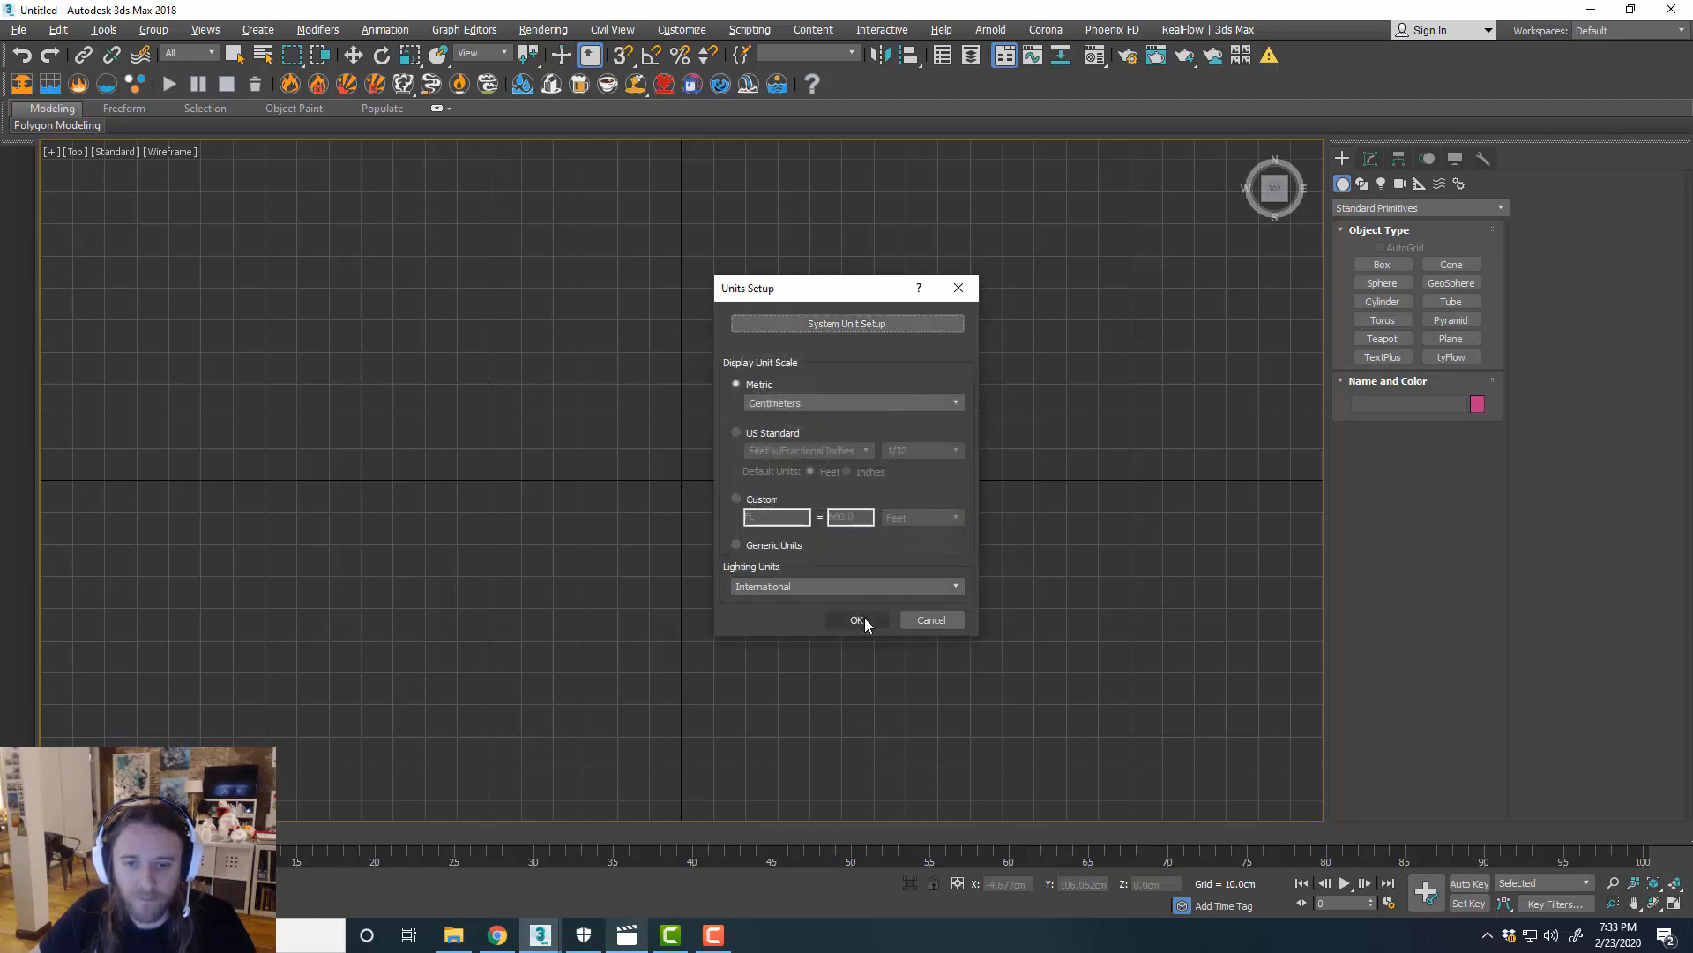
left_click(856, 619)
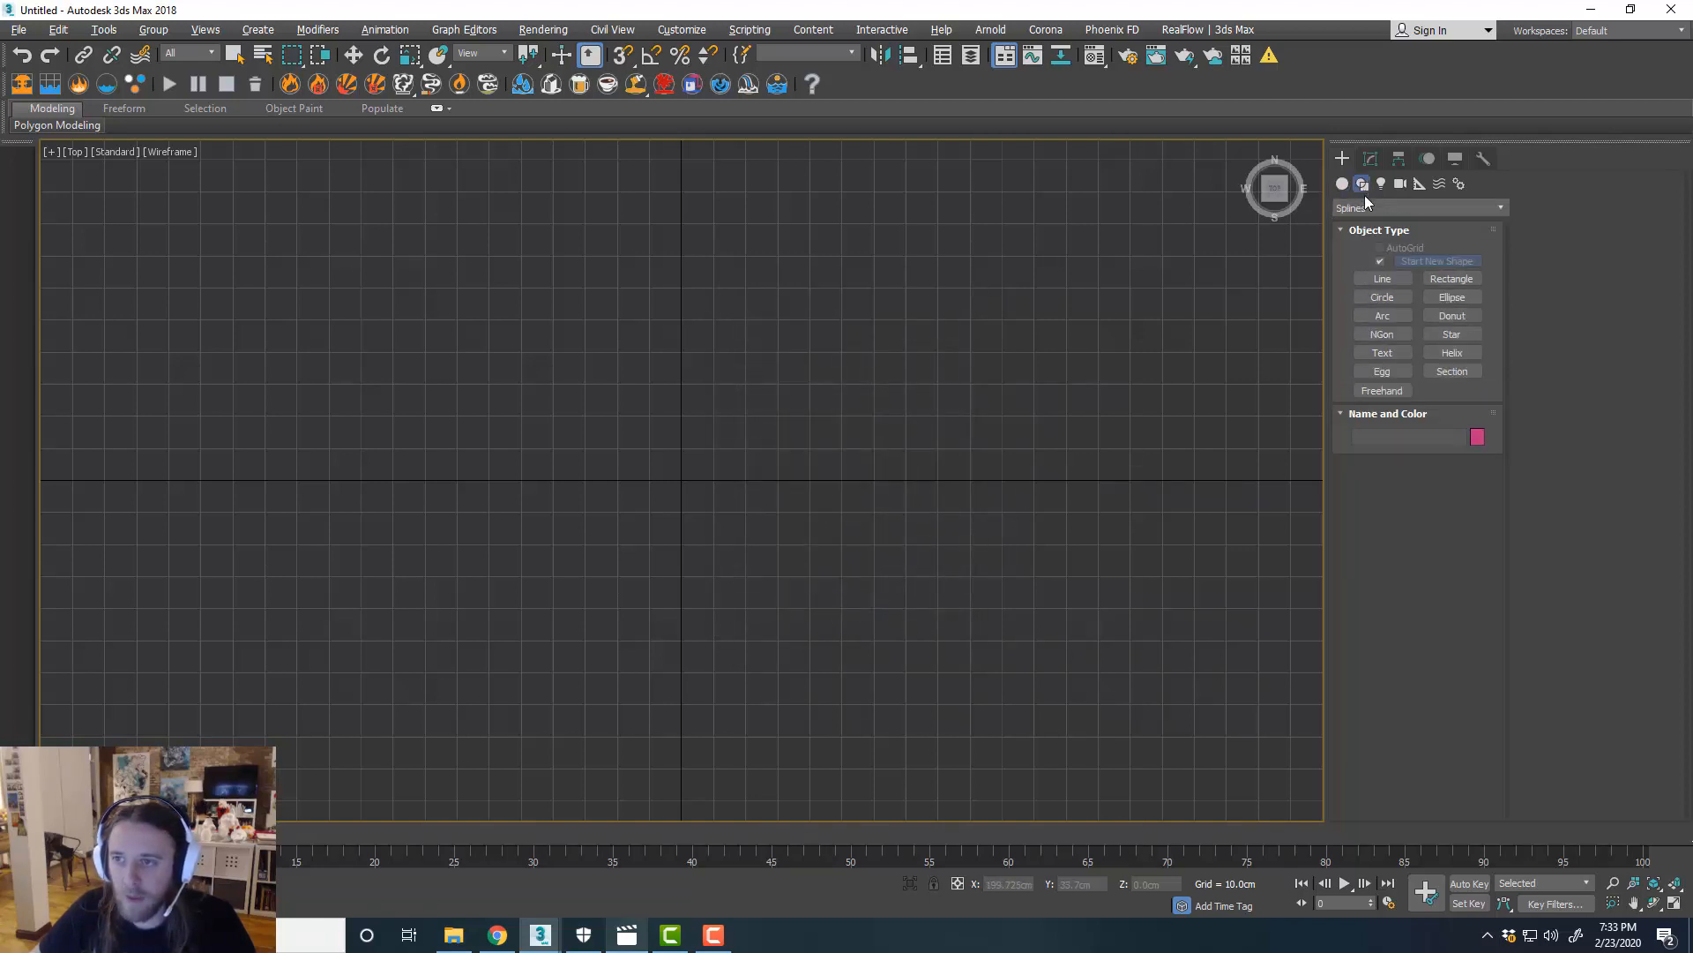
Draw a circle spline at the origin, give it a 15 cm radius, and deselect it.
left_click(1382, 297)
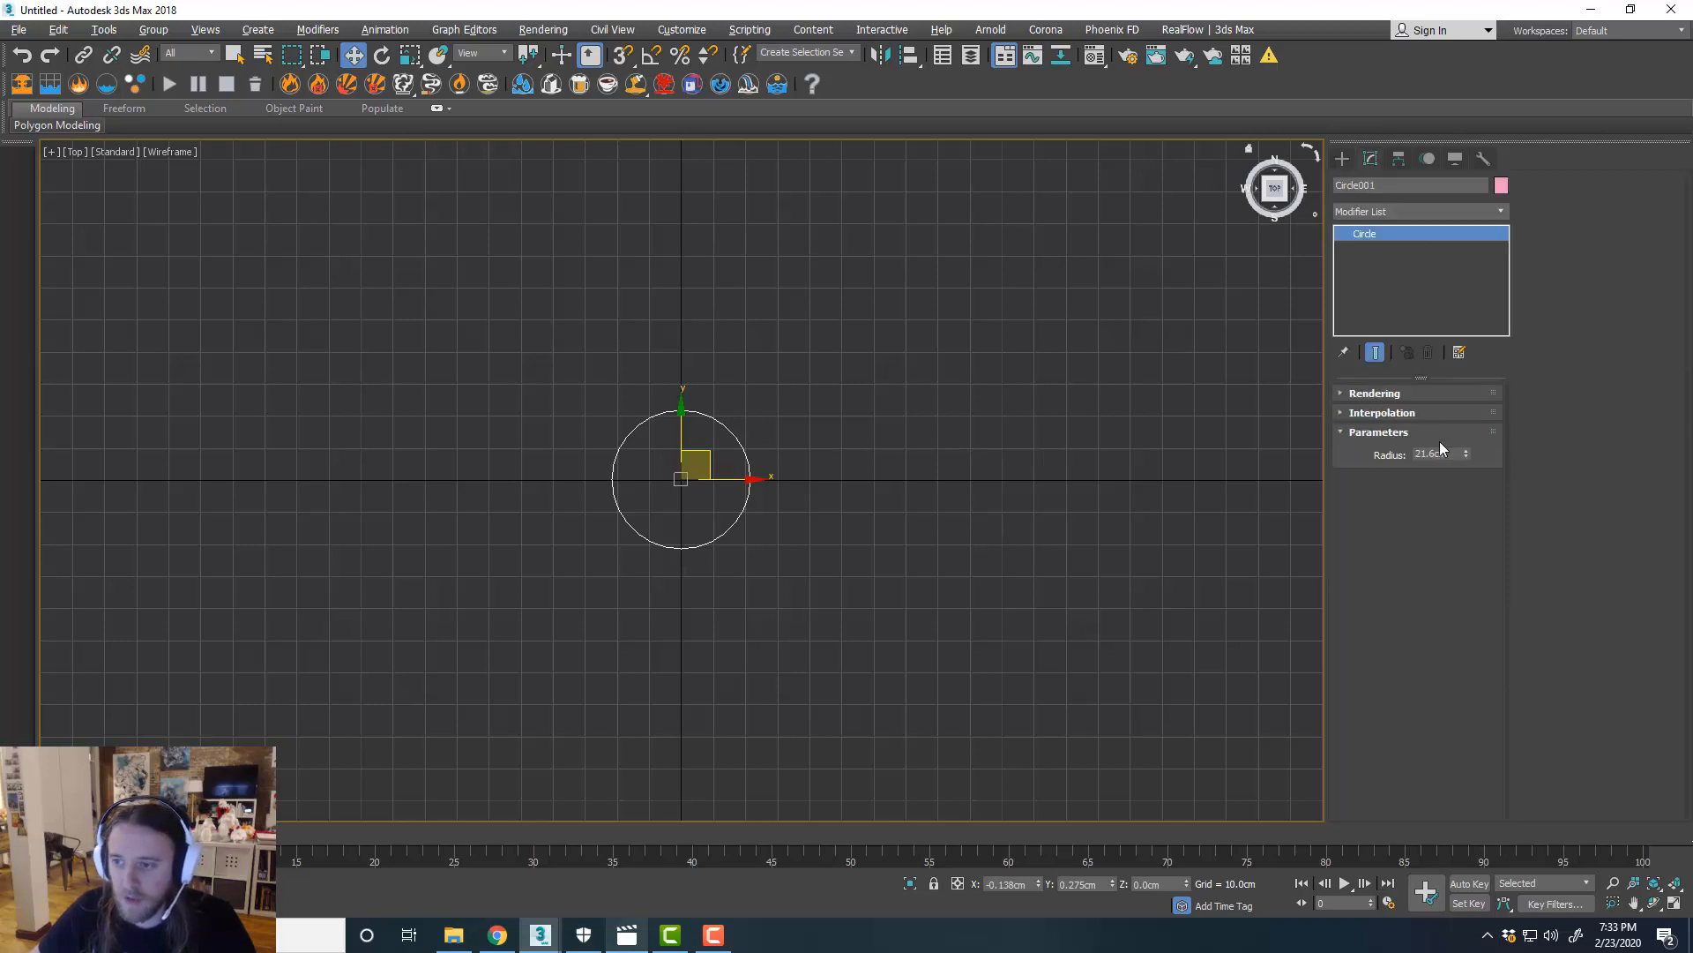
left_click(1382, 412)
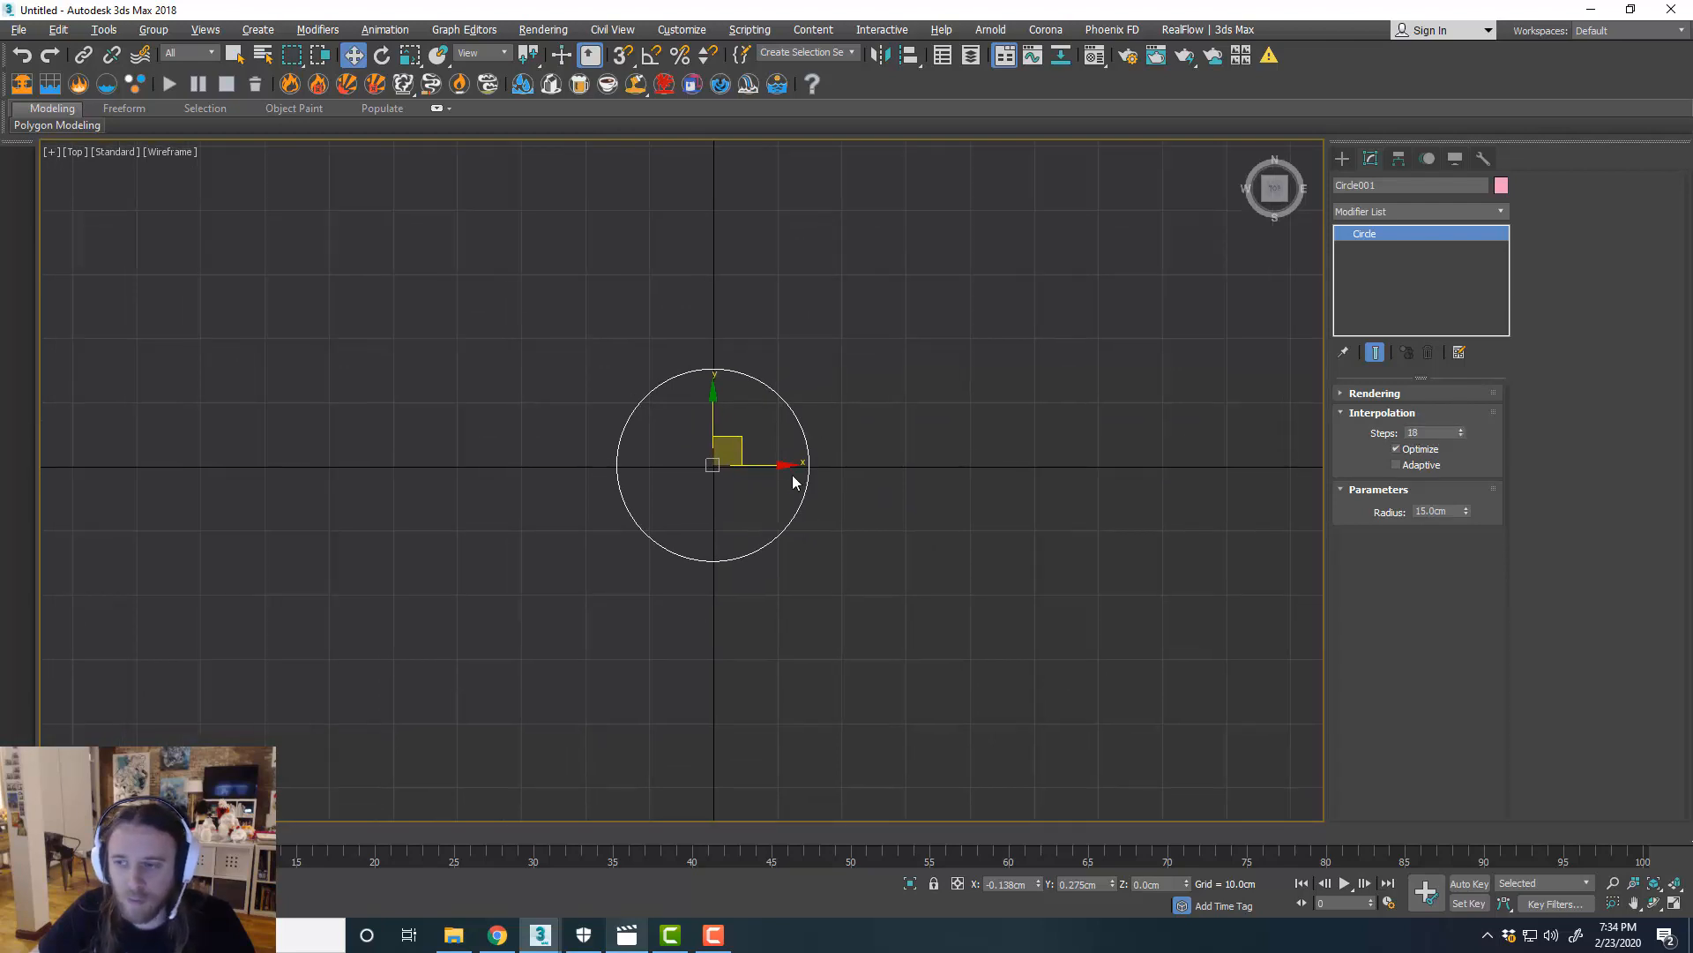
mouse_move(985, 365)
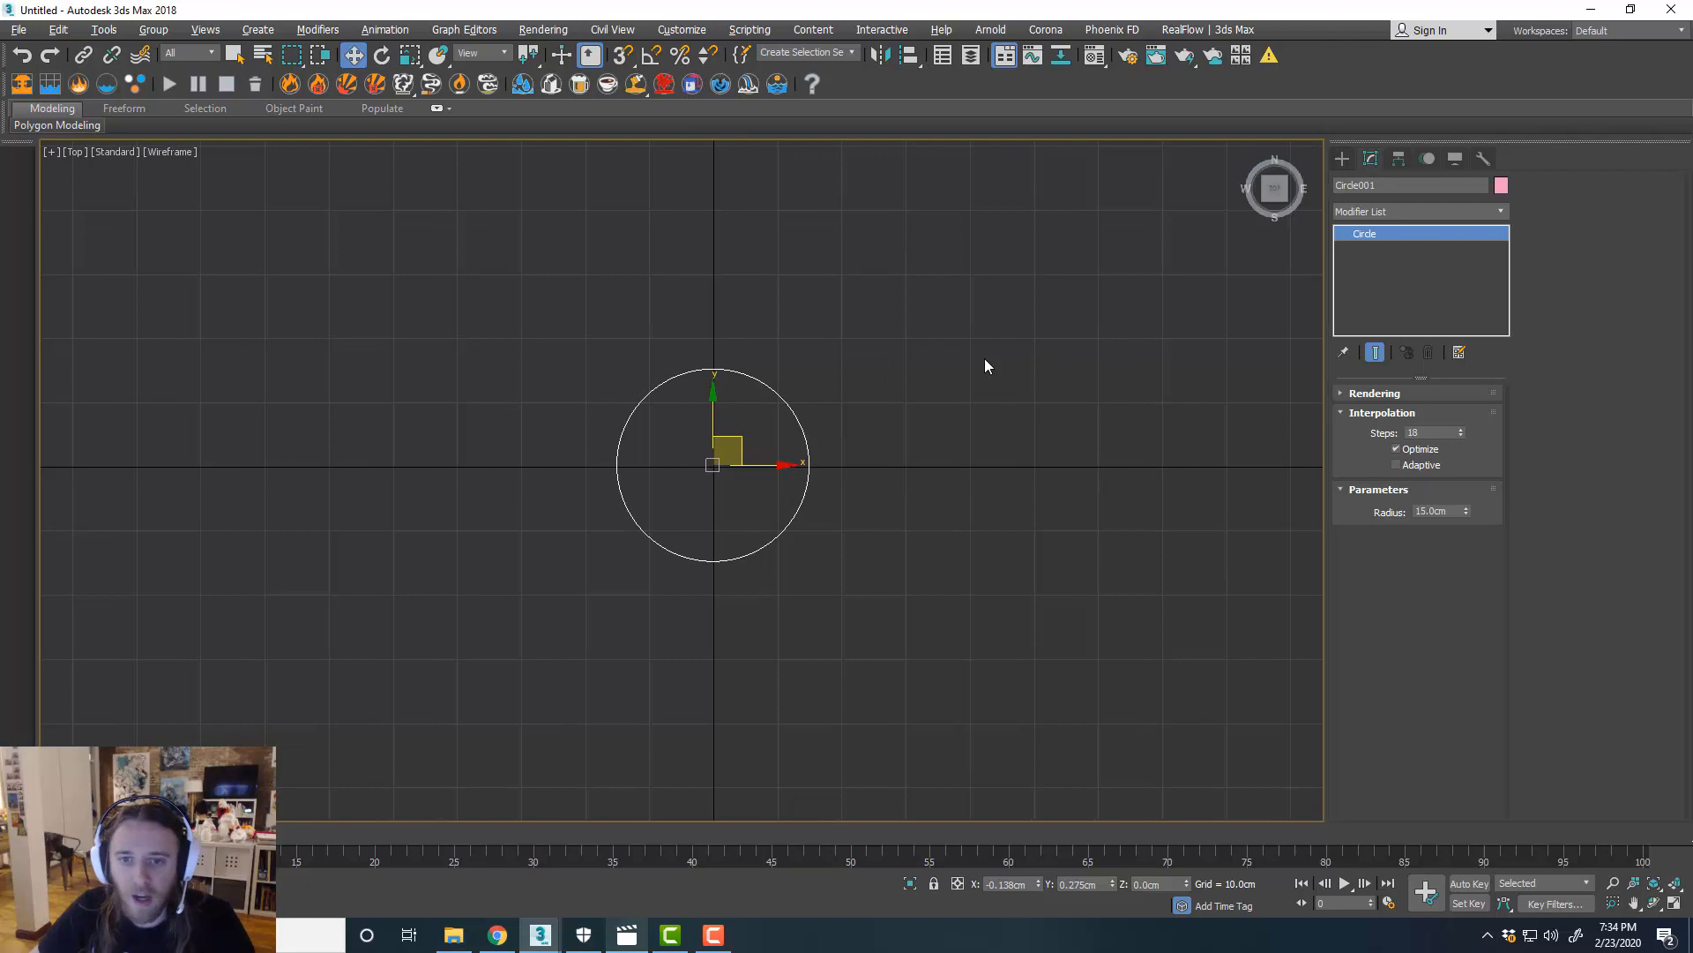
key("p")
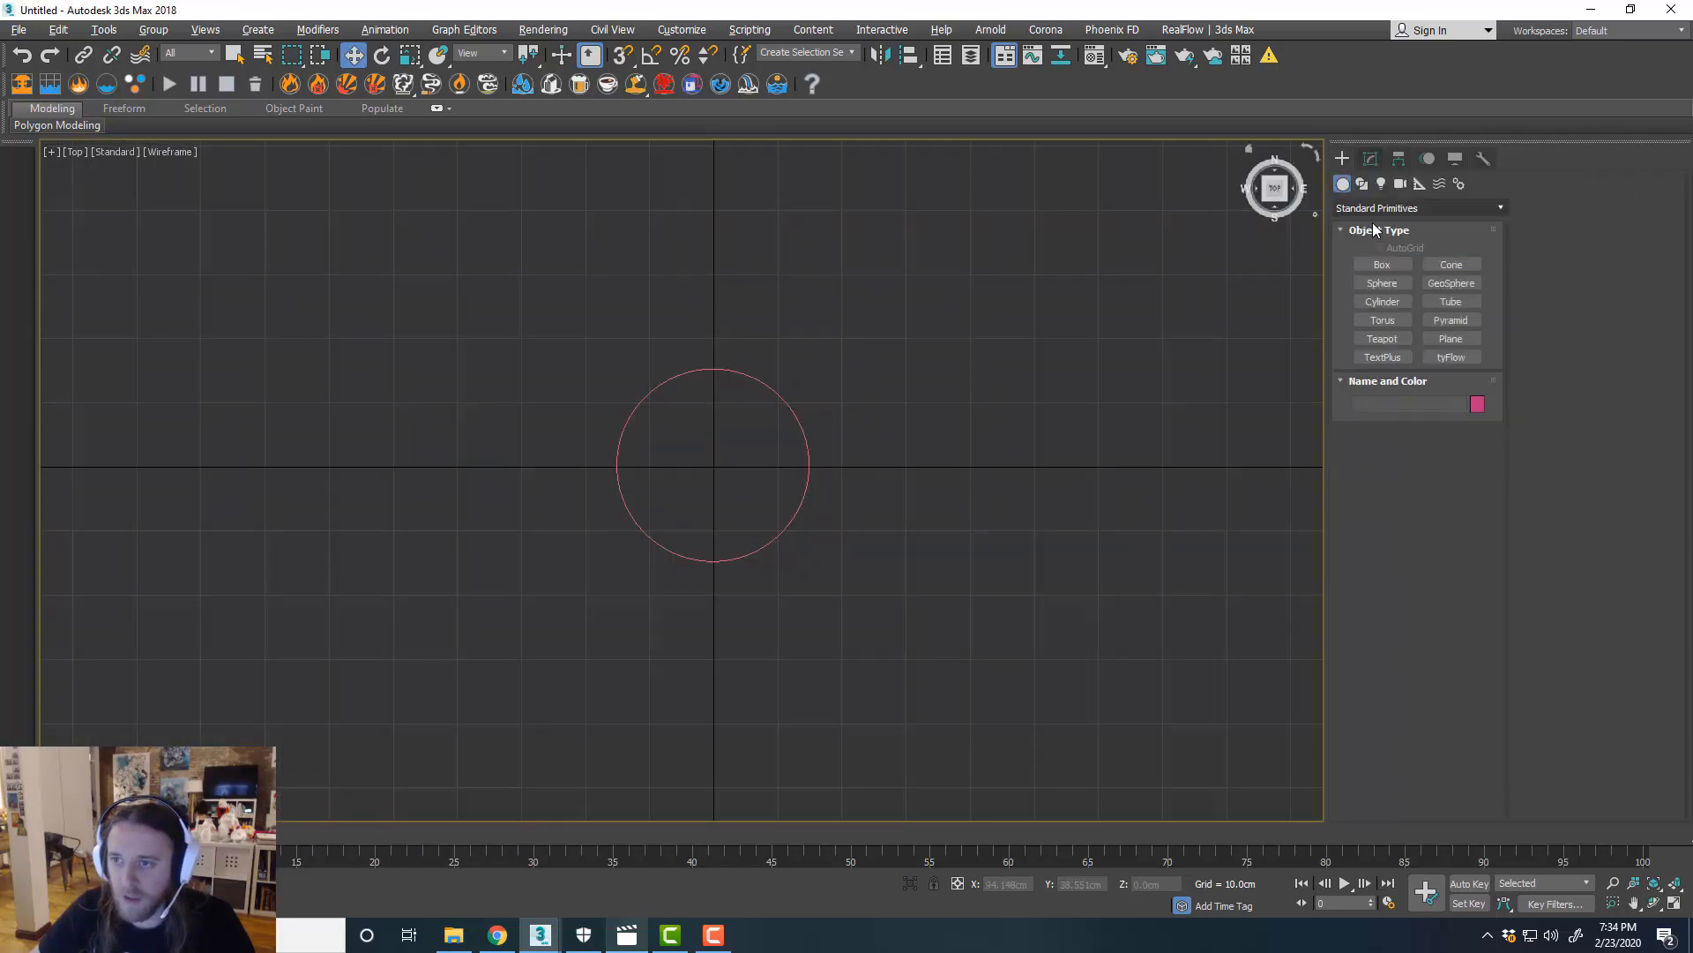
left_click(1382, 302)
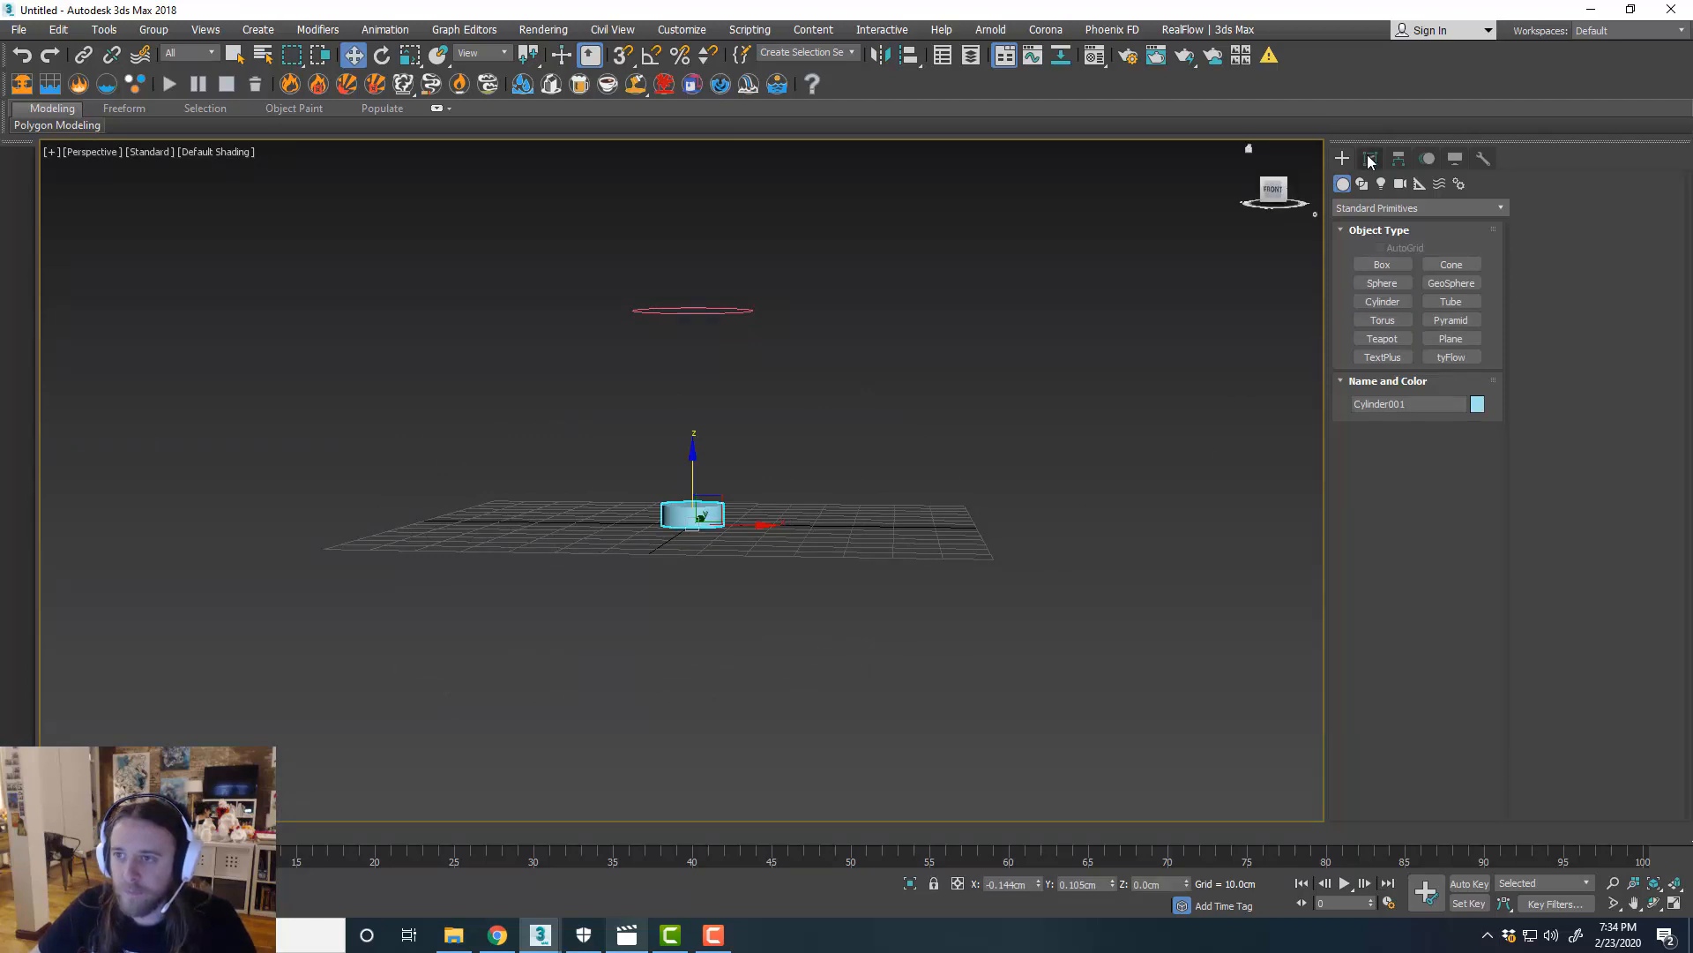
Create a cylinder, tilt it using angle snap, and move it upward above the grid.
left_click(1370, 159)
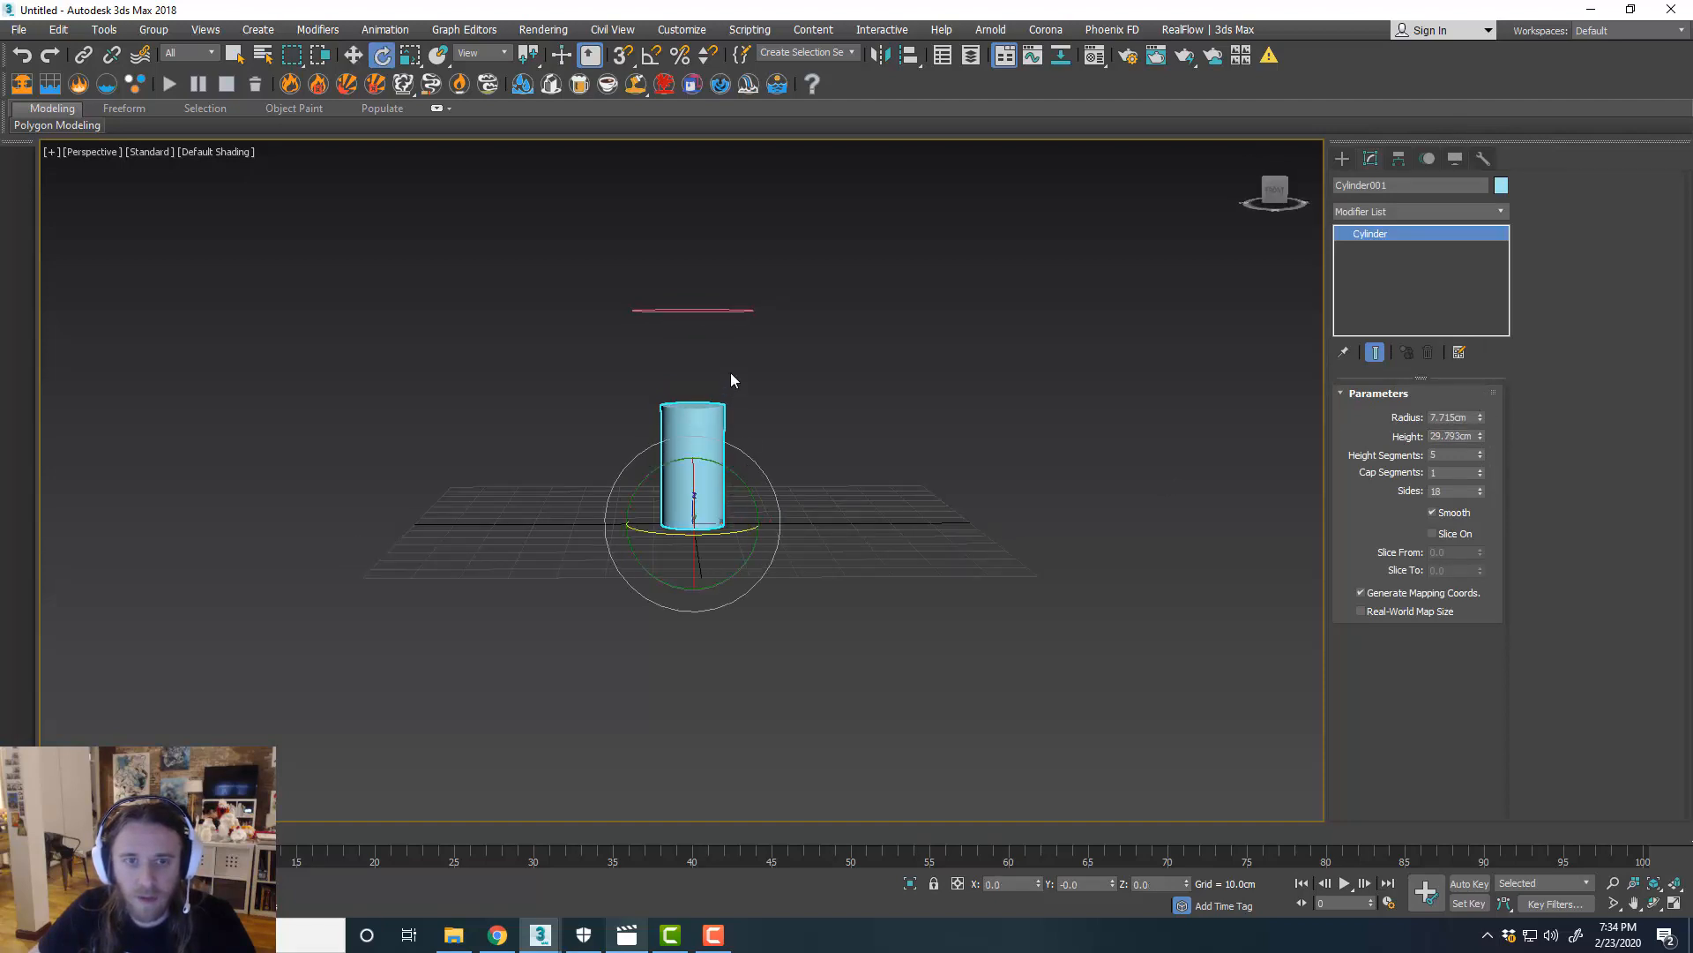
left_click(352, 54)
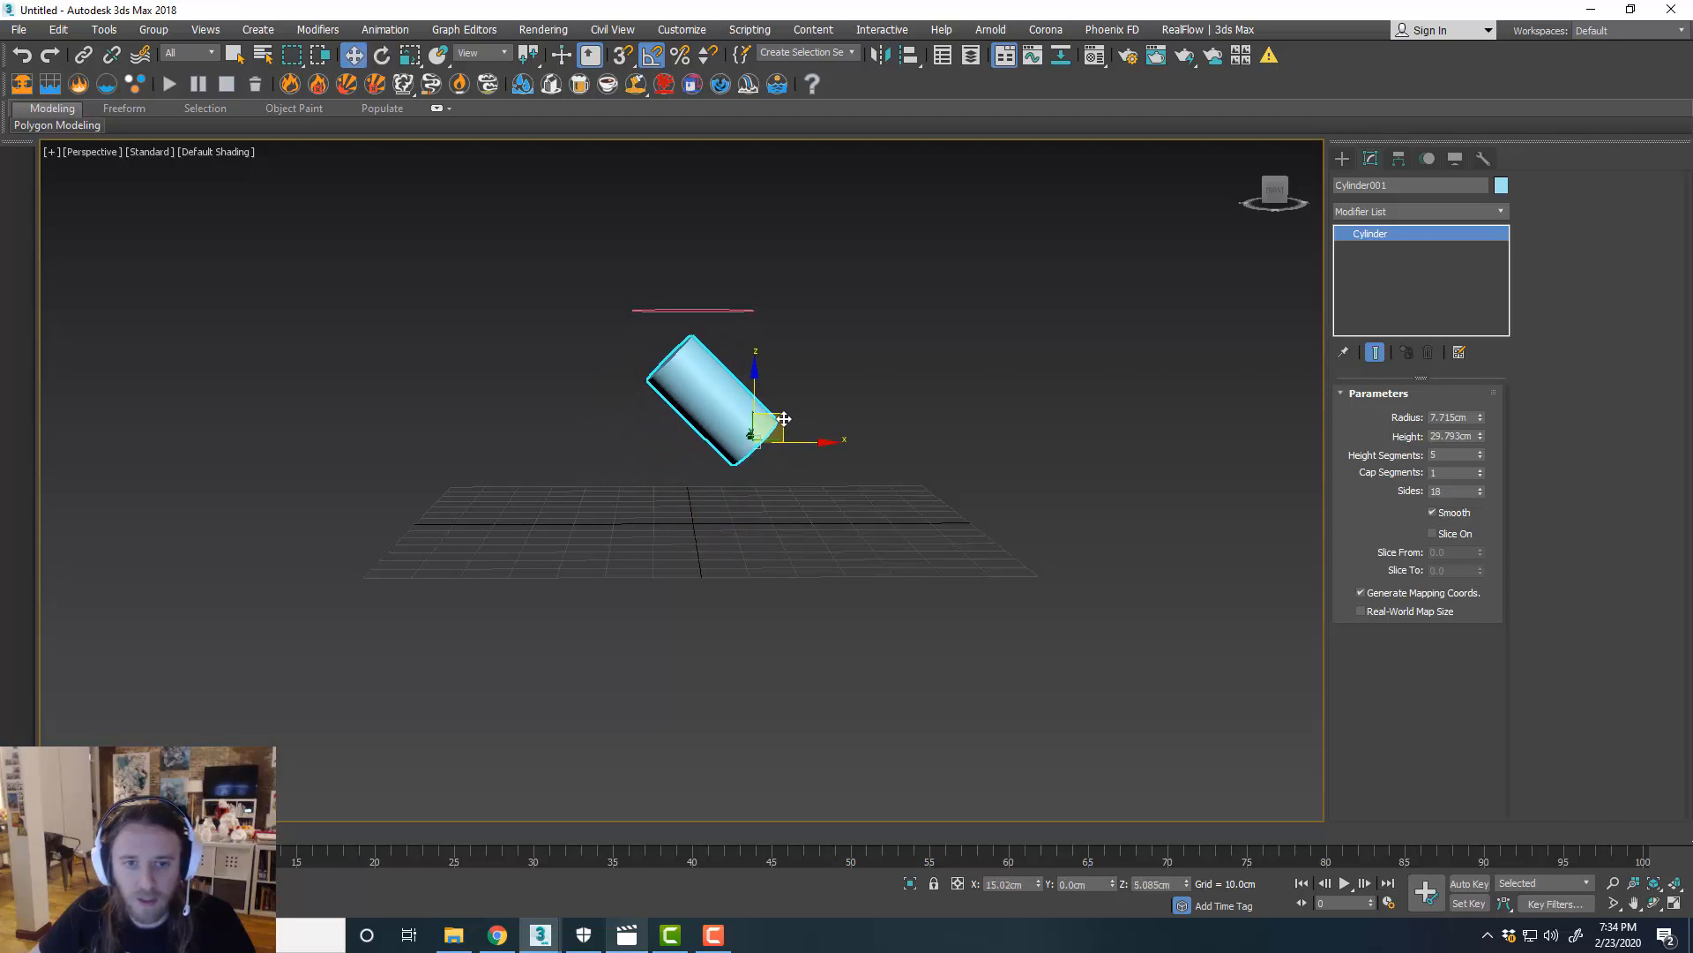
key("alt+w")
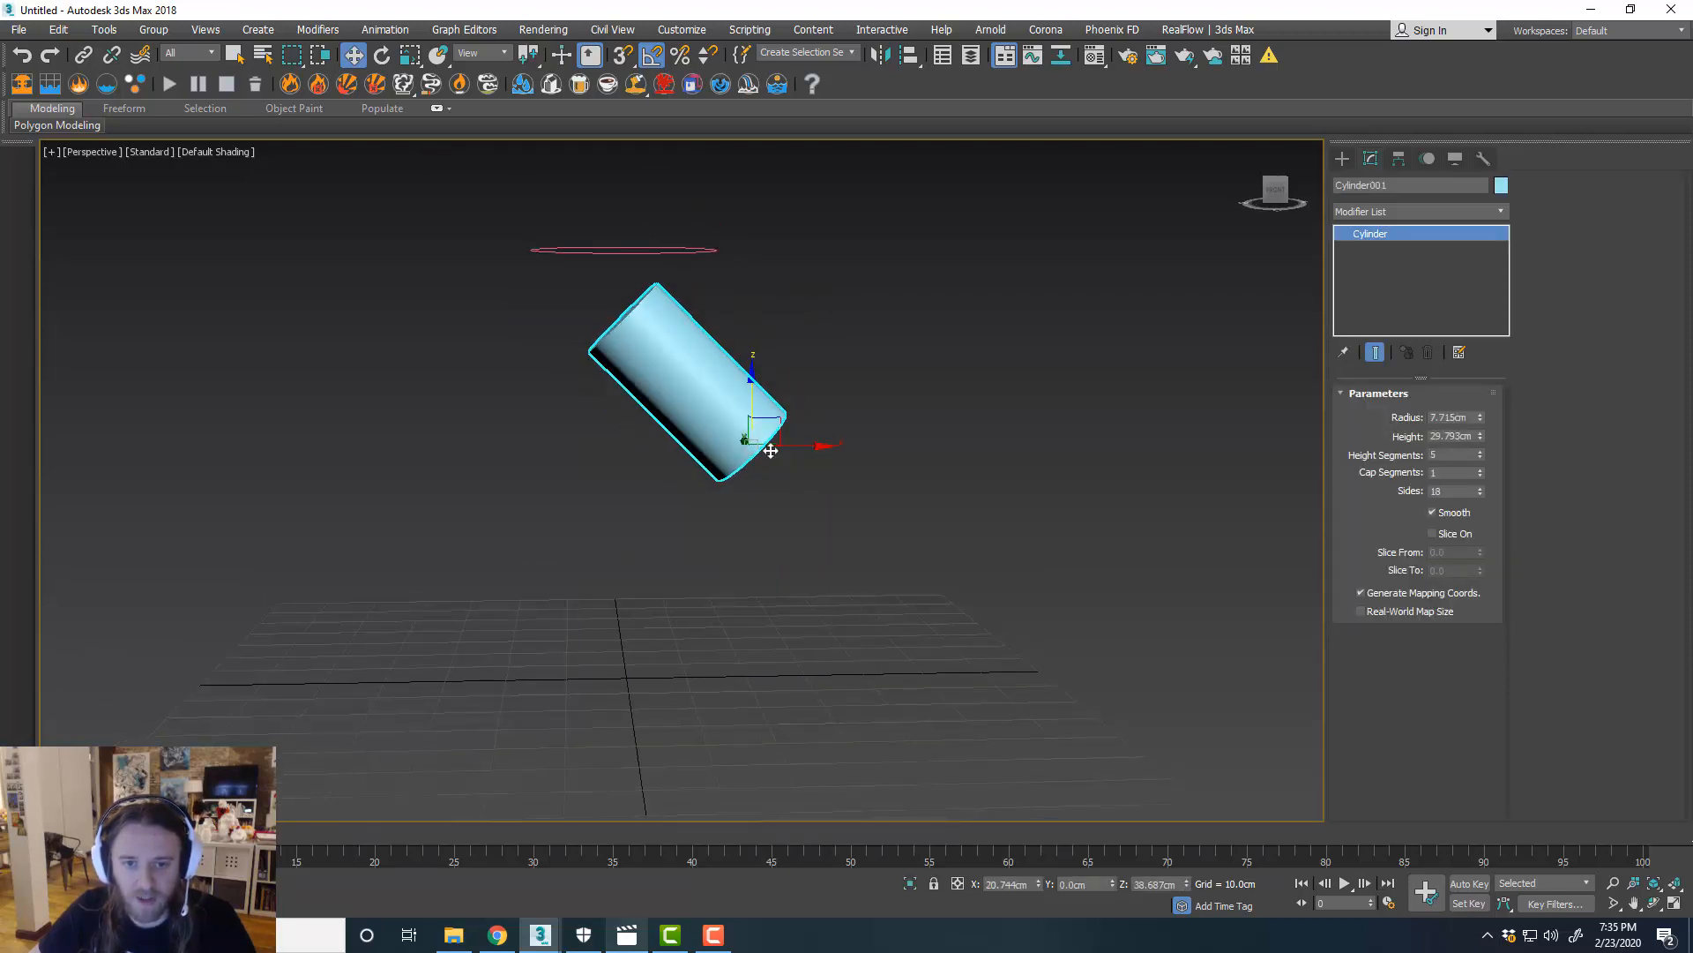
Clone the tilted cylinder as a Copy and reshape Cylinder002 into a short, wide disc.
right_click(771, 449)
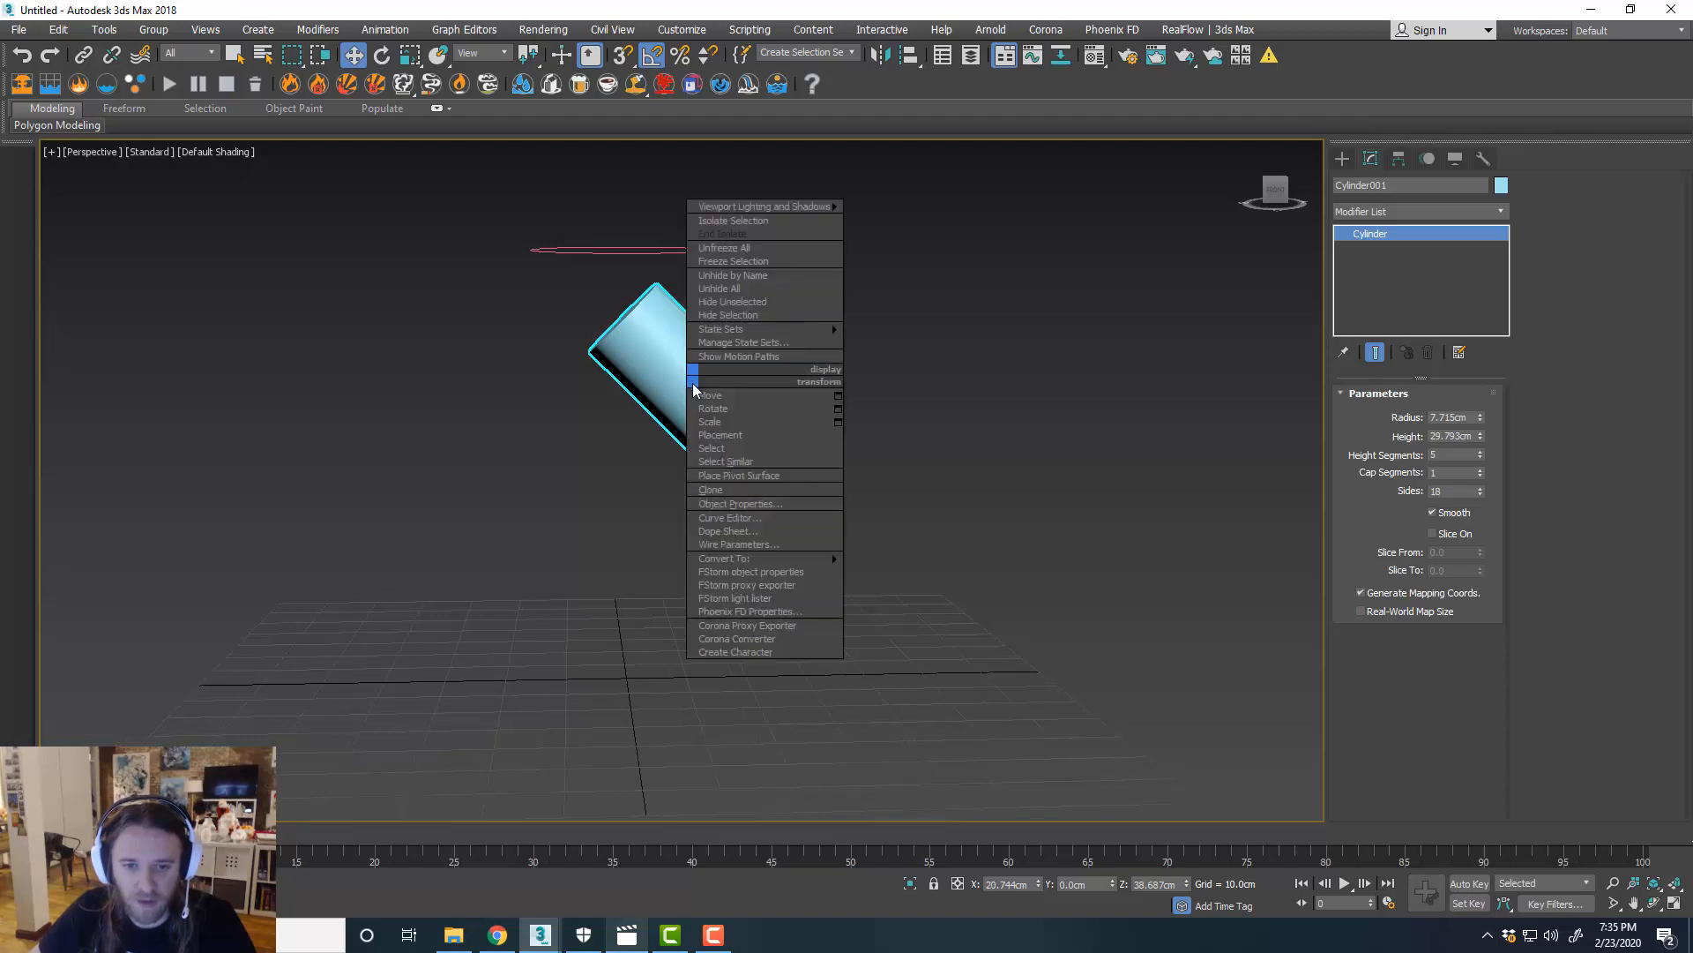
left_click(711, 489)
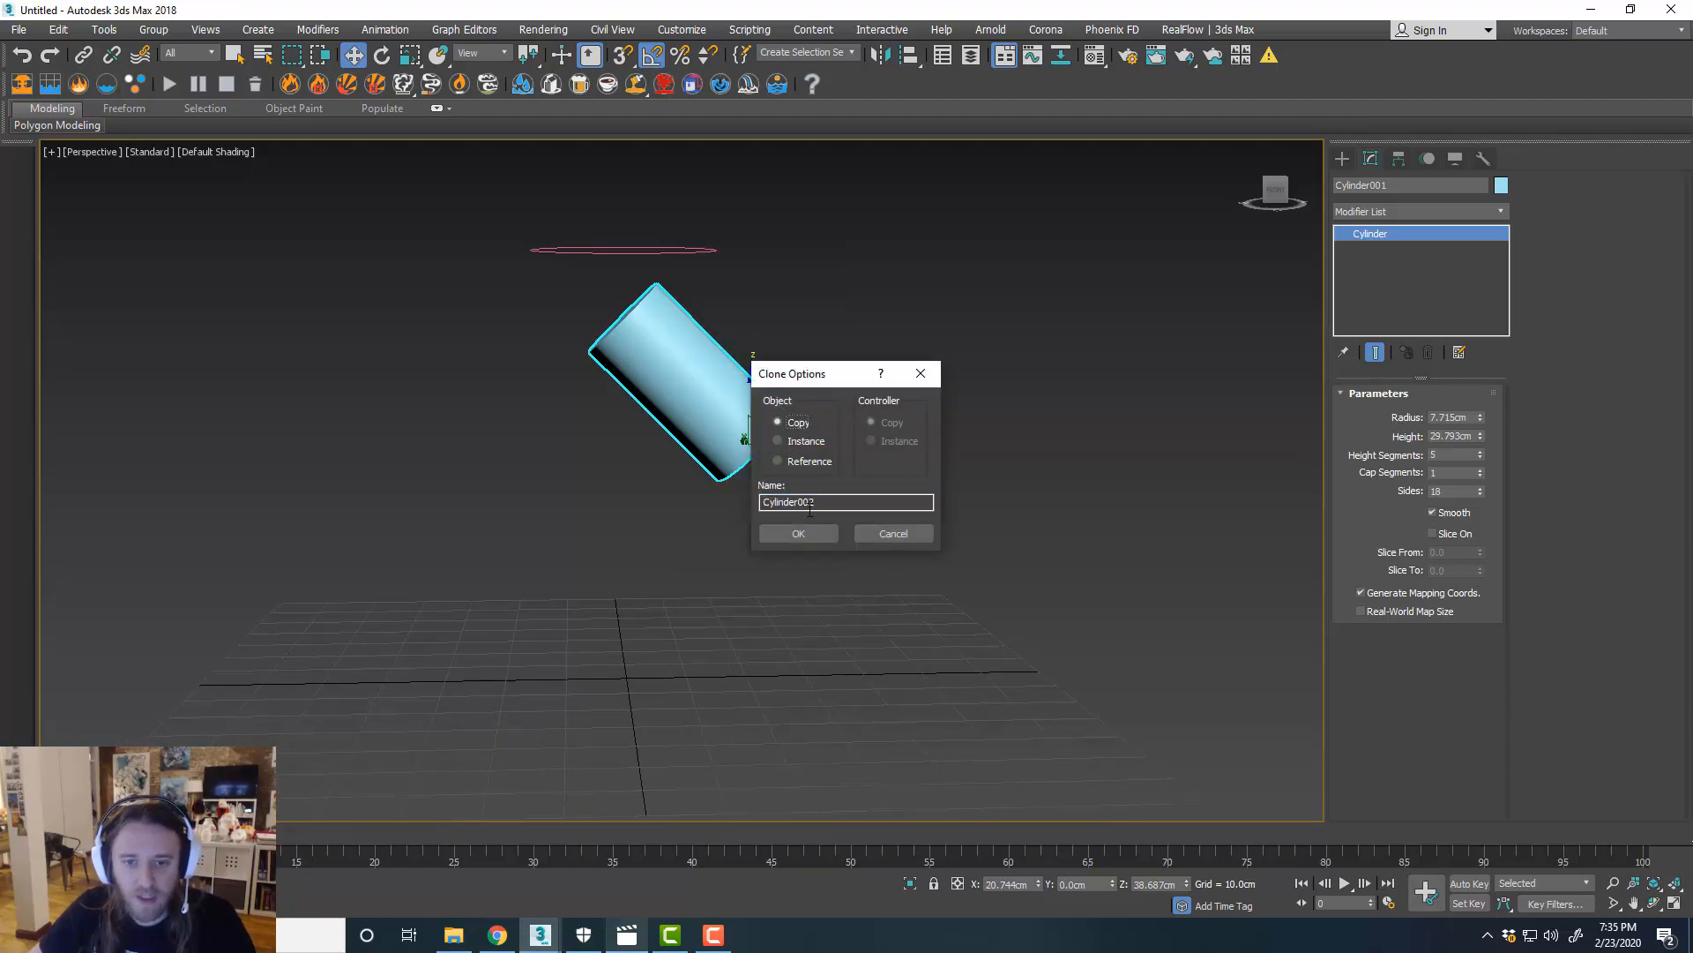
left_click(798, 533)
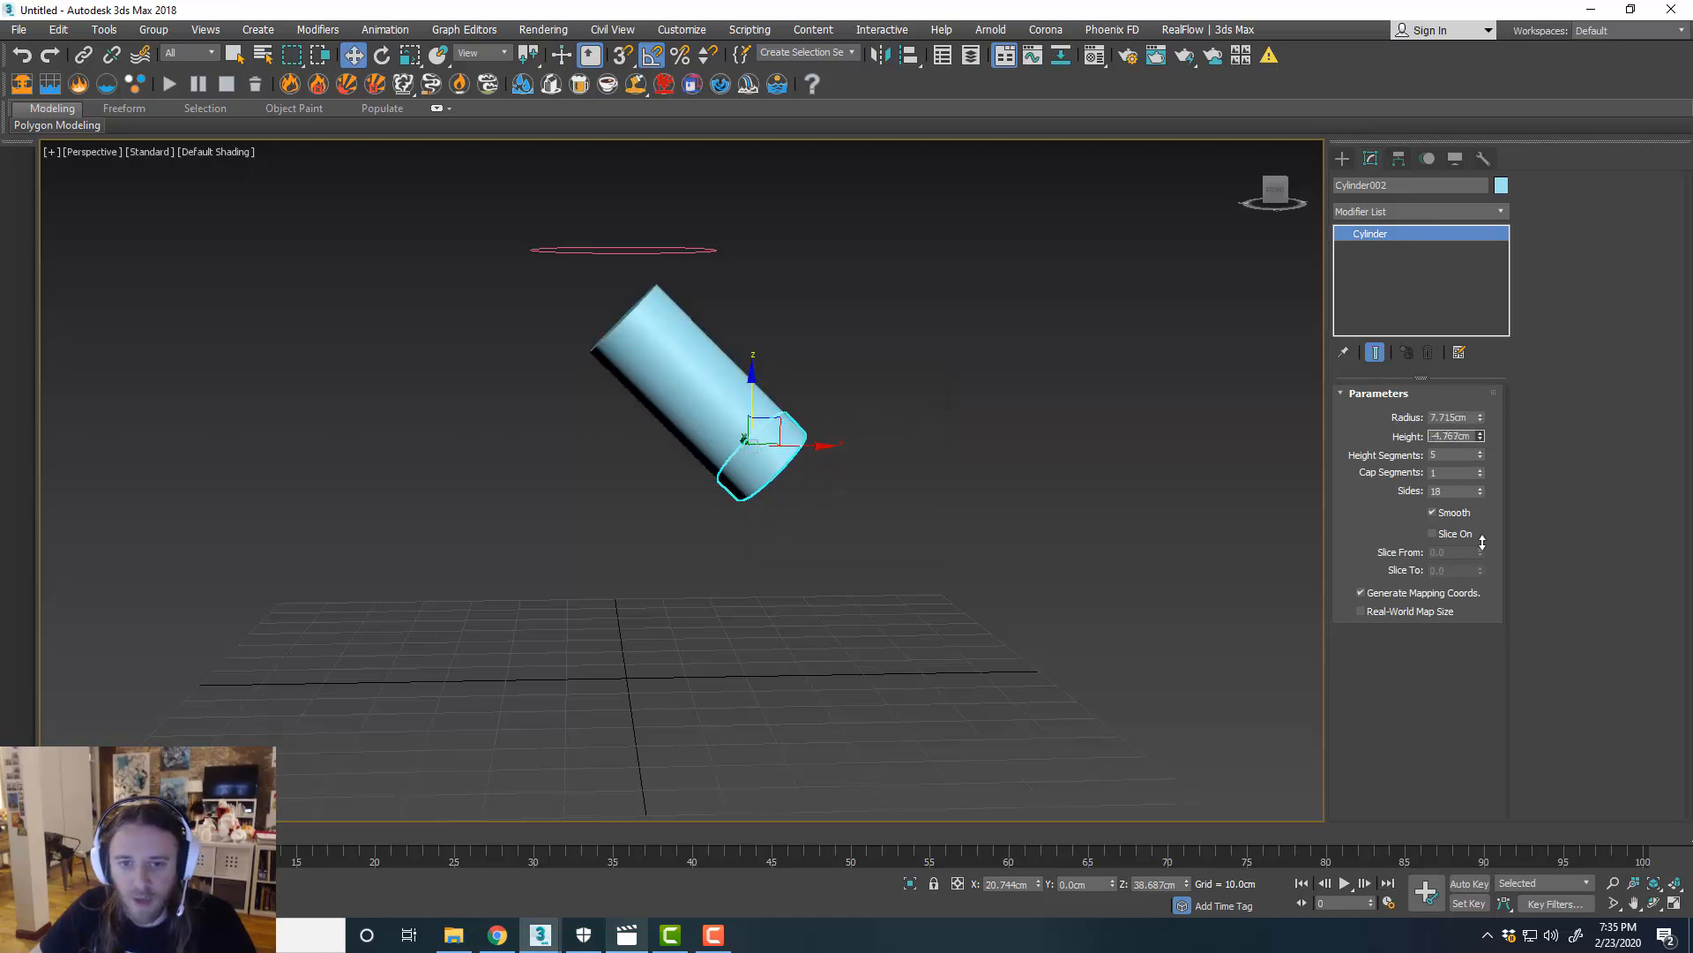
left_click(1482, 439)
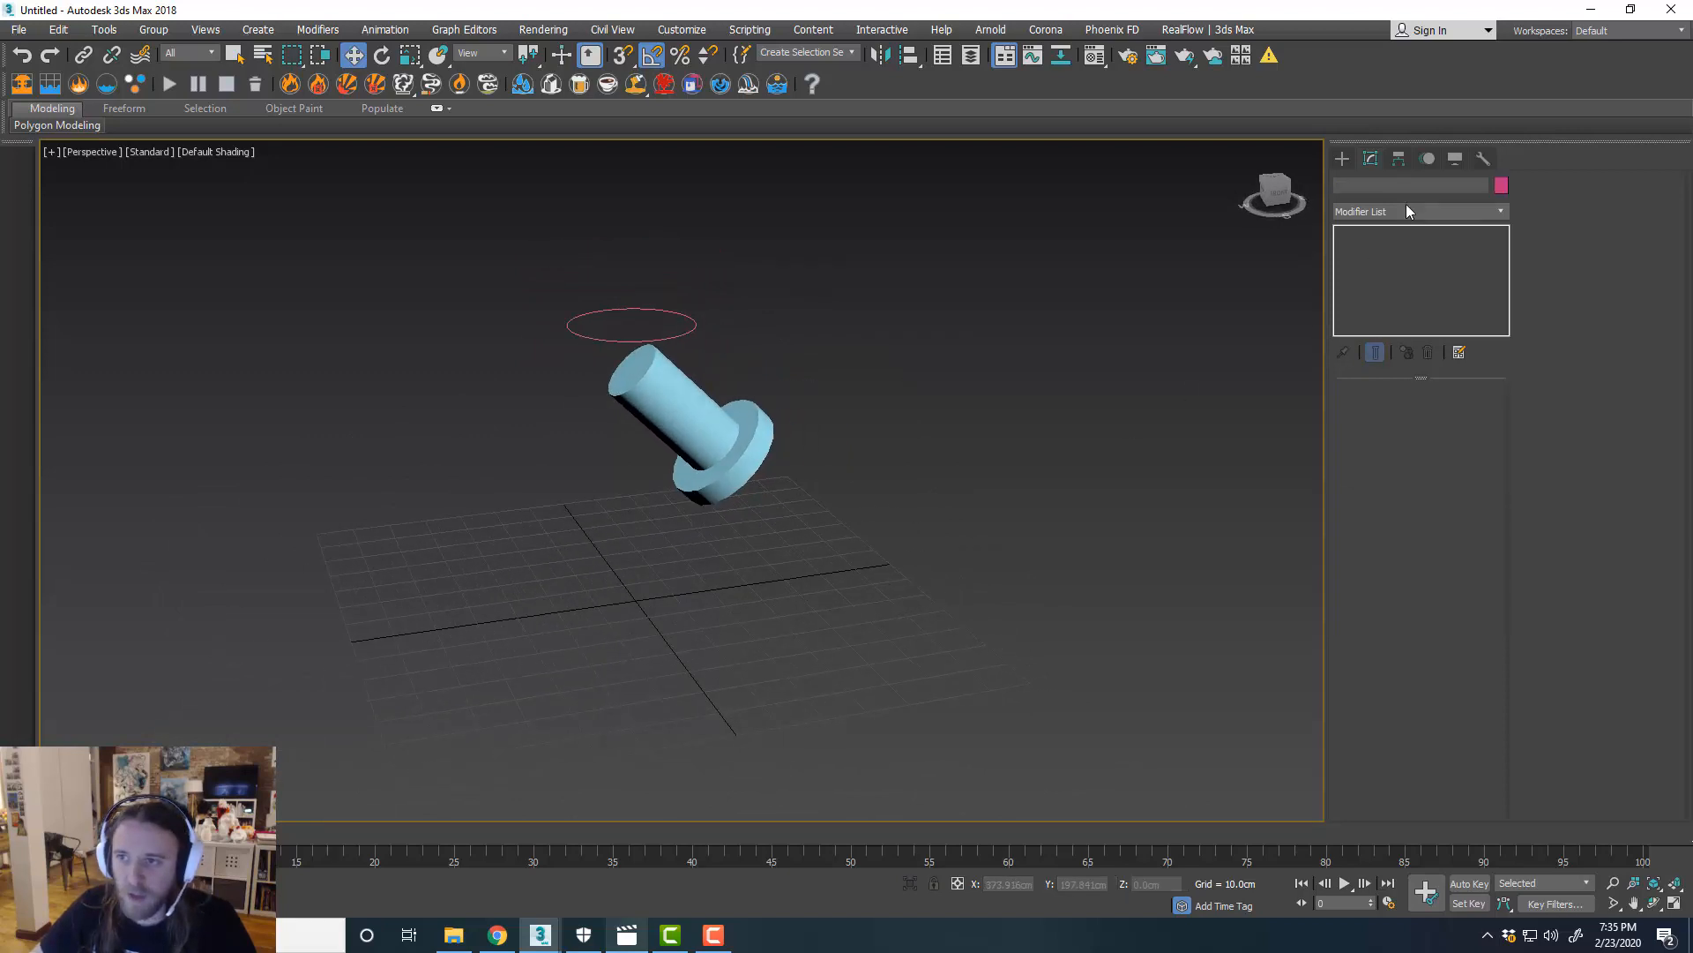
Place a tyFlow object in the viewport and open its empty flow editor.
left_click(1342, 183)
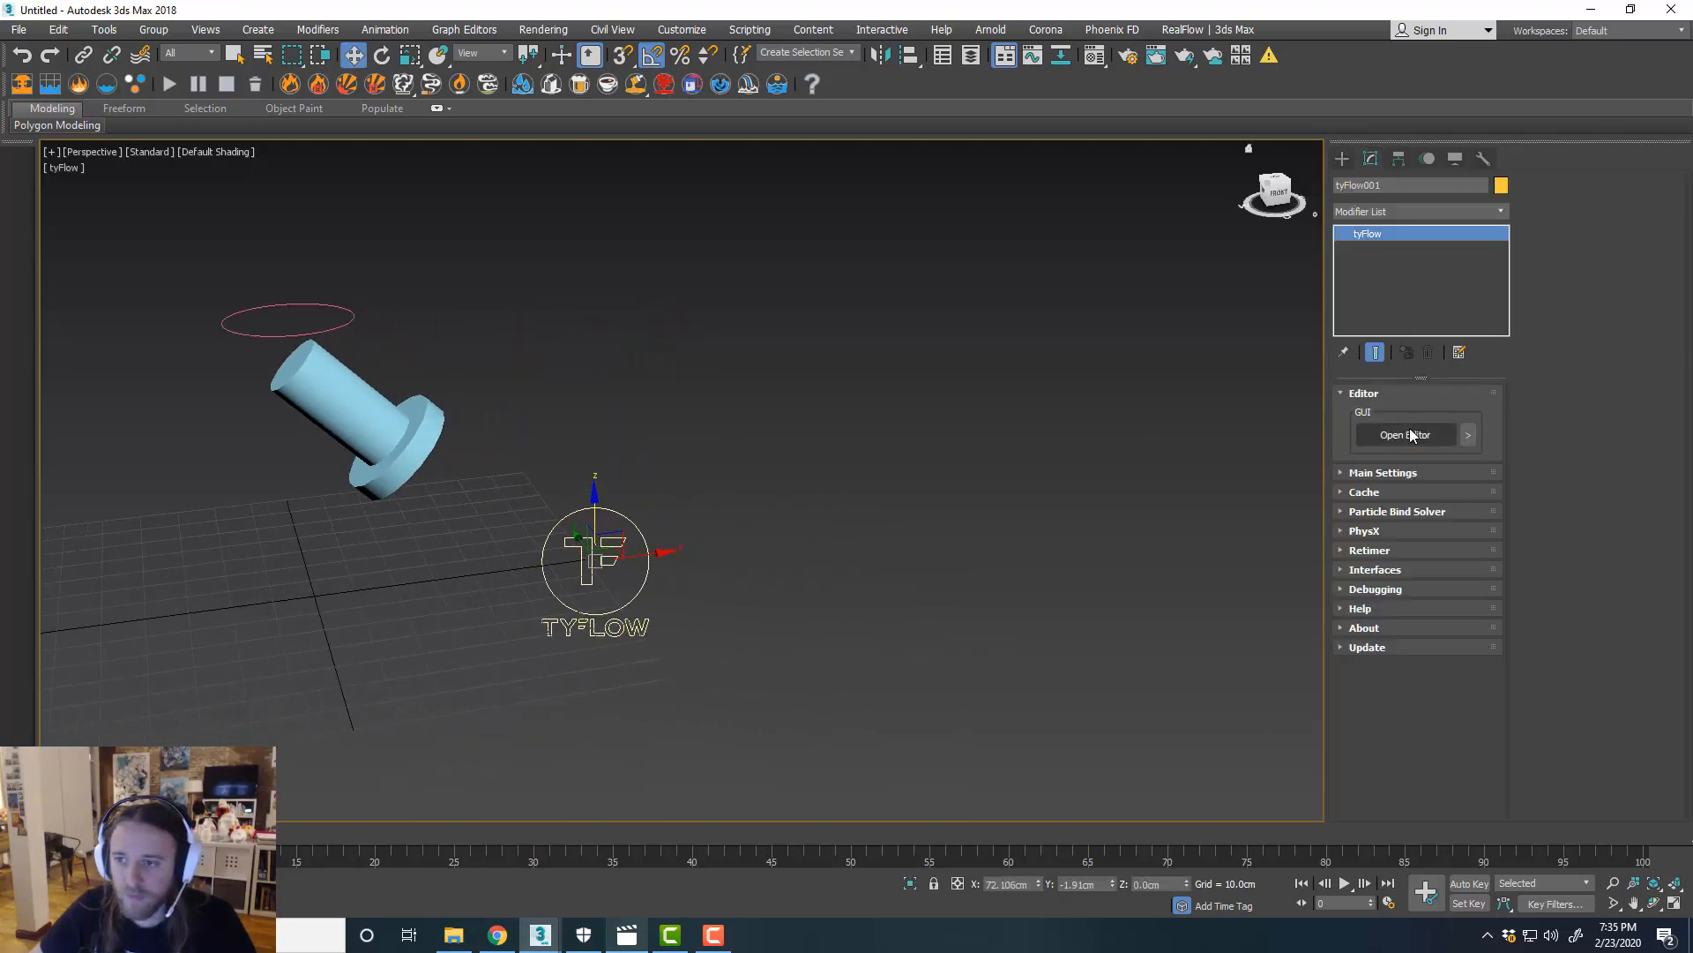
left_click(1404, 434)
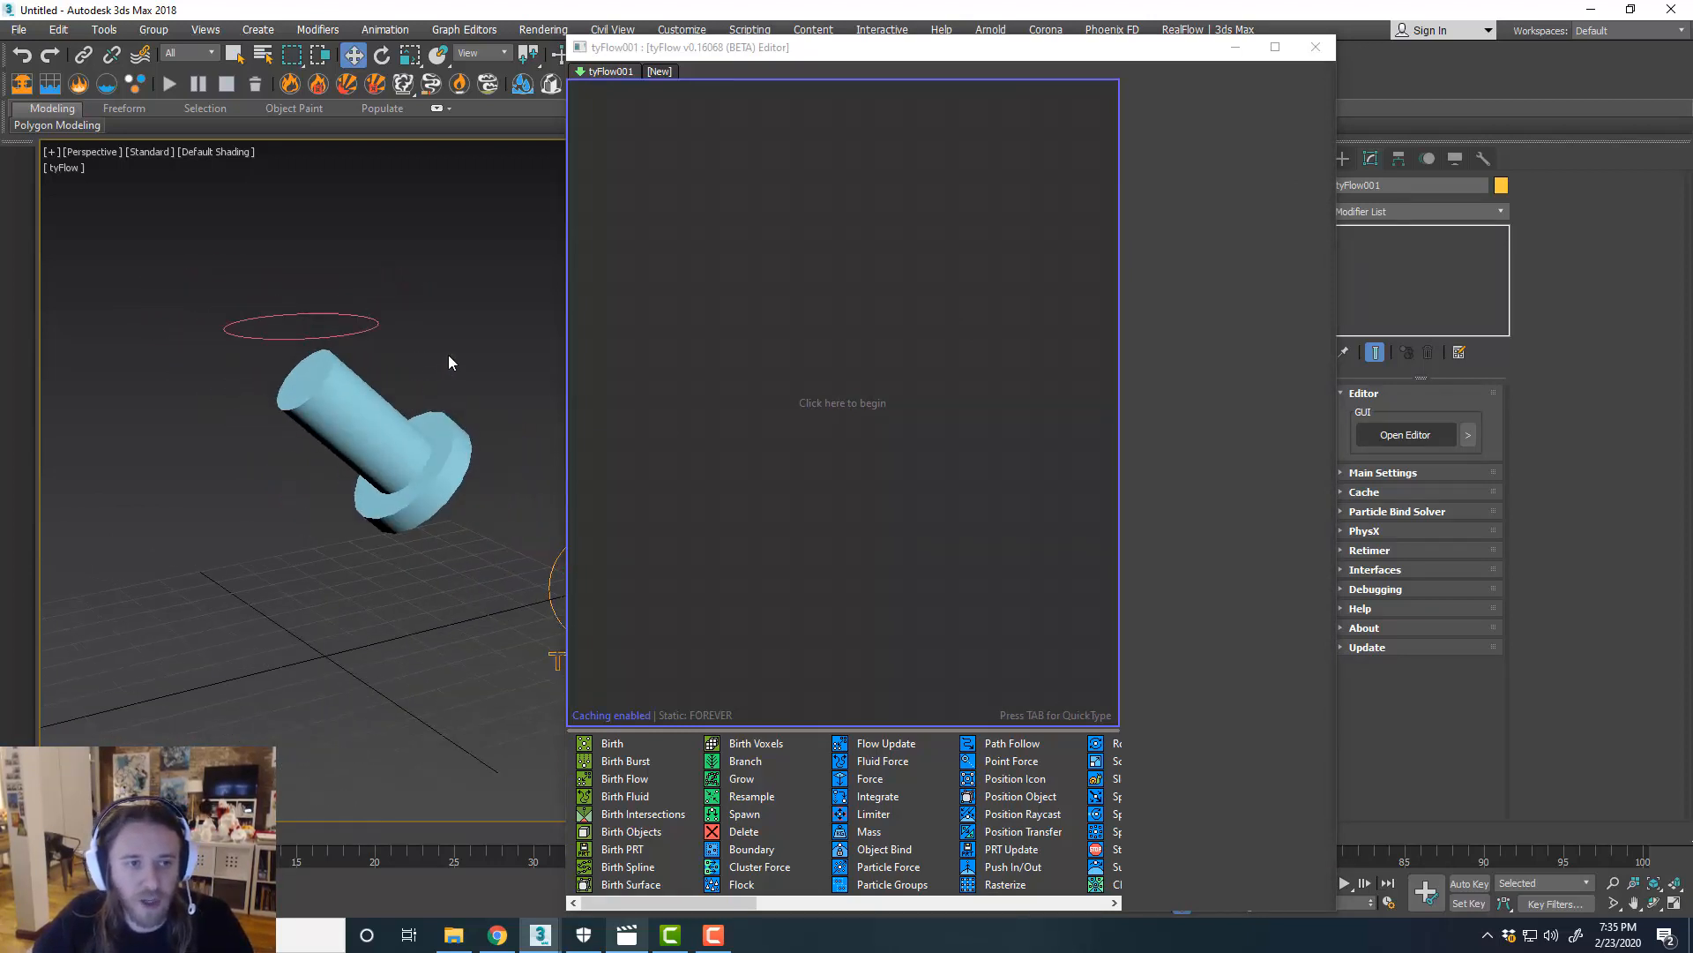
Create an event birthing 60 geometry-displayed particles on Circle001's vertices in order.
left_click(300, 324)
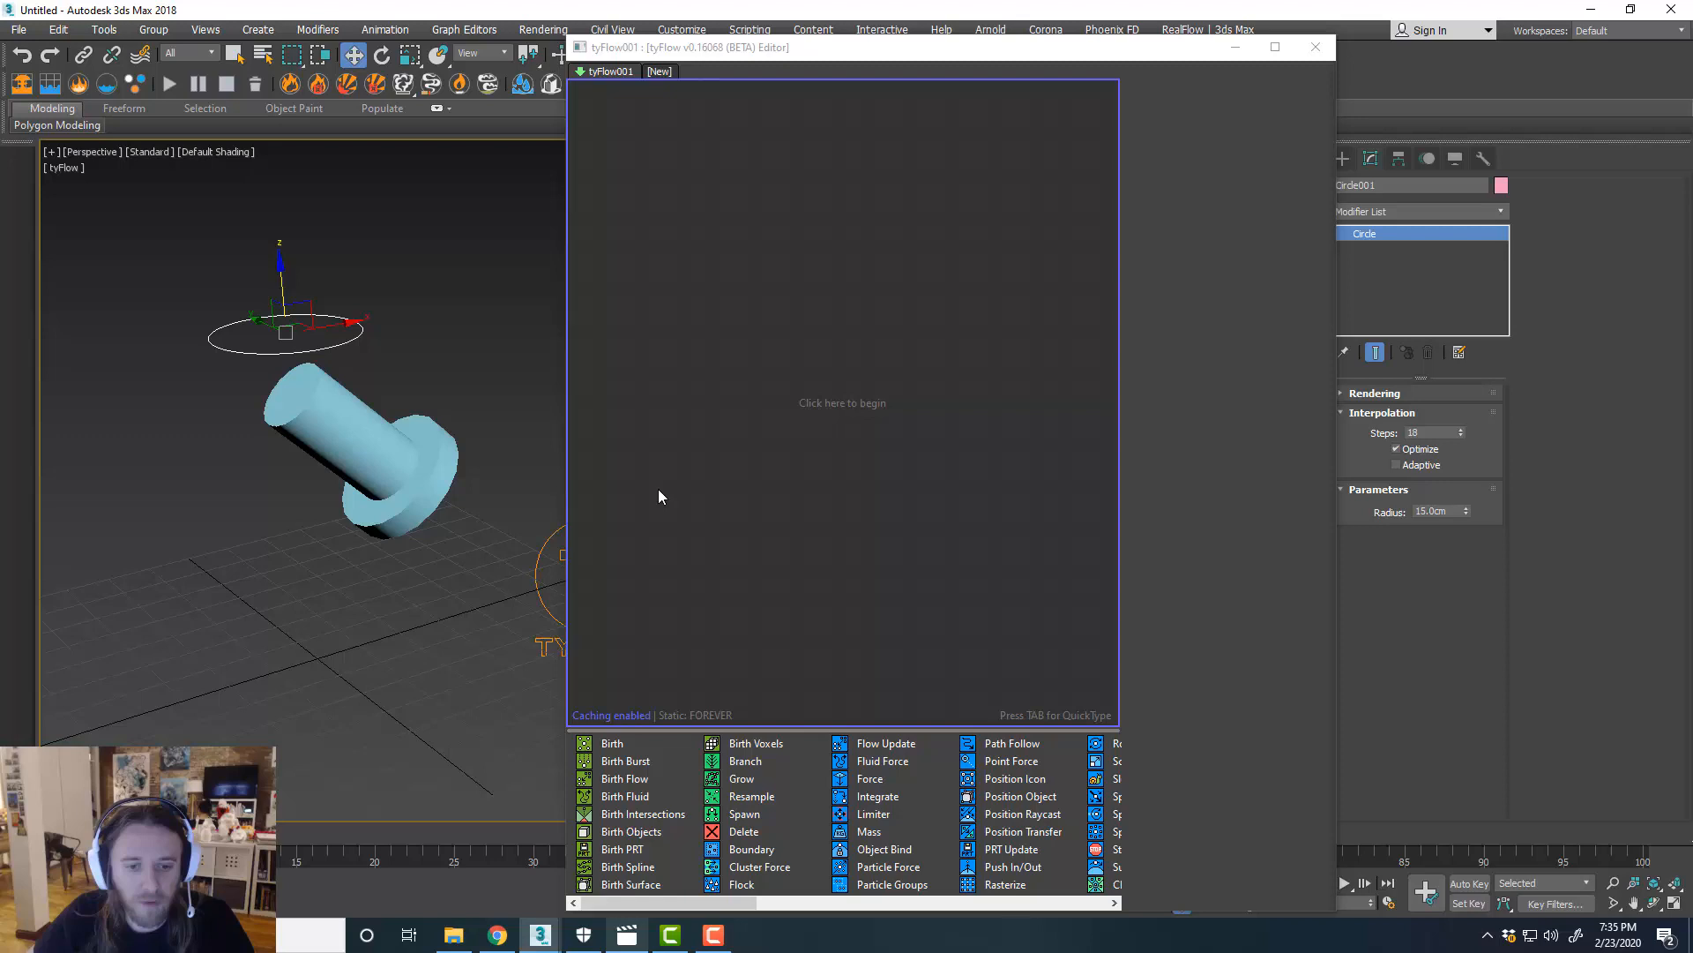
left_click(611, 743)
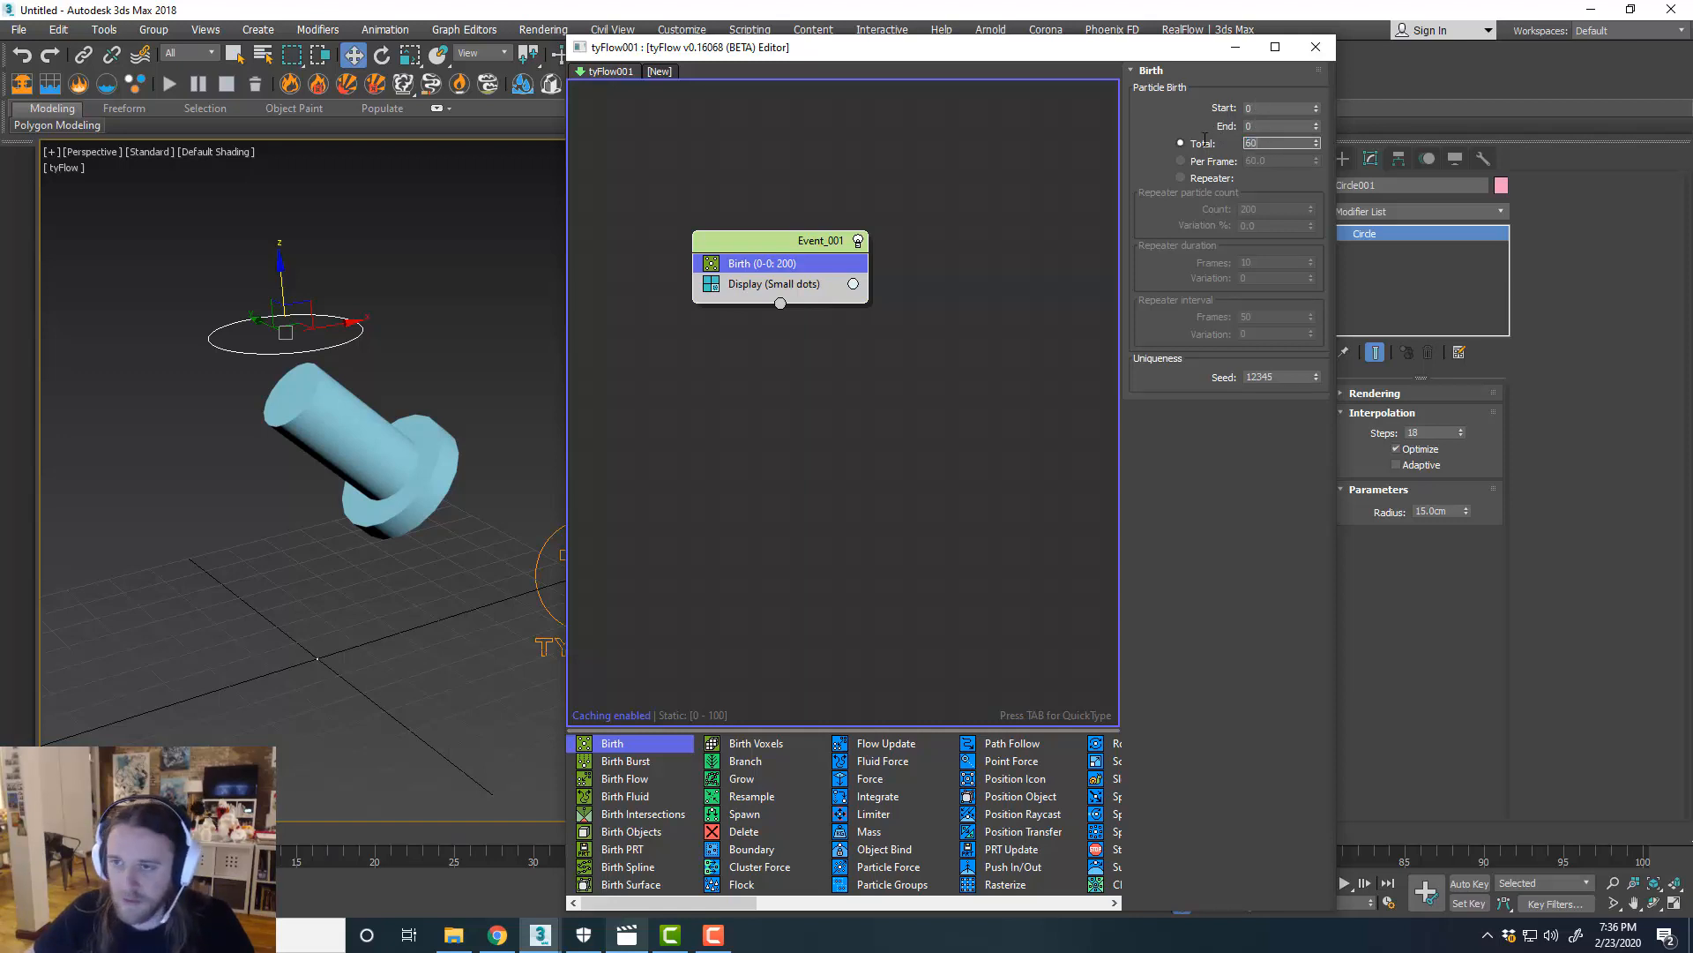
left_click(773, 283)
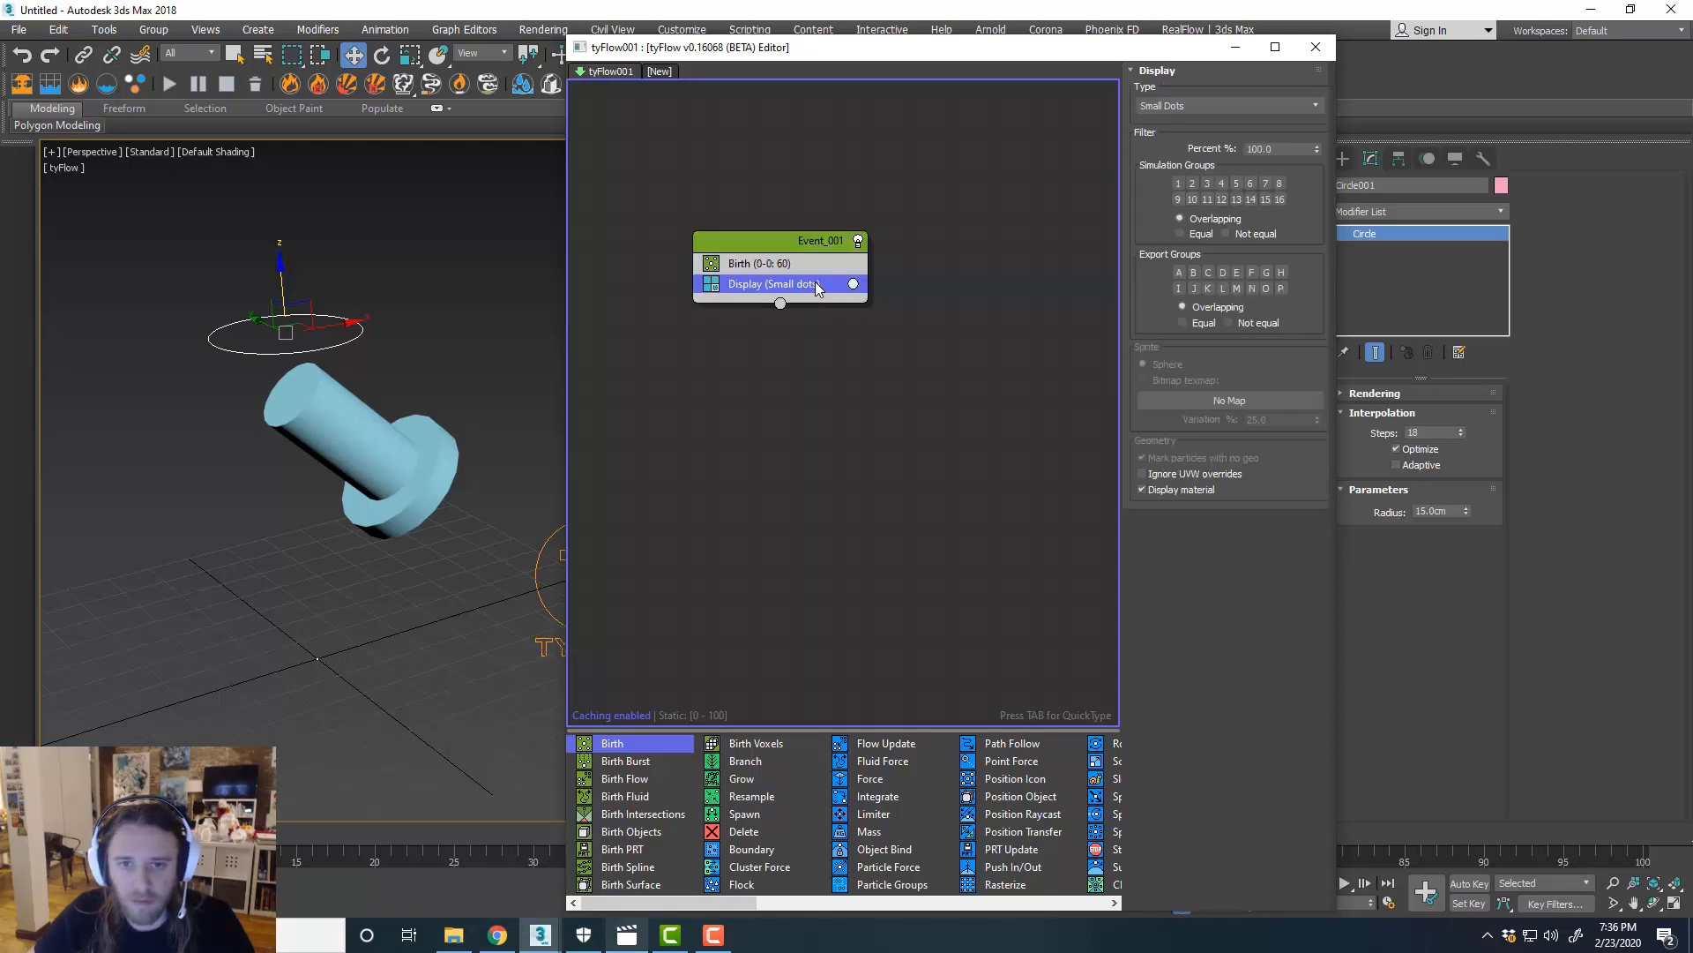
left_click(1226, 105)
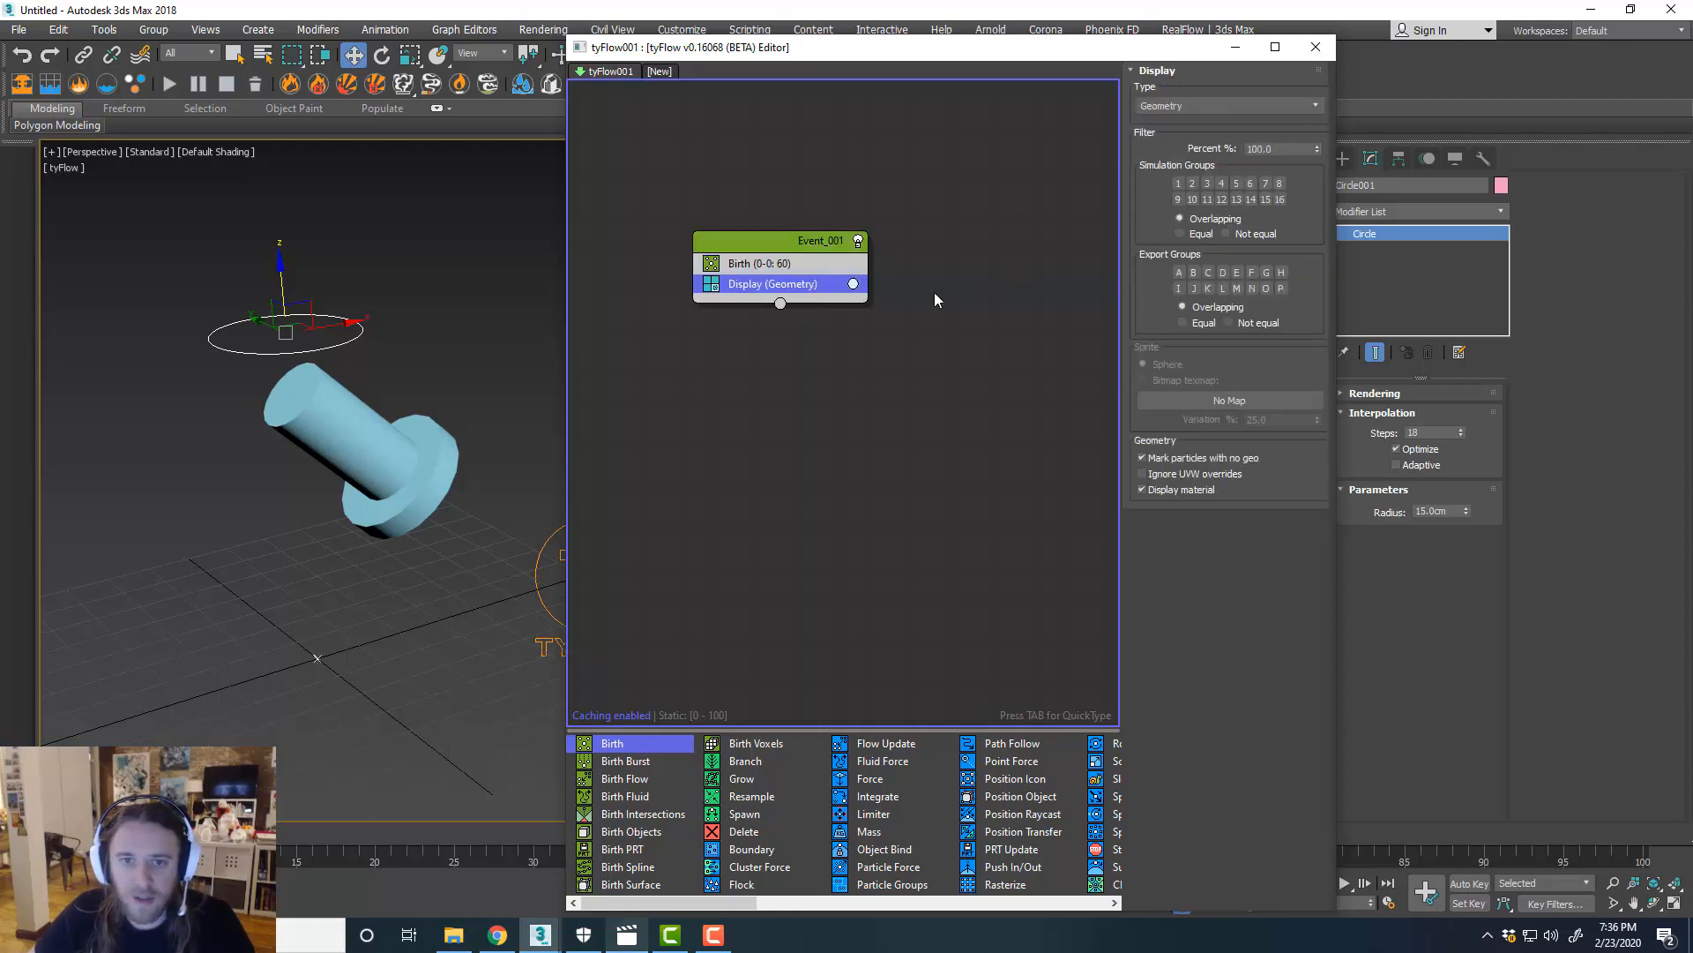
mouse_move(886, 735)
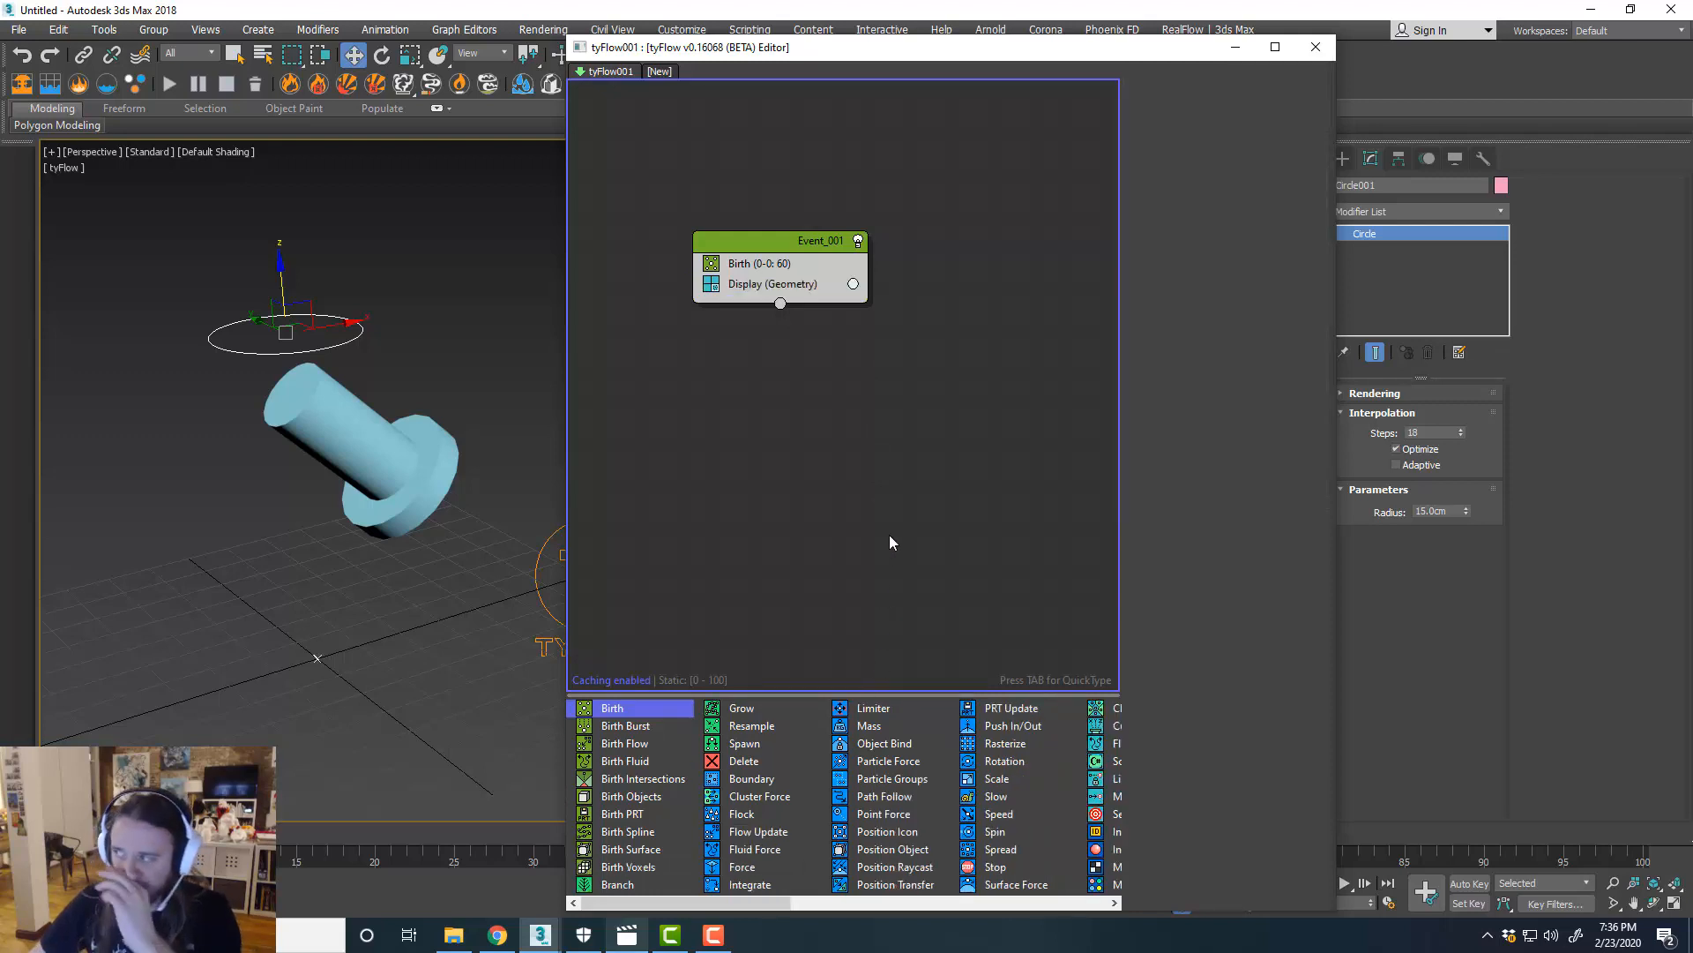
mouse_move(926, 815)
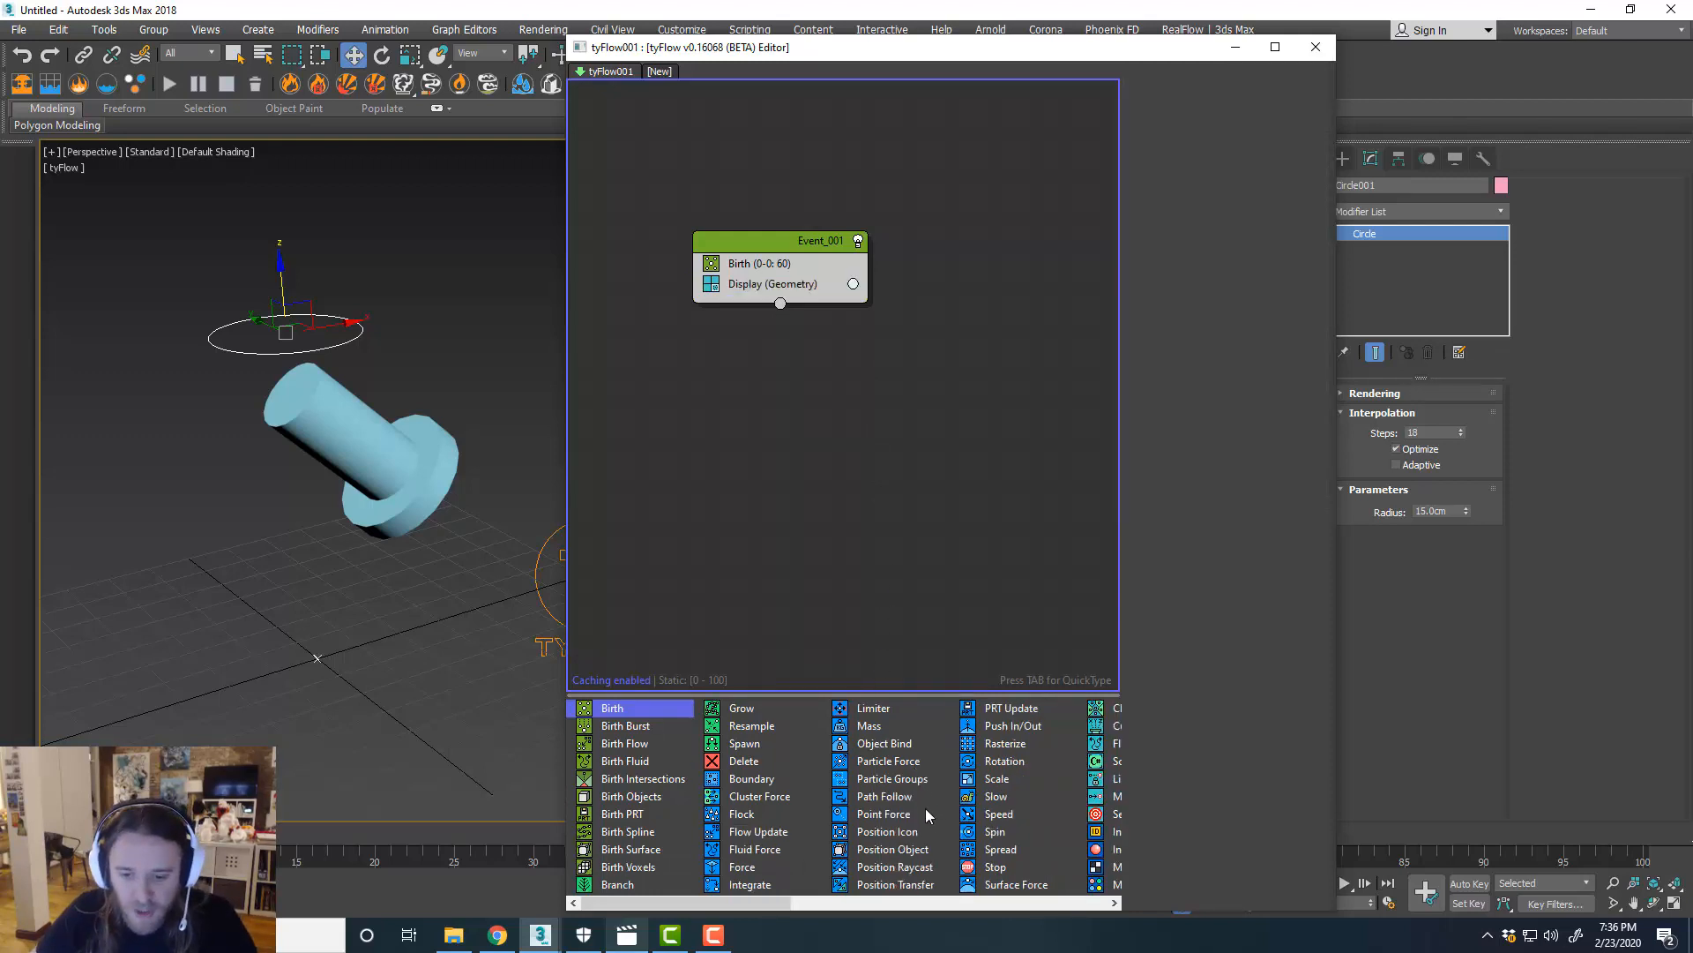
mouse_move(892, 849)
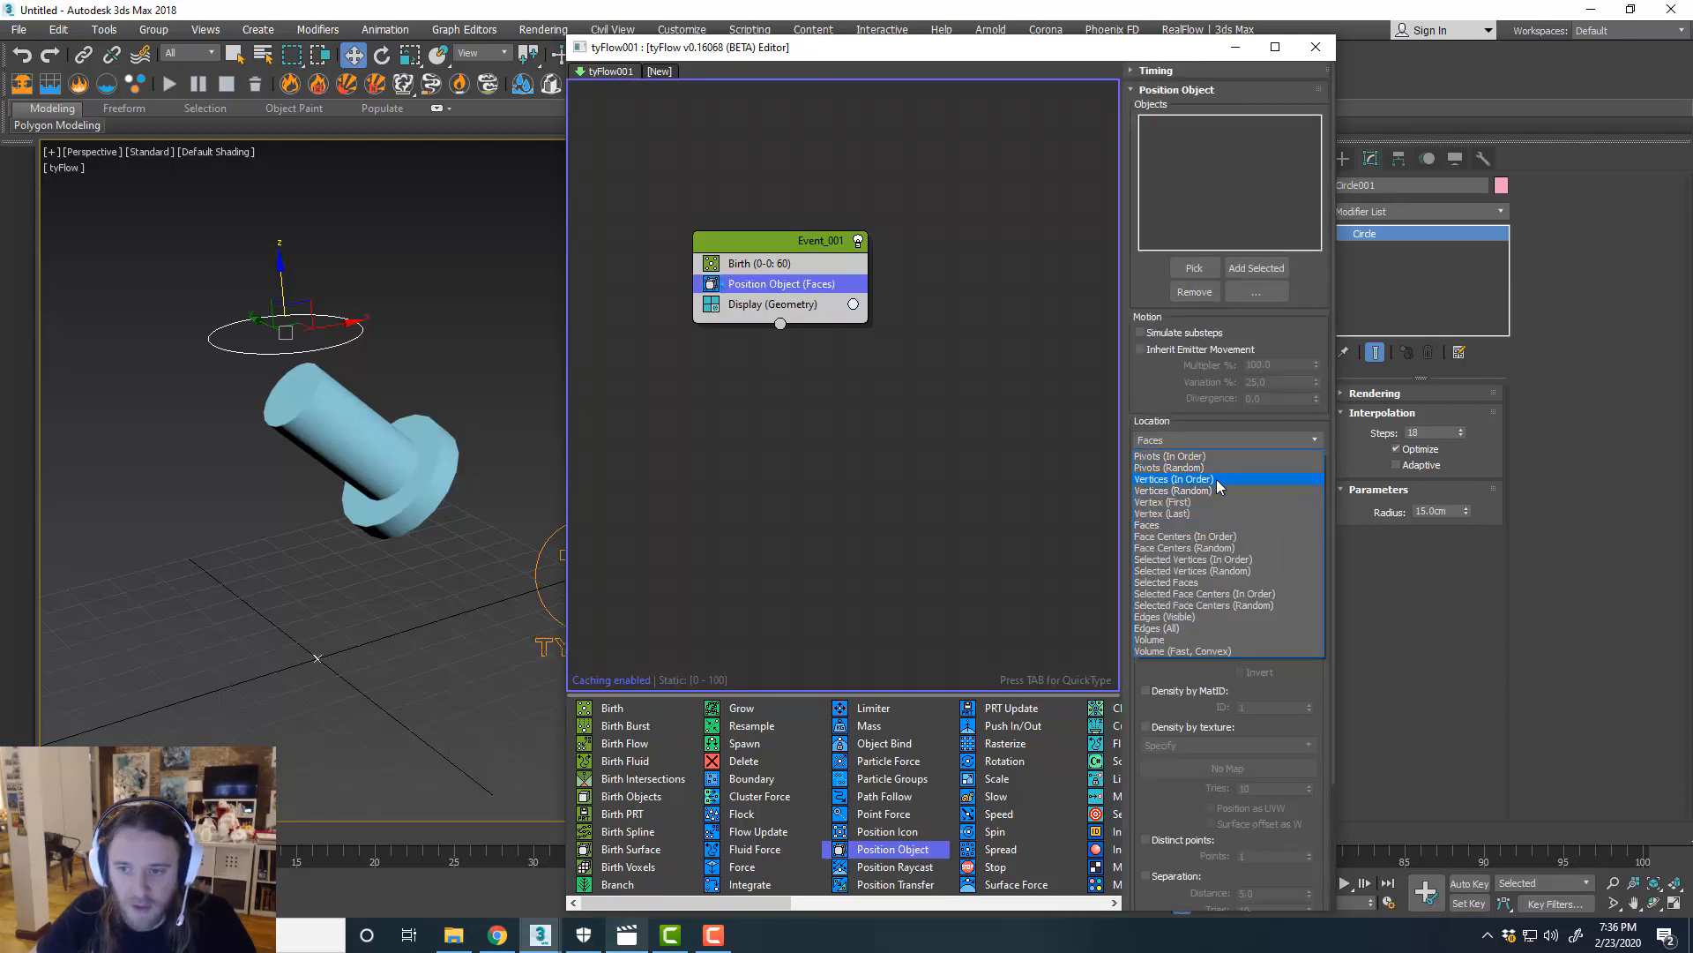
left_click(1174, 478)
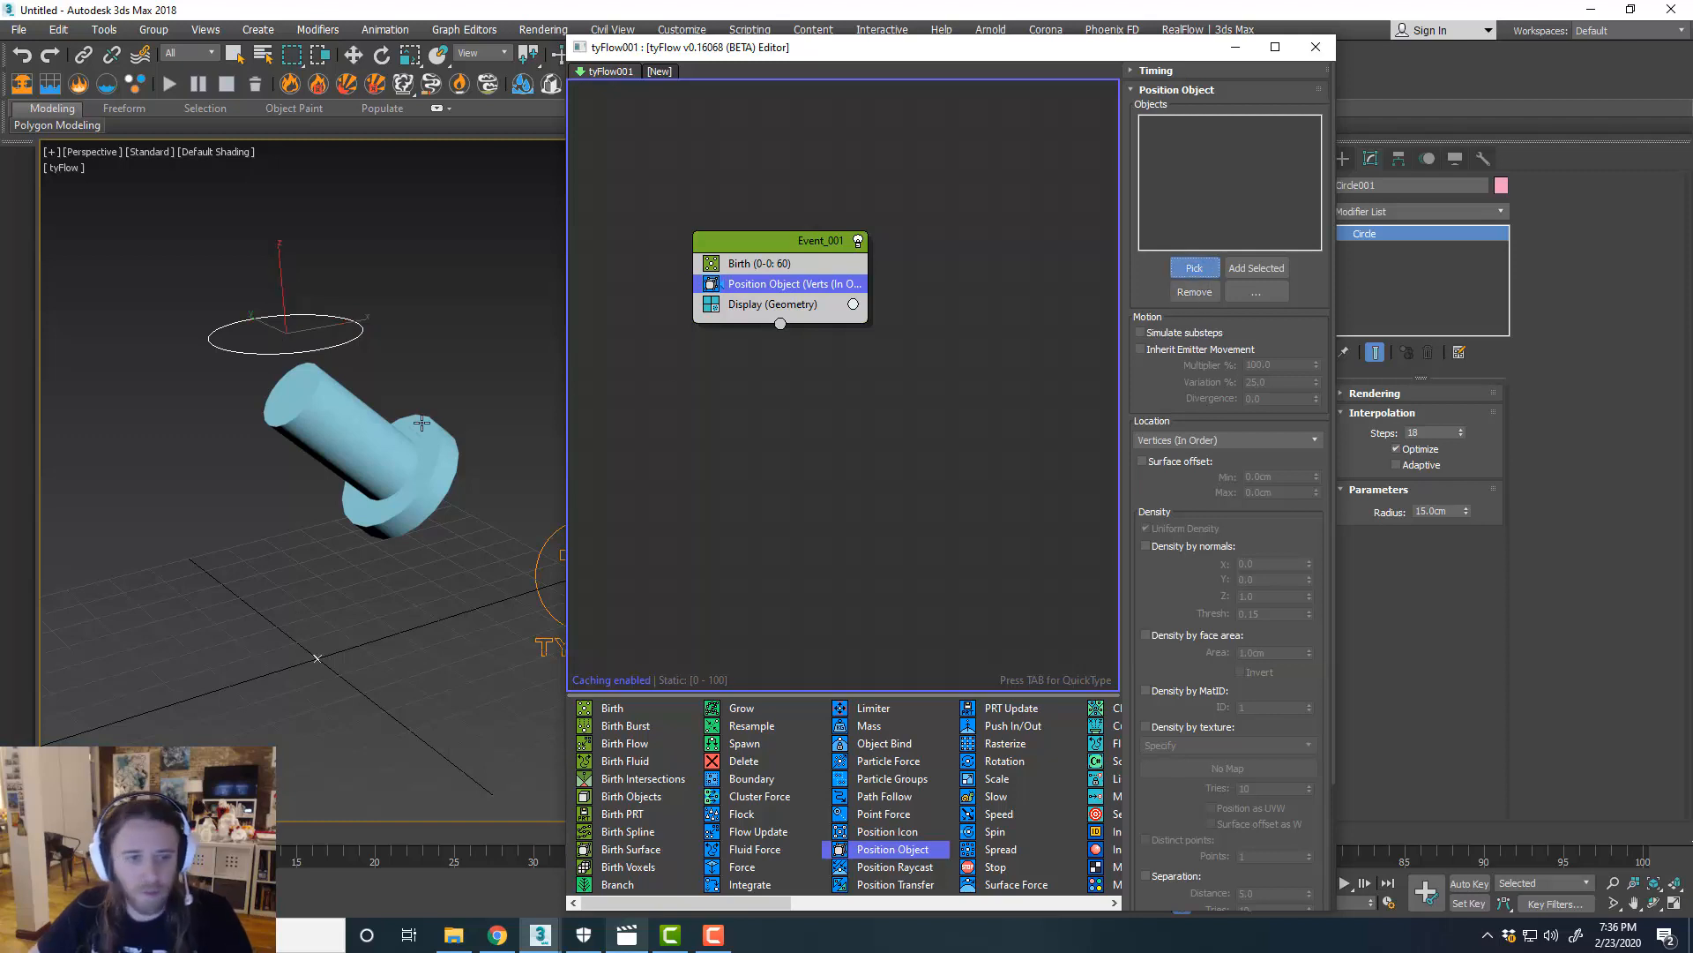
left_click(1194, 268)
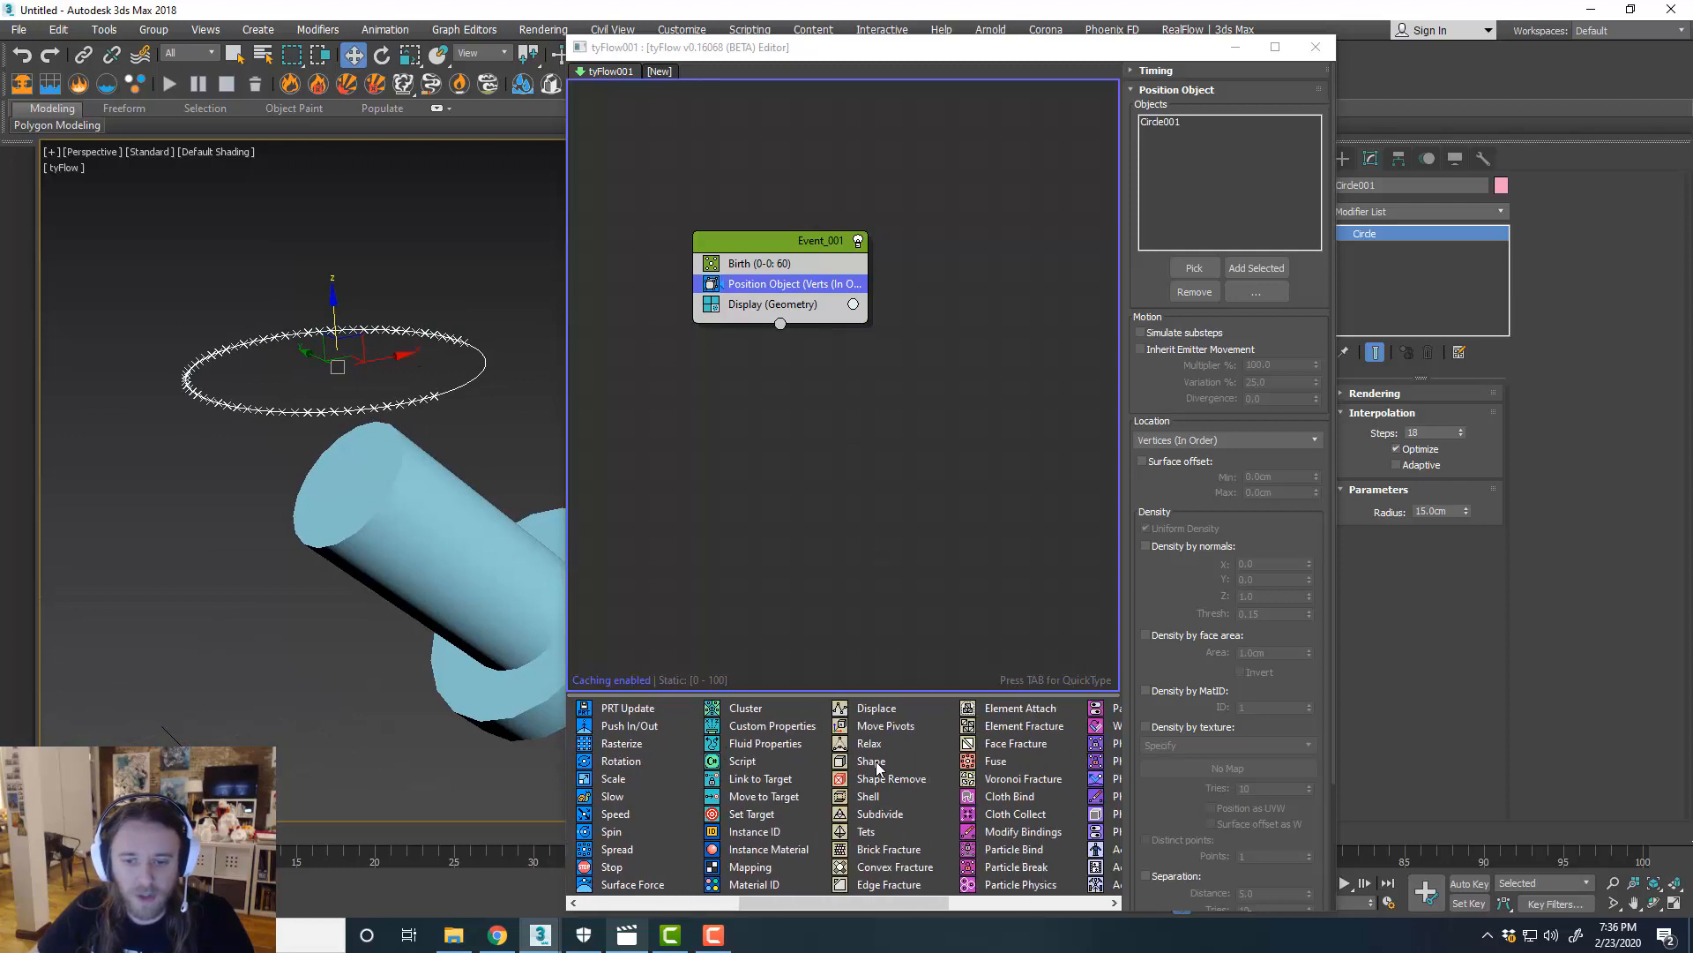
Add a 3D Geosphere (MidRes) shape operator and raise the birth total to 76.
left_click(872, 761)
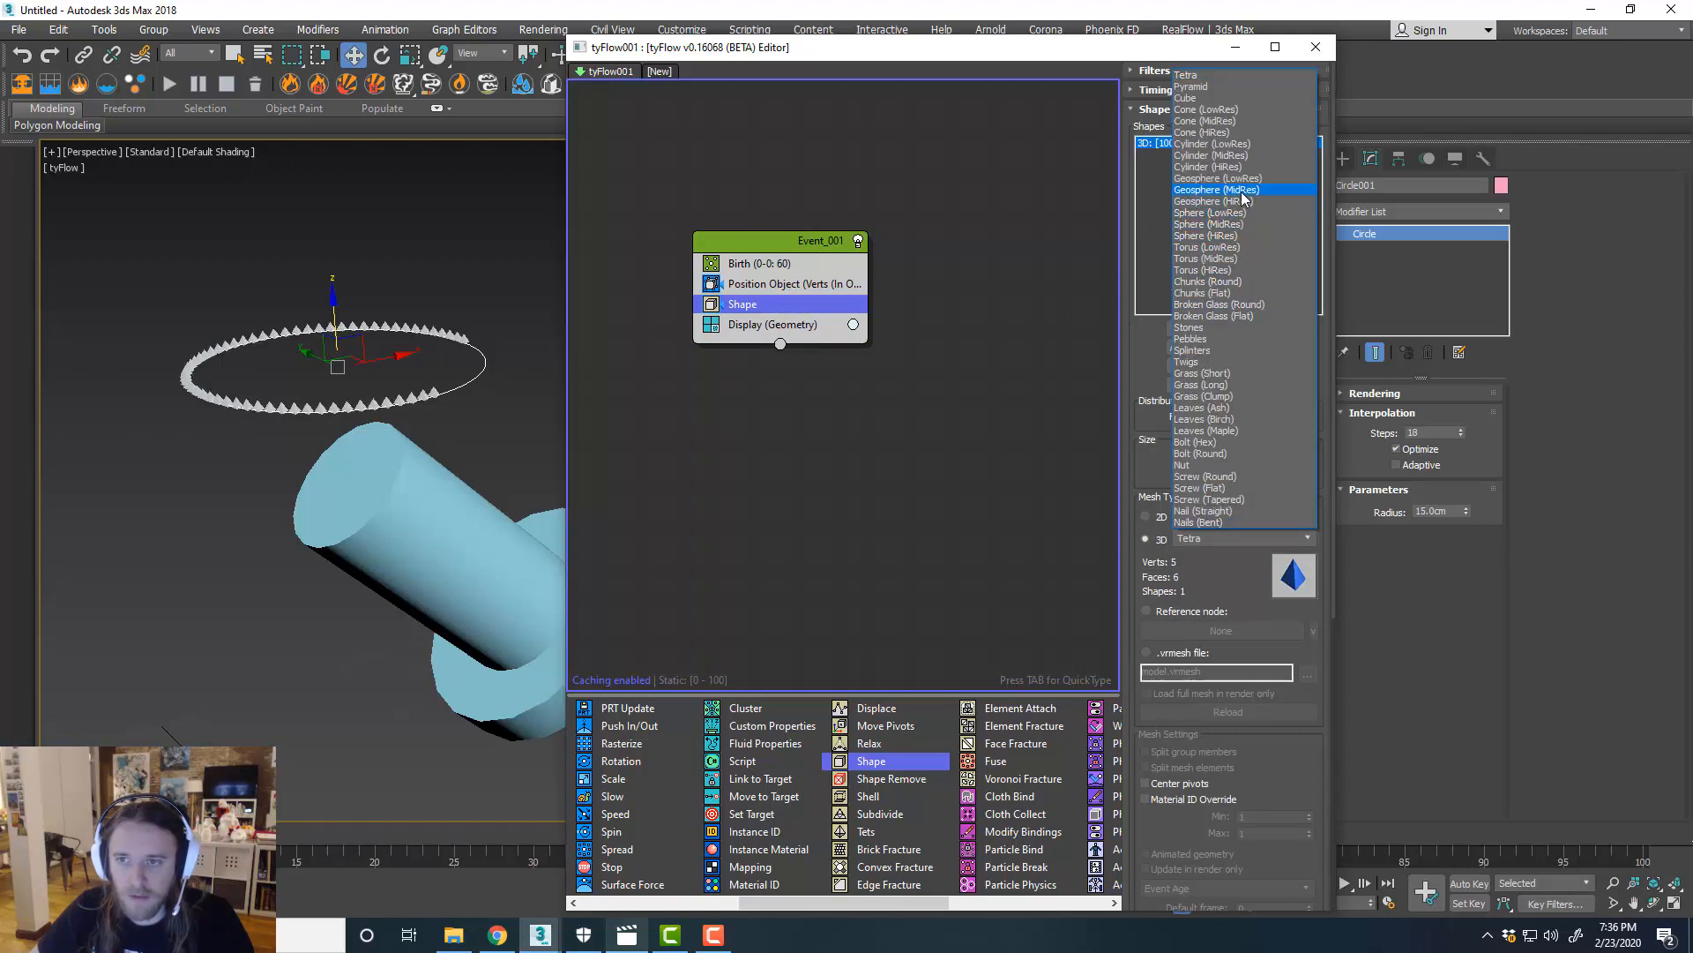
left_click(1217, 189)
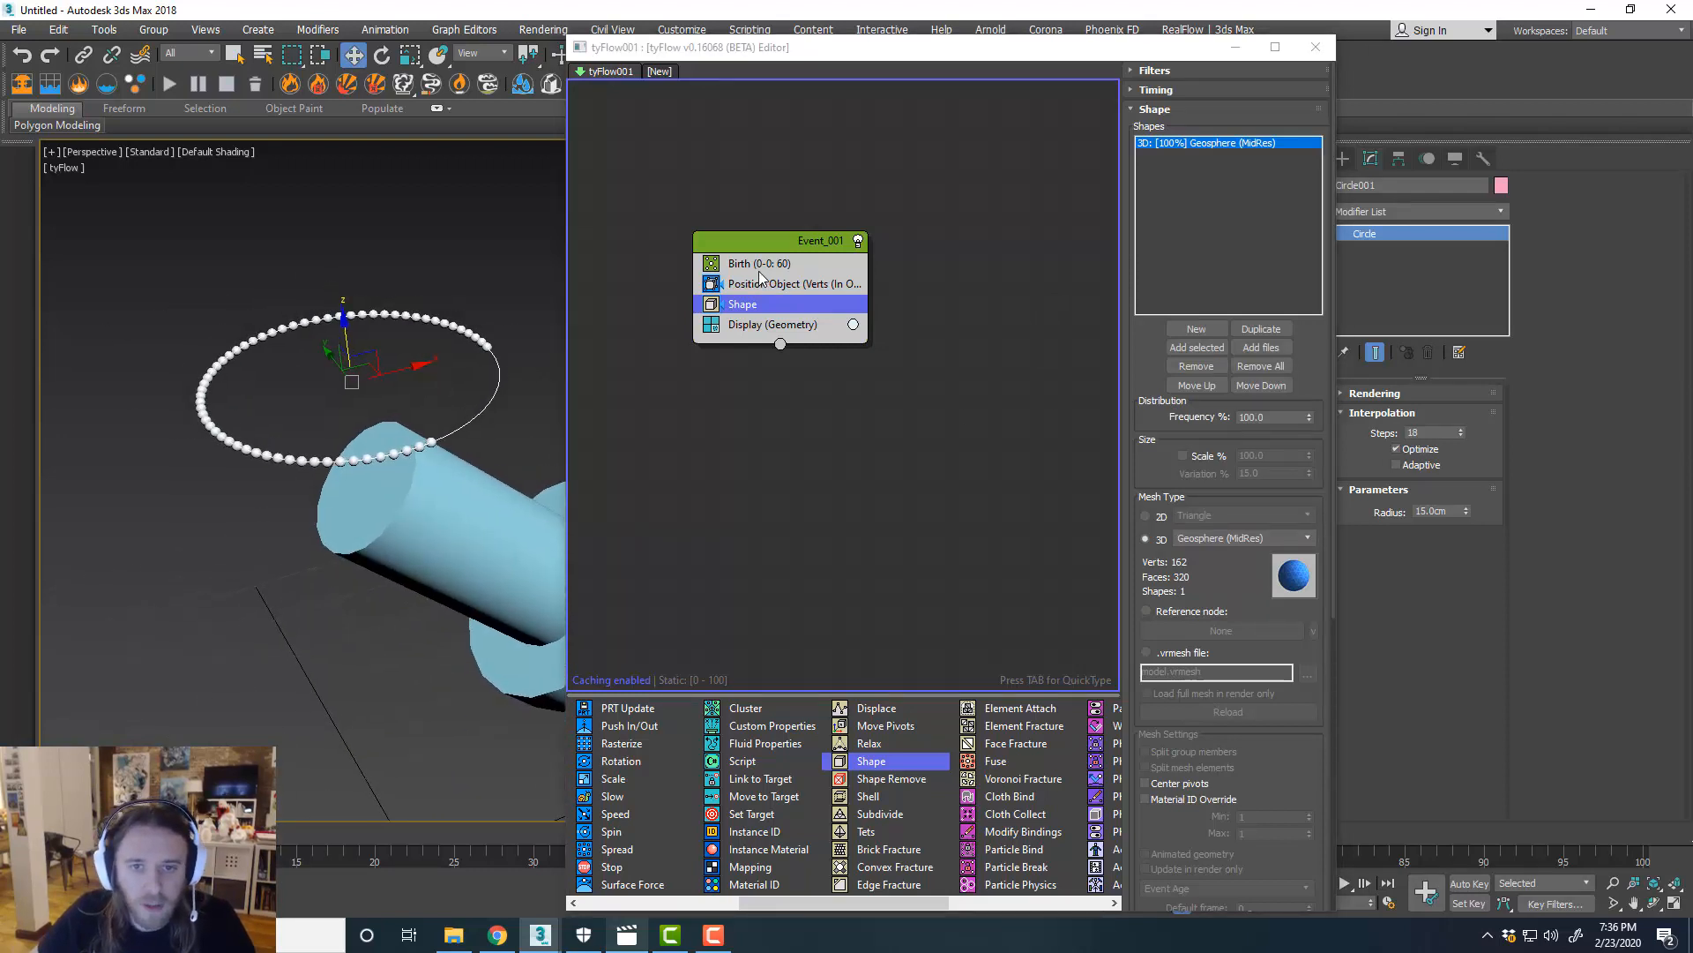
left_click(758, 263)
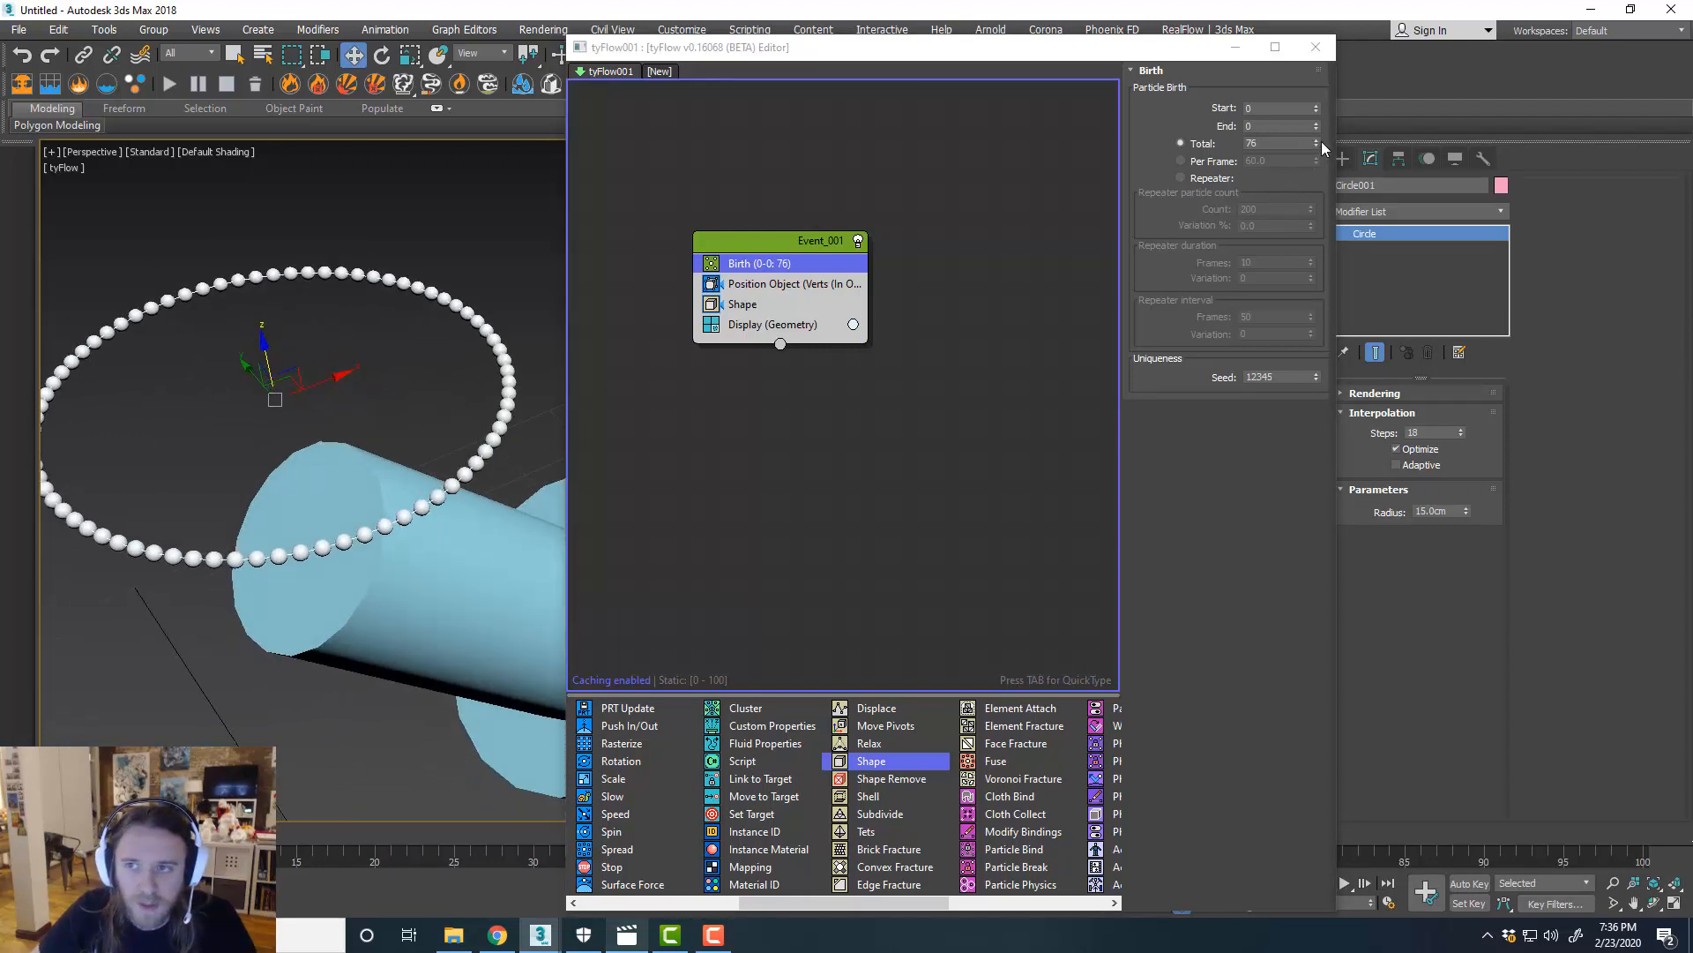
left_click(1315, 148)
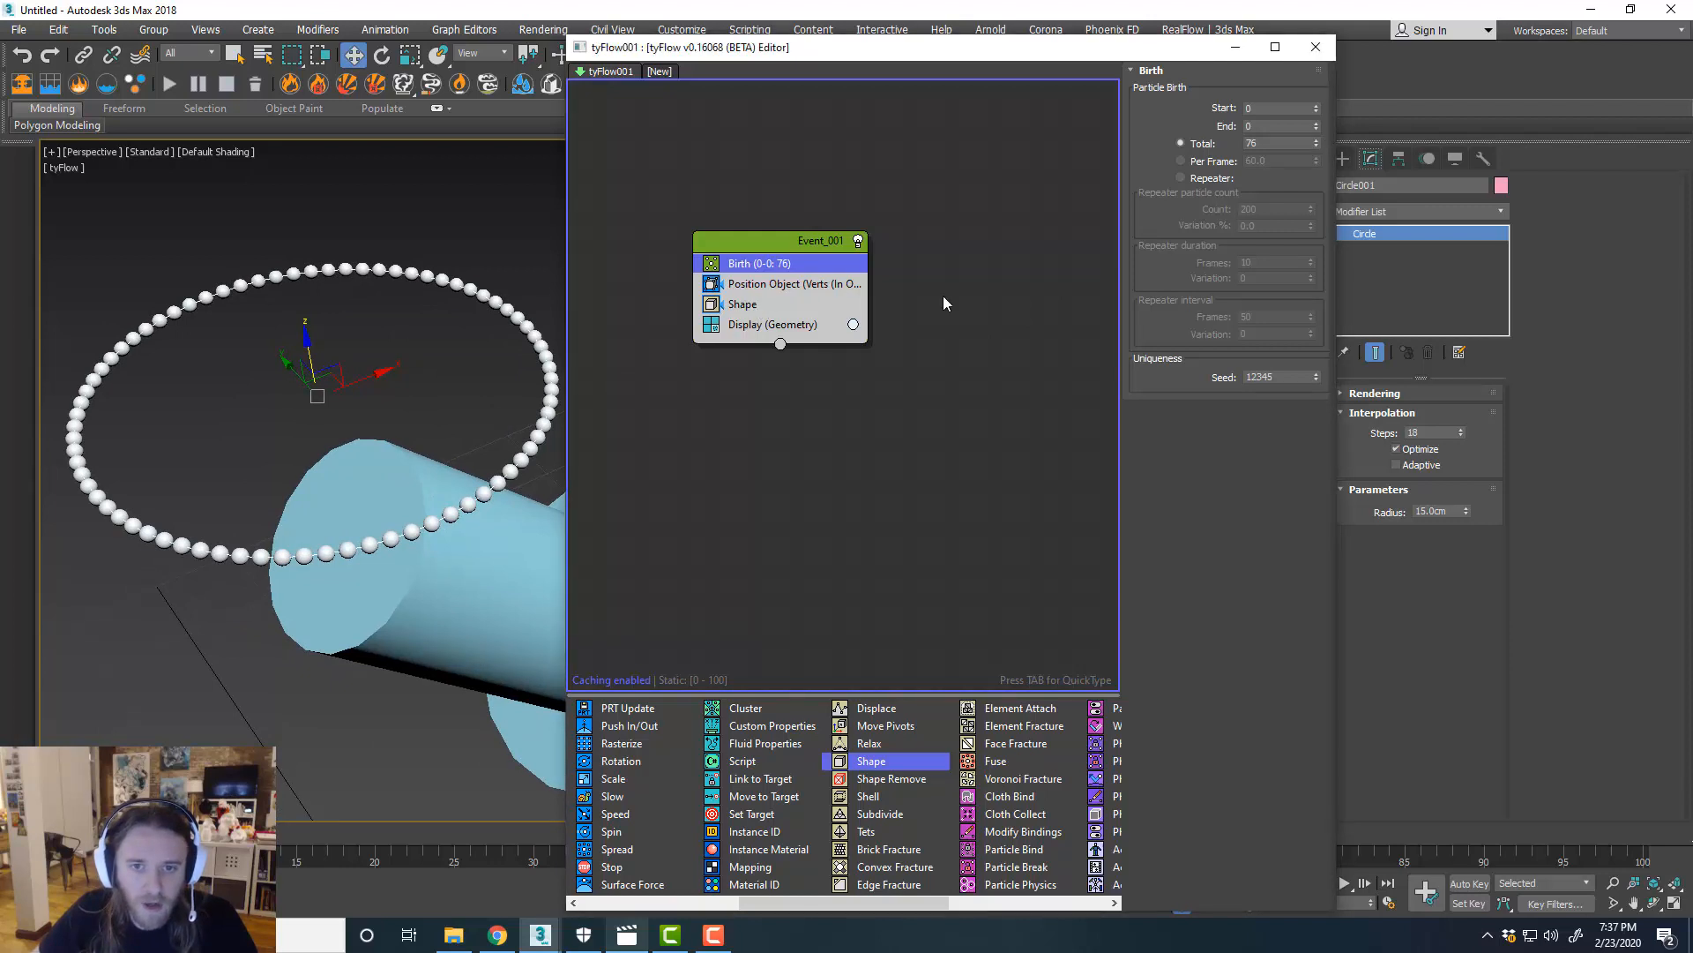
left_click(742, 303)
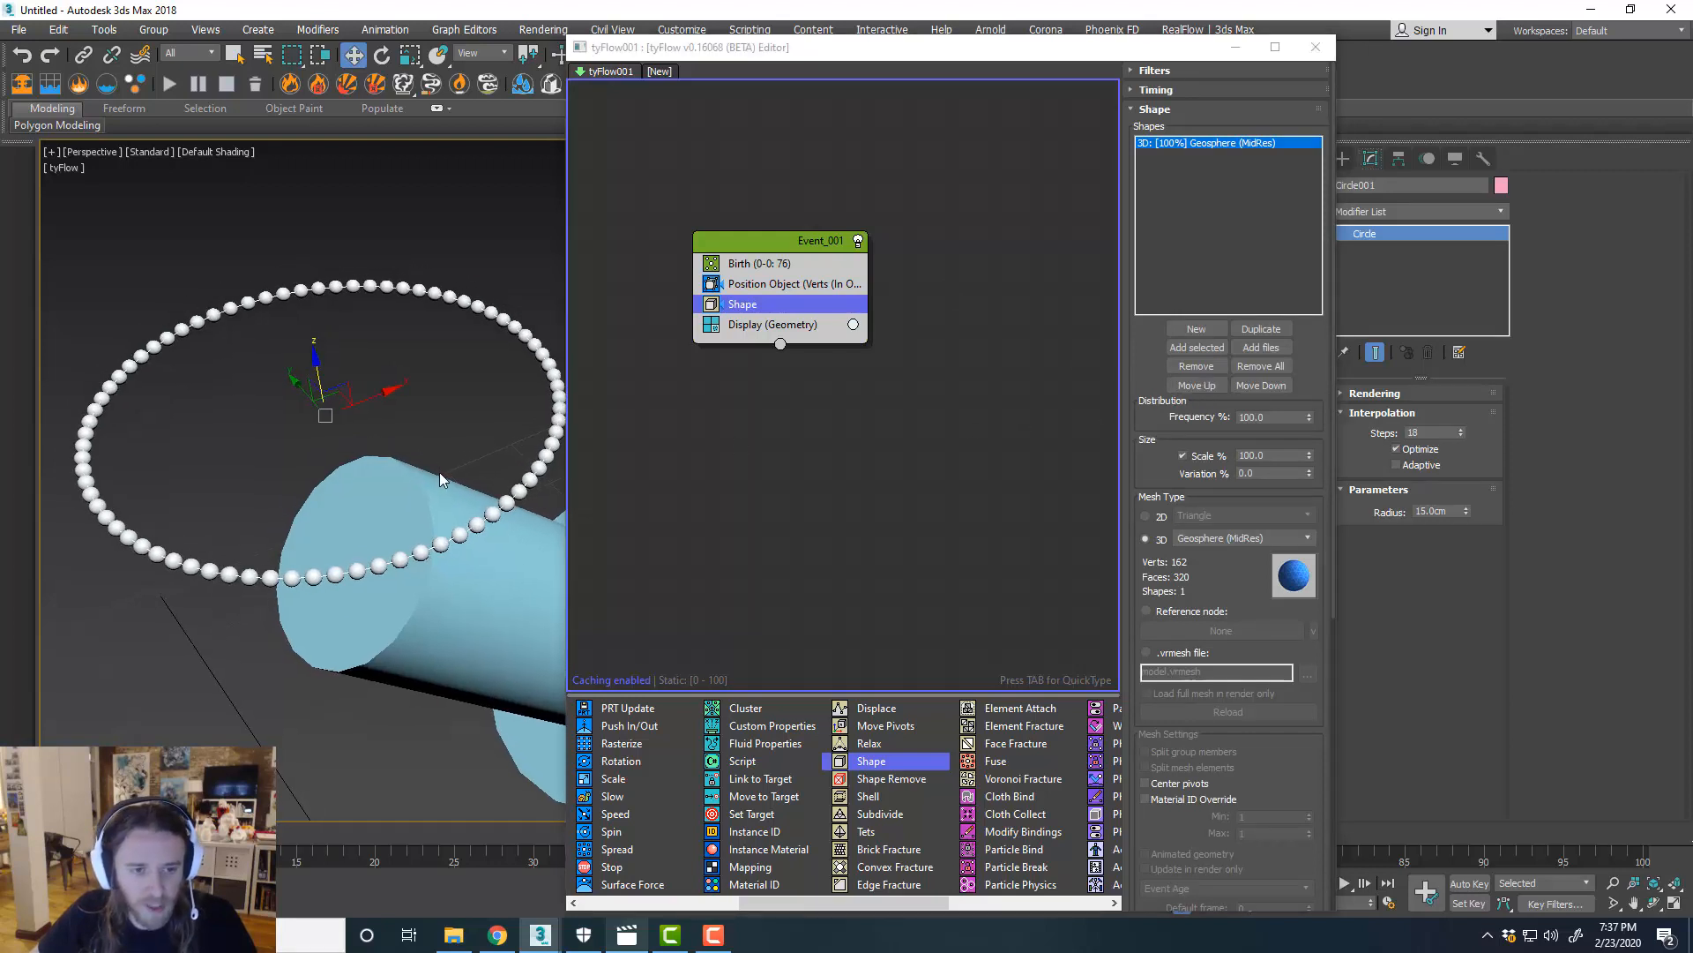
left_click(443, 481)
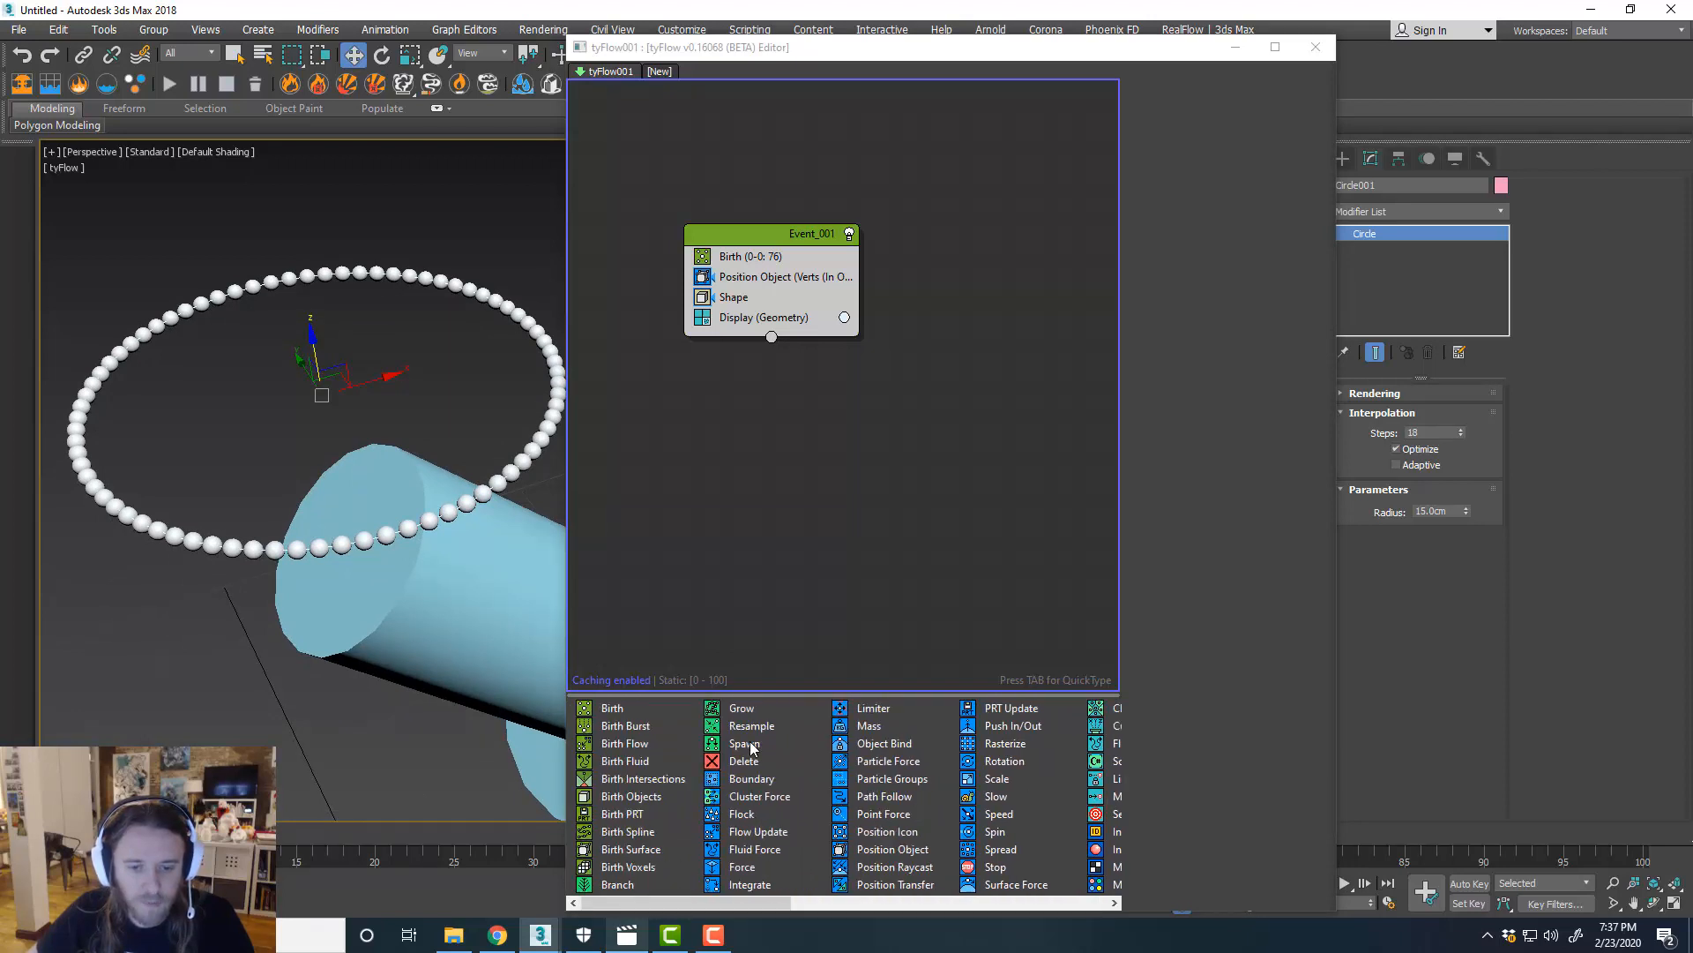
Add a Spawn operator emitting 2 particles per second from each parent particle's position.
left_click(744, 743)
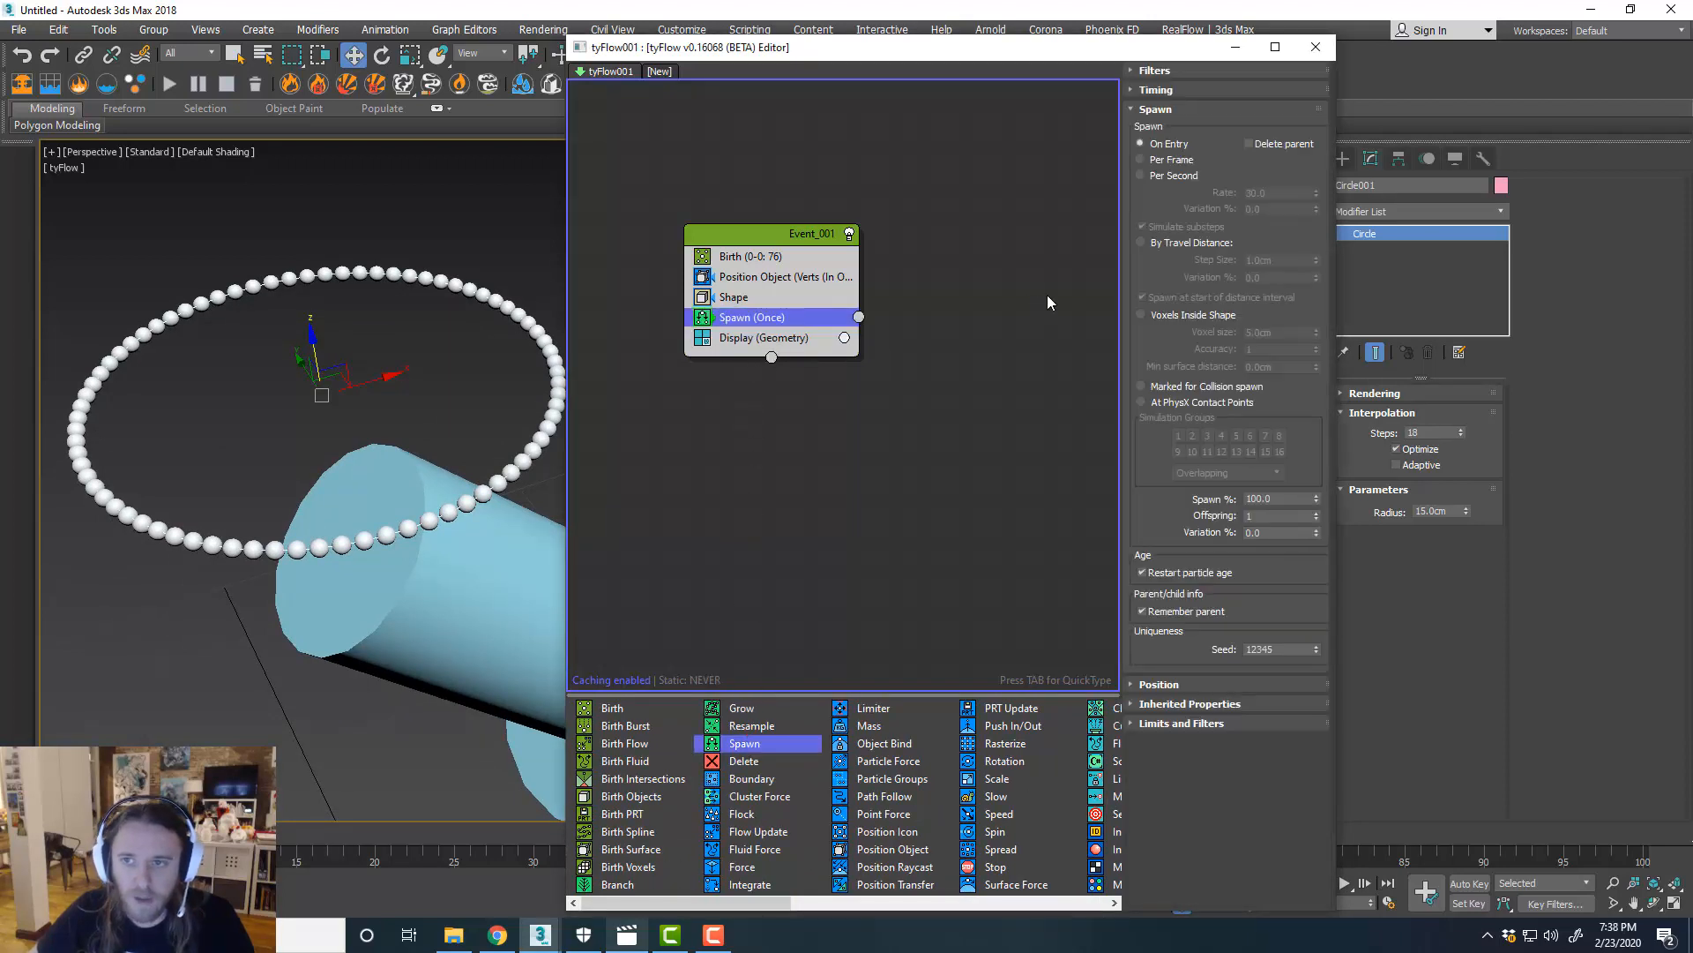
left_click(1141, 175)
type("2")
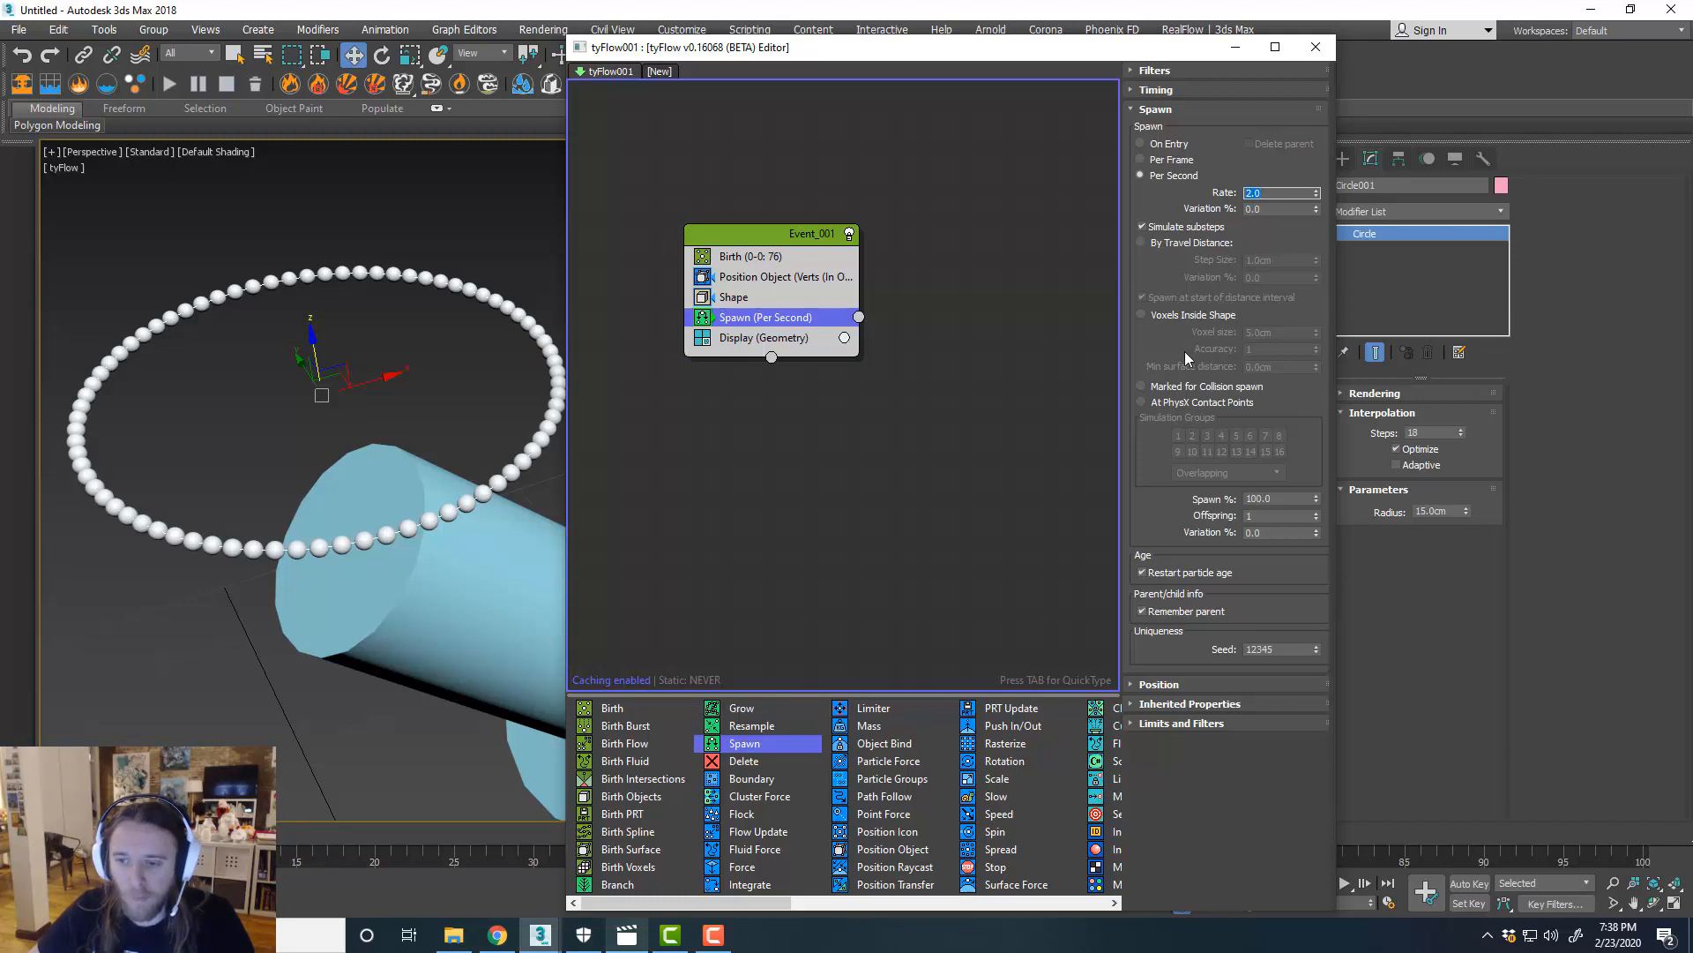
left_click(1158, 684)
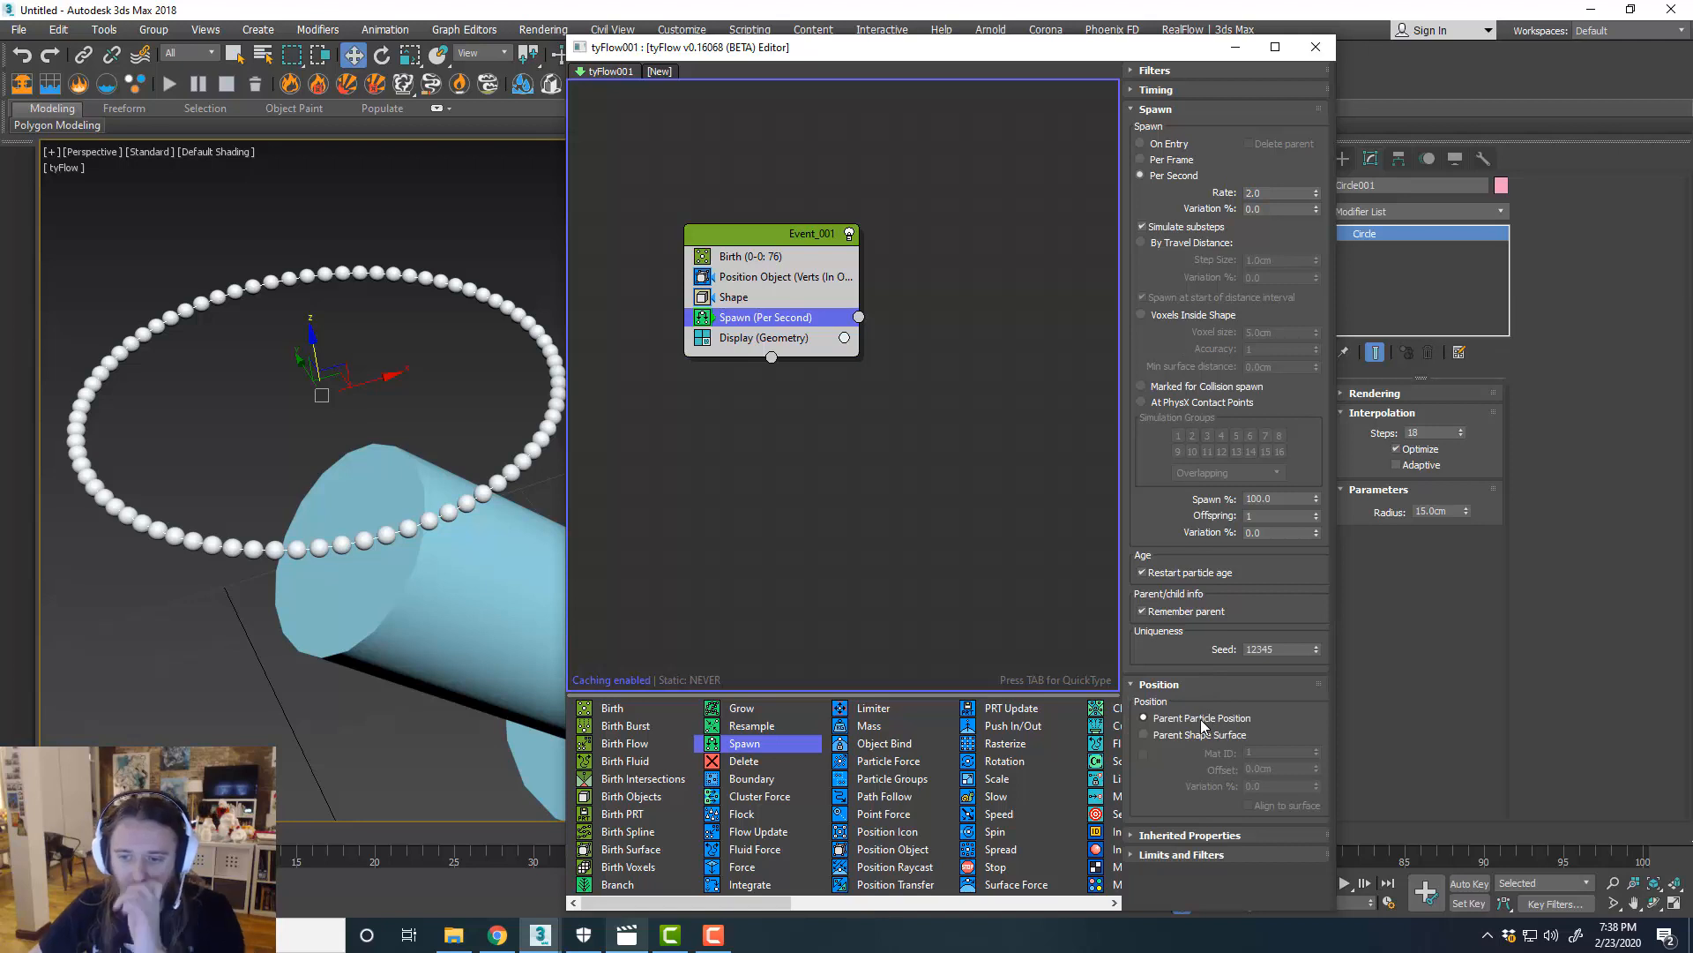
left_click(1159, 684)
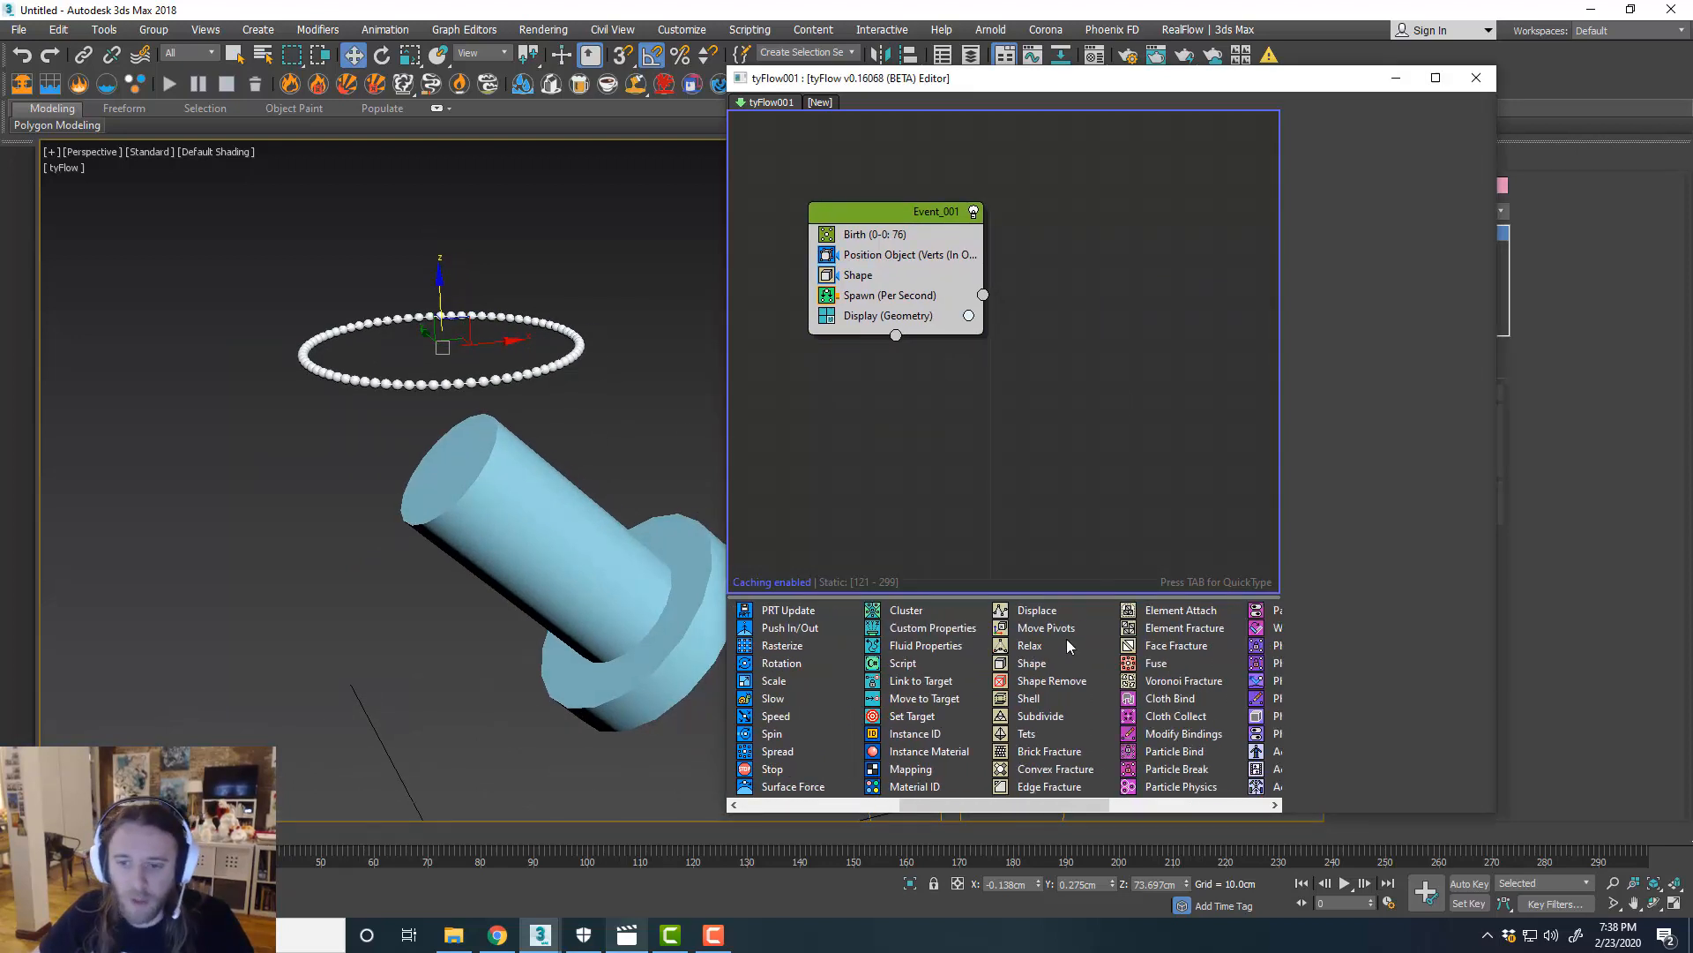
Create Event_002 with a convex-hull PhysX Shape, displaying particles as geometry.
scroll("right", 3)
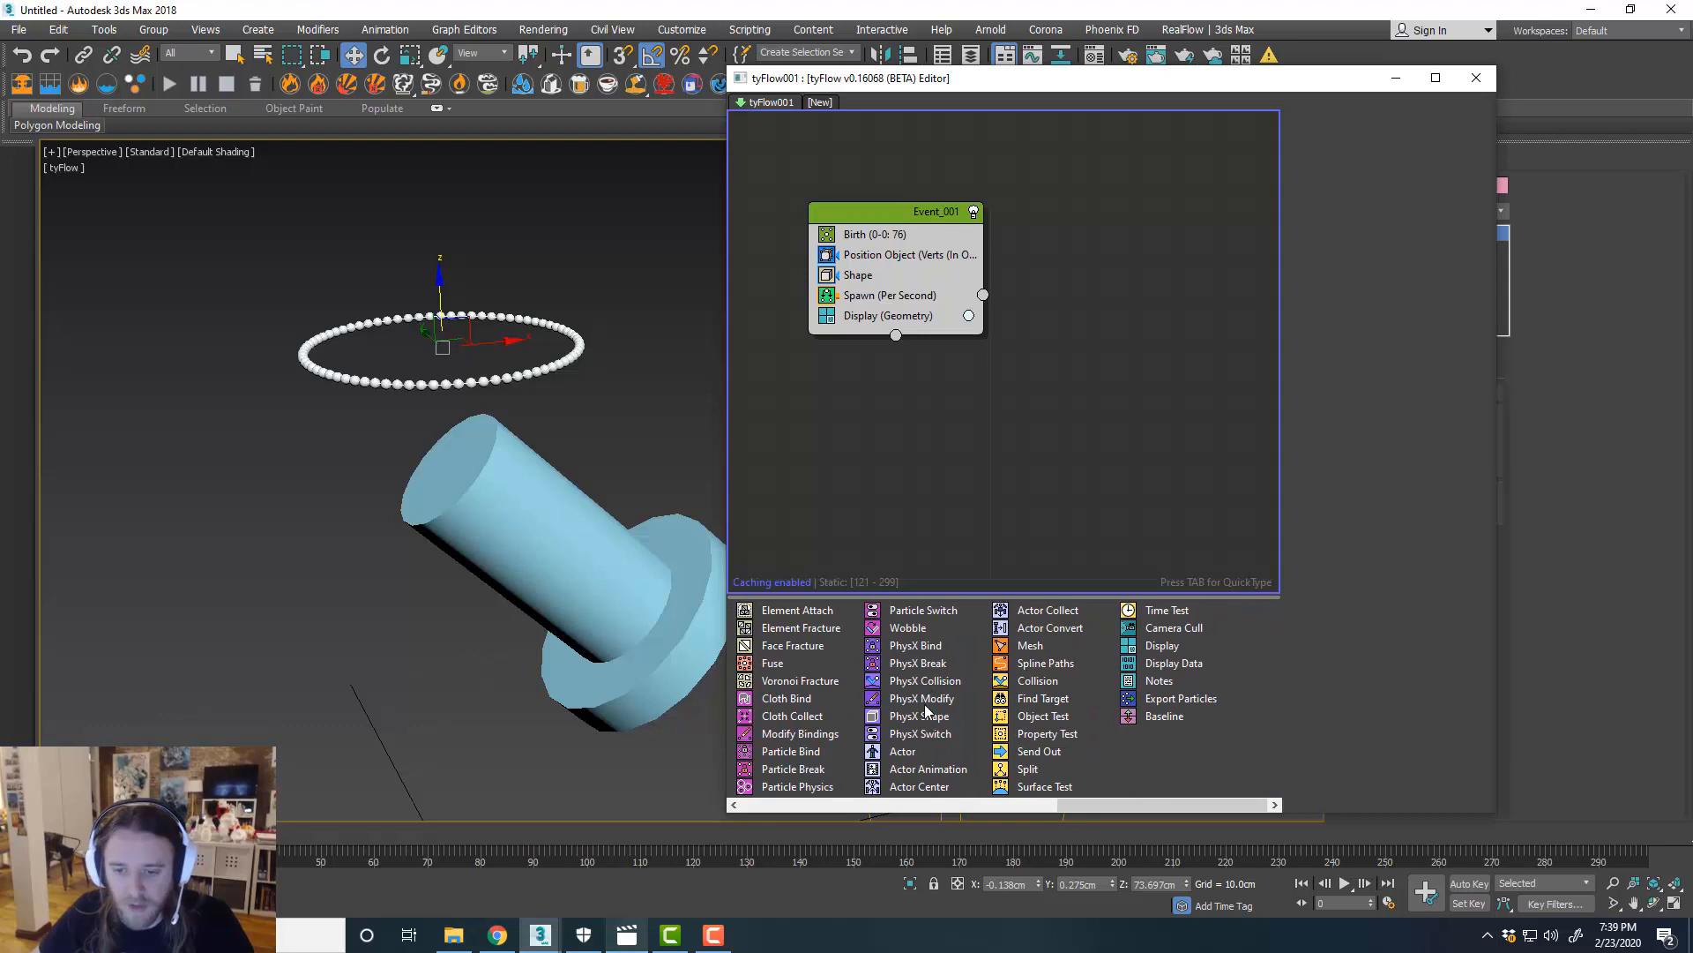
left_click(919, 716)
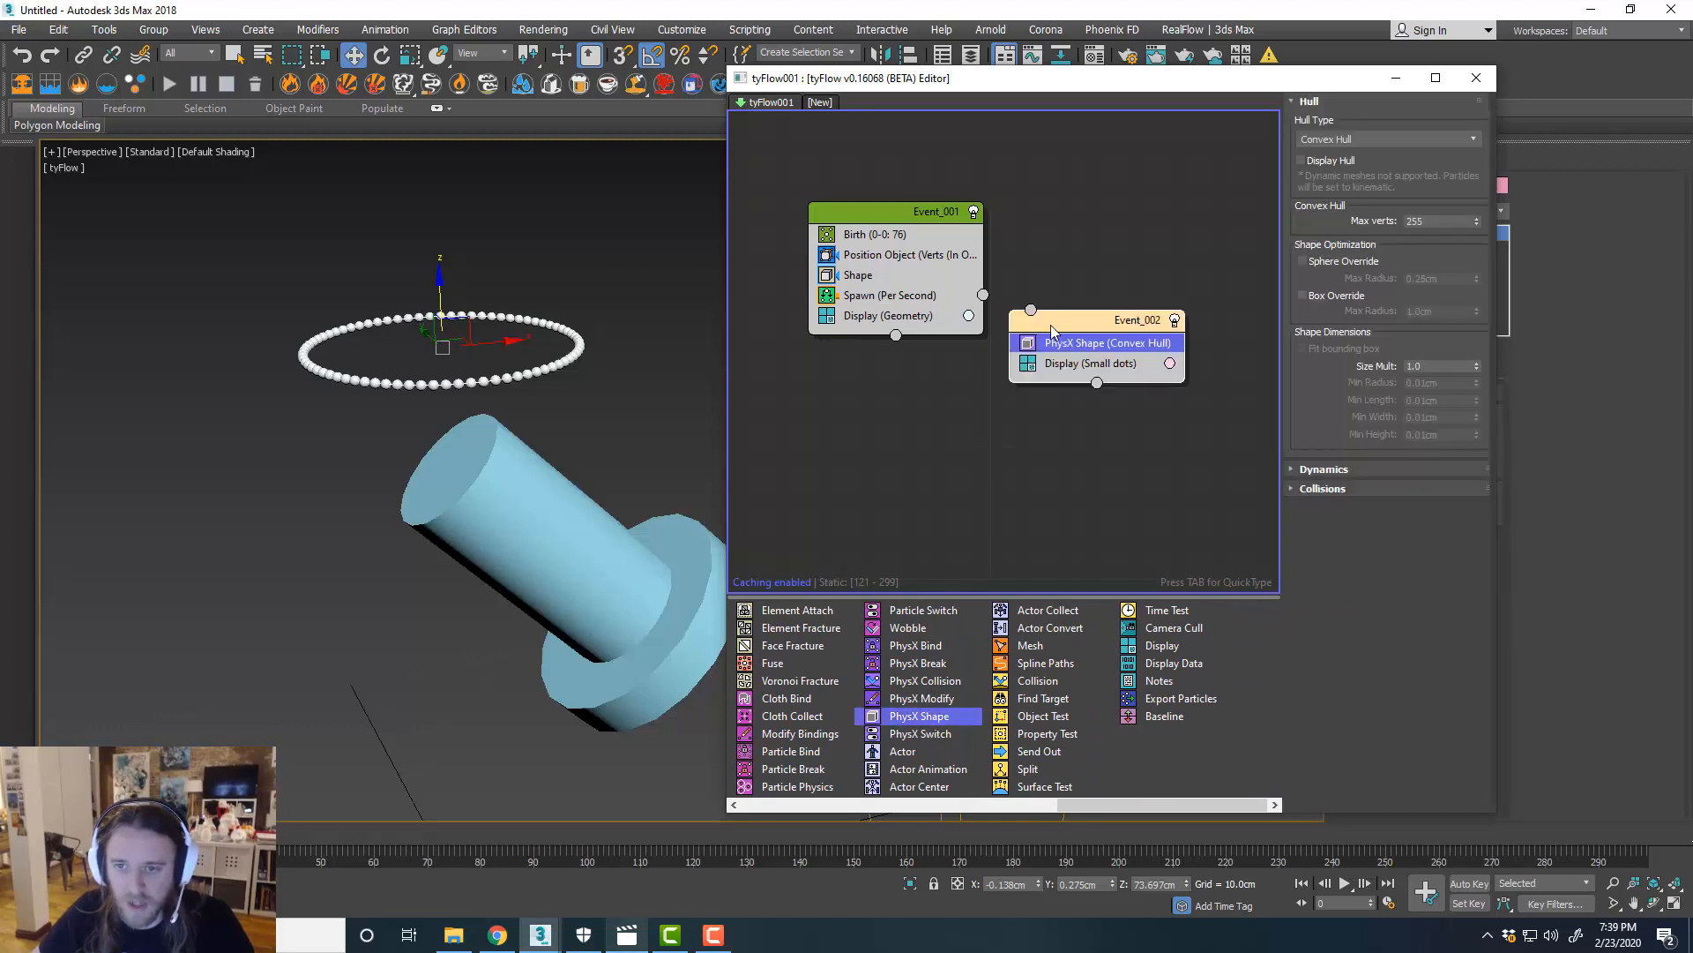
left_click(1091, 362)
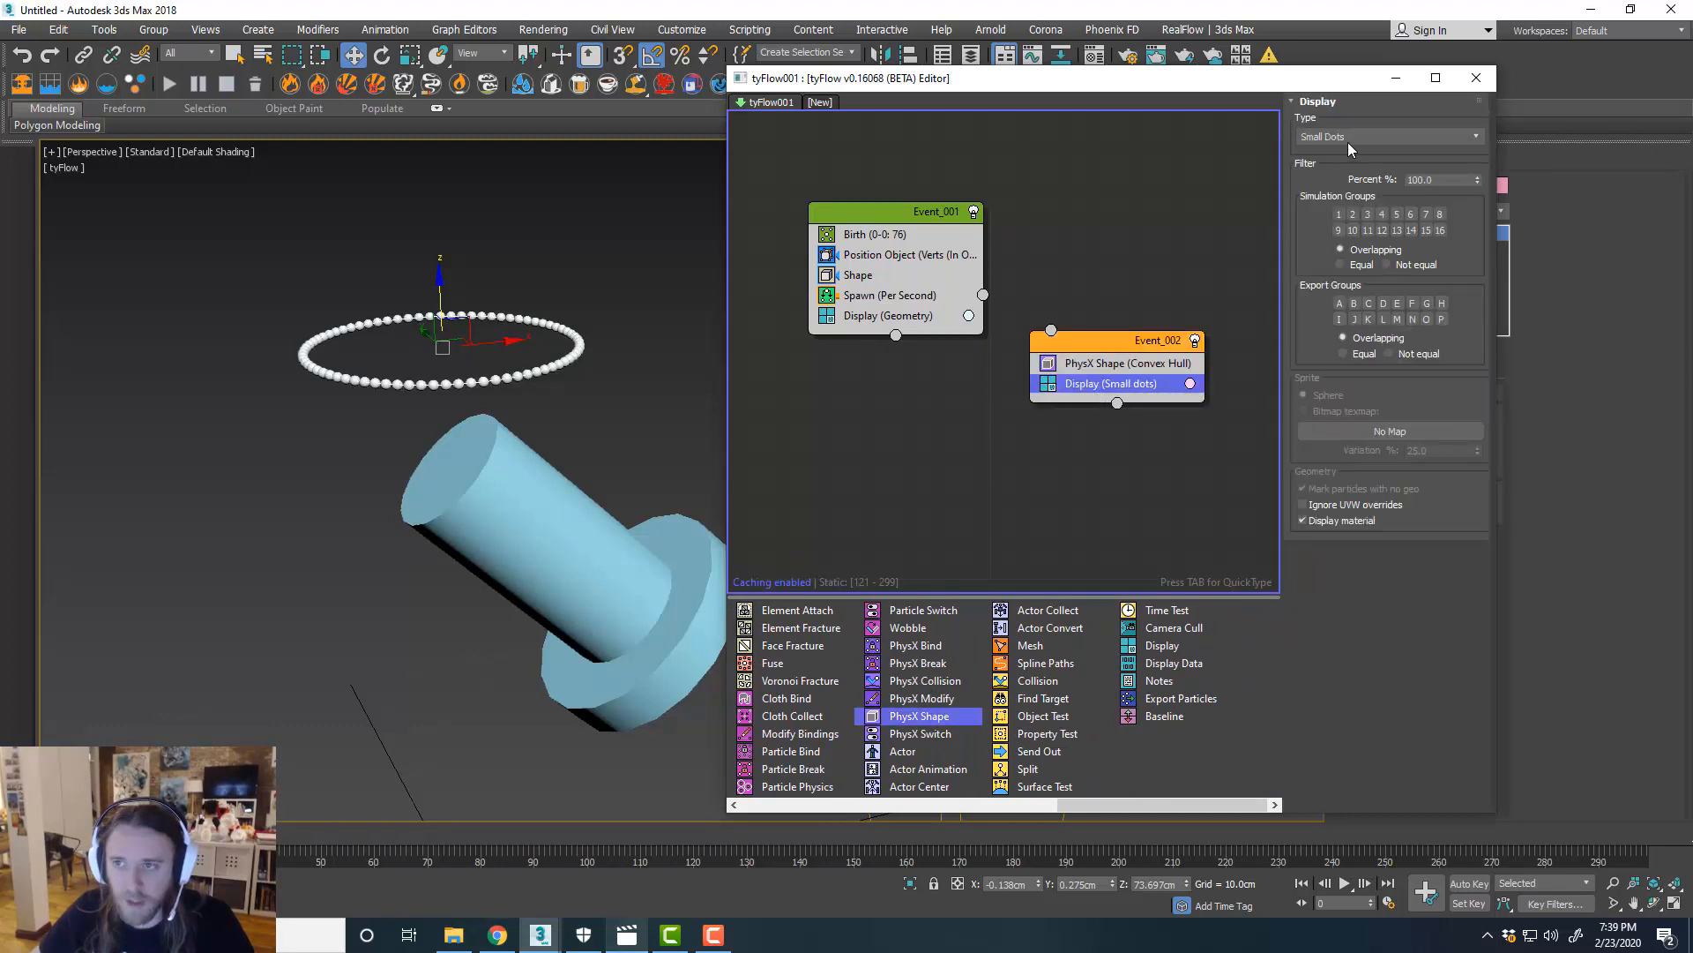
left_click(1387, 135)
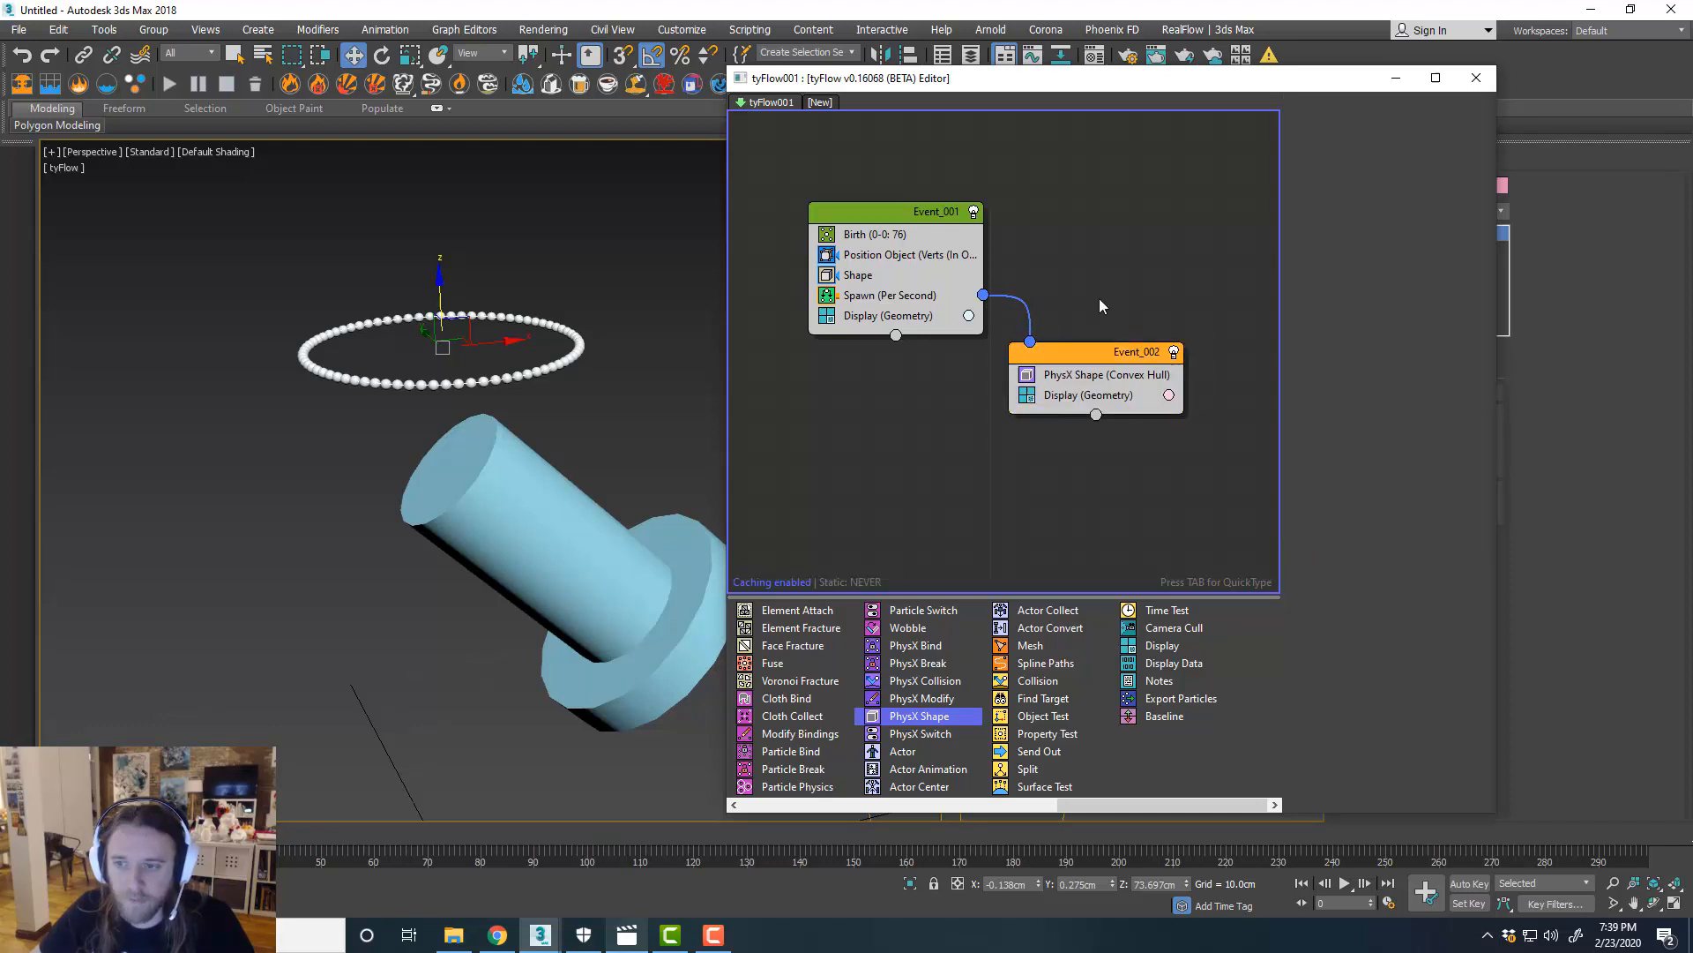
left_click(1106, 374)
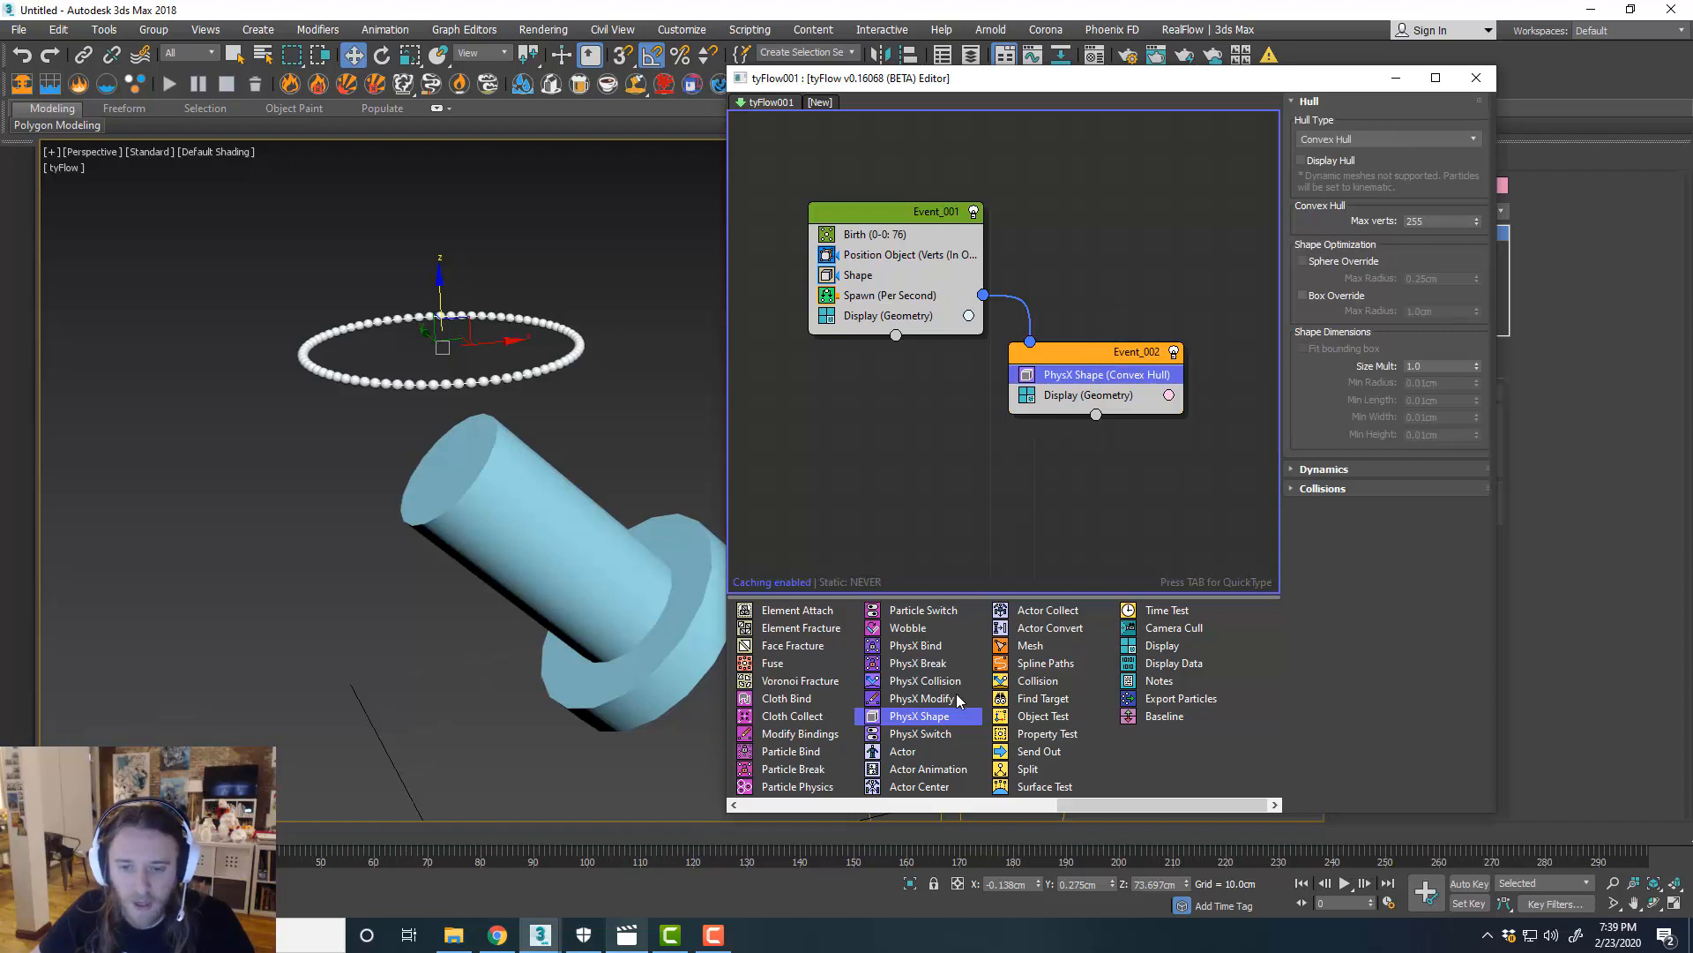
mouse_move(914, 645)
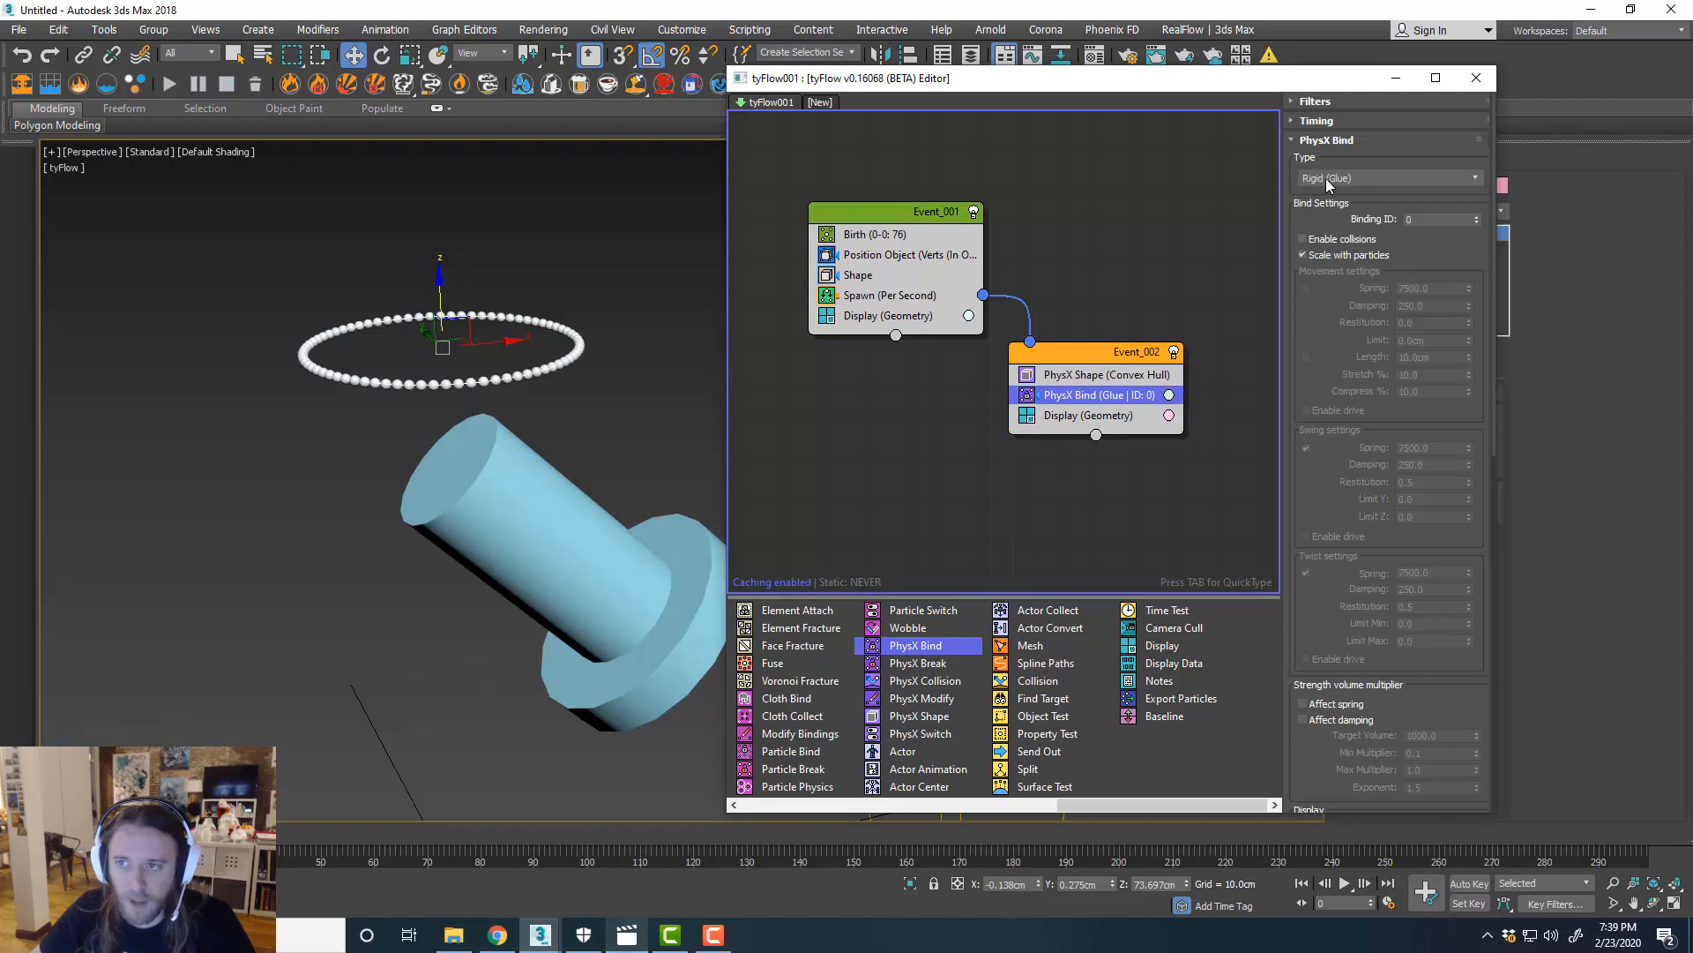
Add a Rigid Joint PhysX Bind with collisions enabled and Max Binds 2.
left_click(1390, 178)
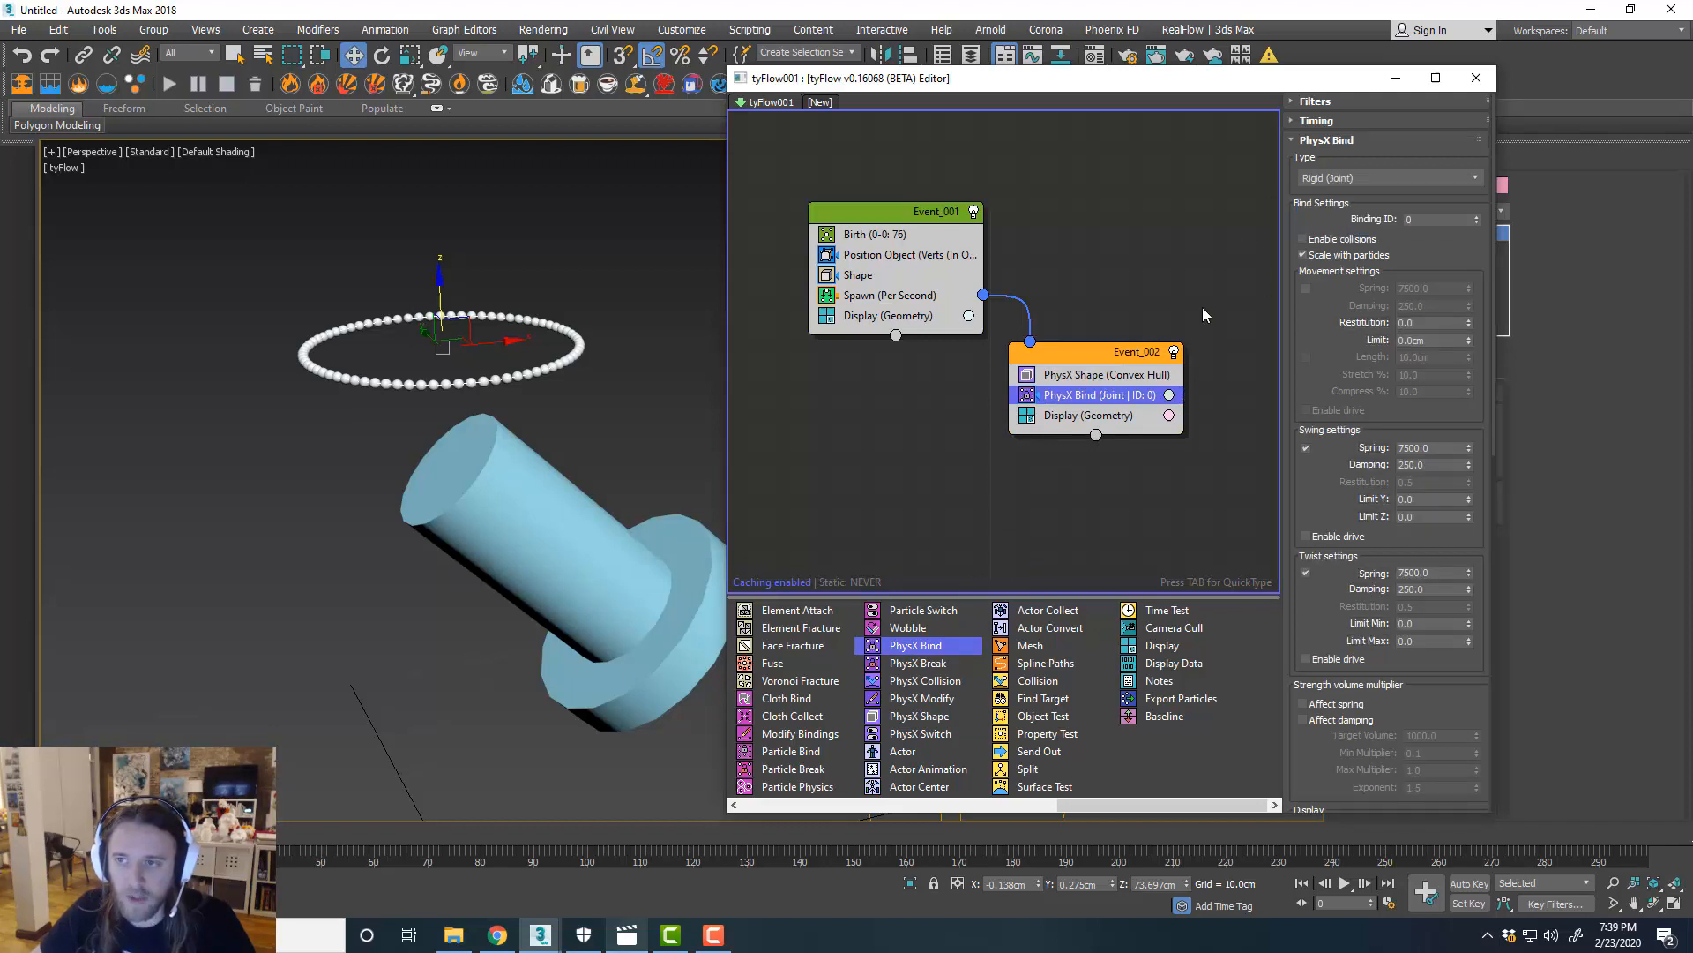
left_click(1304, 239)
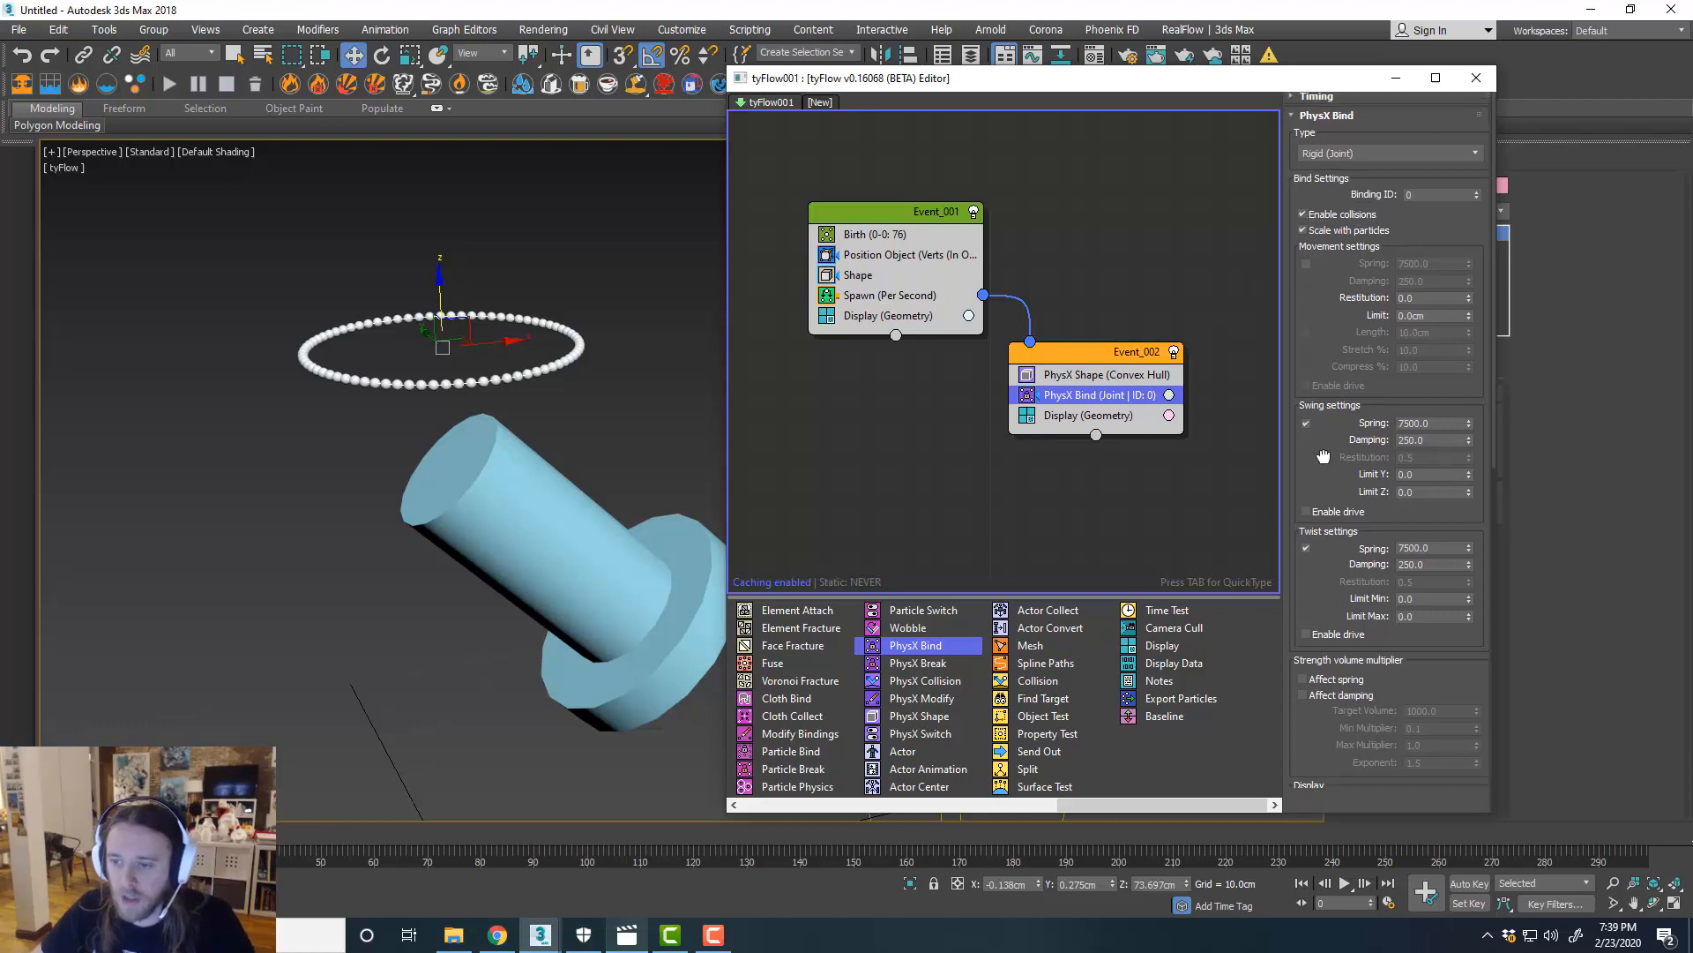
scroll("down", 3)
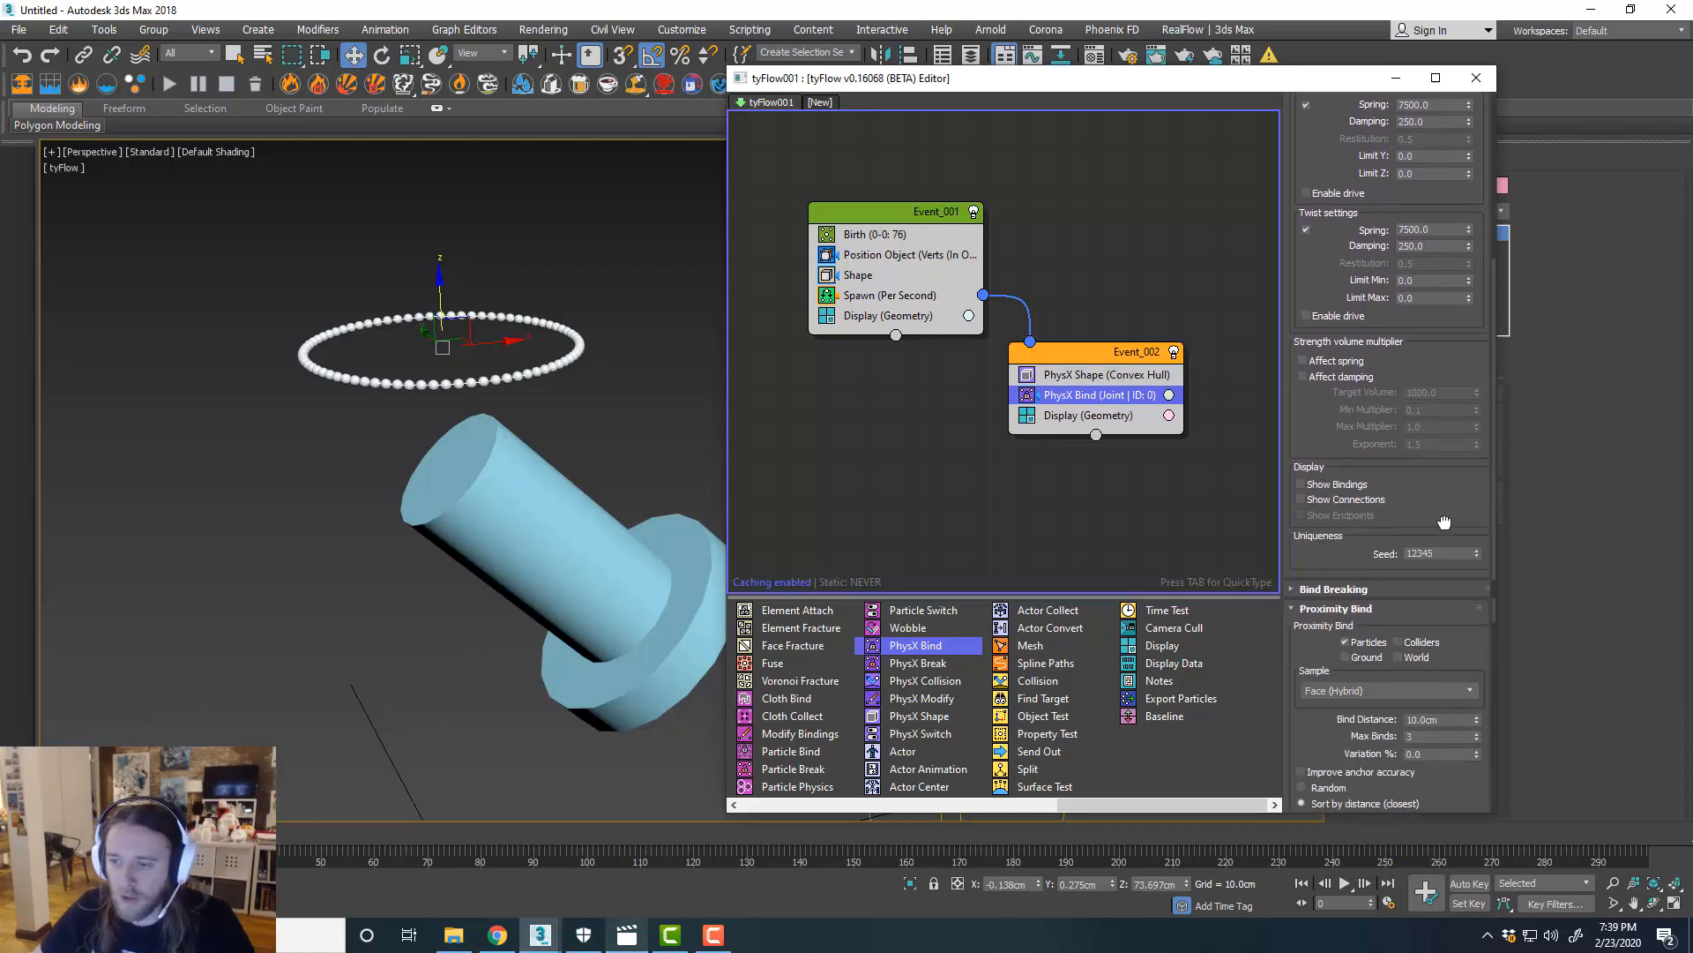
scroll("down", 3)
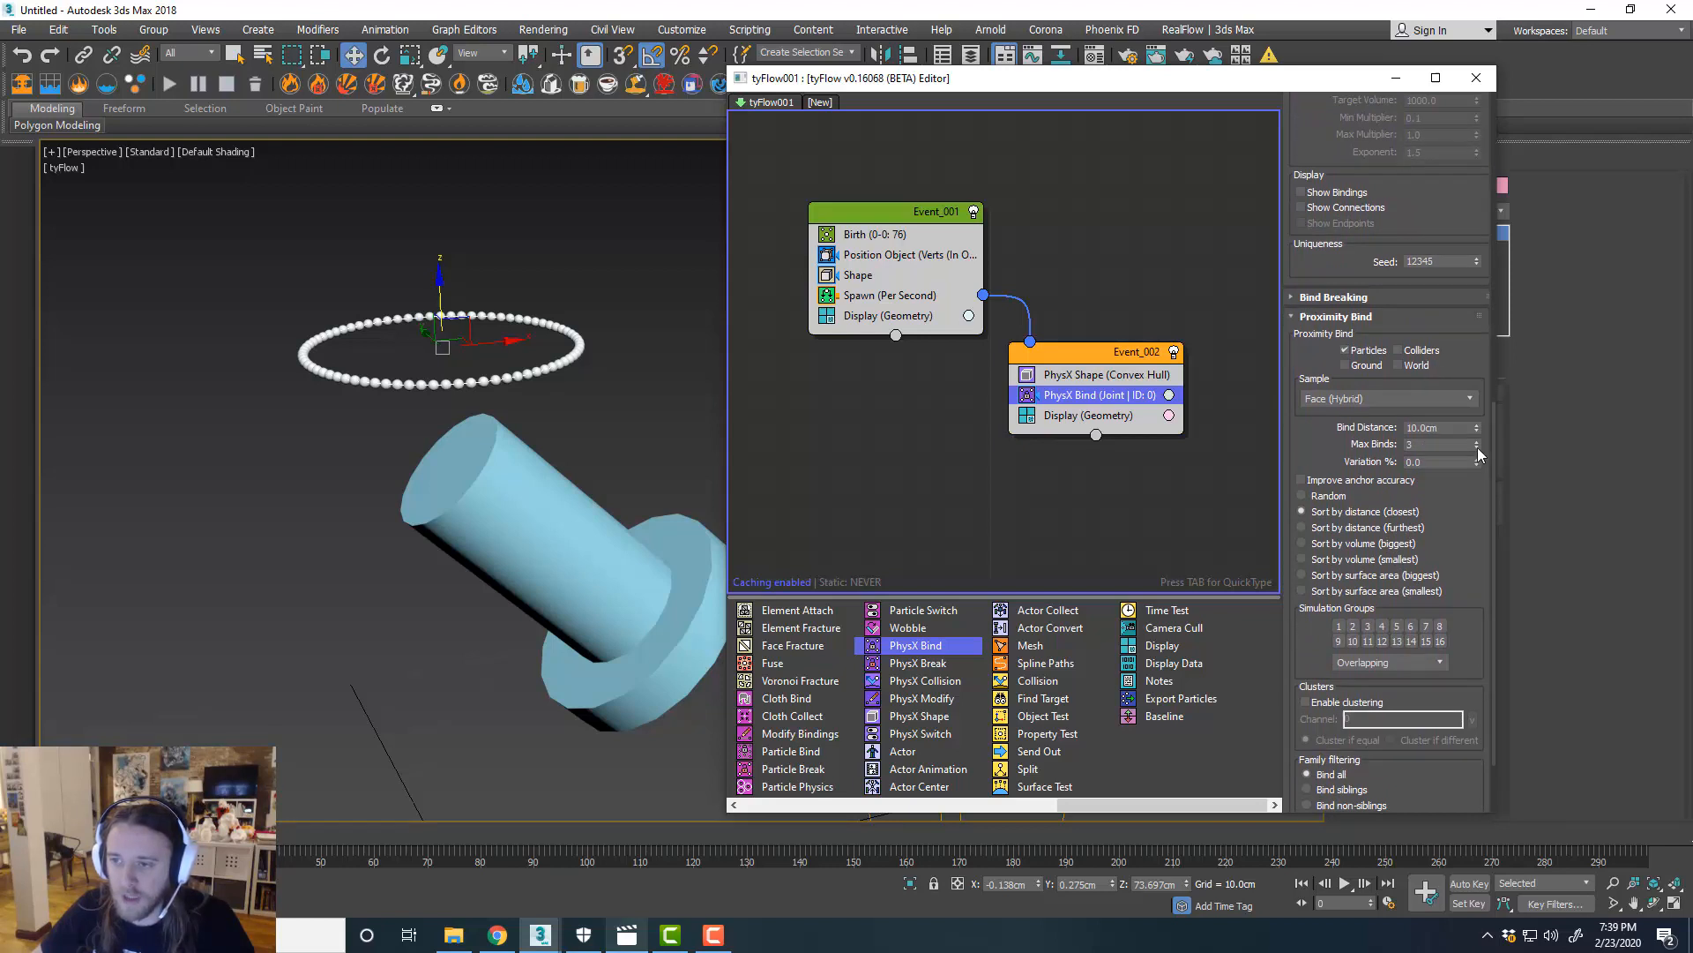
left_click(1472, 447)
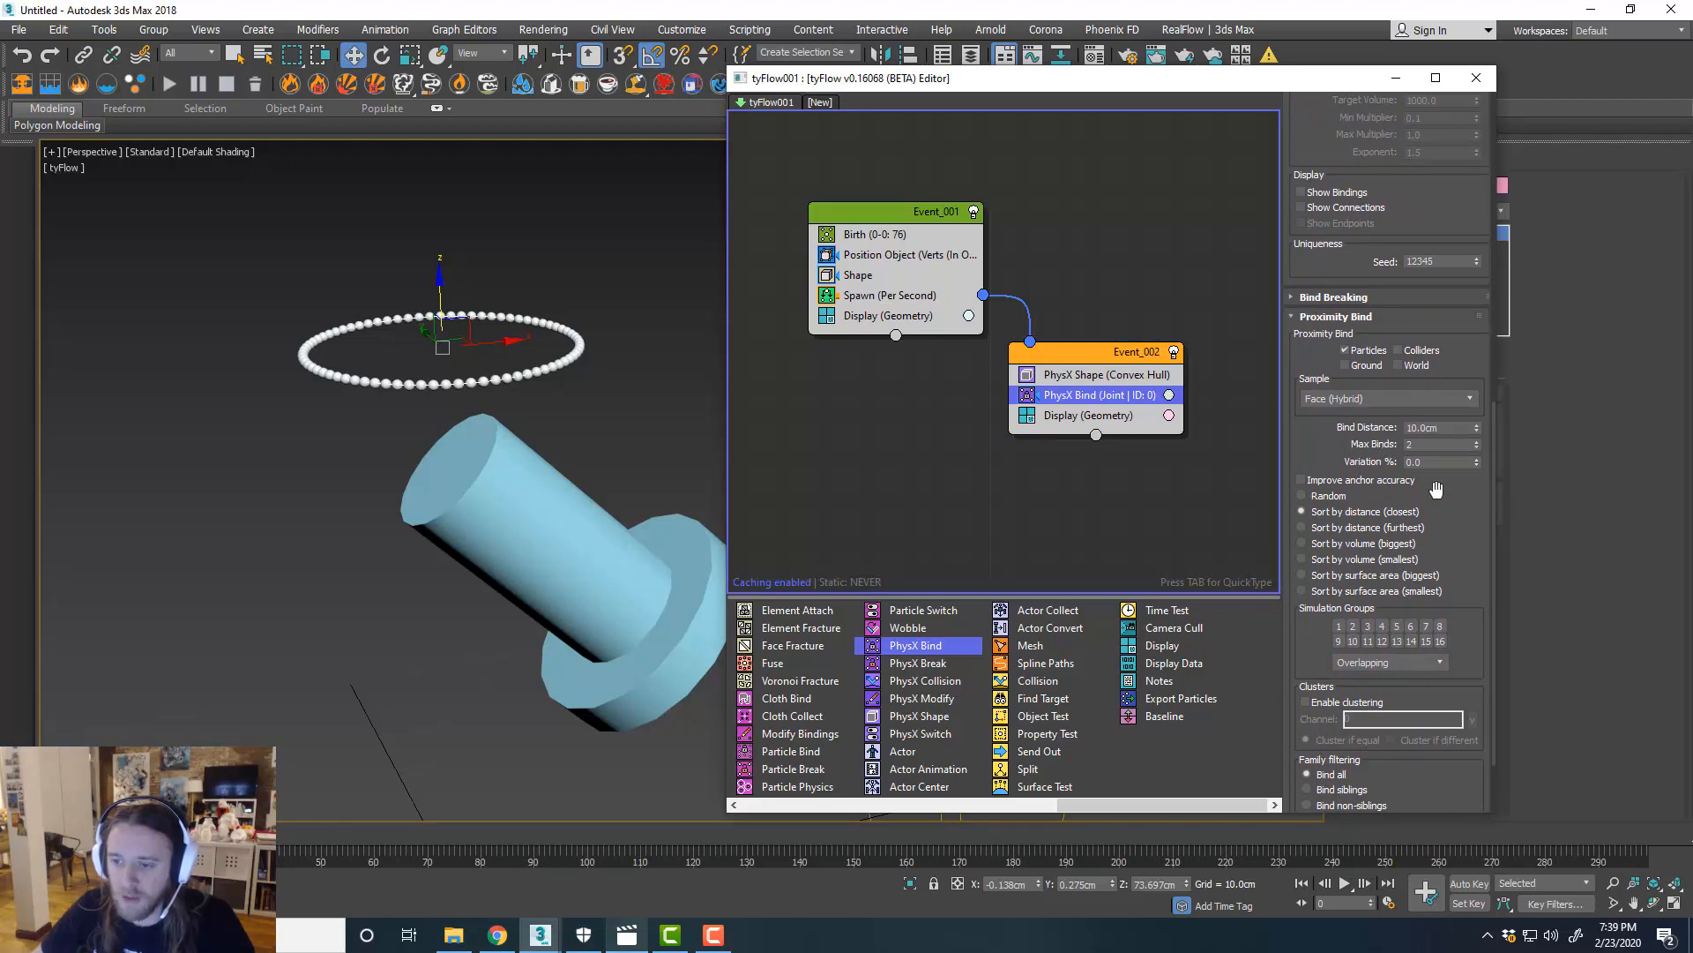
scroll("down", 3)
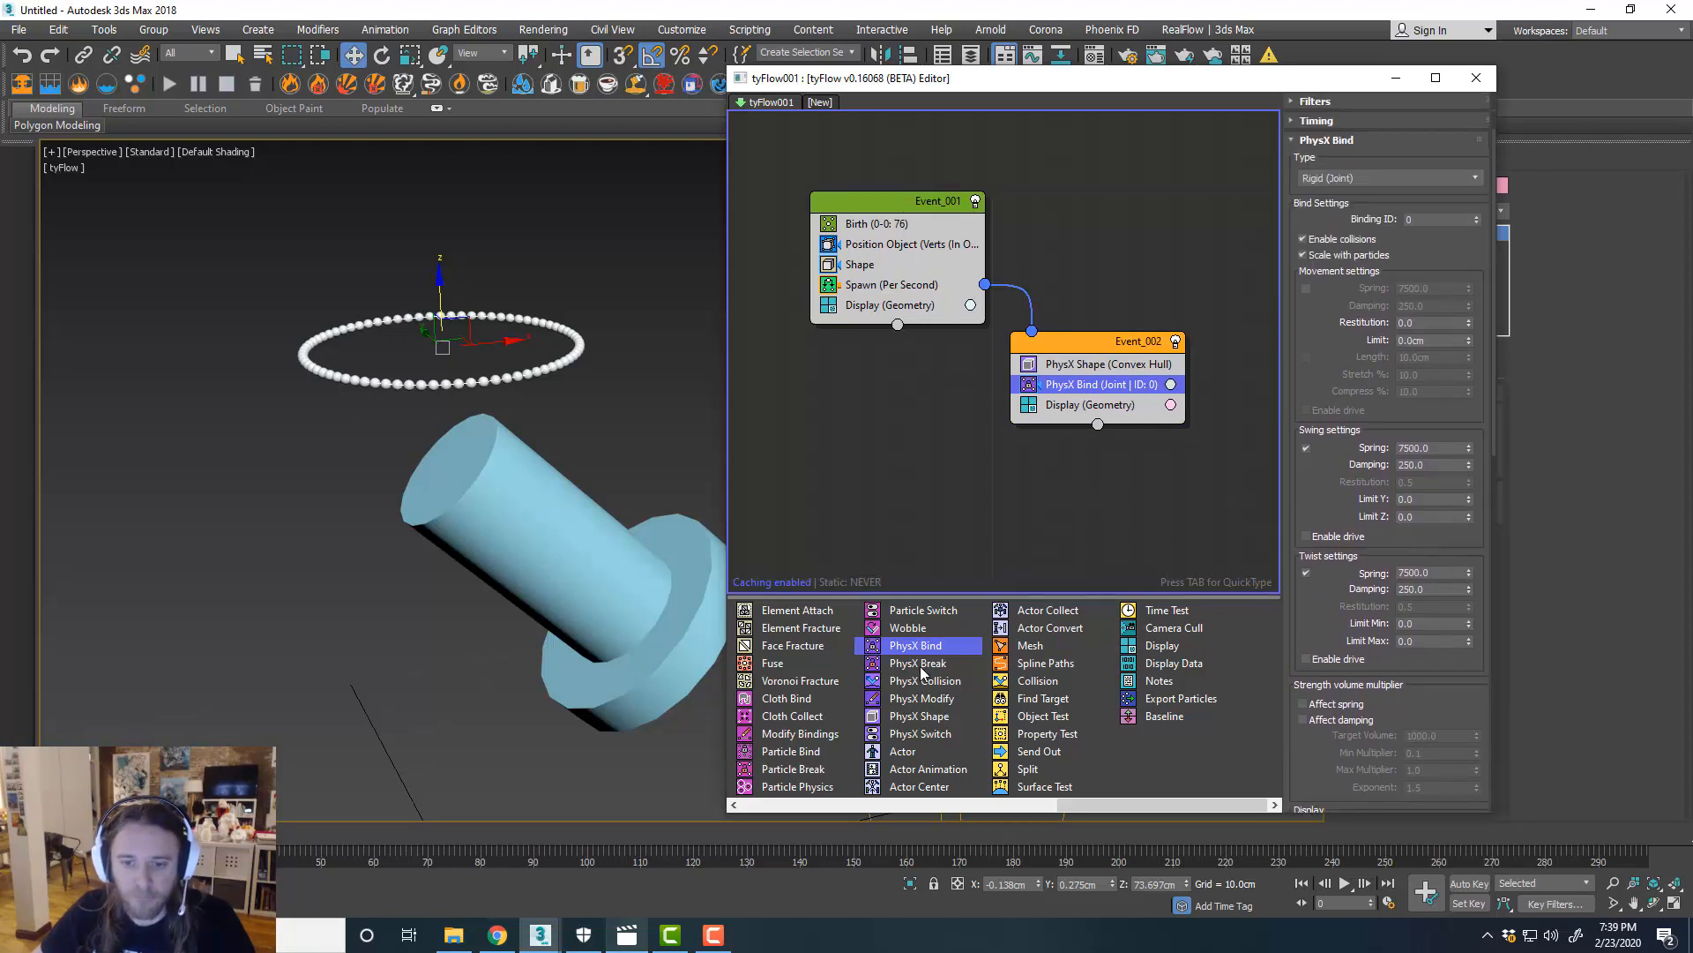
mouse_move(918, 680)
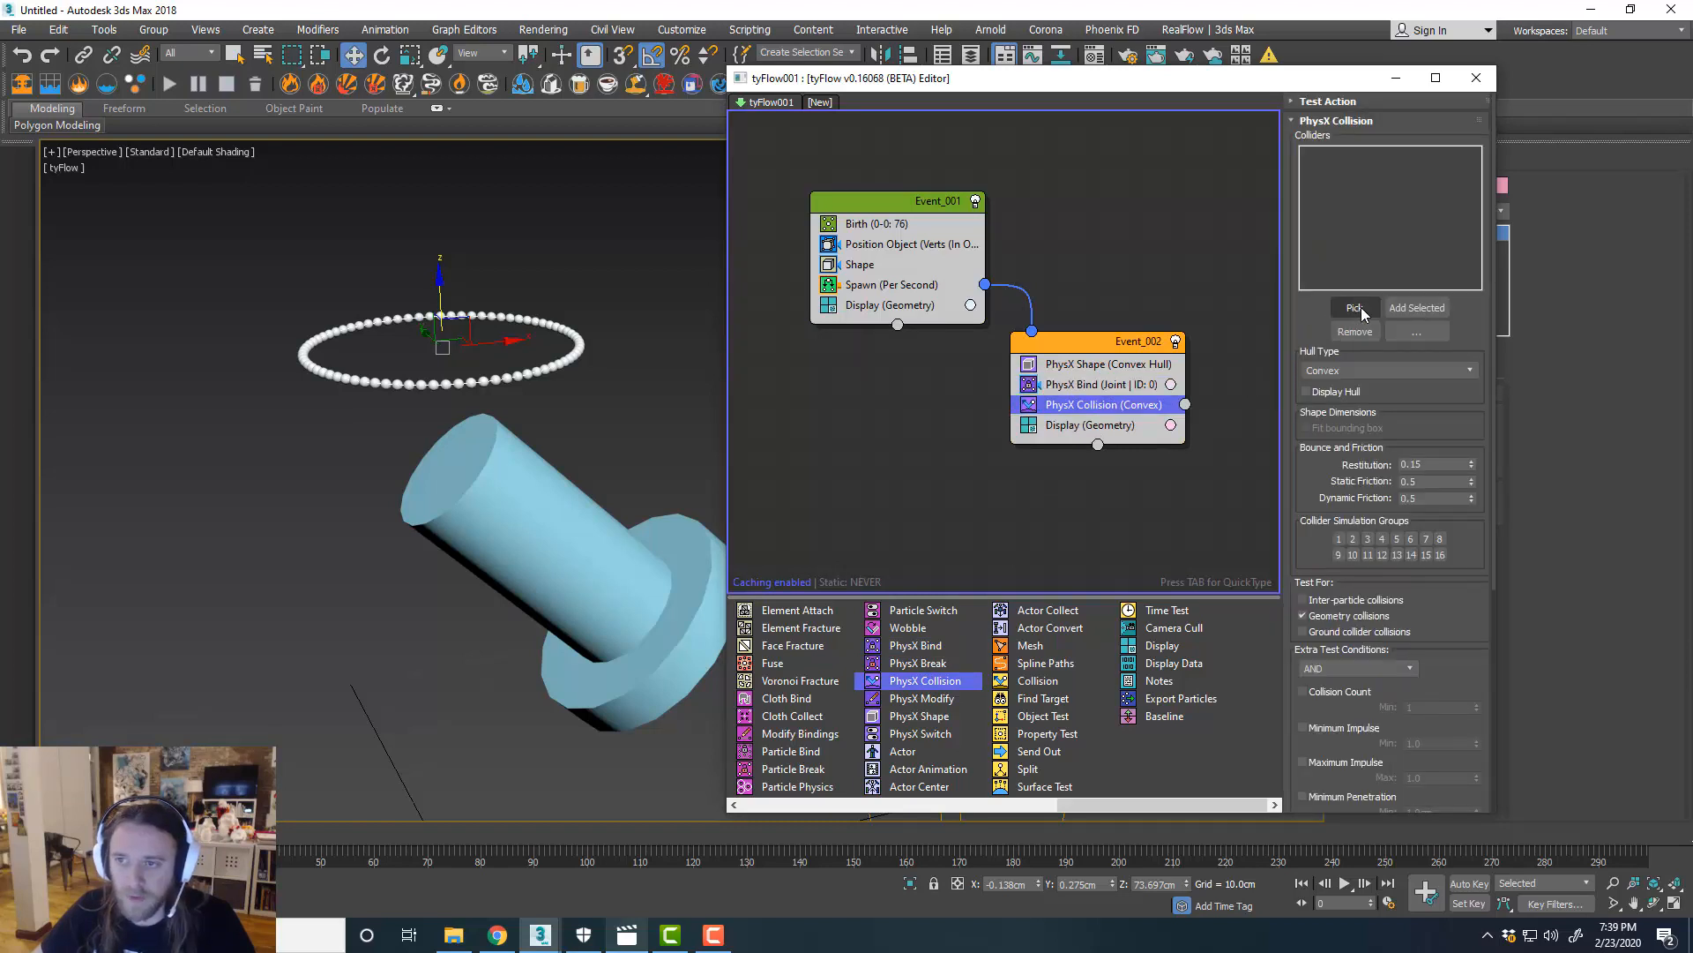
Pick Cylinder001 and Cylinder002 as PhysX colliders, then select the tyFlow object.
left_click(1353, 308)
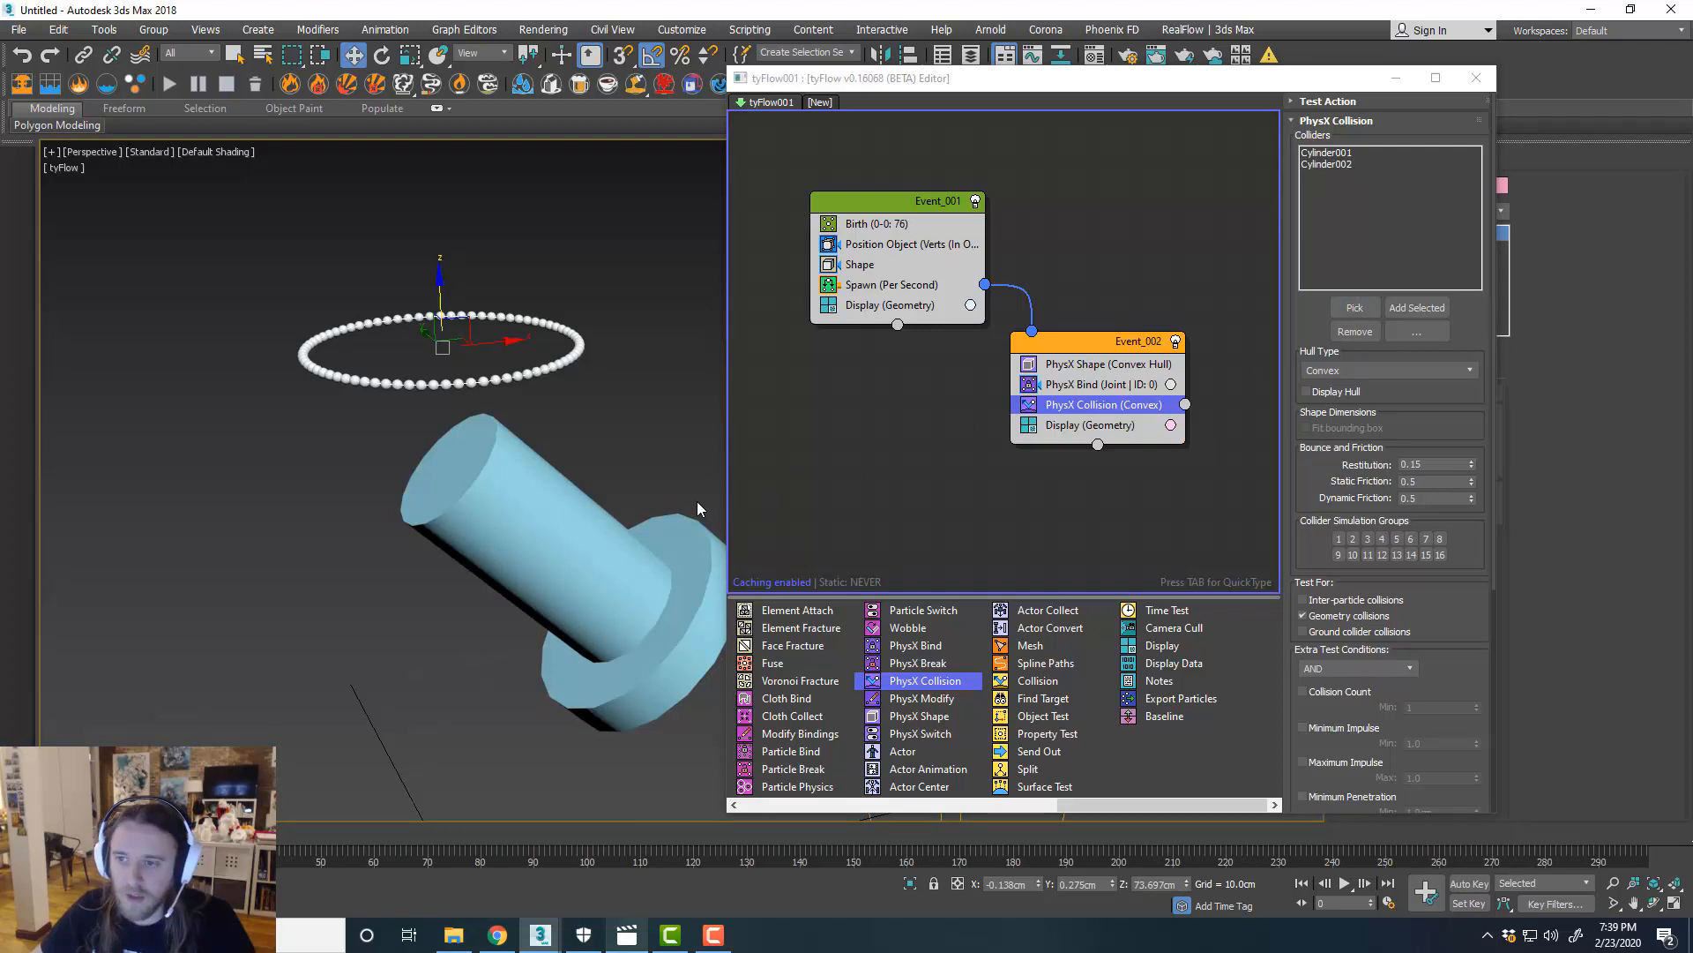
left_click(1305, 390)
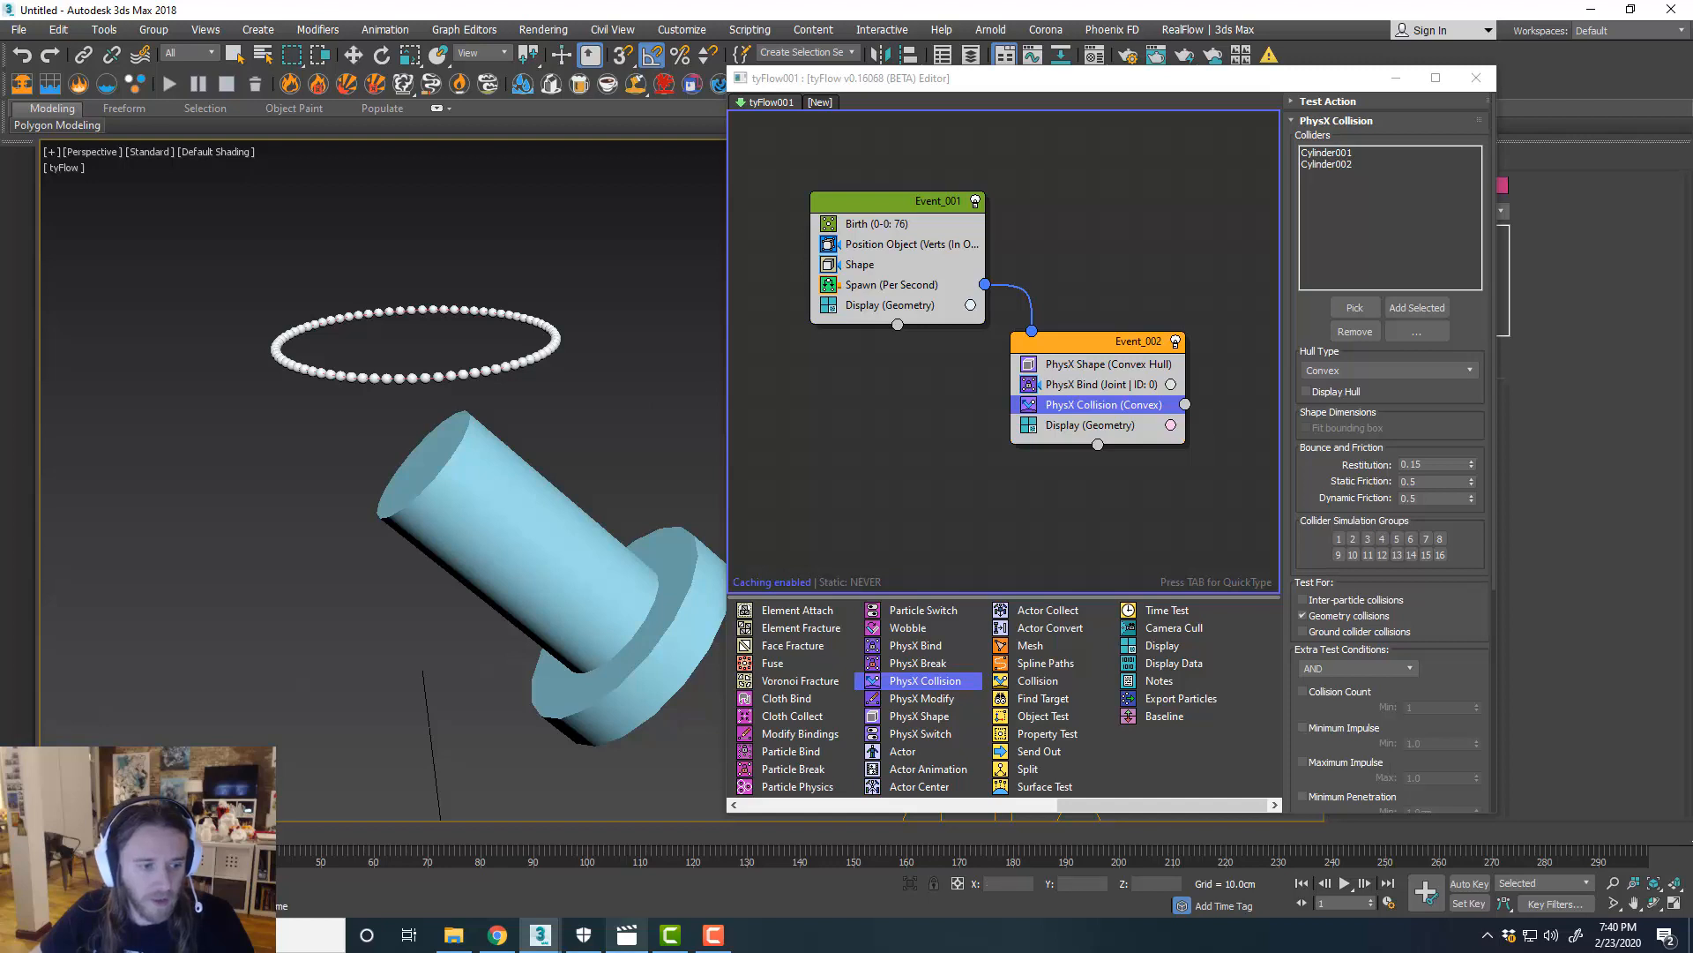
left_click(1344, 884)
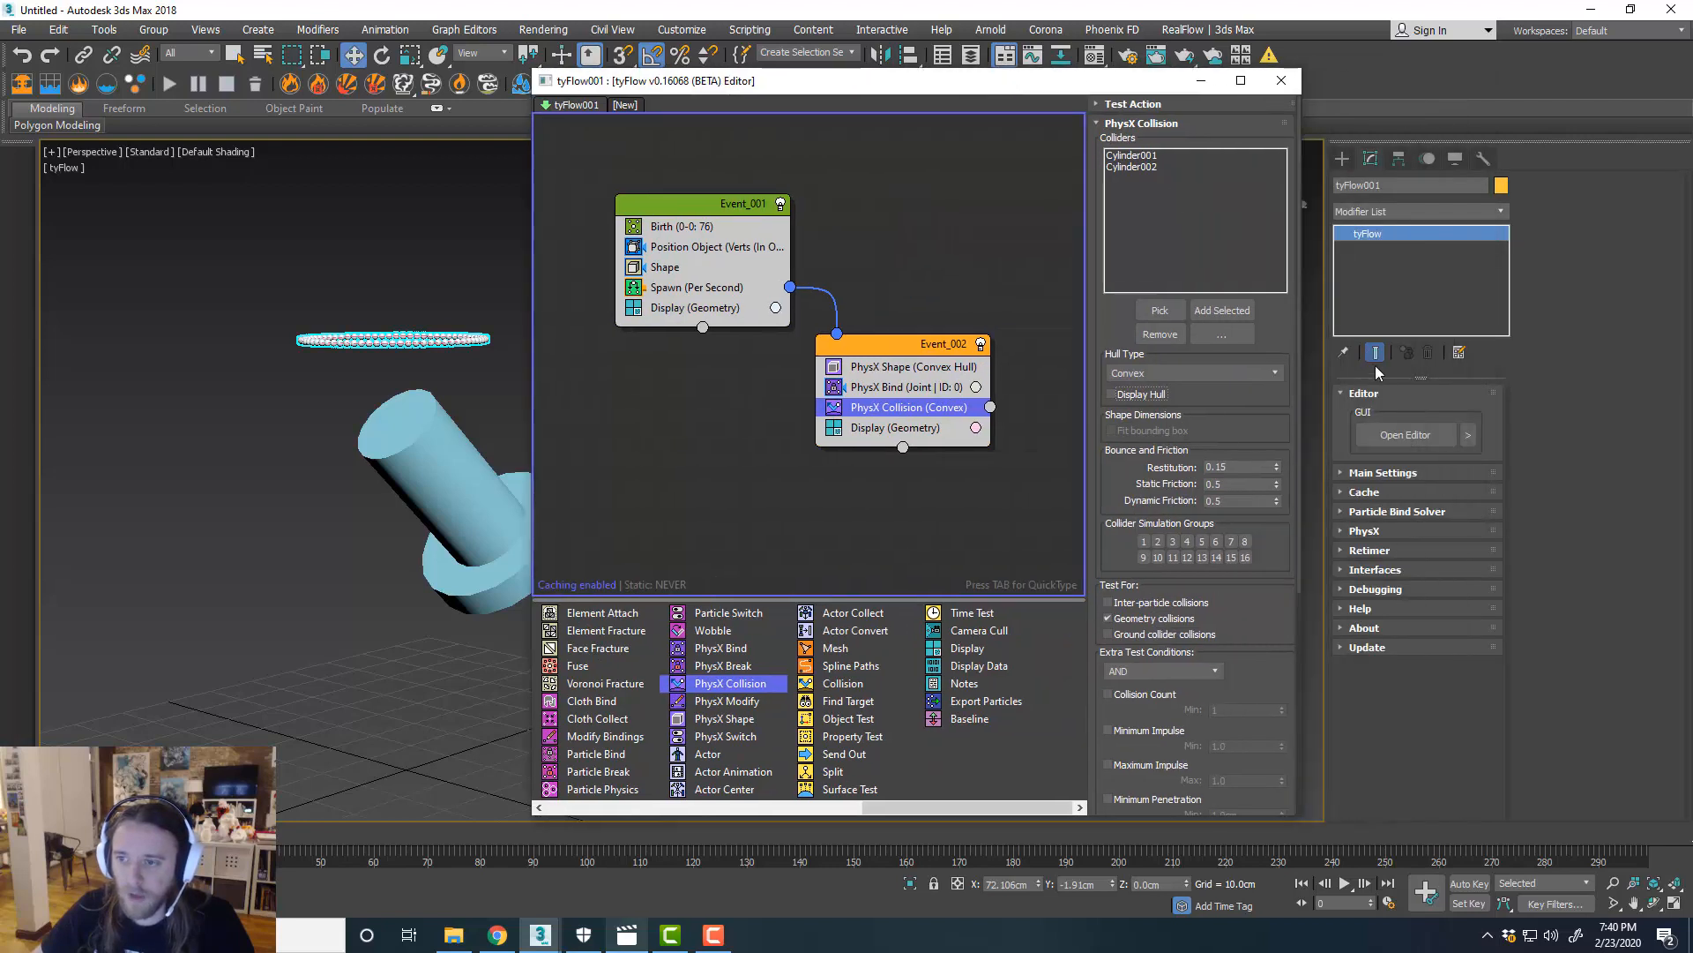
mouse_move(1417, 492)
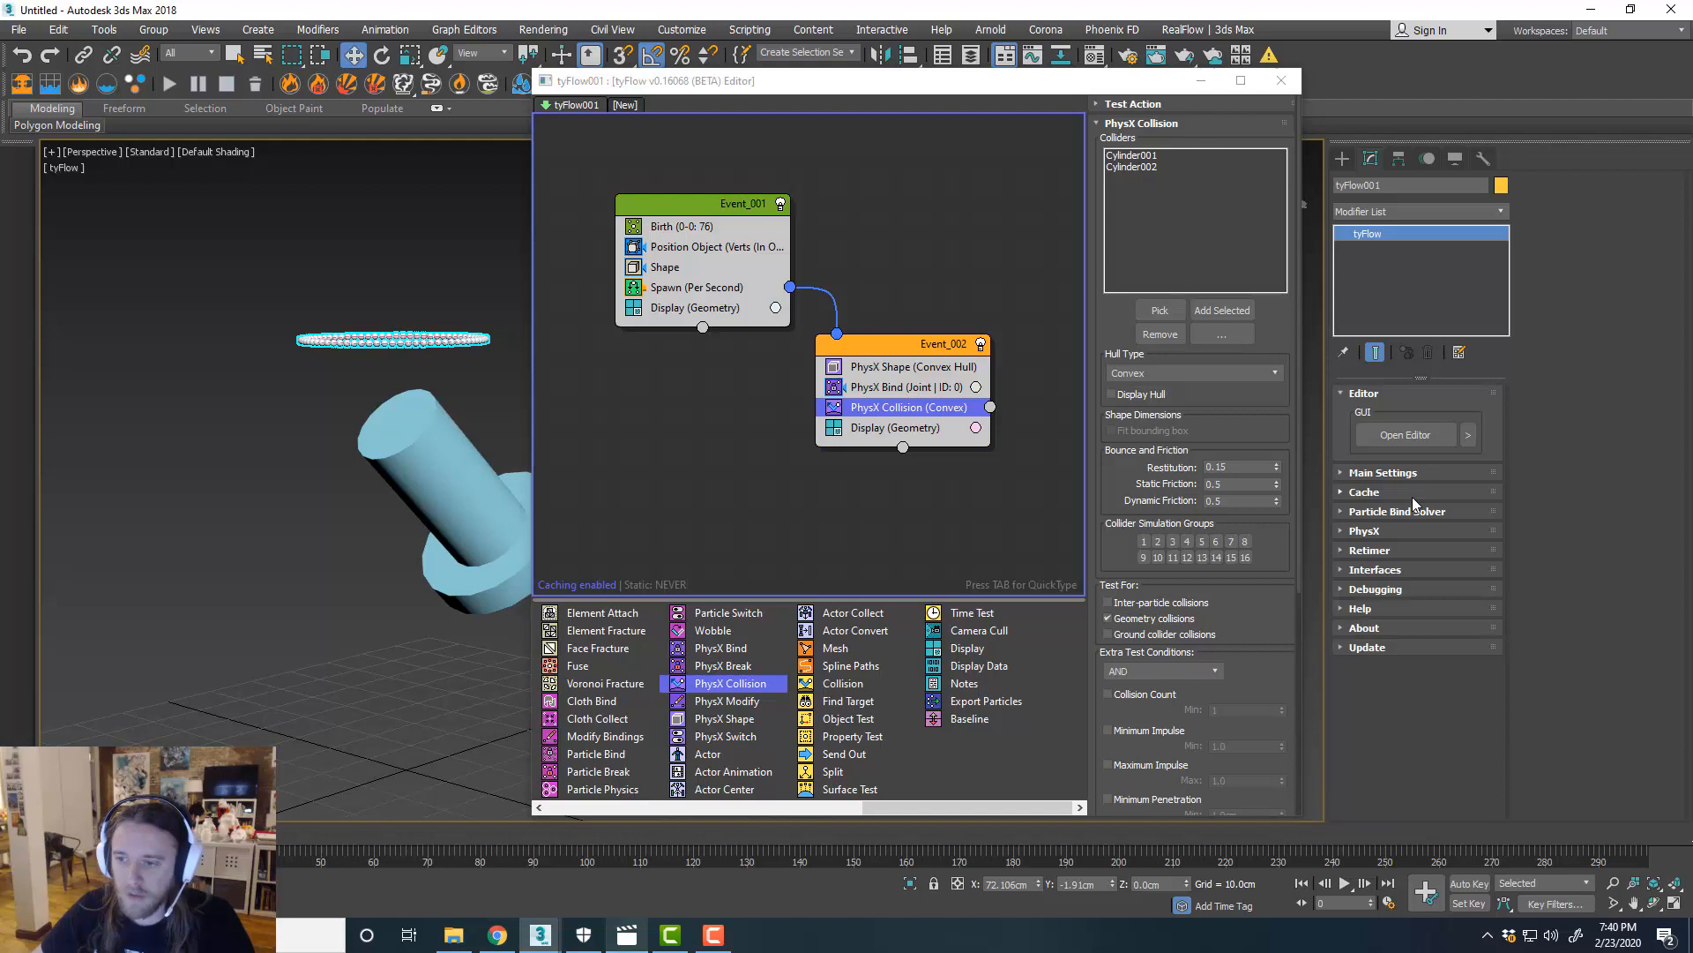
Set PhysX Substeps to 10 and play the simulation to watch the beads drape.
left_click(1366, 531)
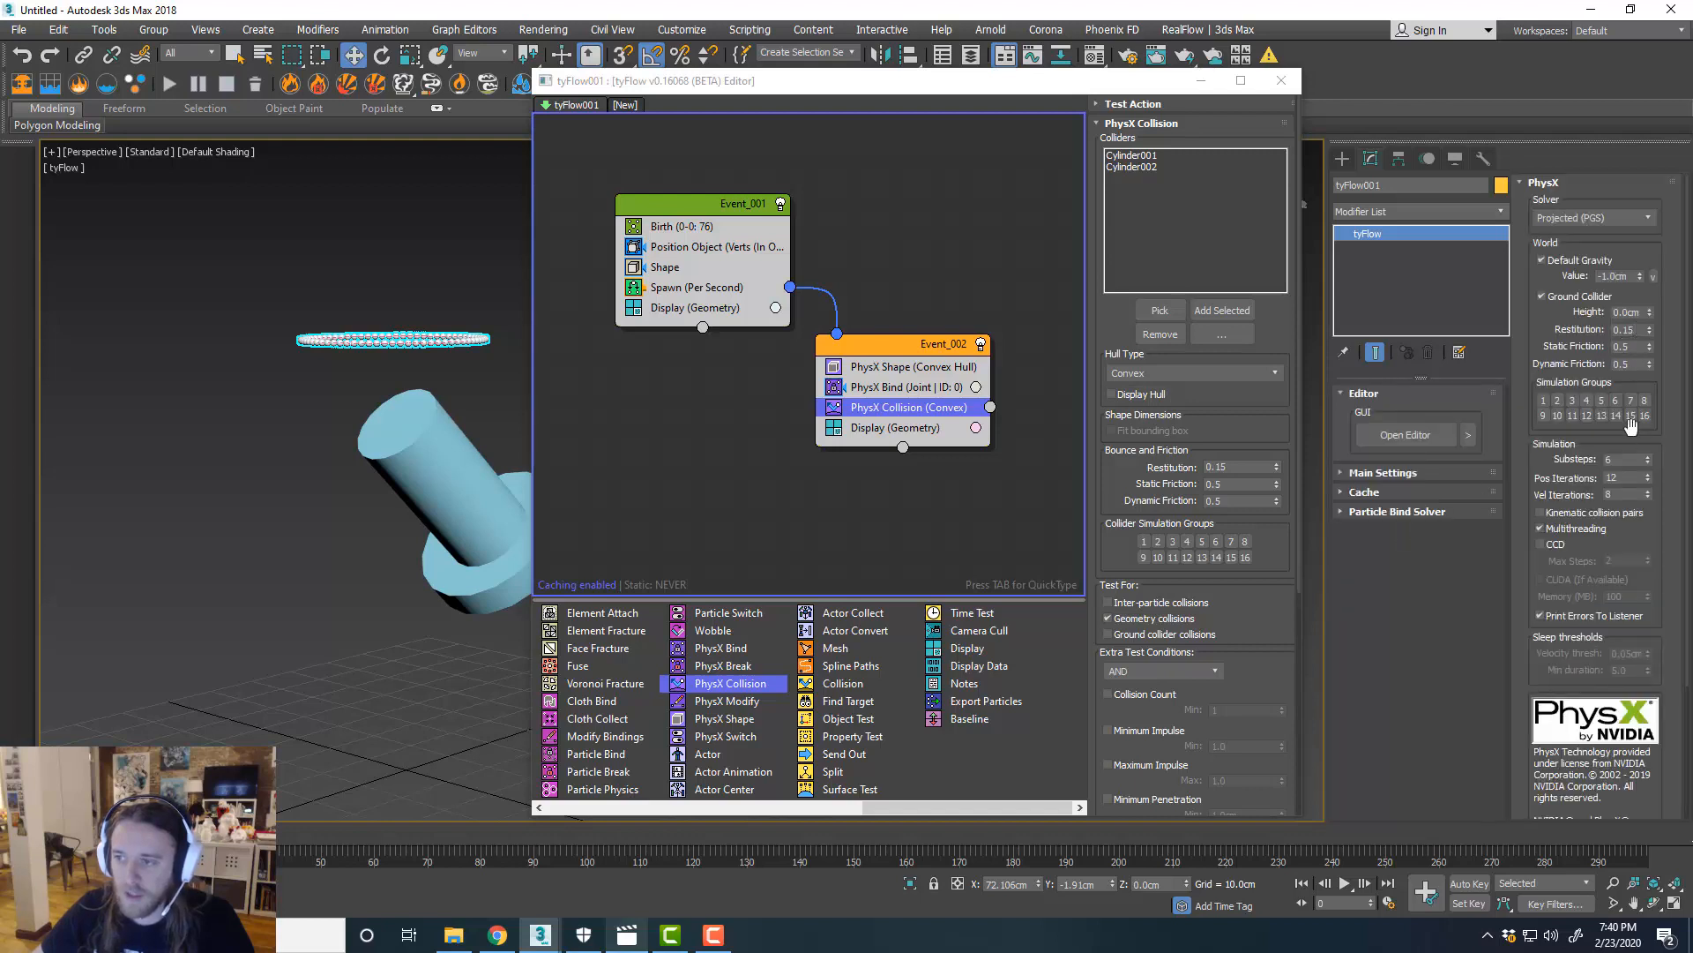
triple_click(1621, 458)
type("10")
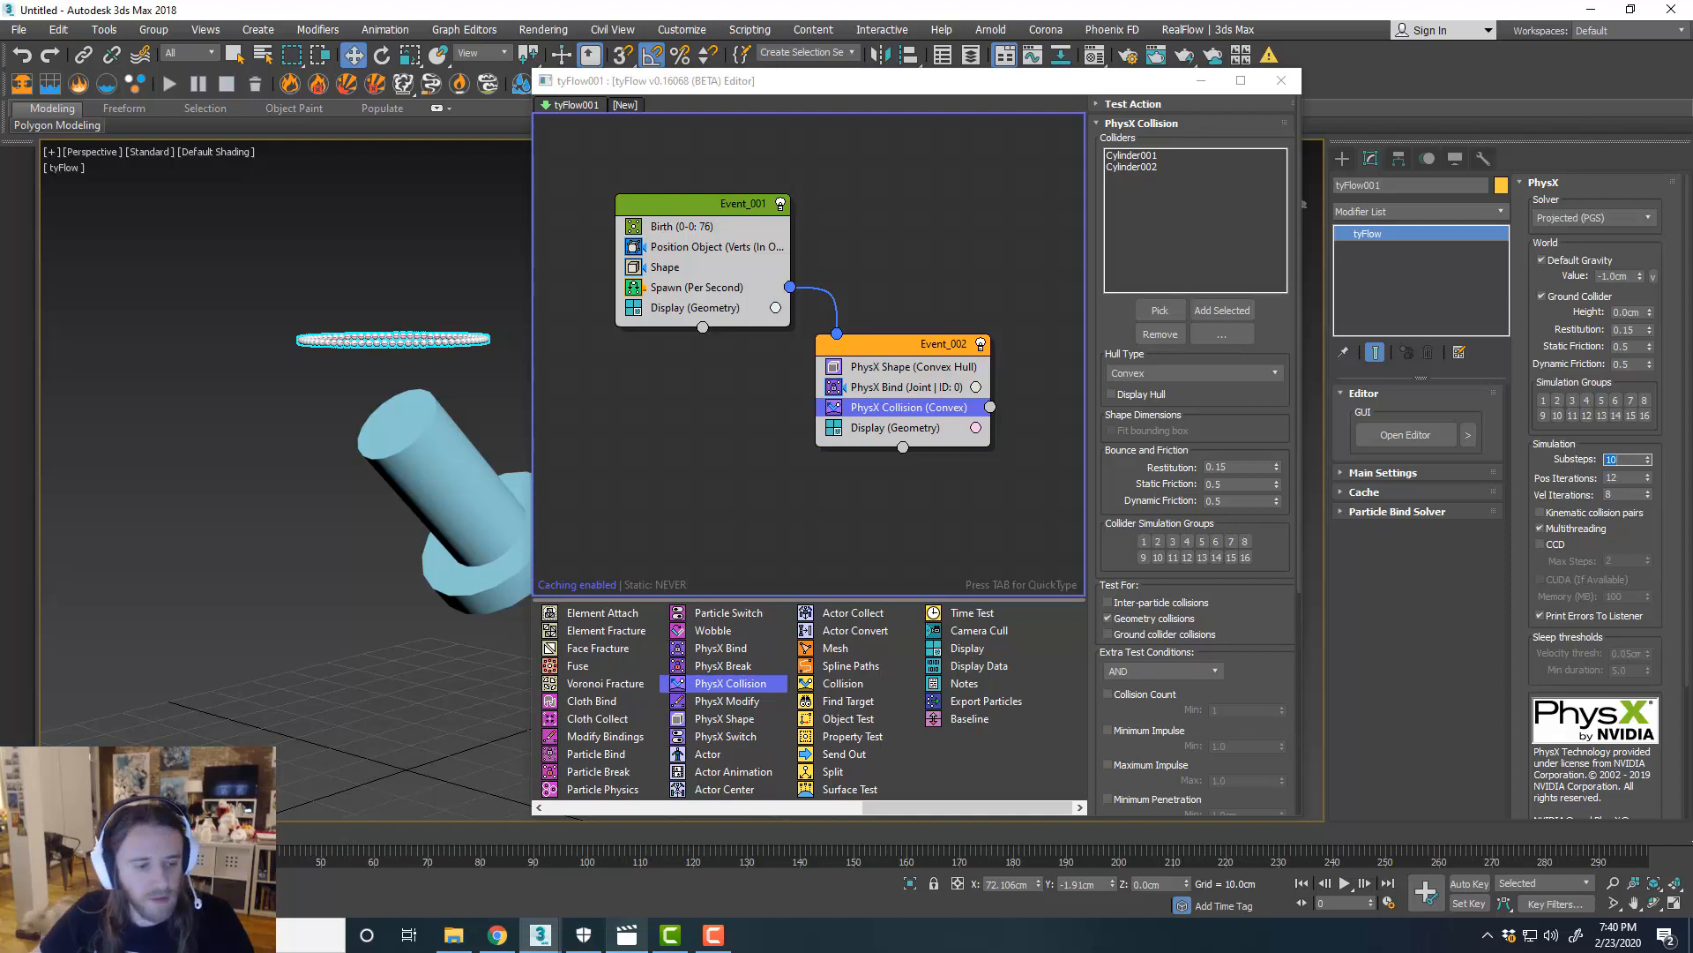
left_click(1343, 882)
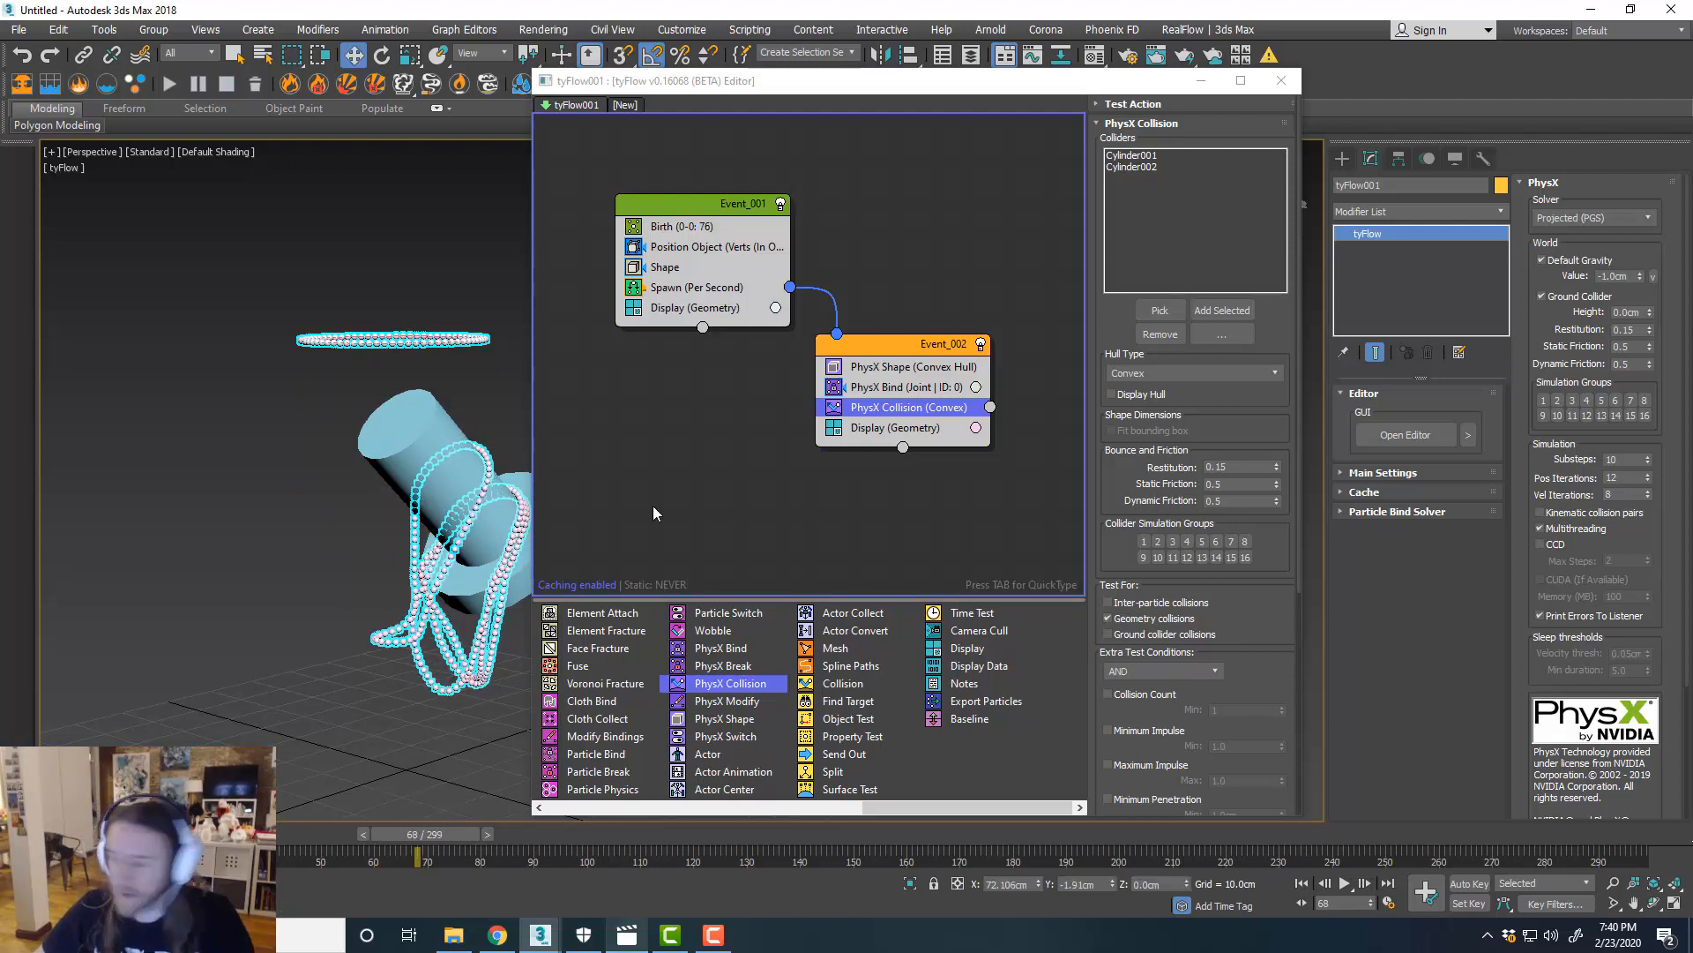
mouse_move(1048, 394)
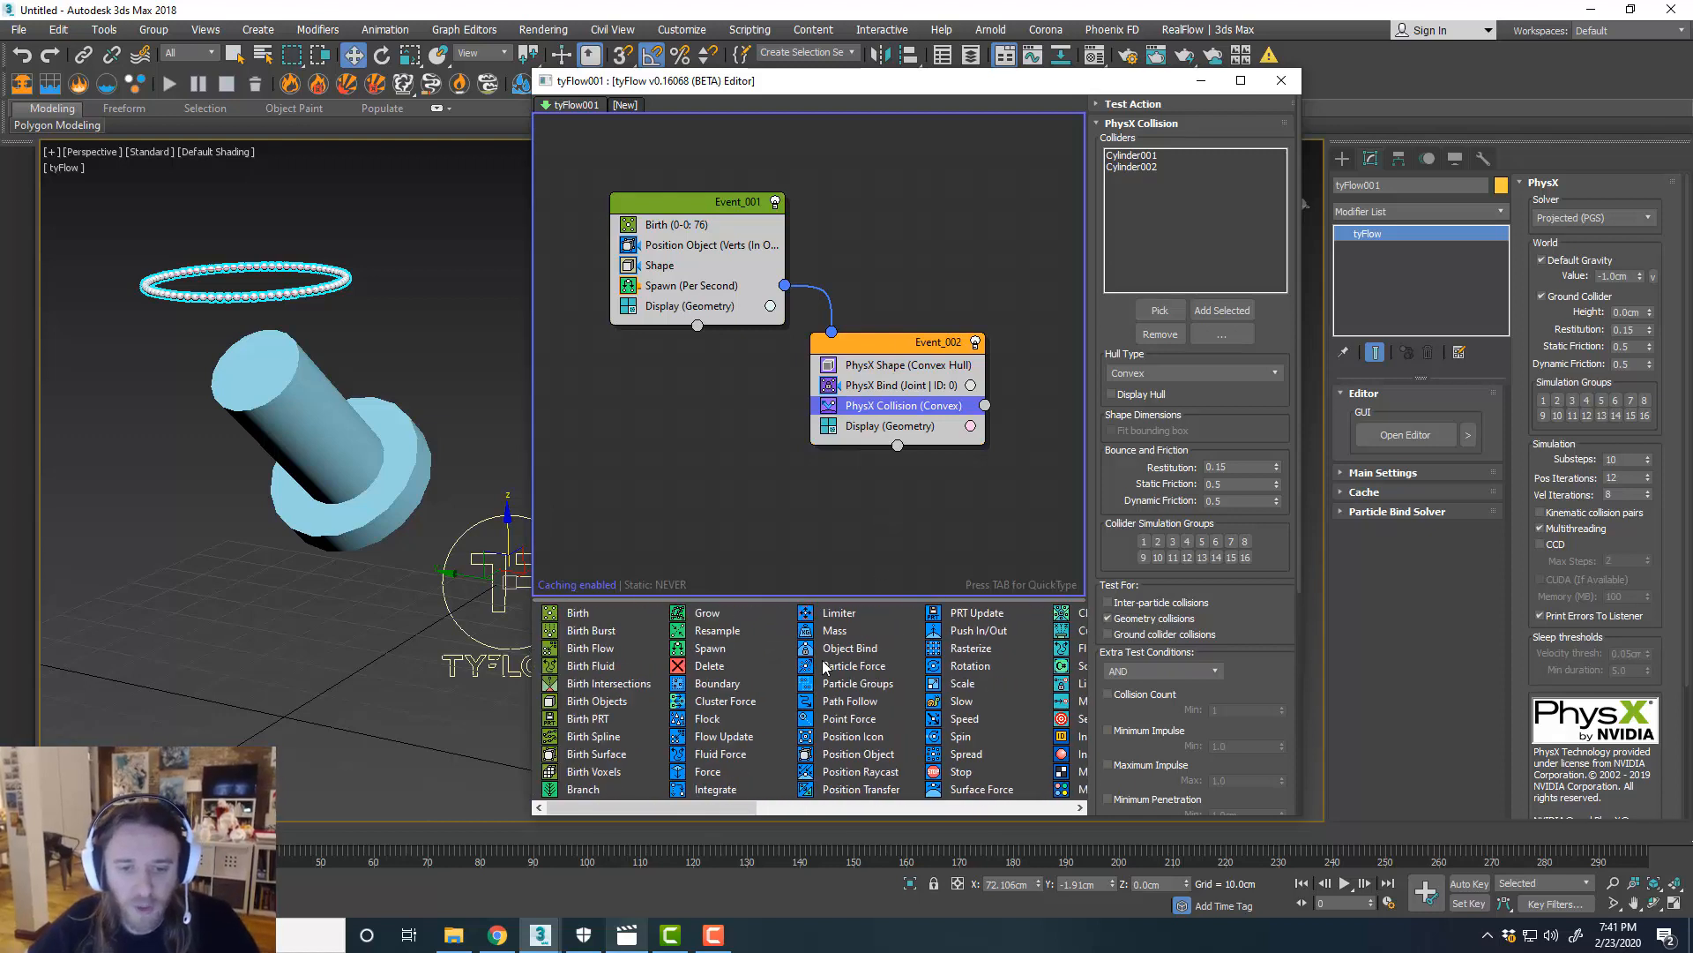
mouse_move(759, 688)
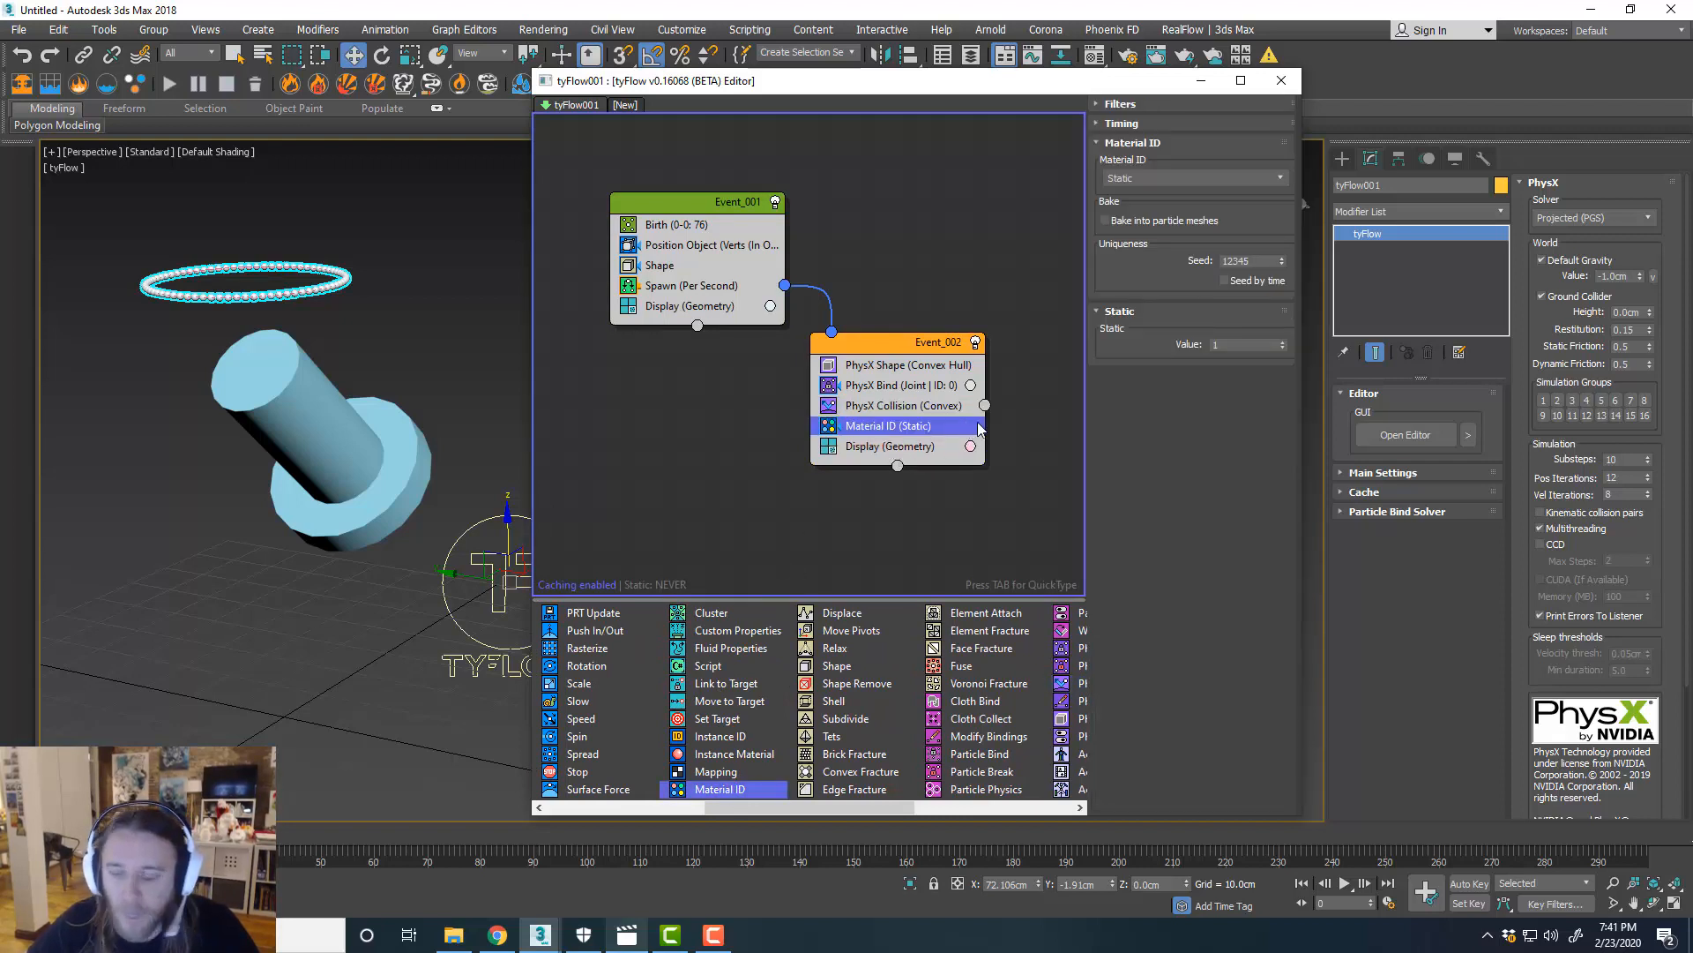
Set the Material ID operator to cycle IDs from 1 to 10.
left_click(1192, 178)
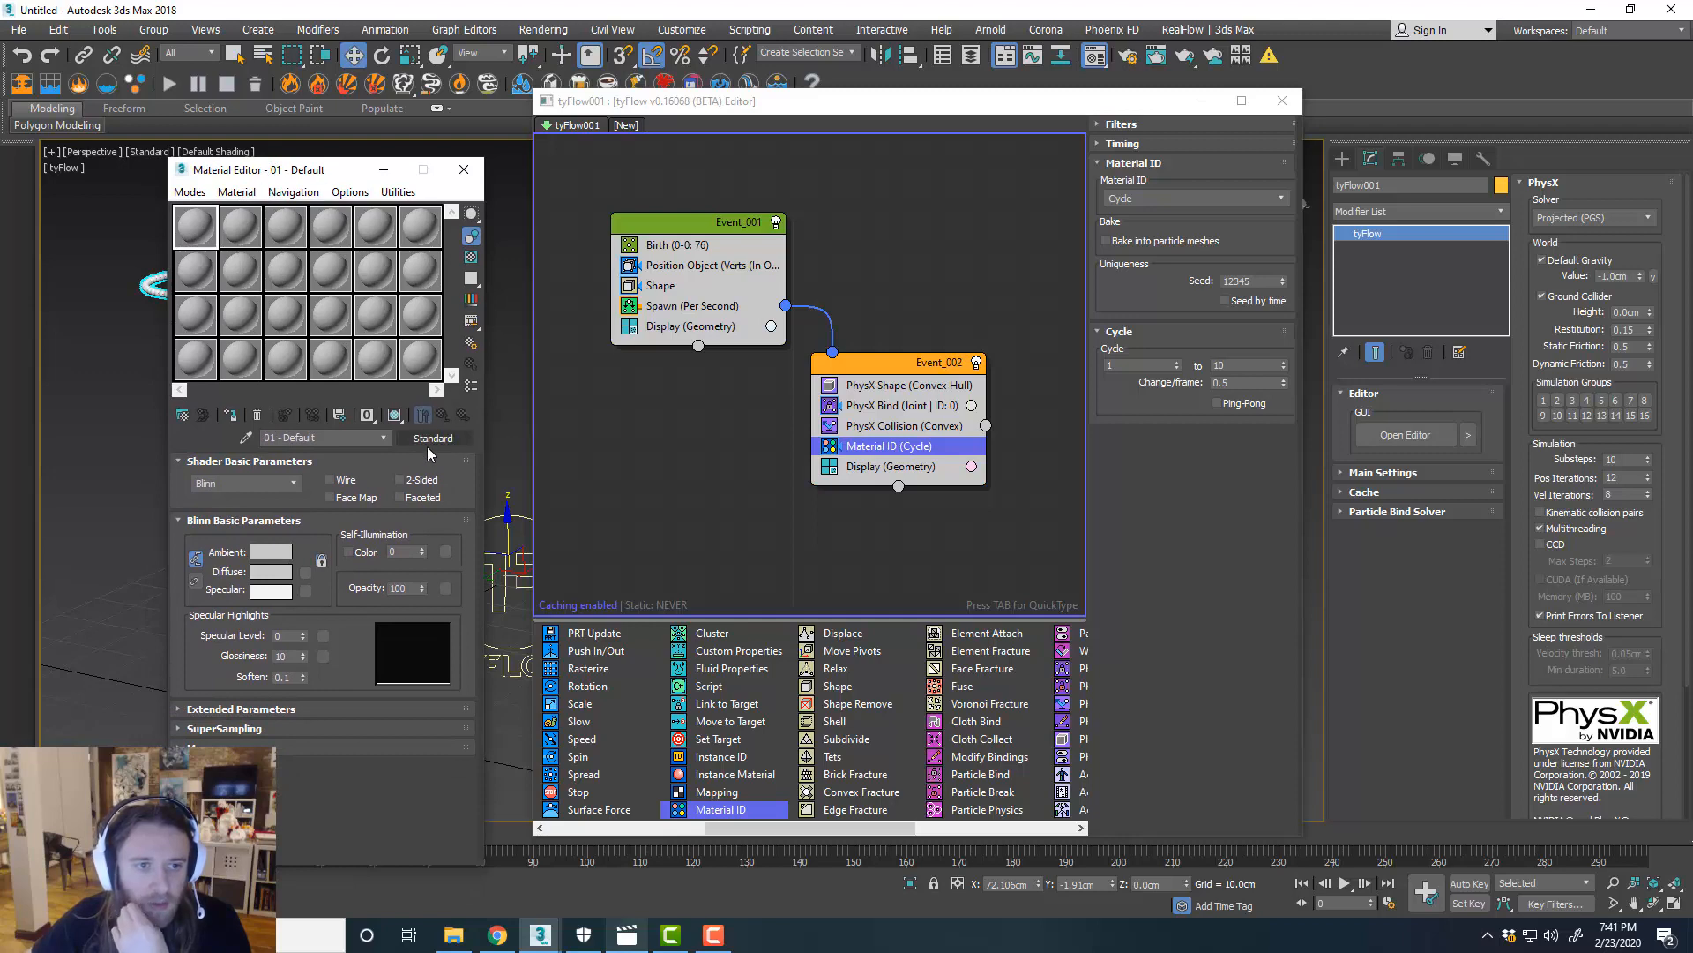
Switch the production renderer to FStormRender v1.3.3 and review its settings.
left_click(432, 438)
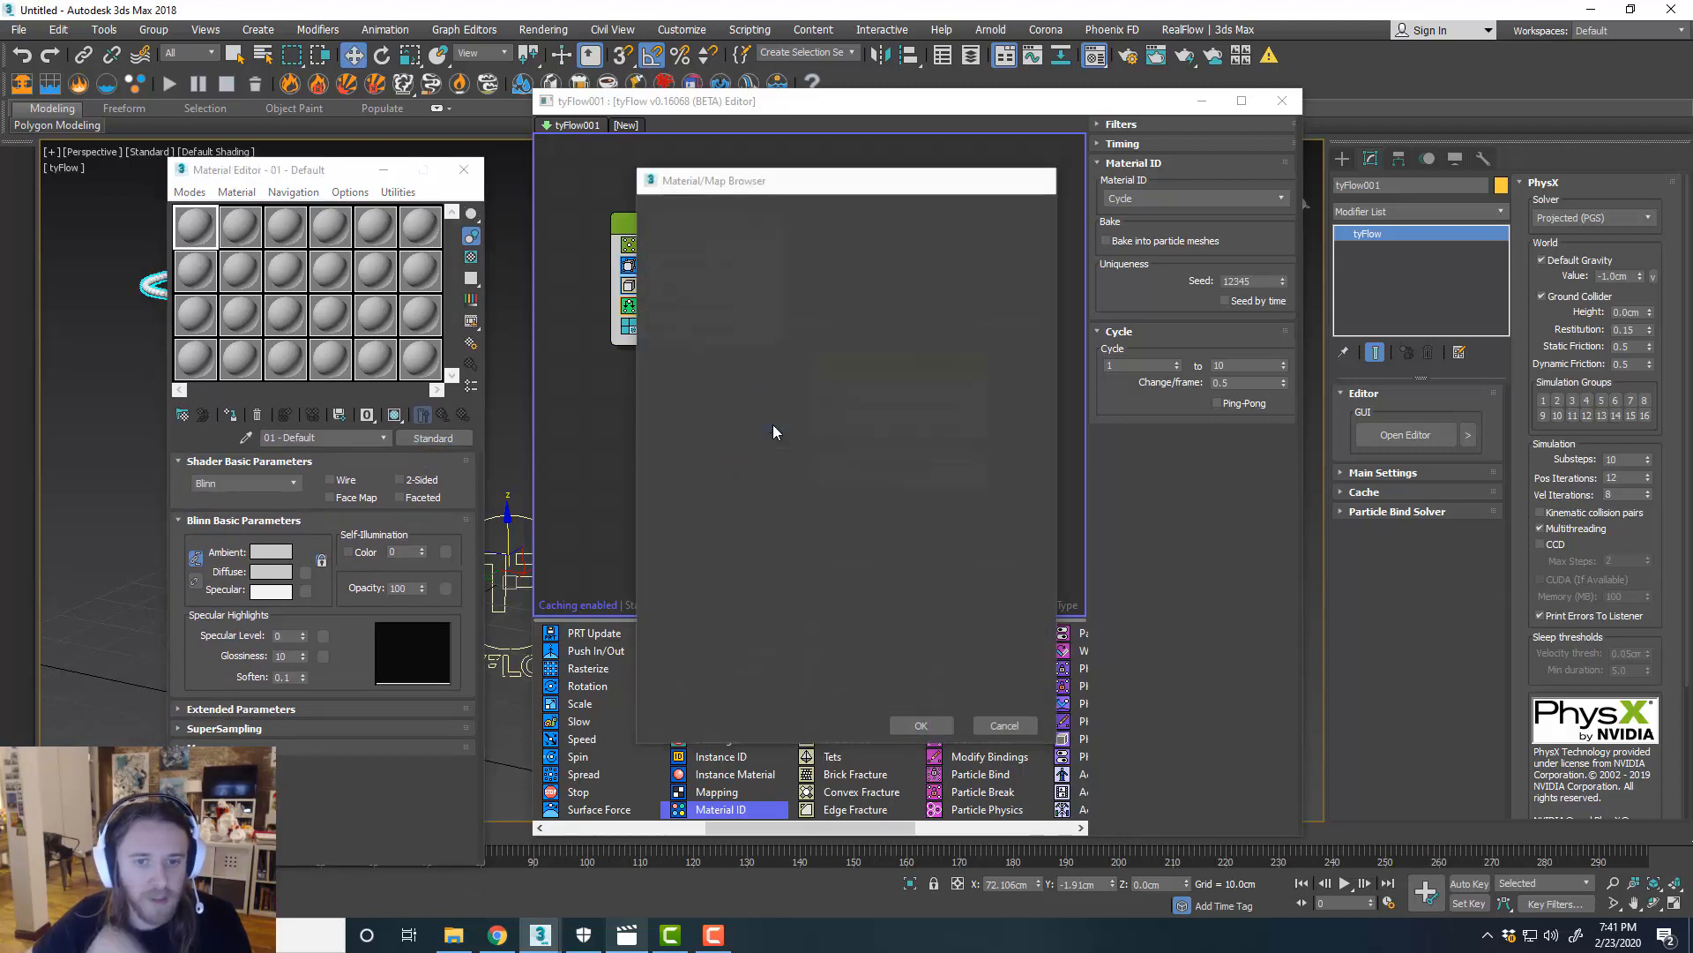
left_click(920, 725)
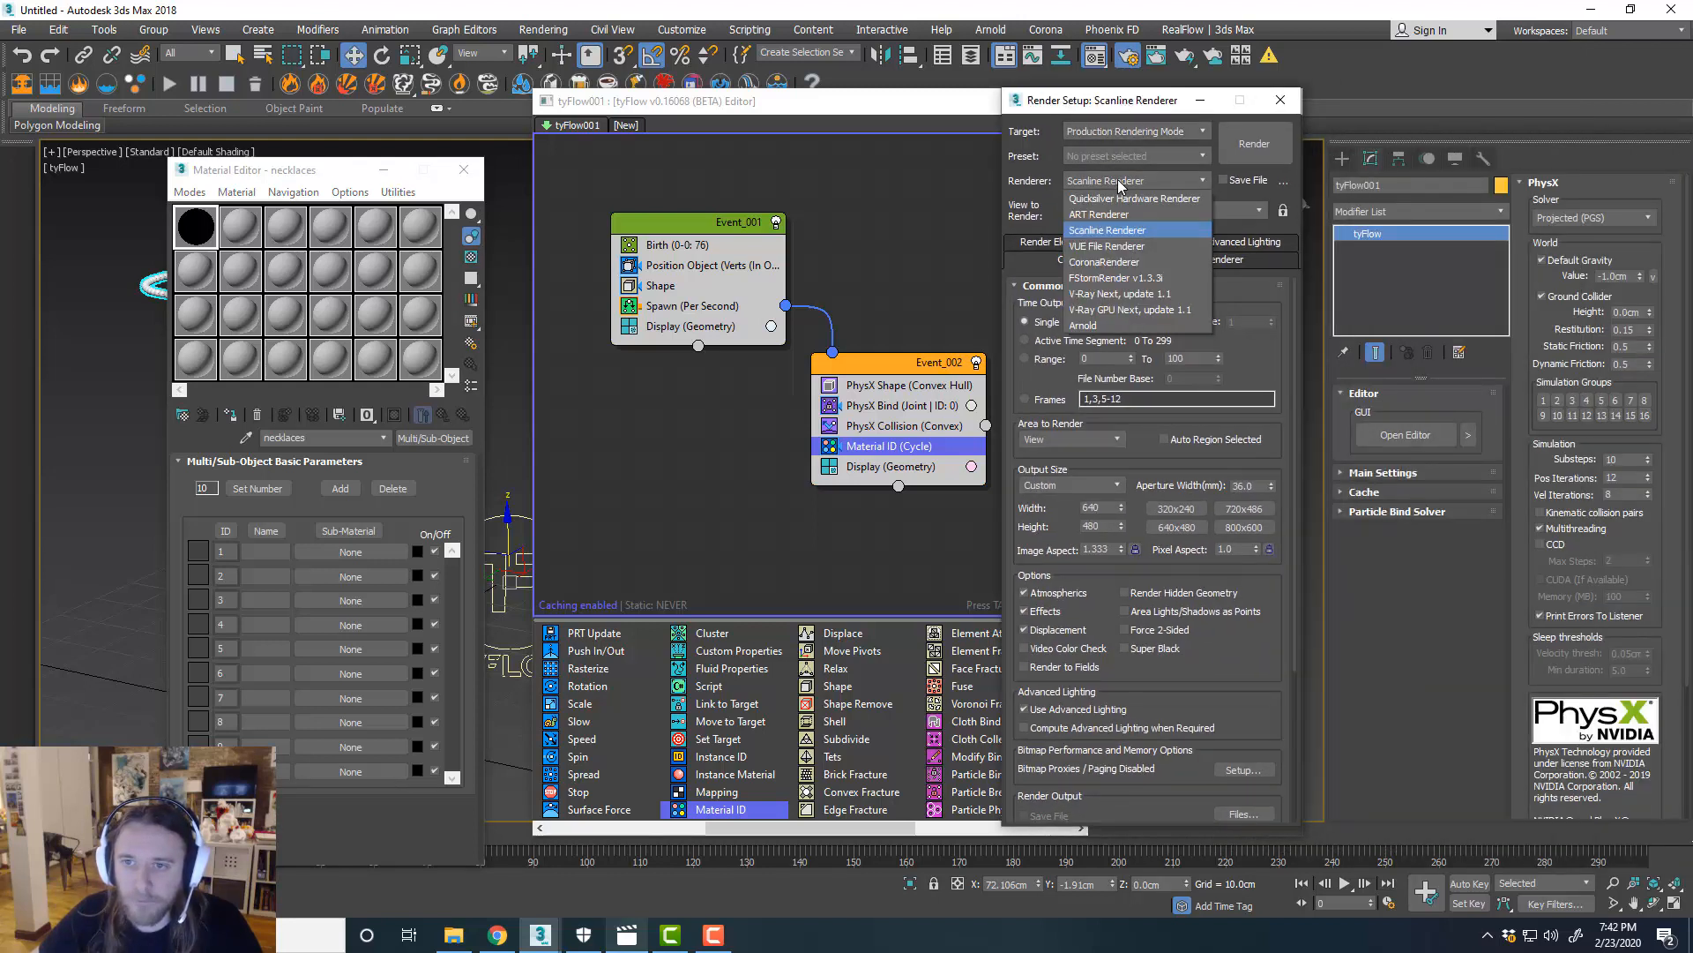
mouse_move(1131, 277)
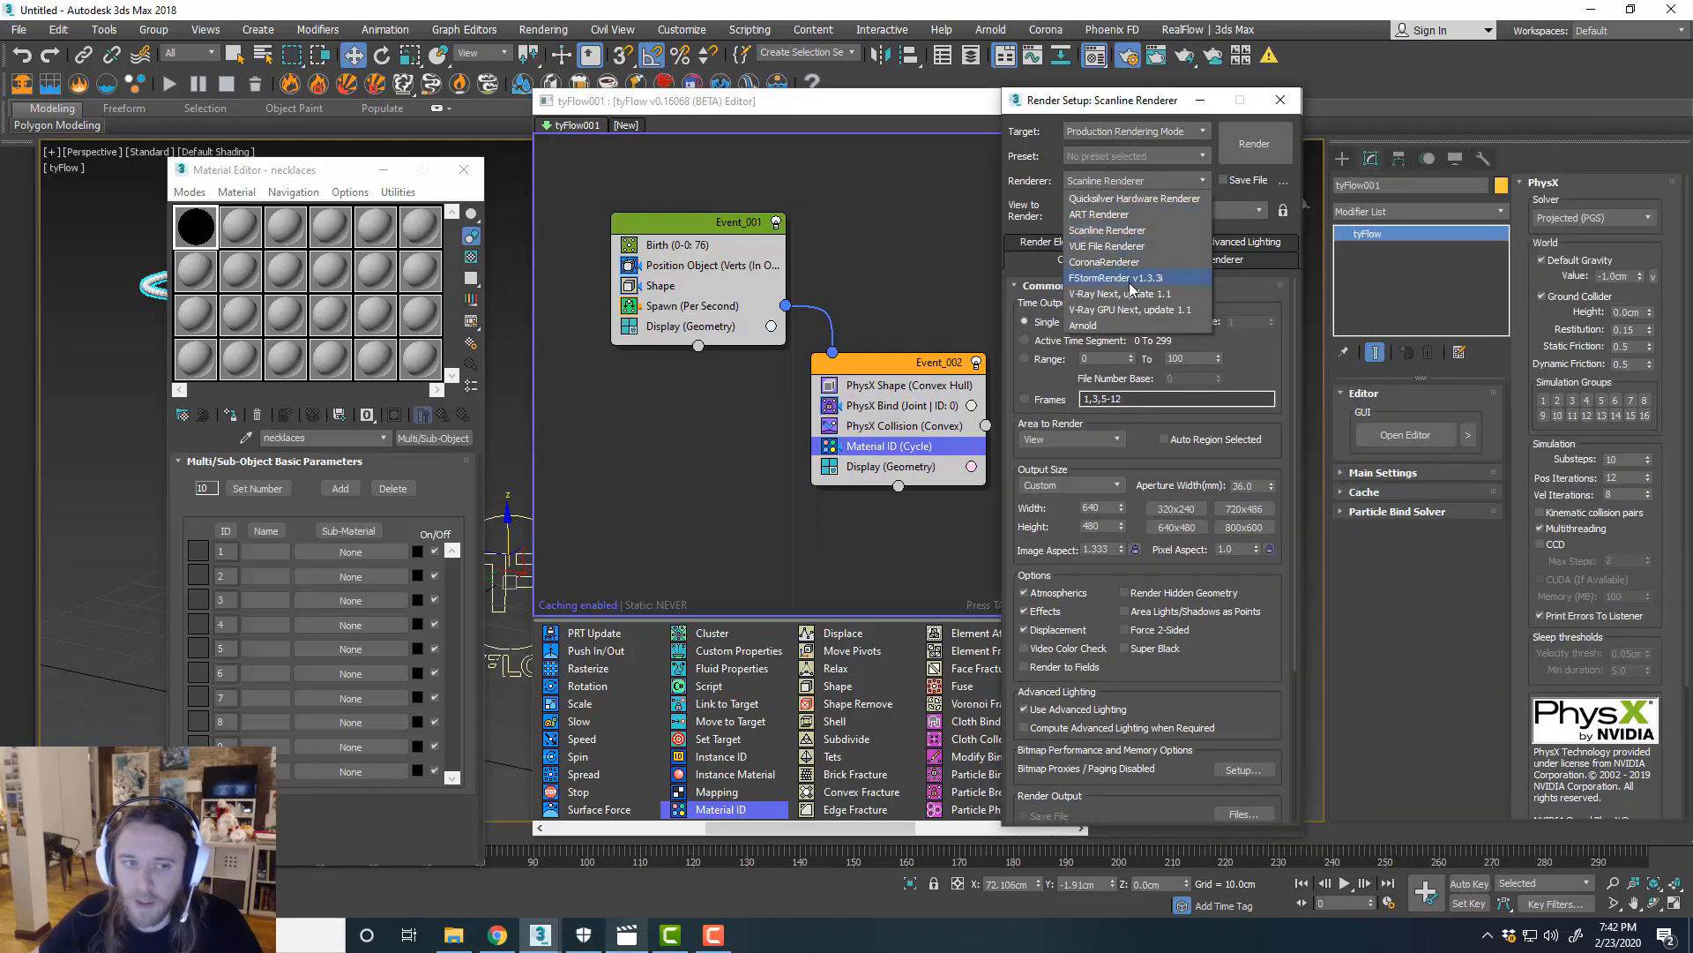
left_click(1113, 278)
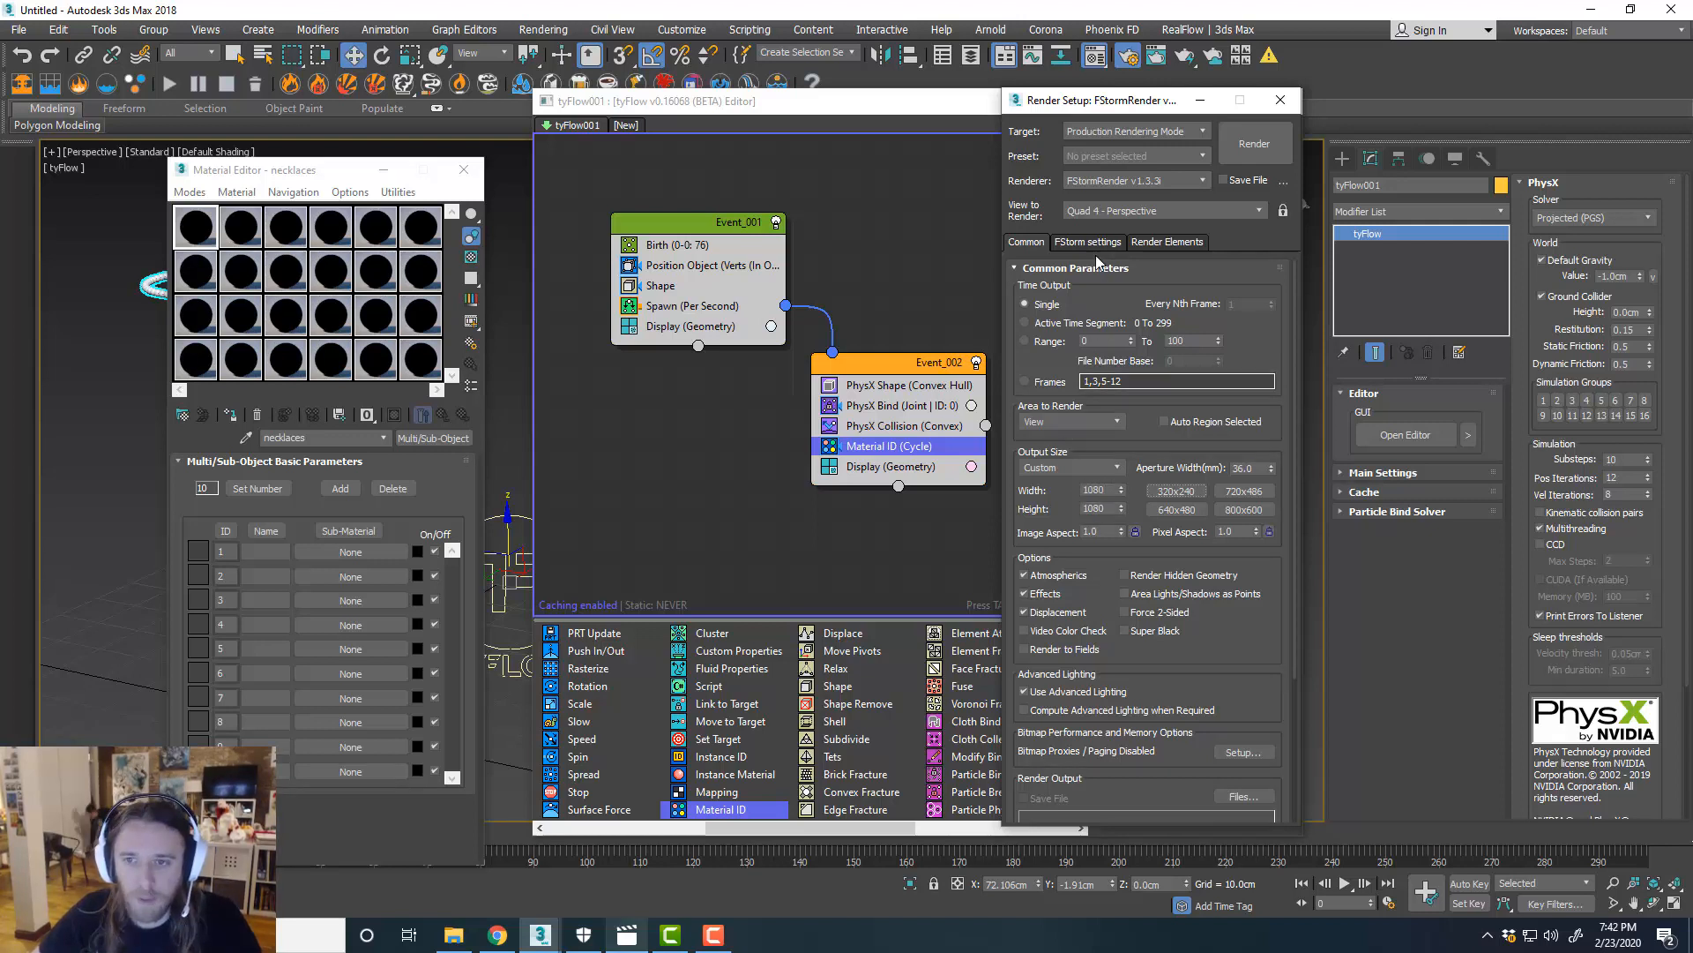
left_click(1087, 241)
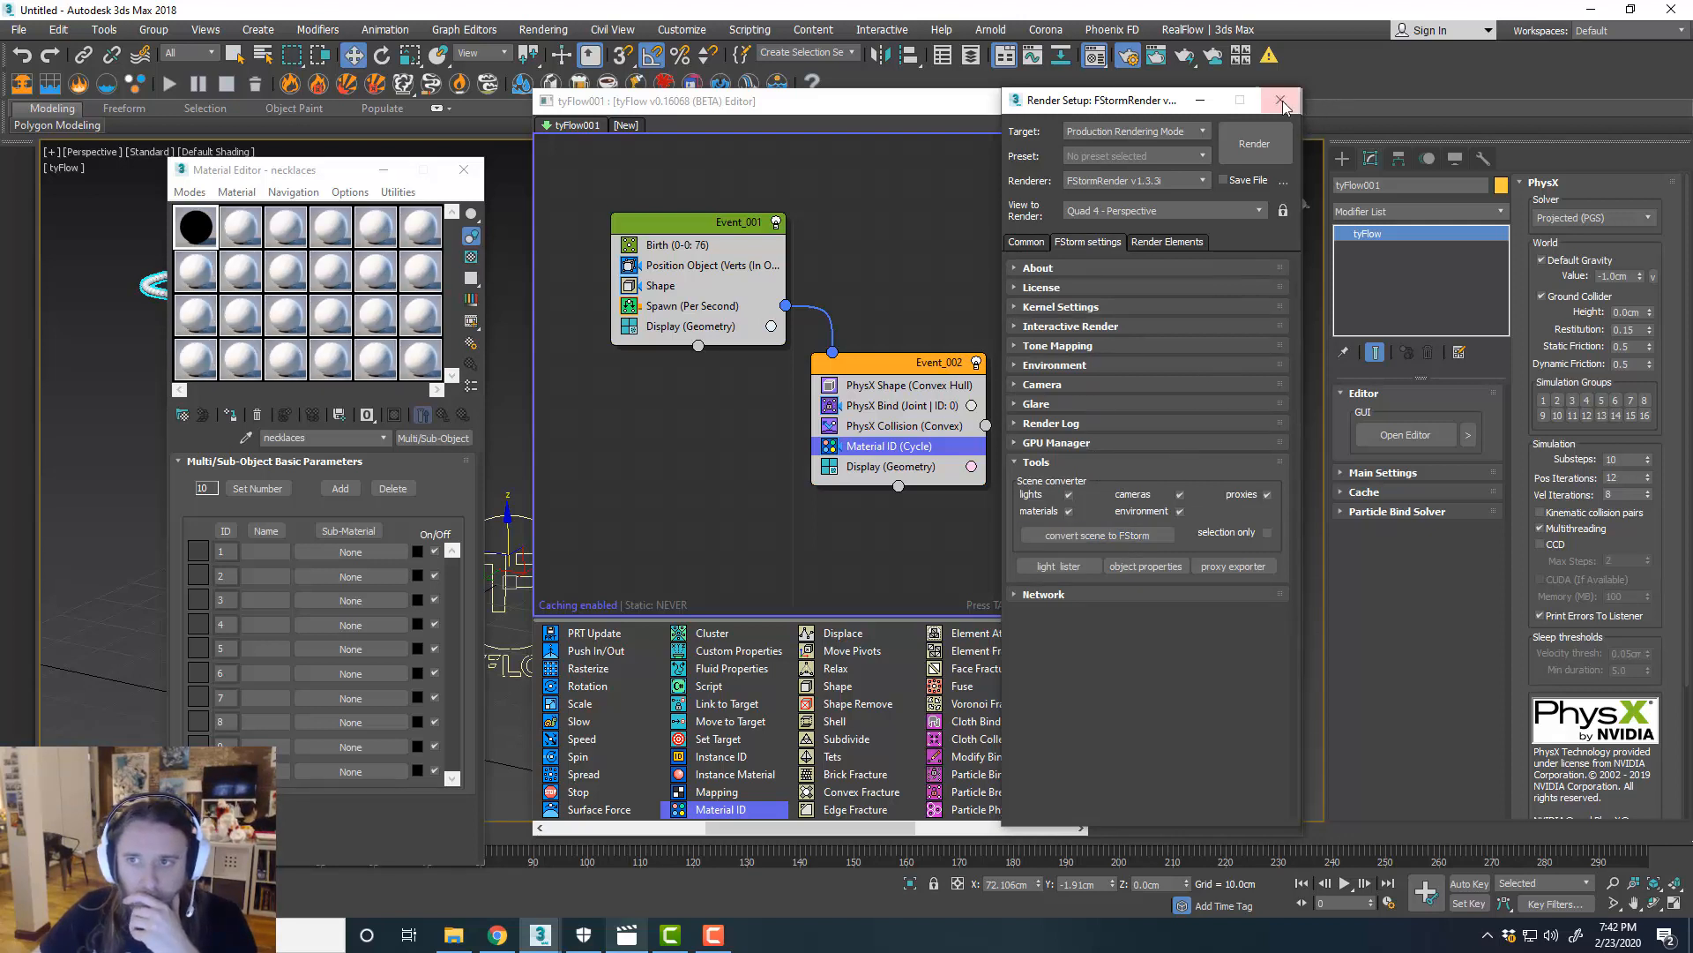
left_click(1284, 100)
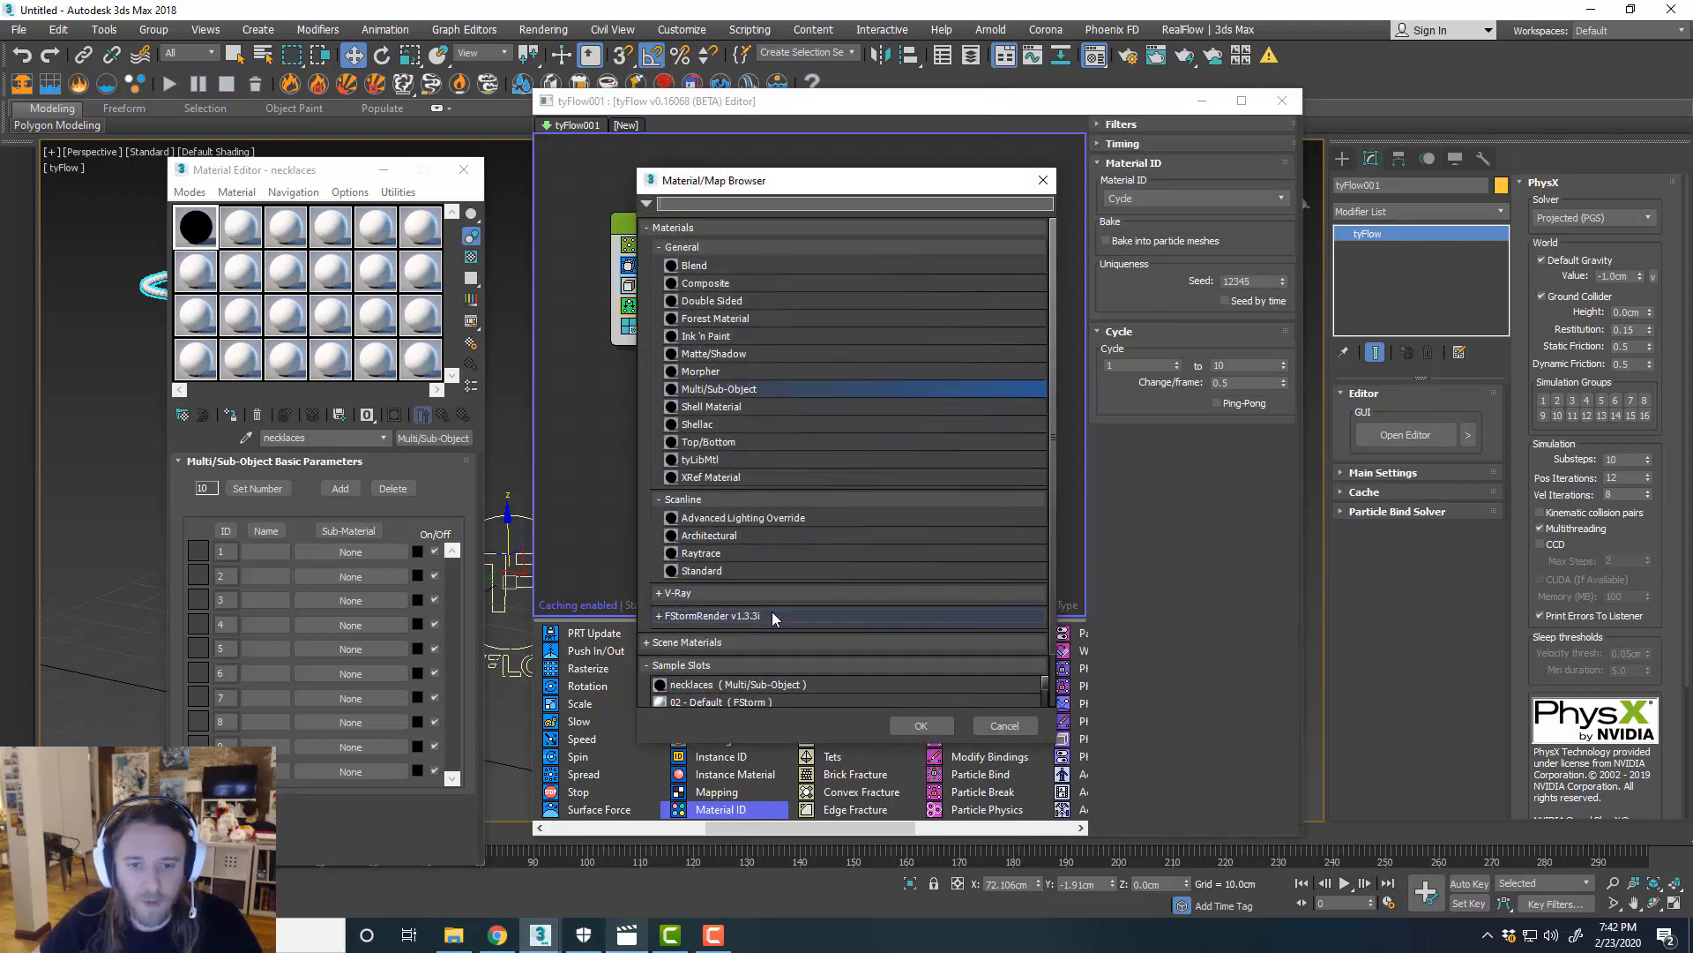
mouse_move(771, 615)
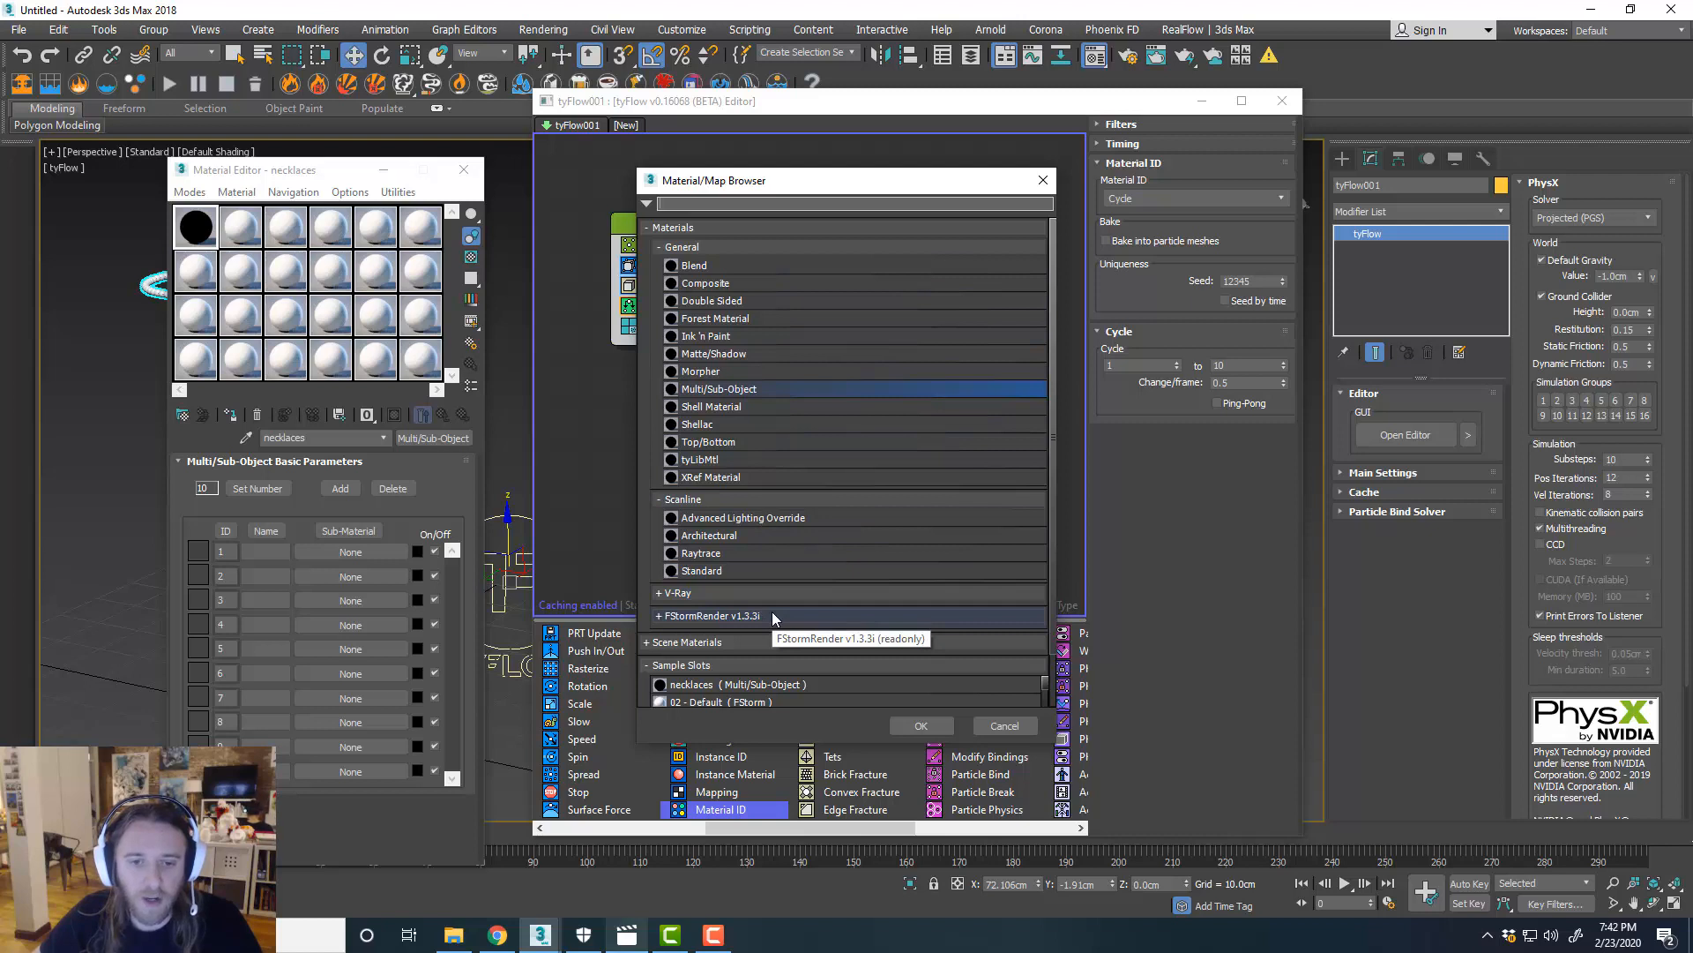
Assign an FStorm material to slot 1 in pink-purple, then copy it to slot 2 in green.
left_click(1001, 725)
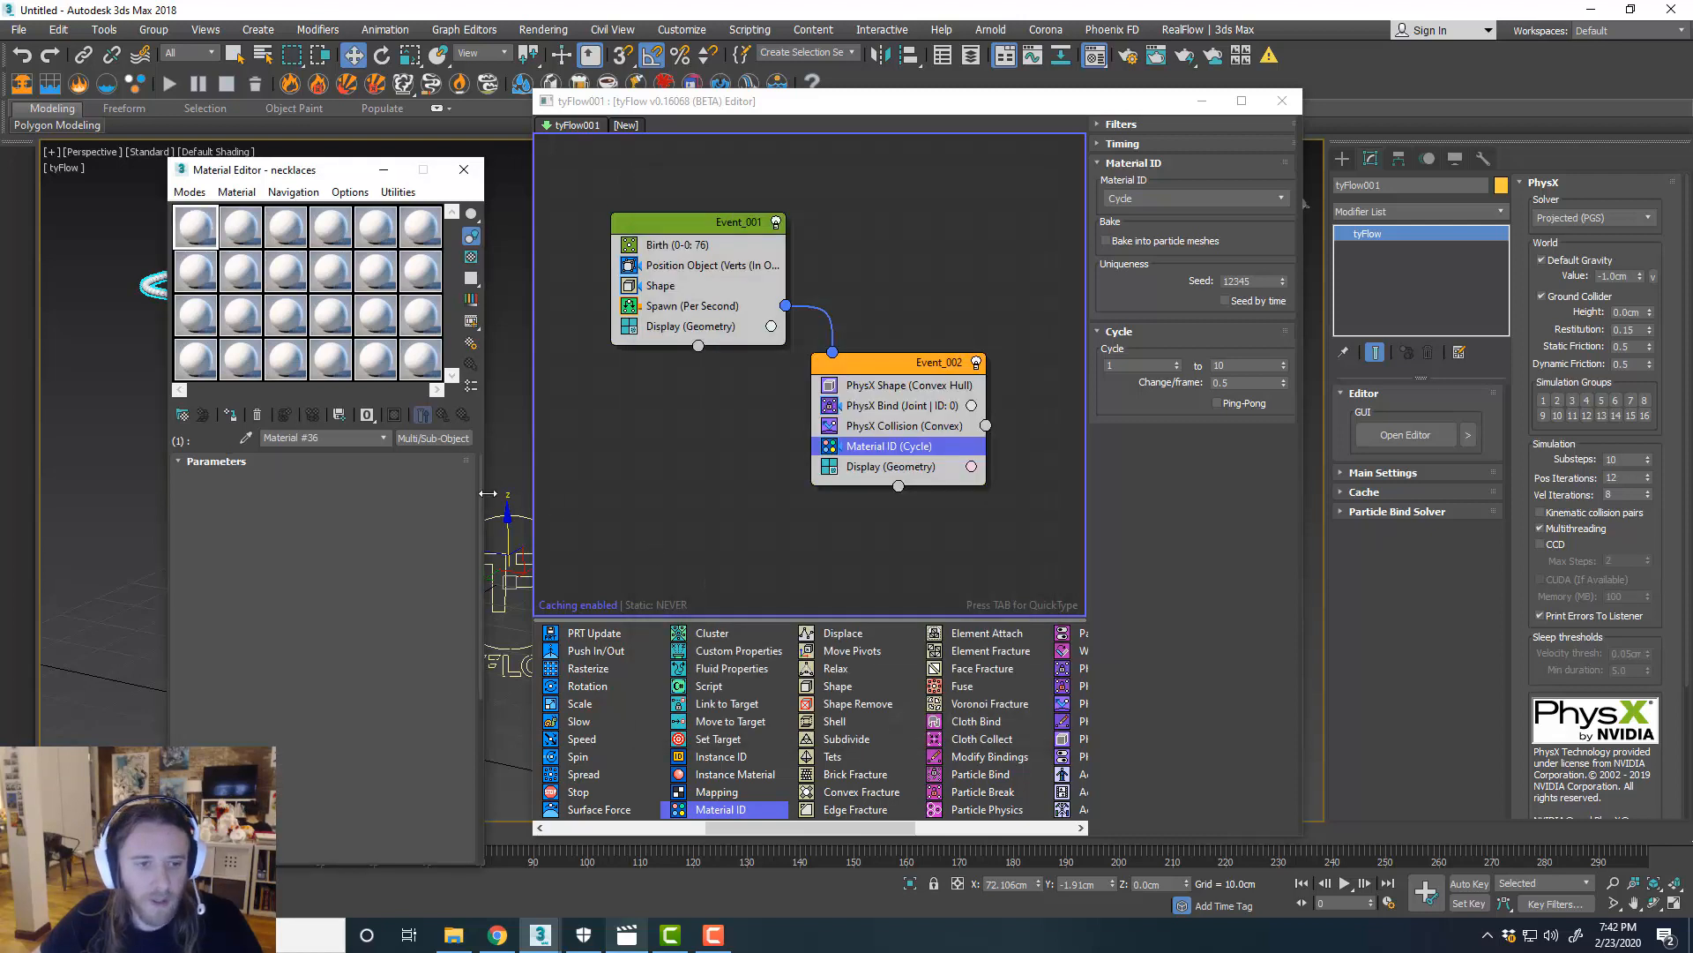
left_click(419, 497)
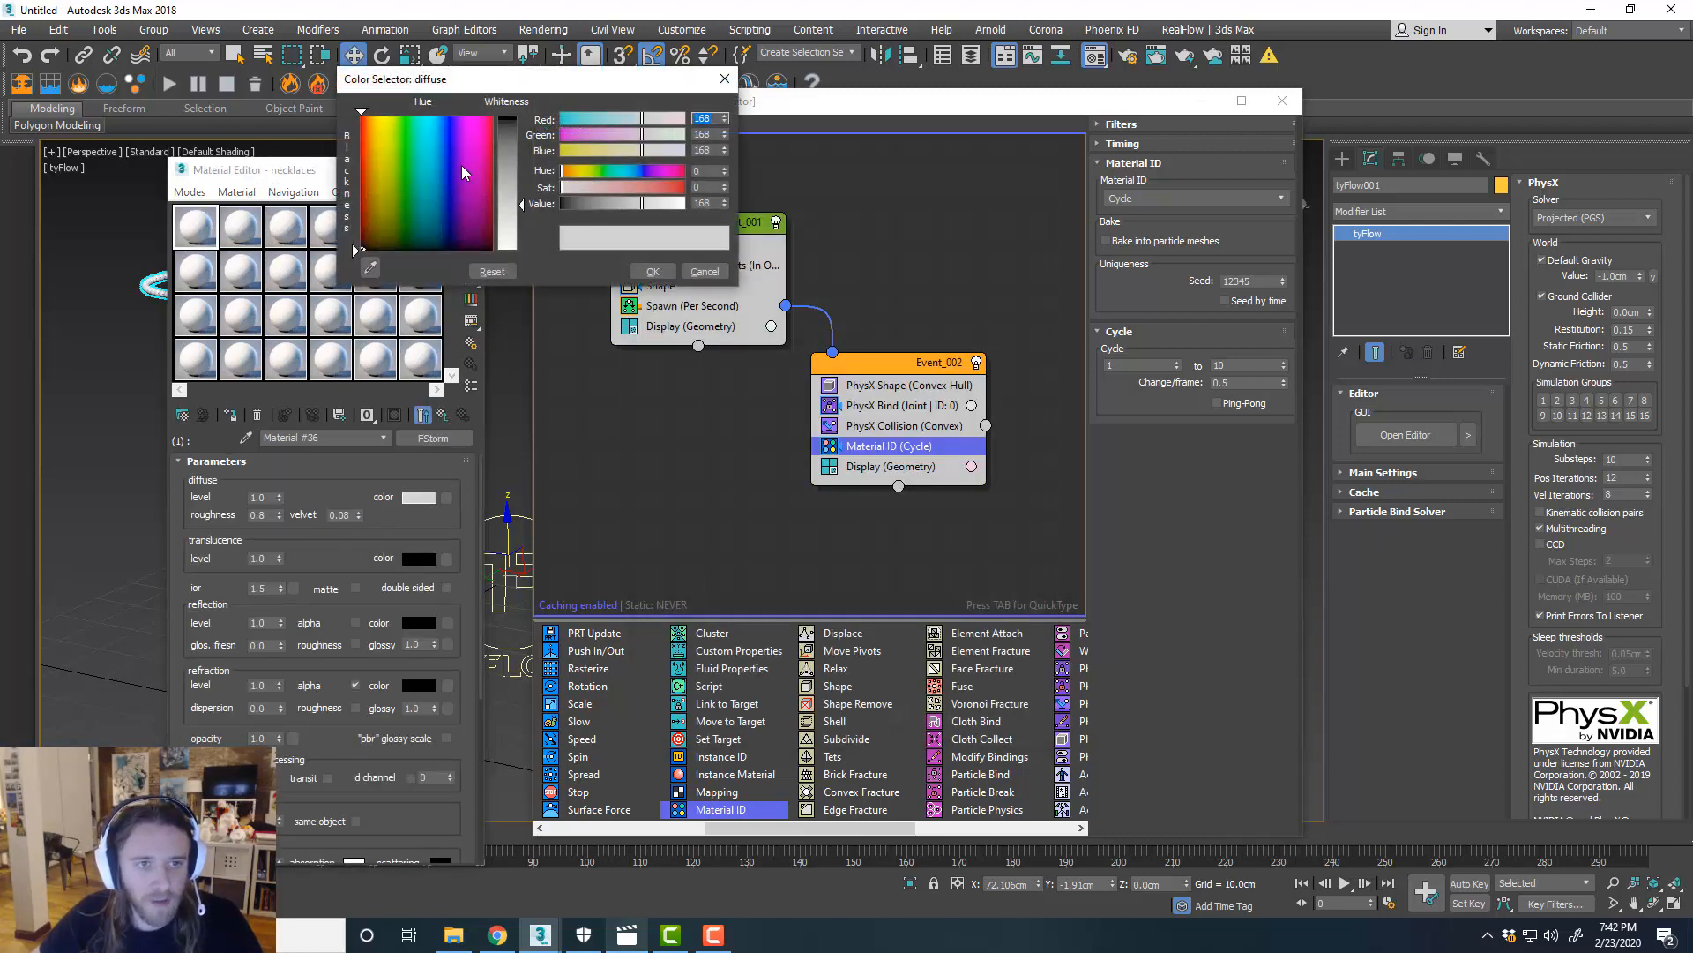
left_click(472, 164)
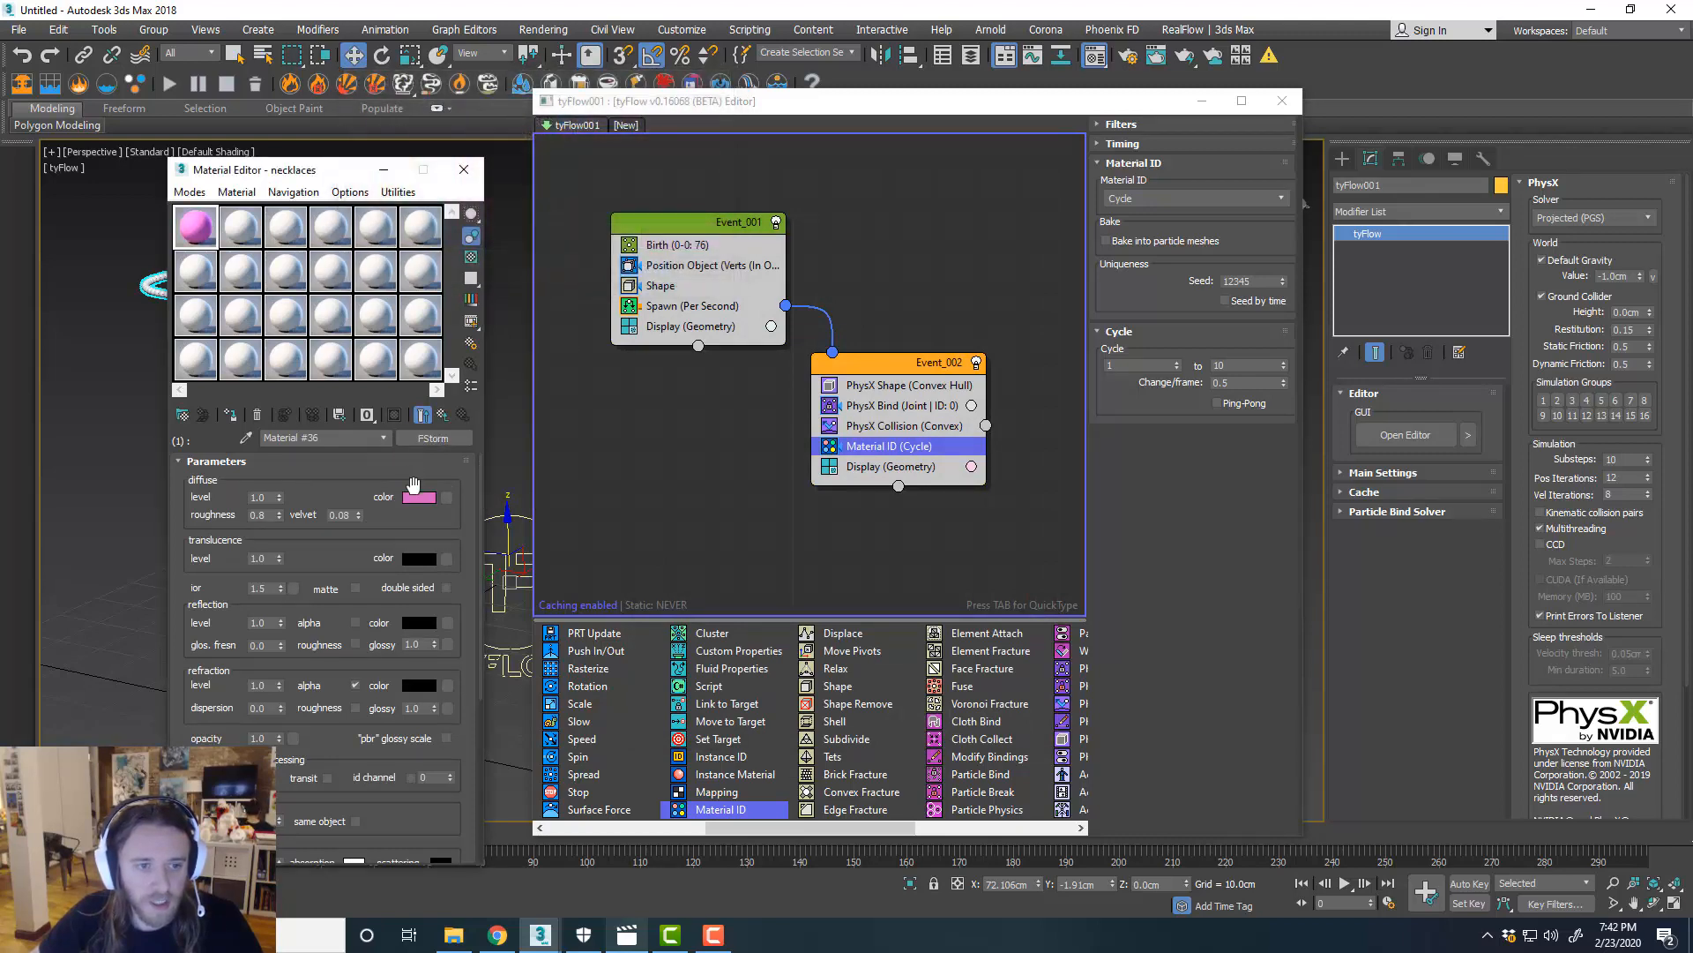
left_click(419, 495)
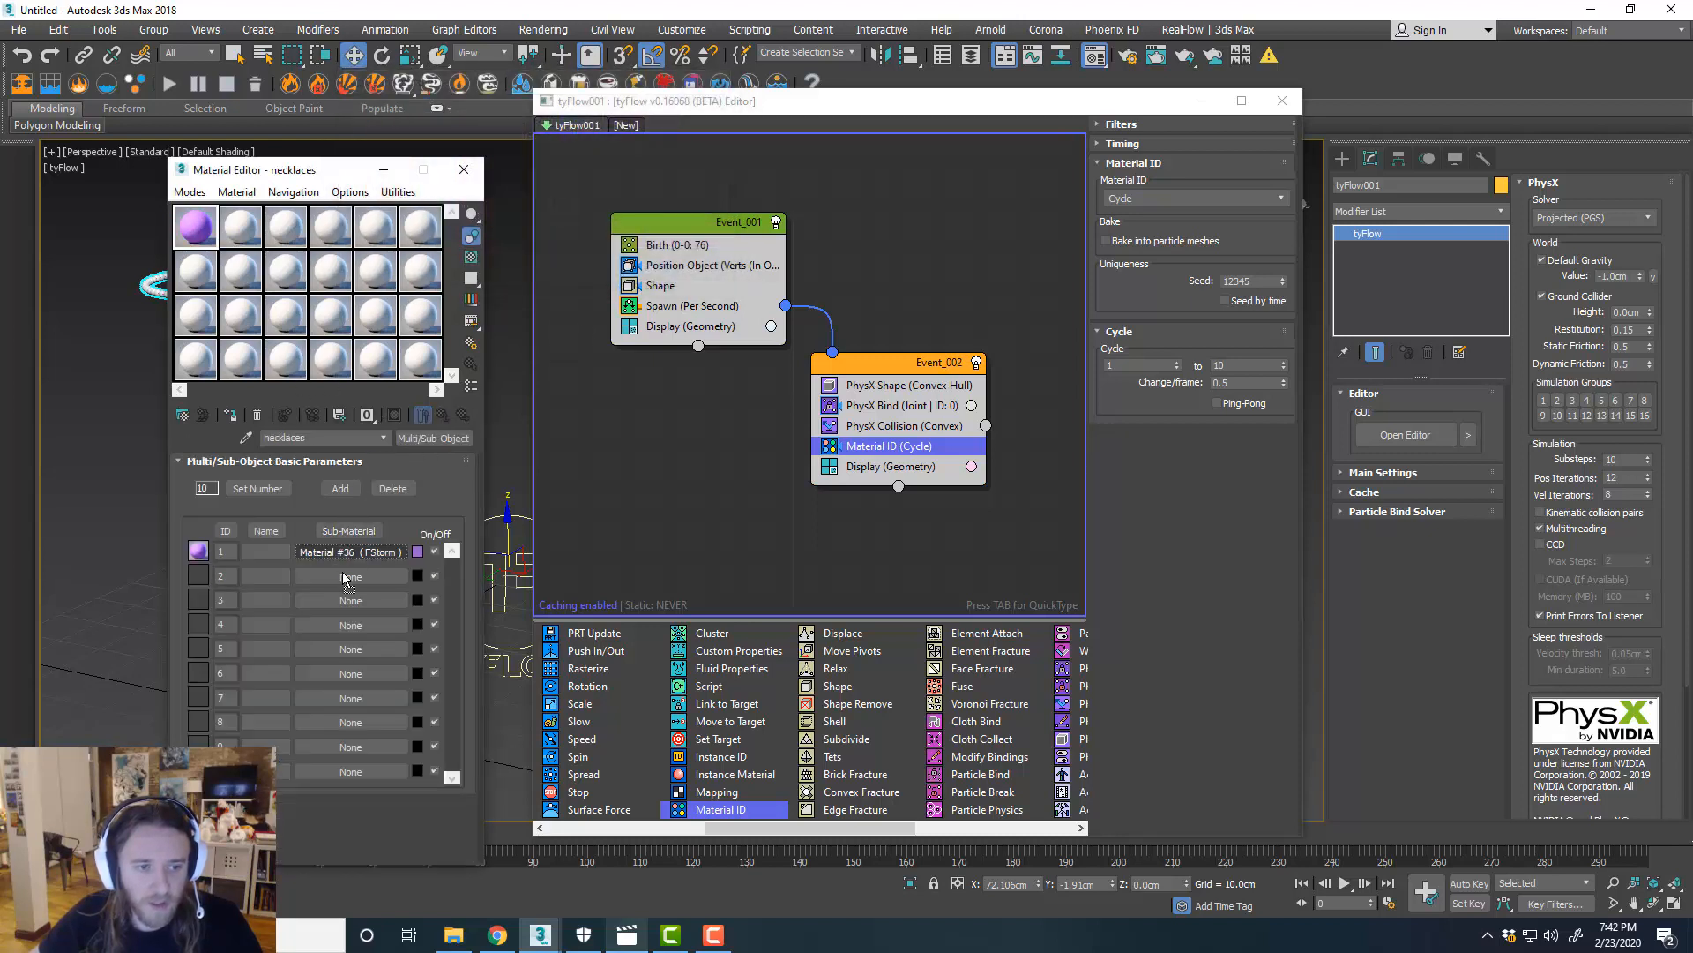
left_click(351, 576)
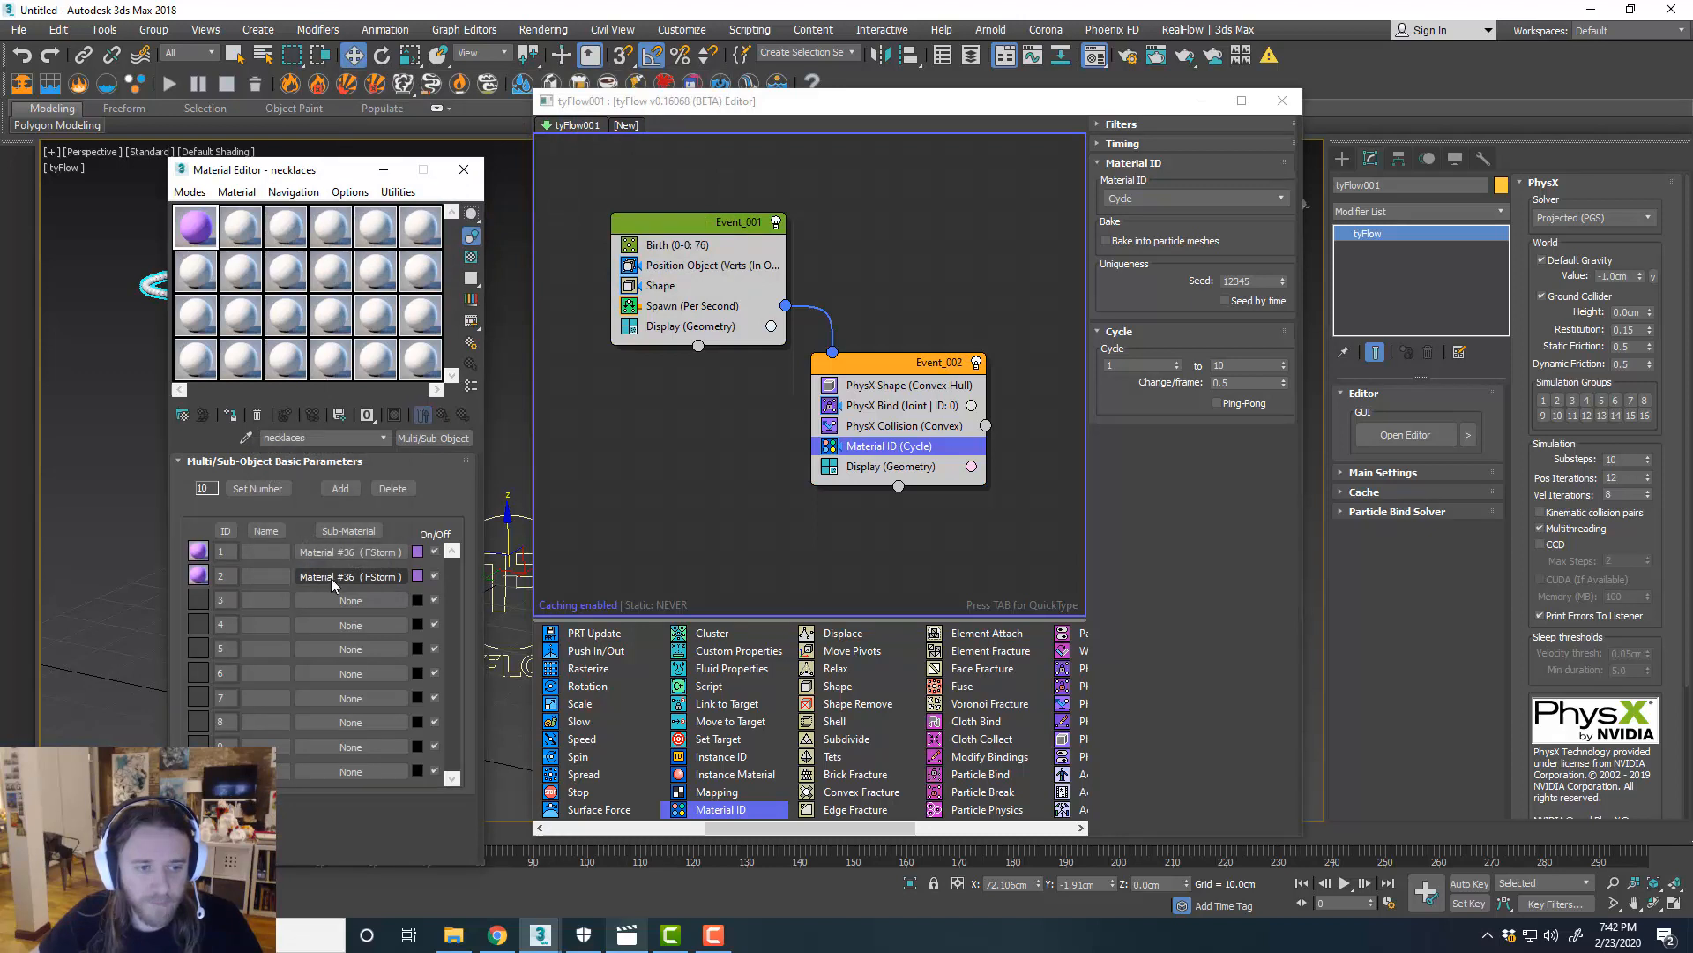
left_click(419, 497)
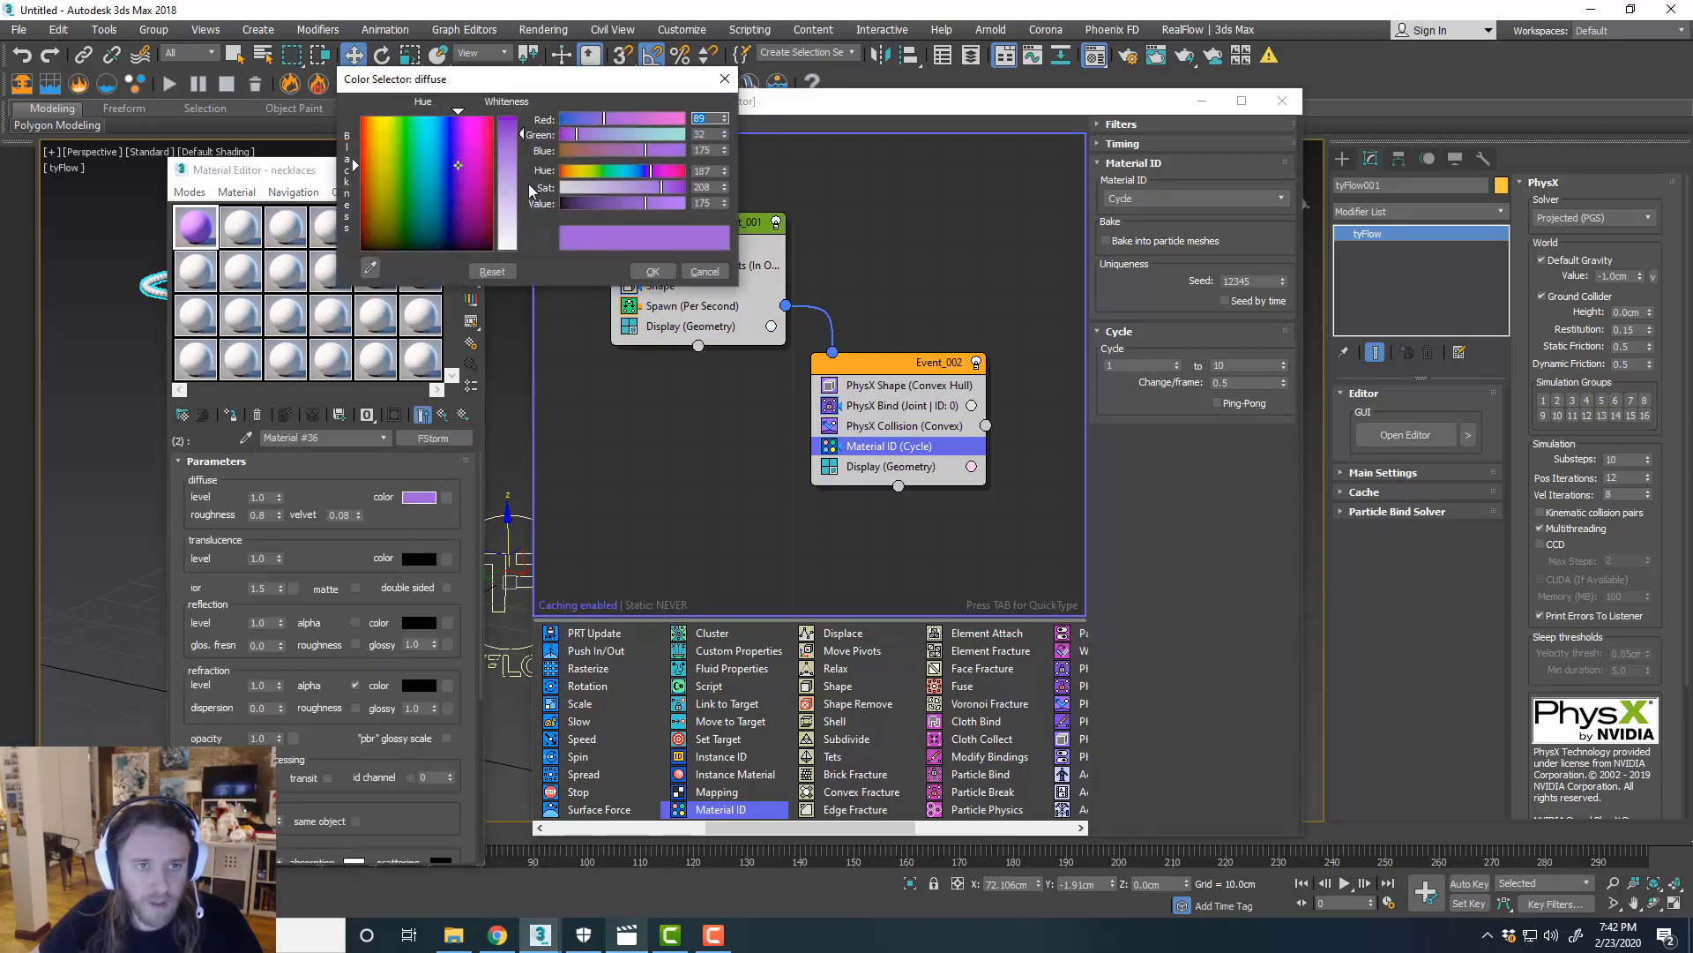
left_click(408, 170)
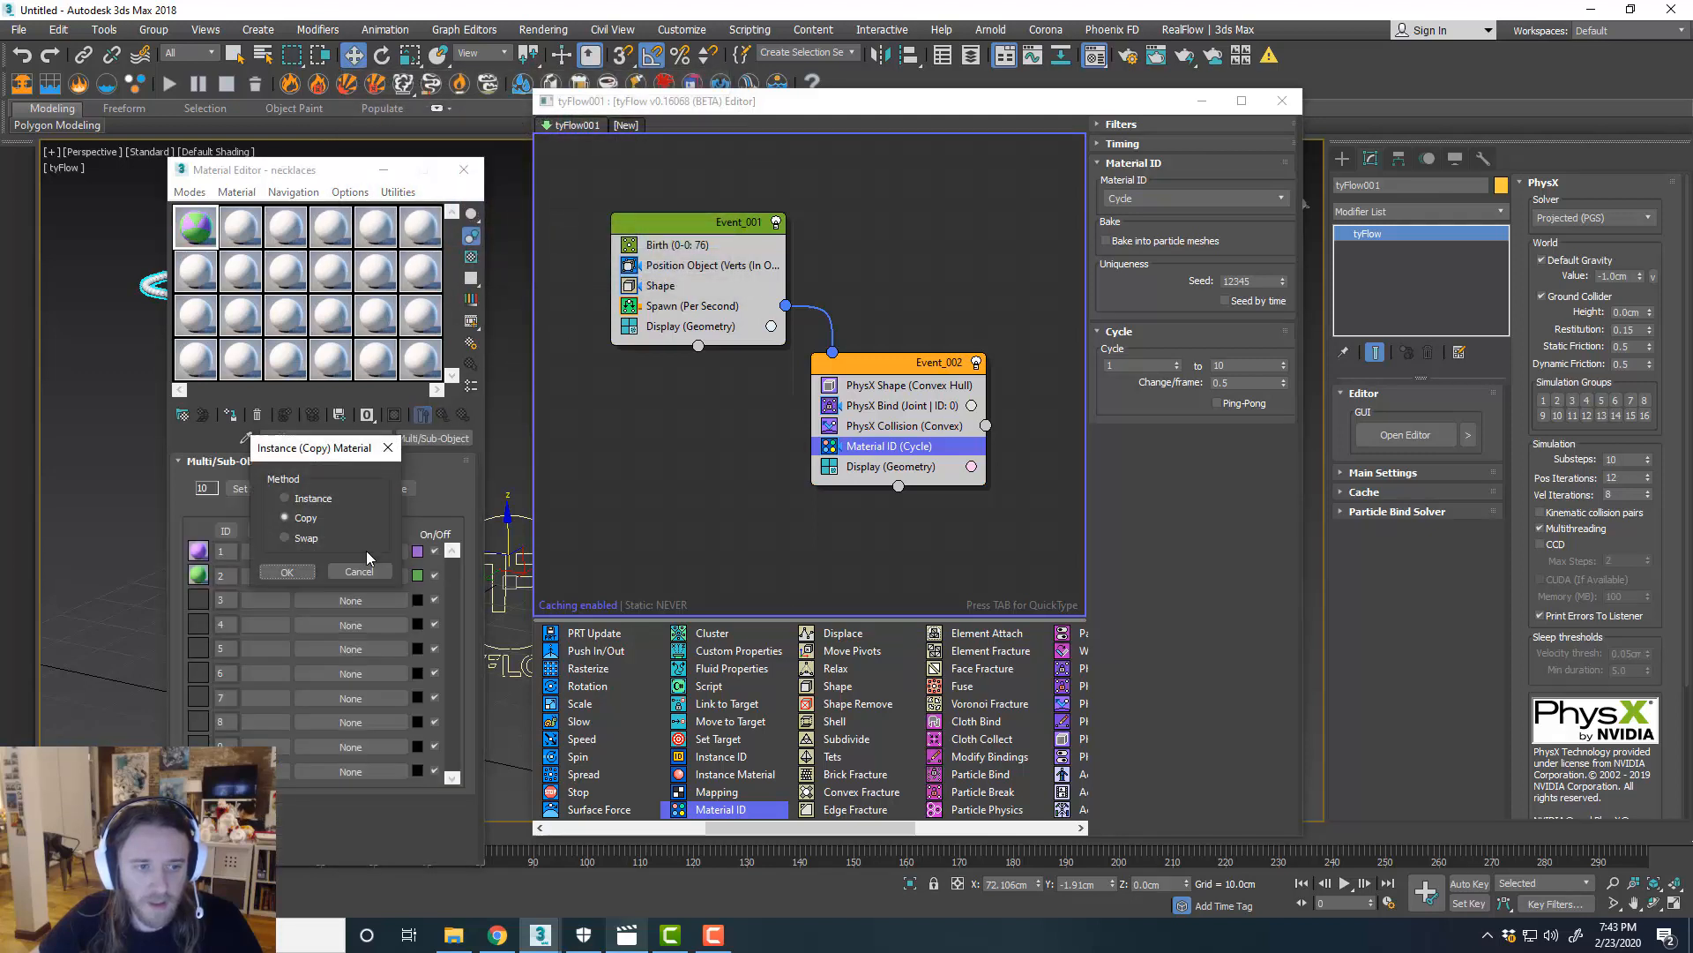
Copy the material to slots 3 (yellow) and 4 (light blue), then set sub-materials to 4.
left_click(286, 571)
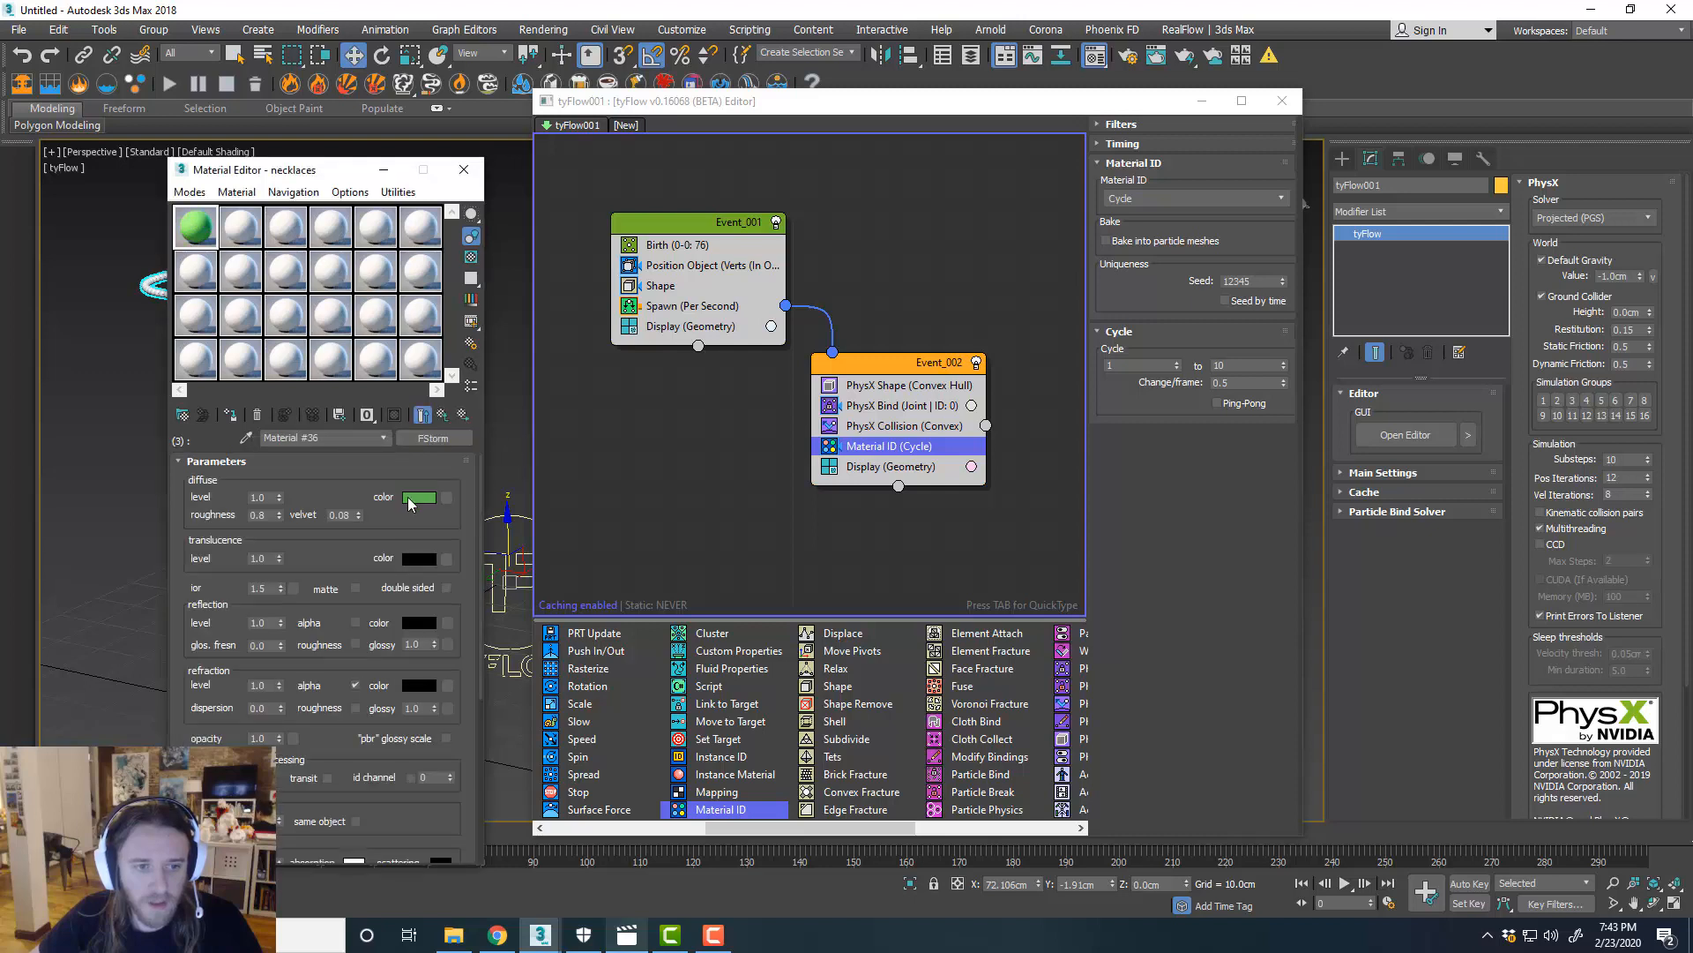
left_click(419, 497)
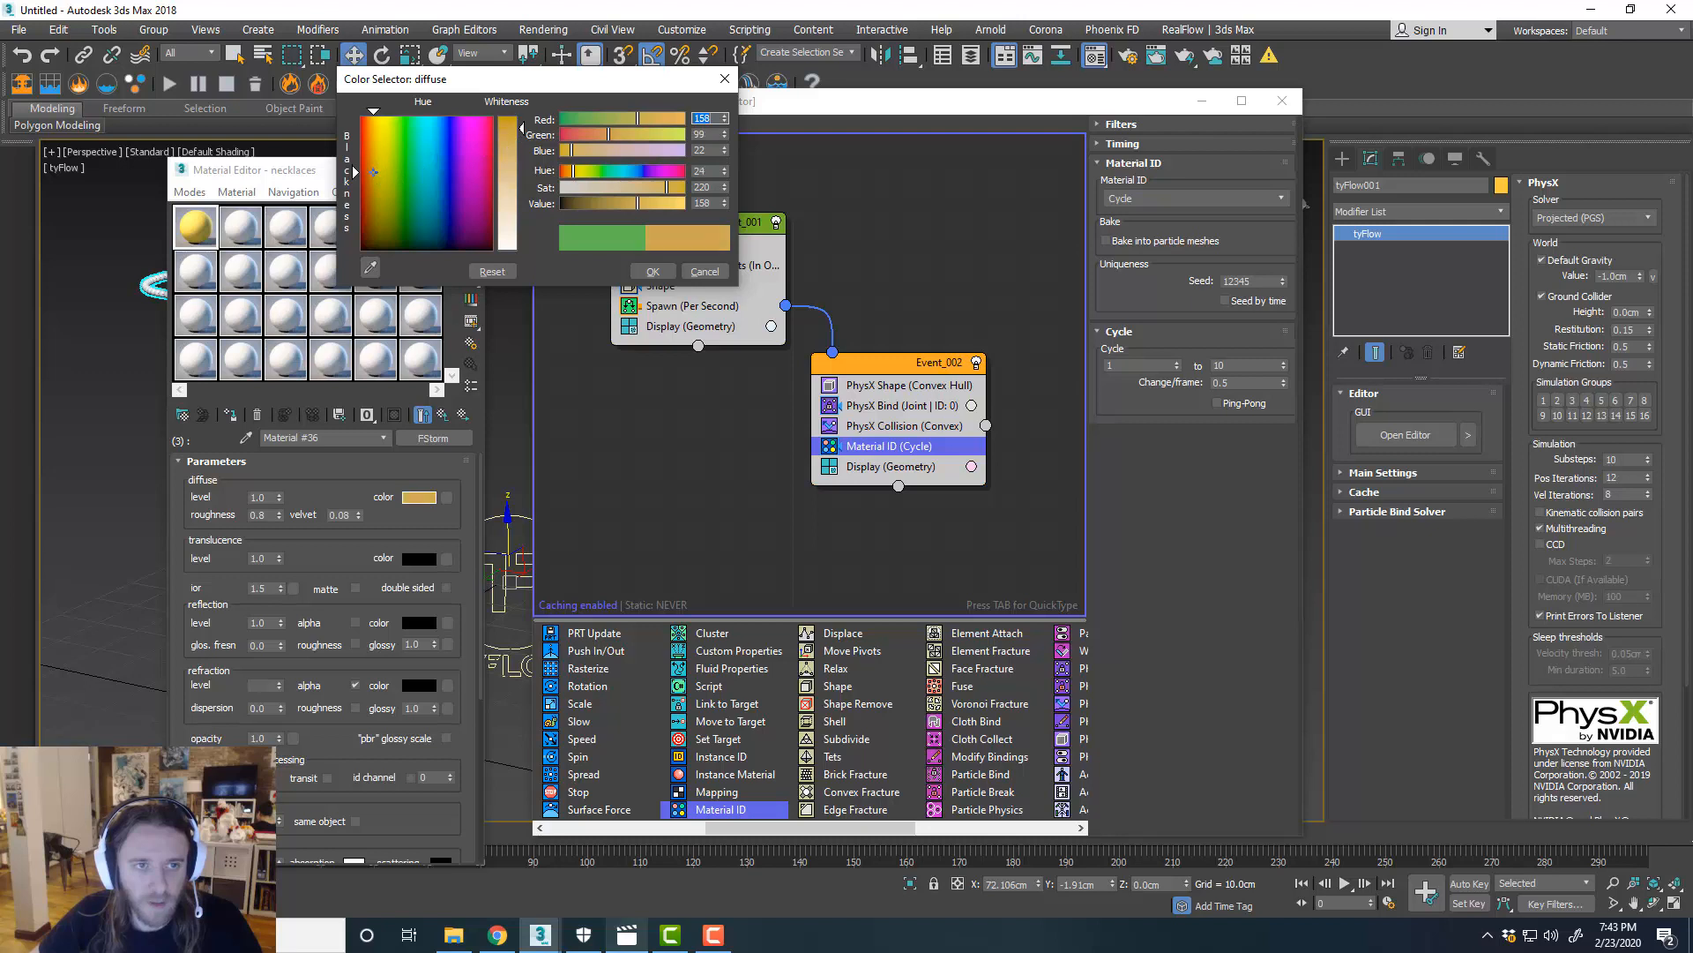
left_click(703, 271)
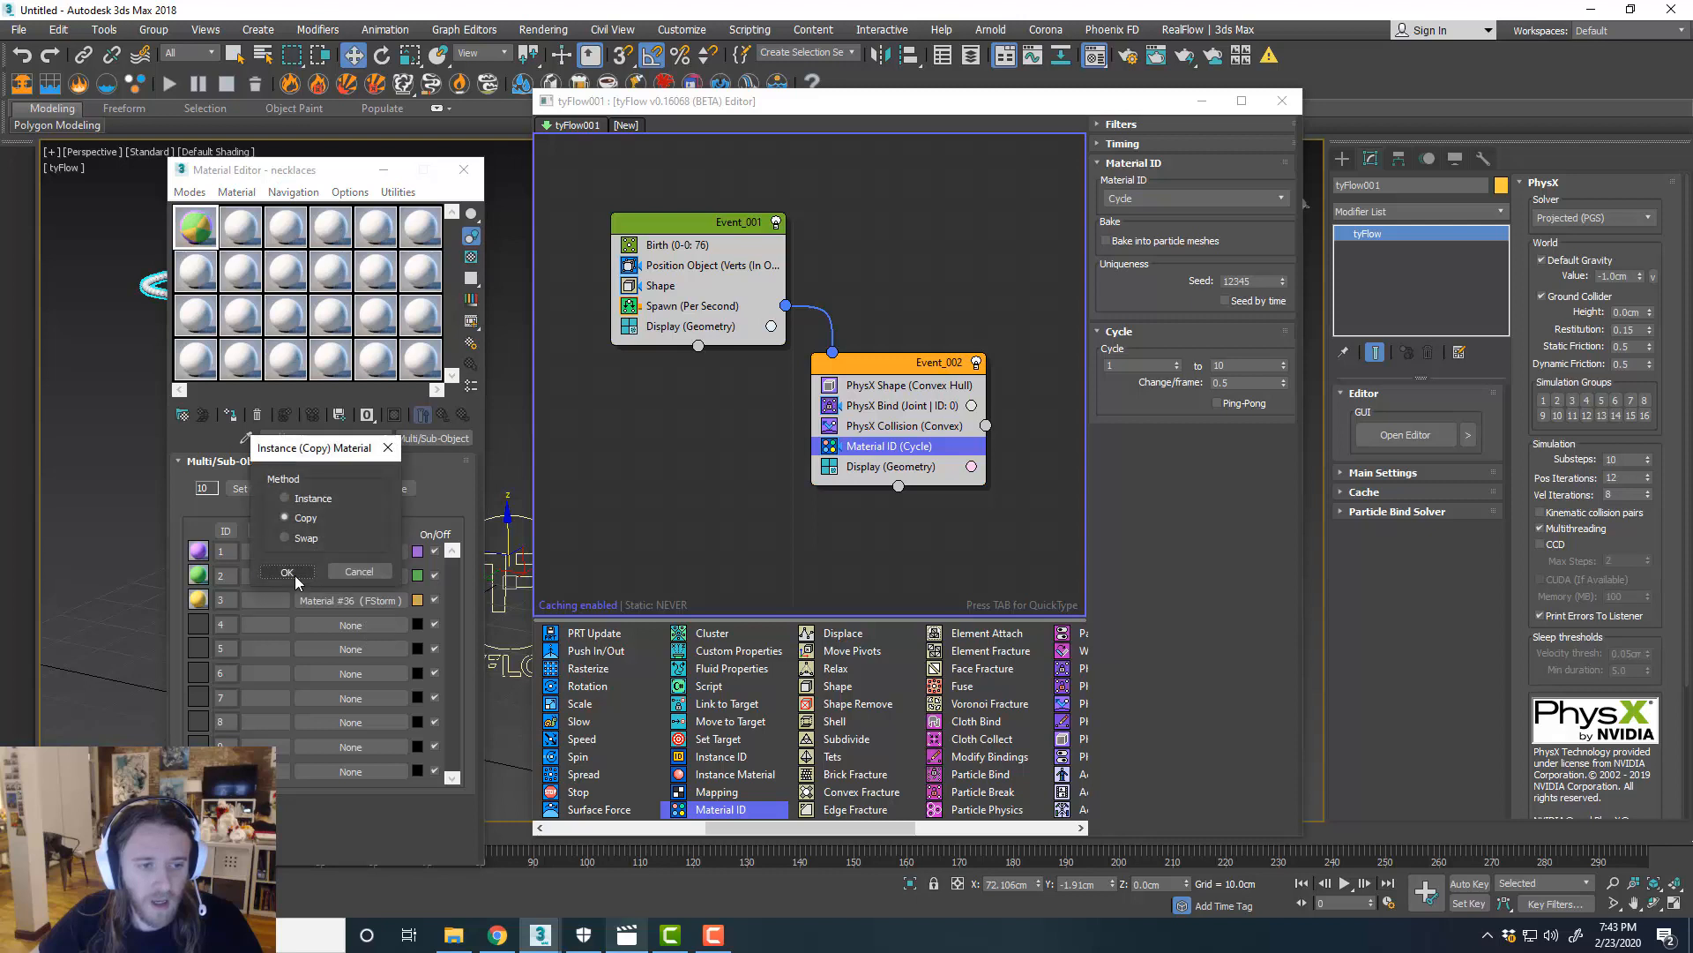
left_click(285, 571)
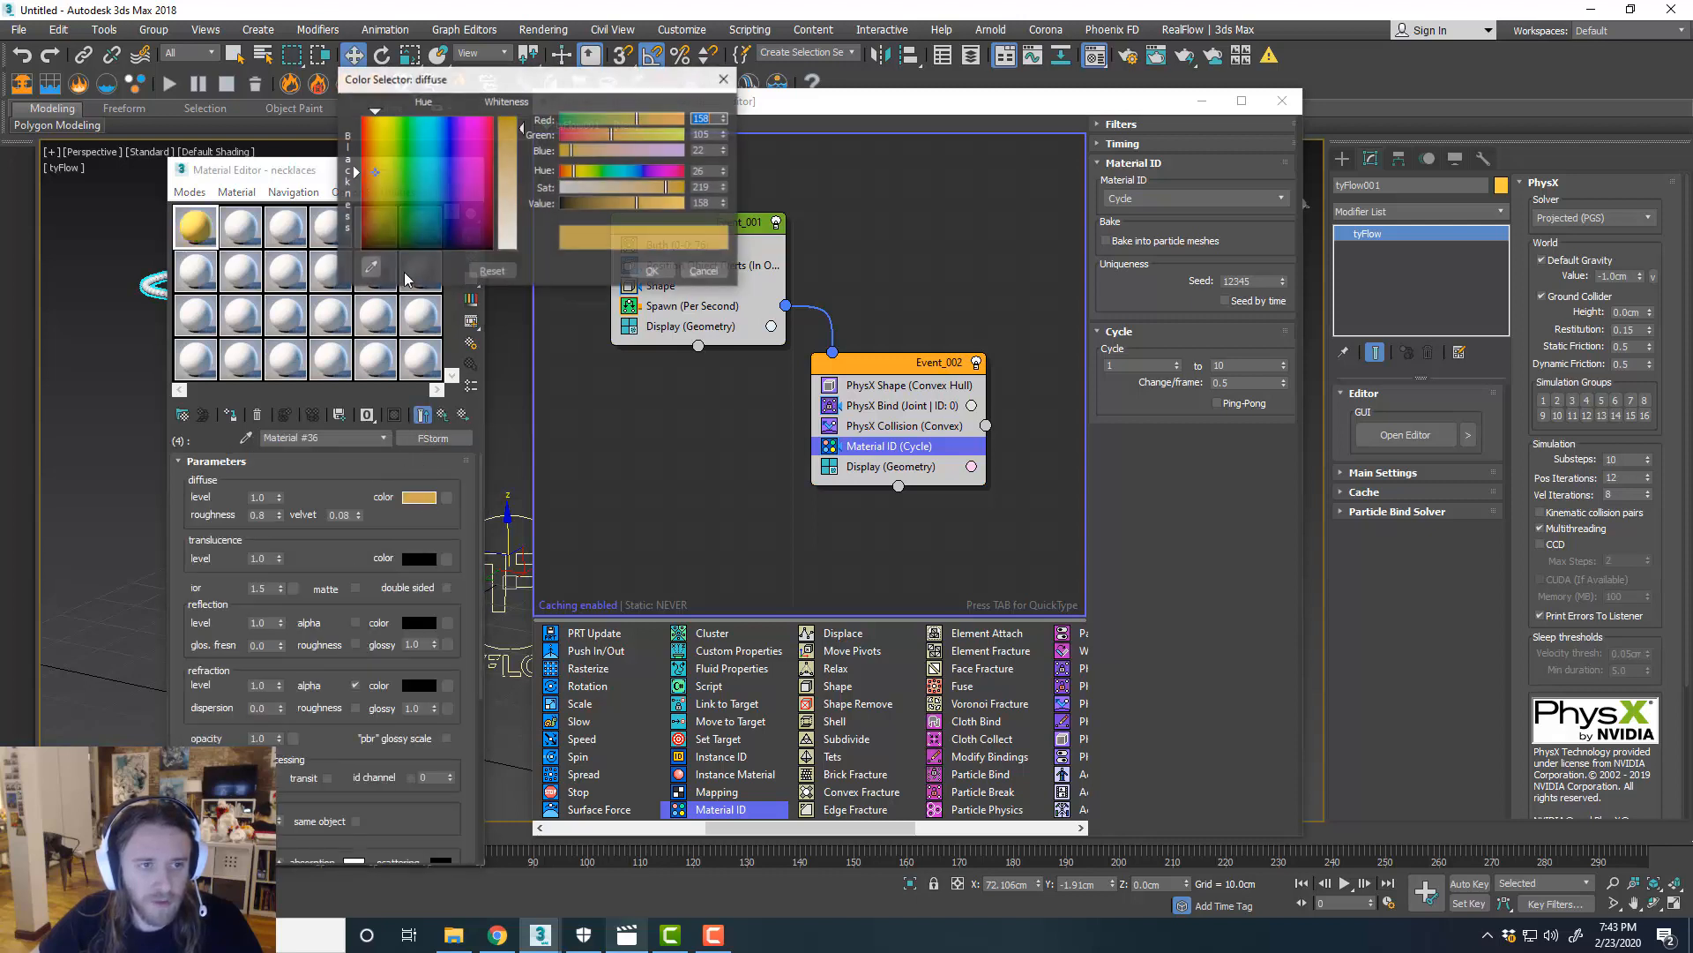
left_click(427, 151)
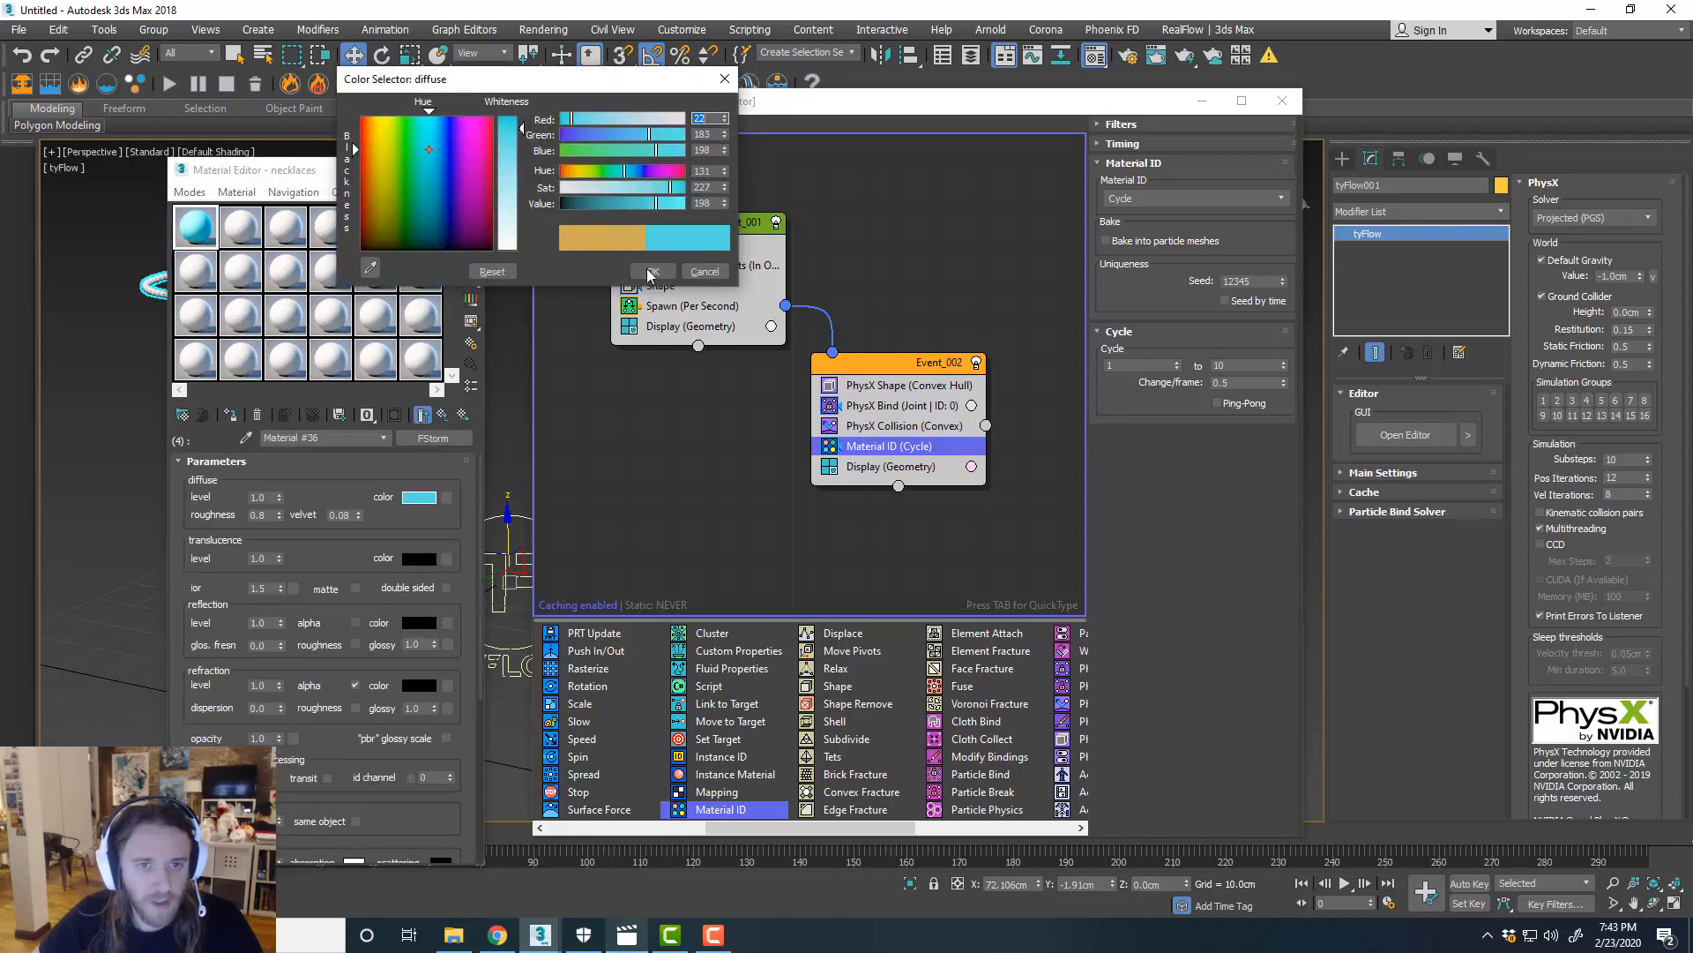
left_click(651, 271)
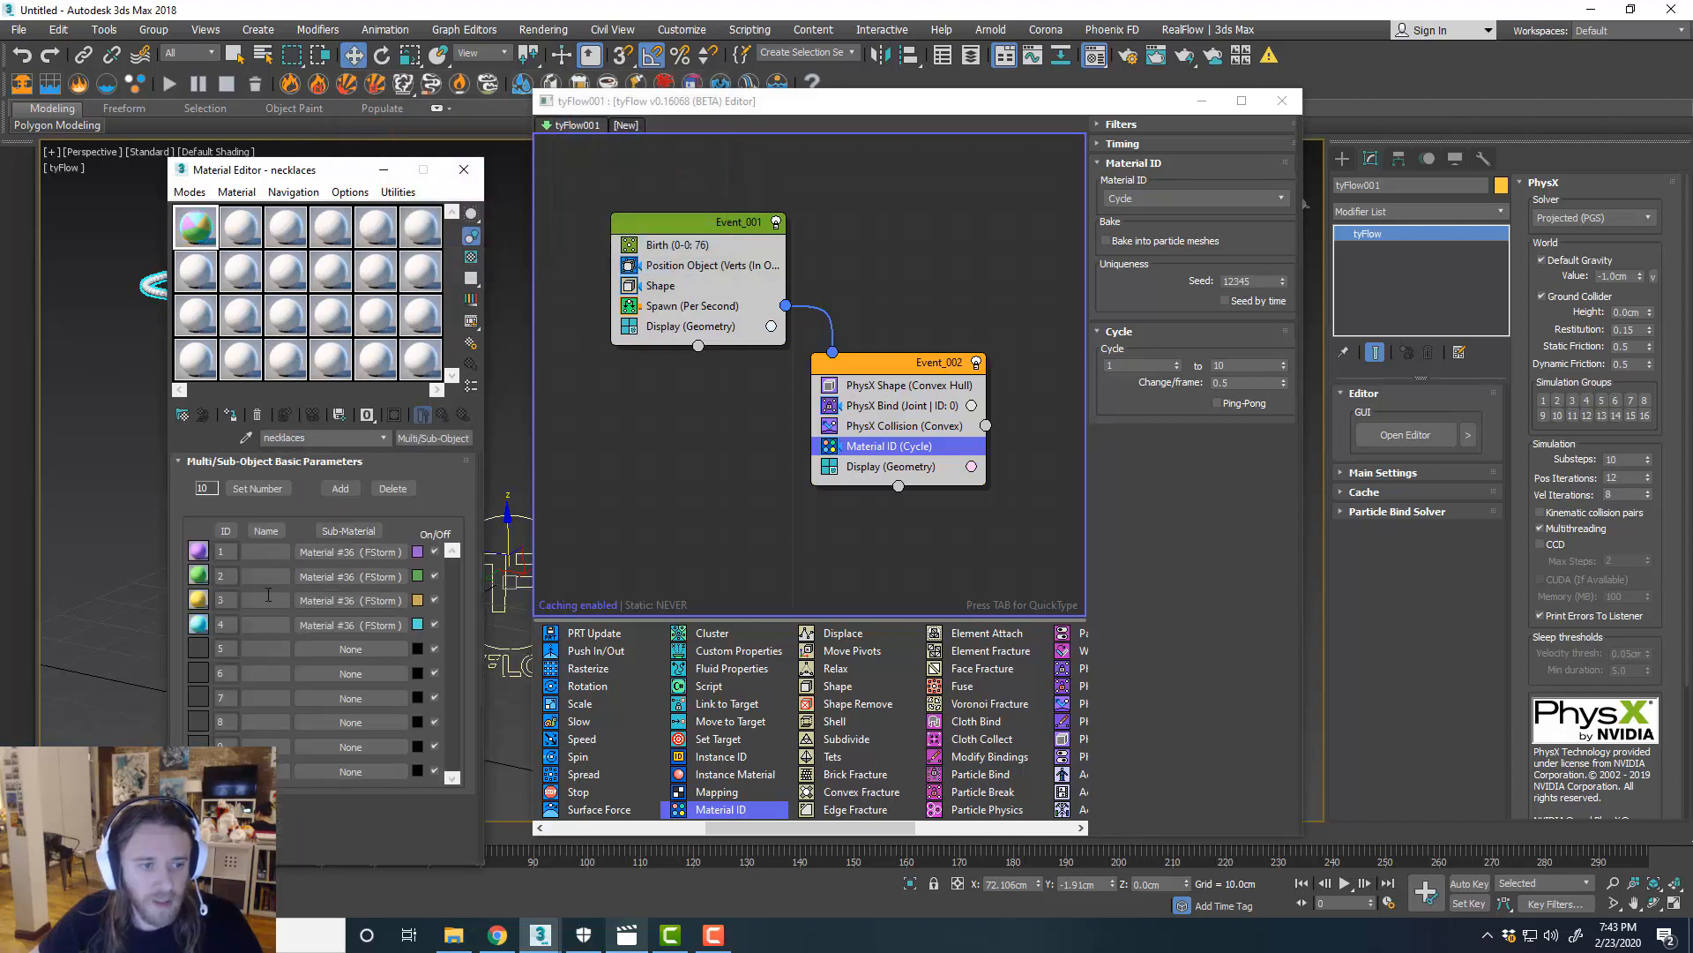
left_click(258, 487)
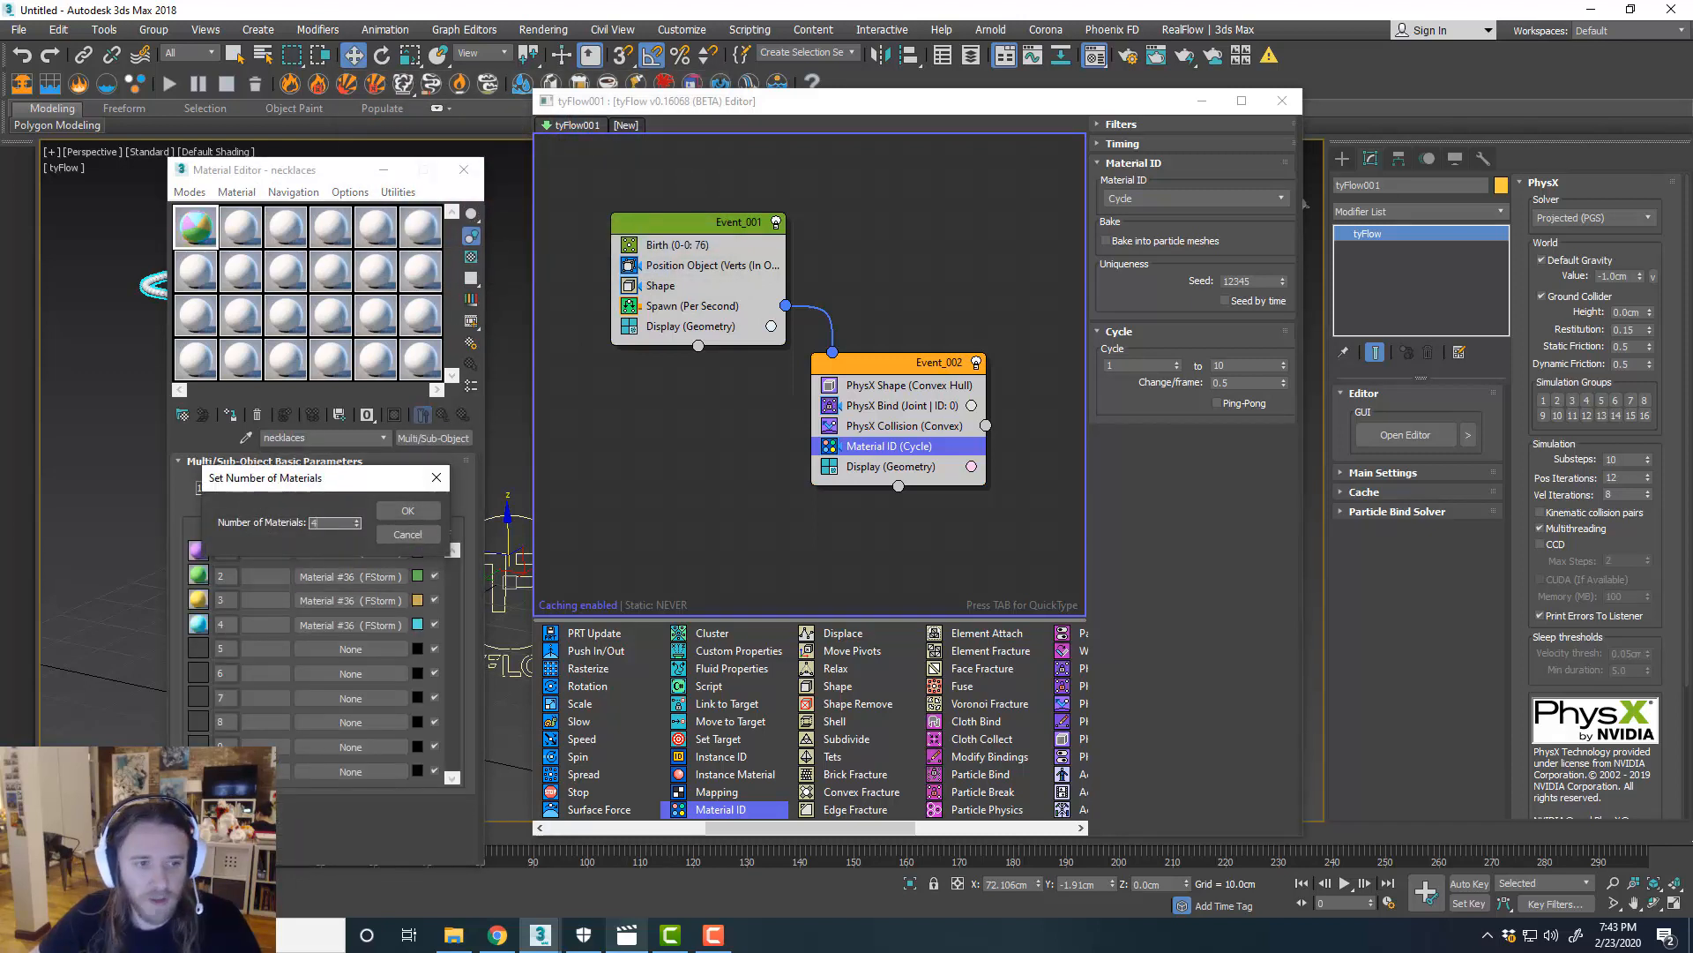
left_click(407, 509)
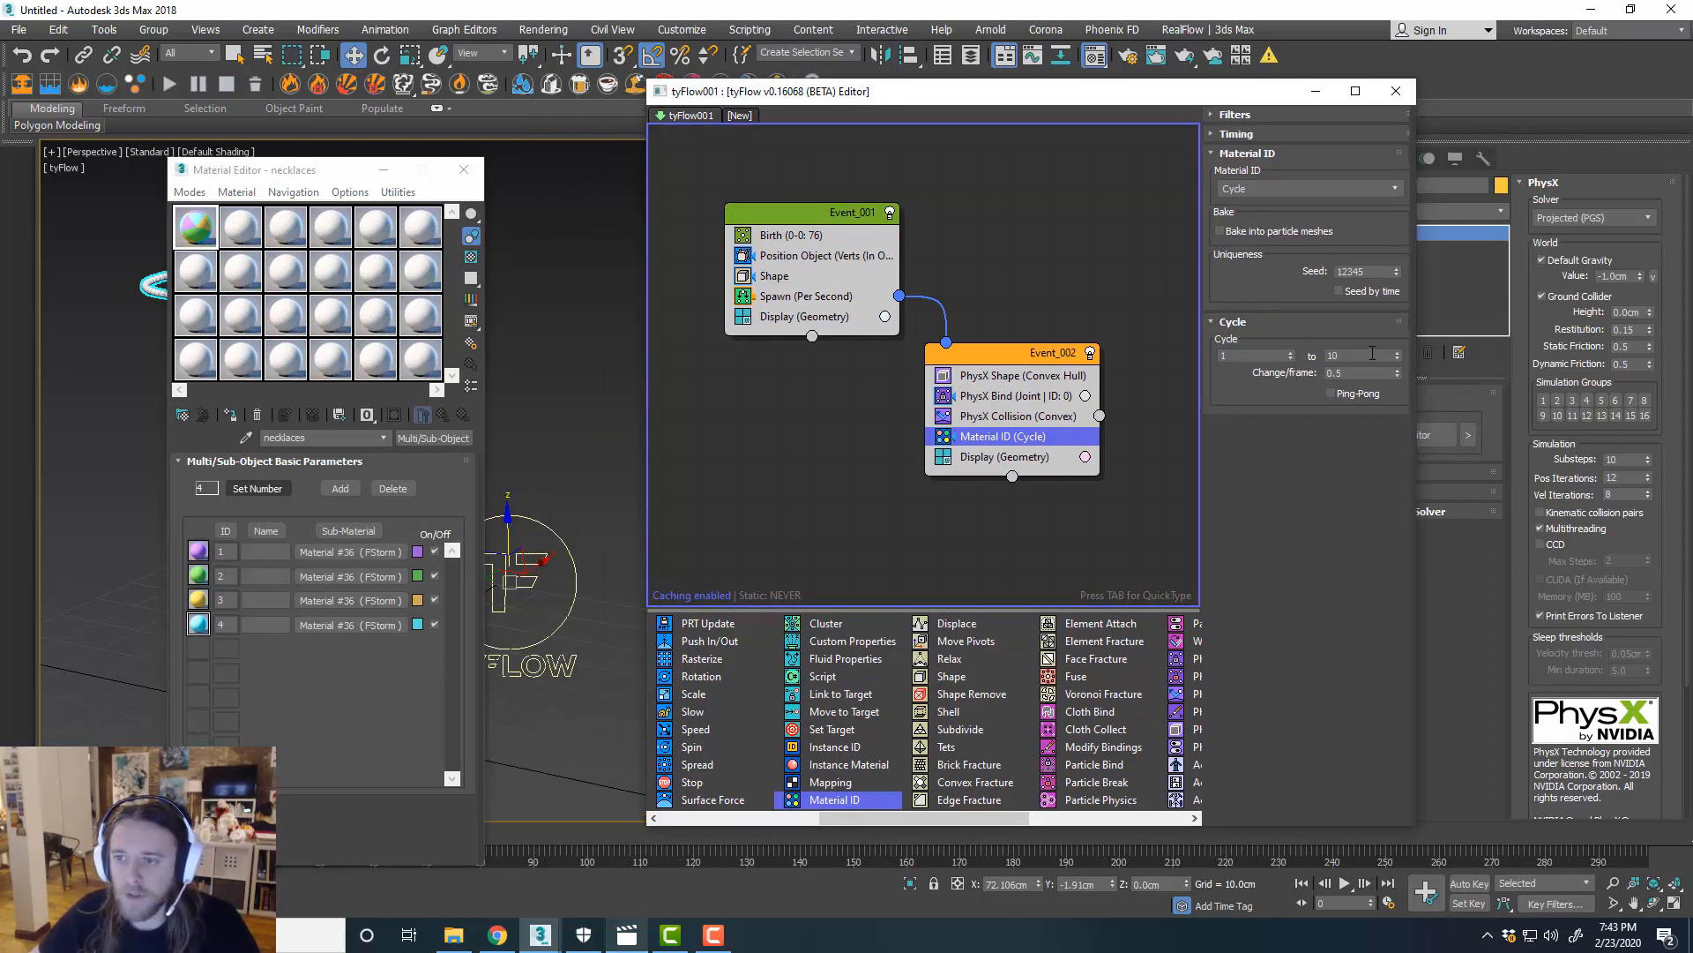
Change the Material ID cycle upper value to 5 and close the Material Editor.
triple_click(1358, 354)
type("5")
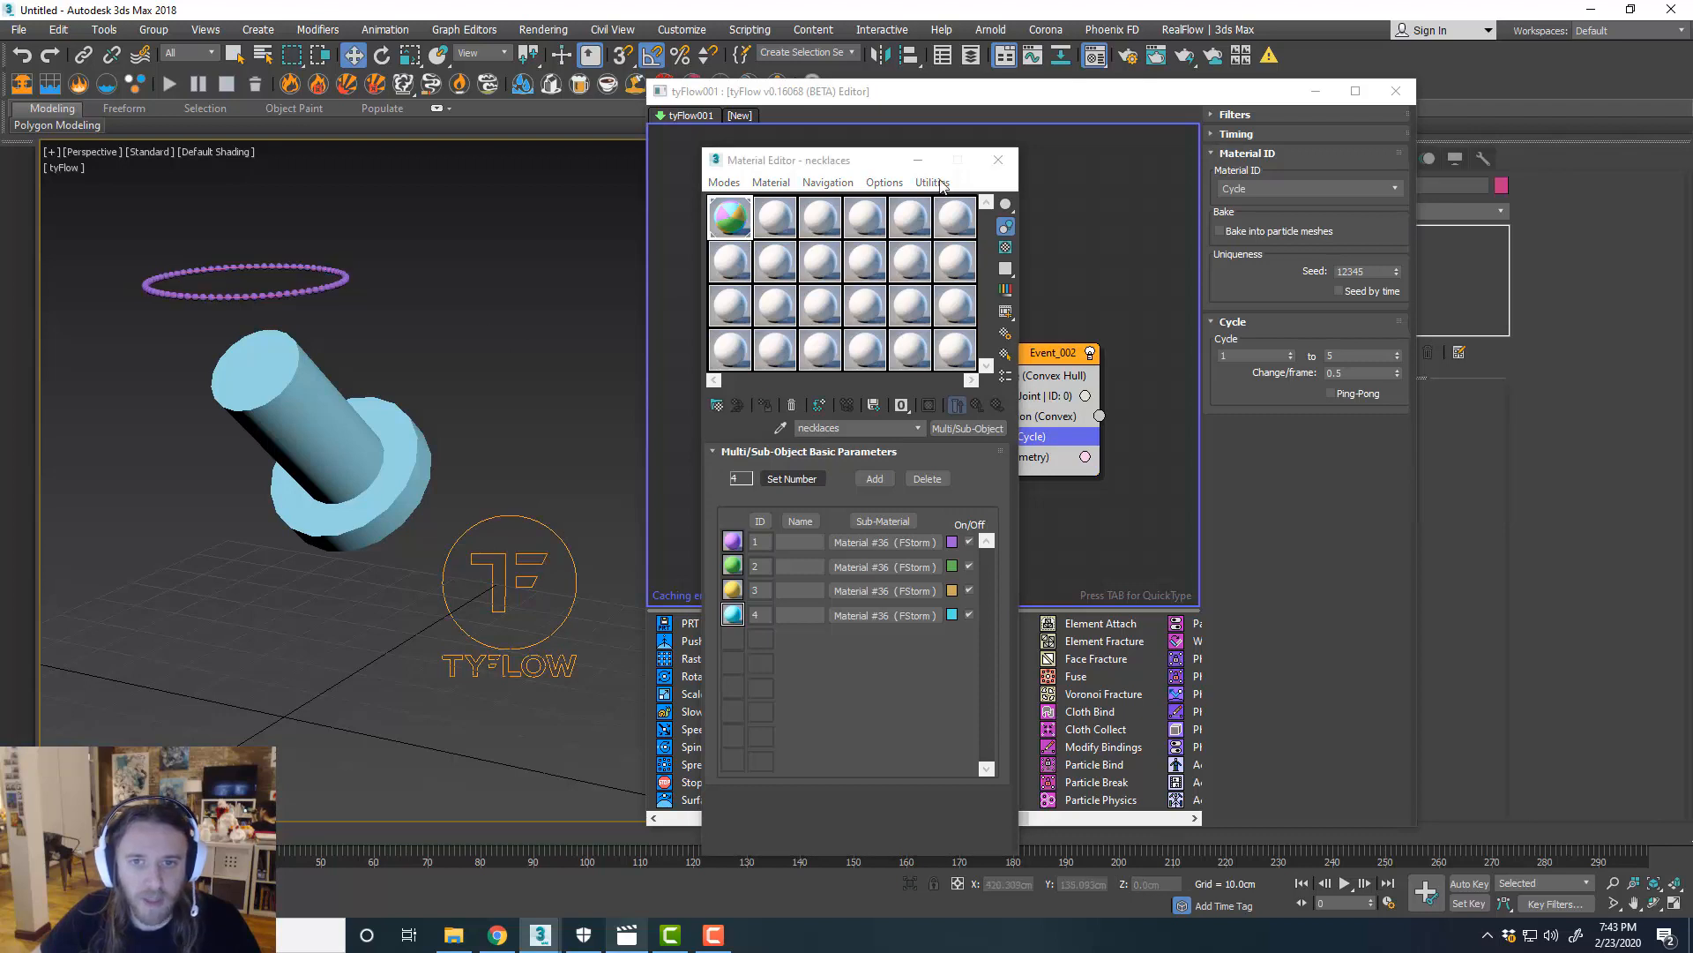
left_click(997, 160)
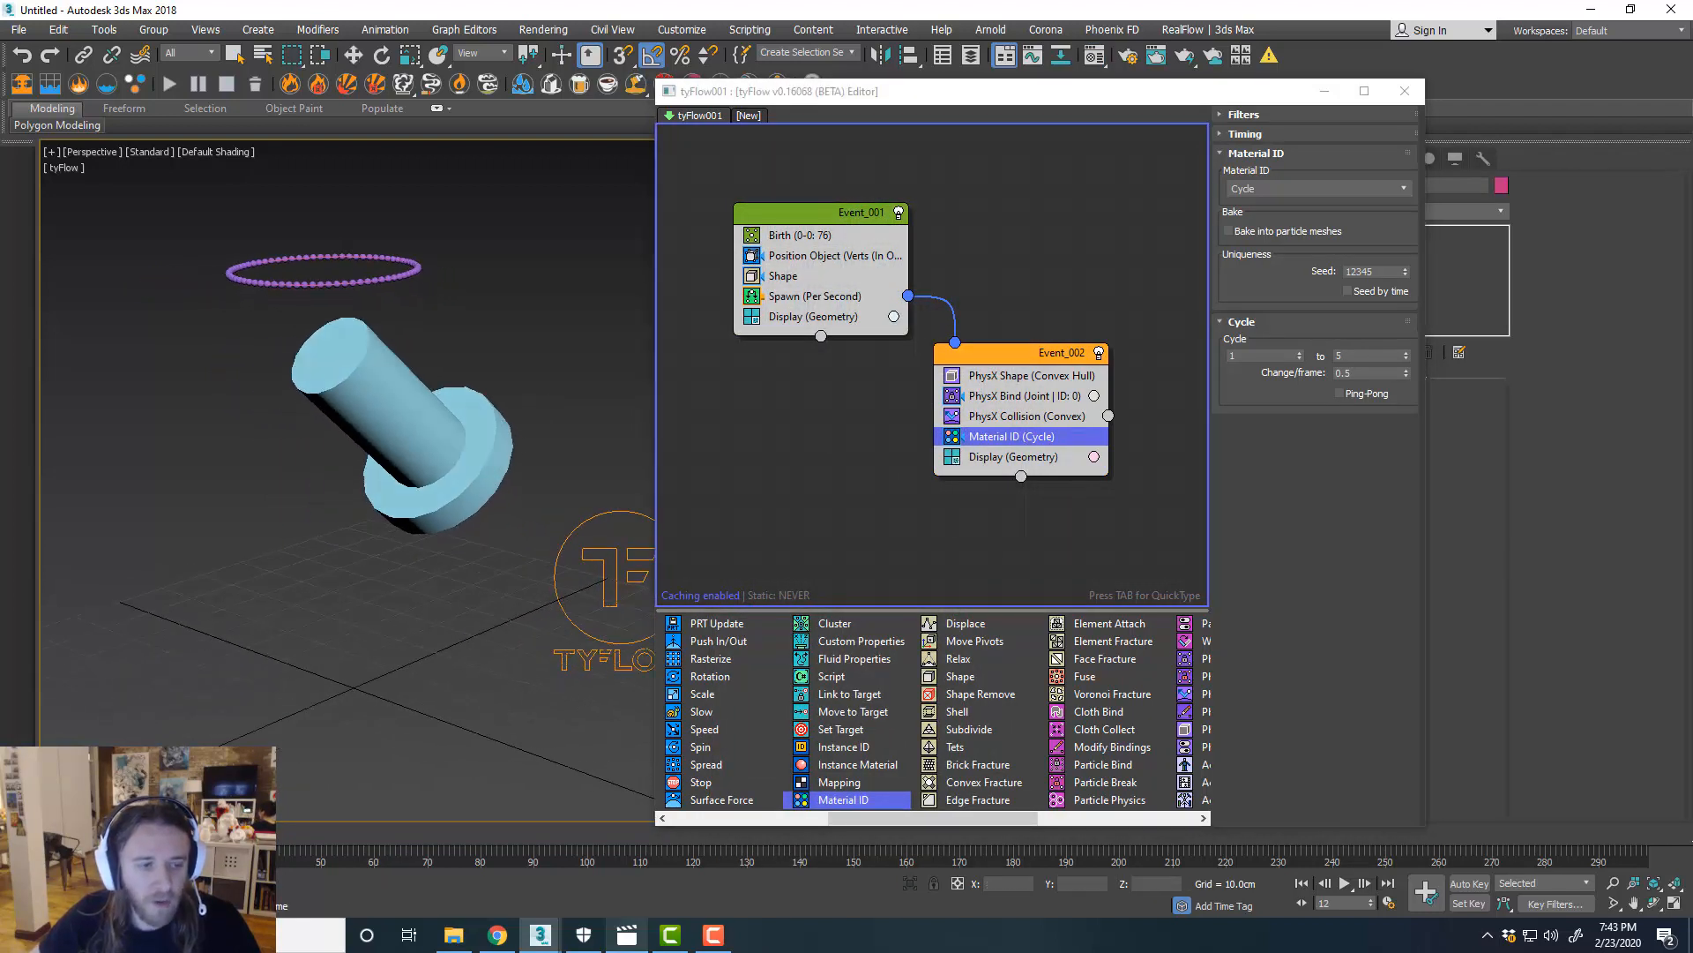
left_click(1343, 882)
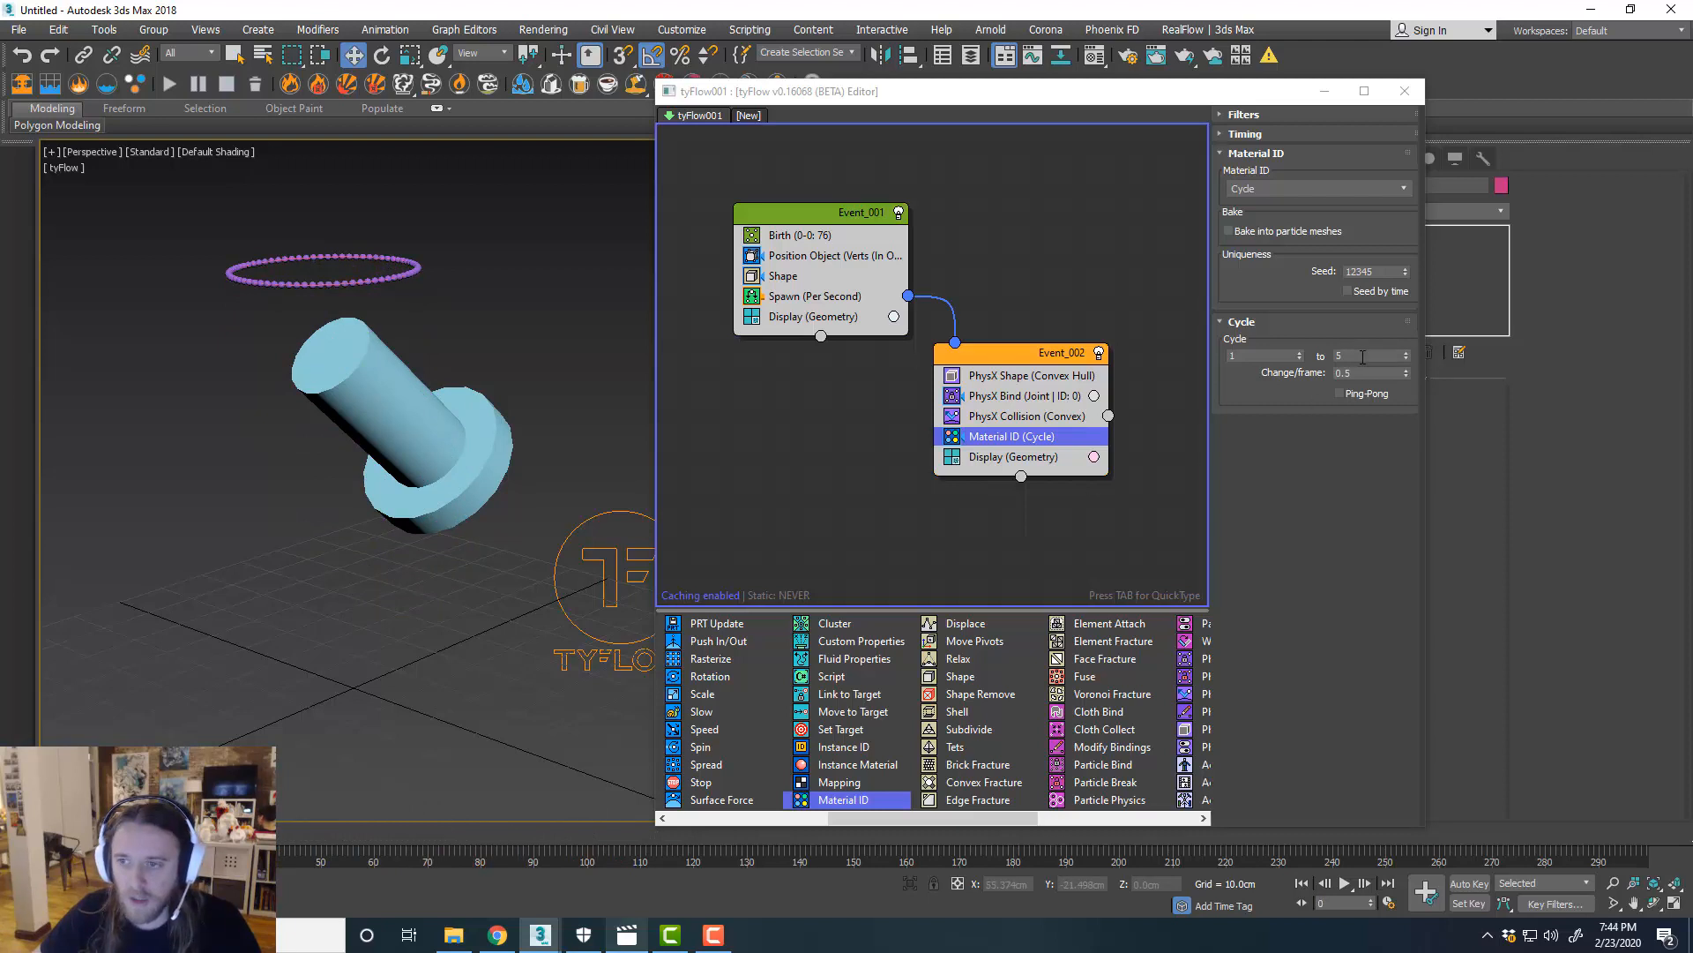
triple_click(1368, 372)
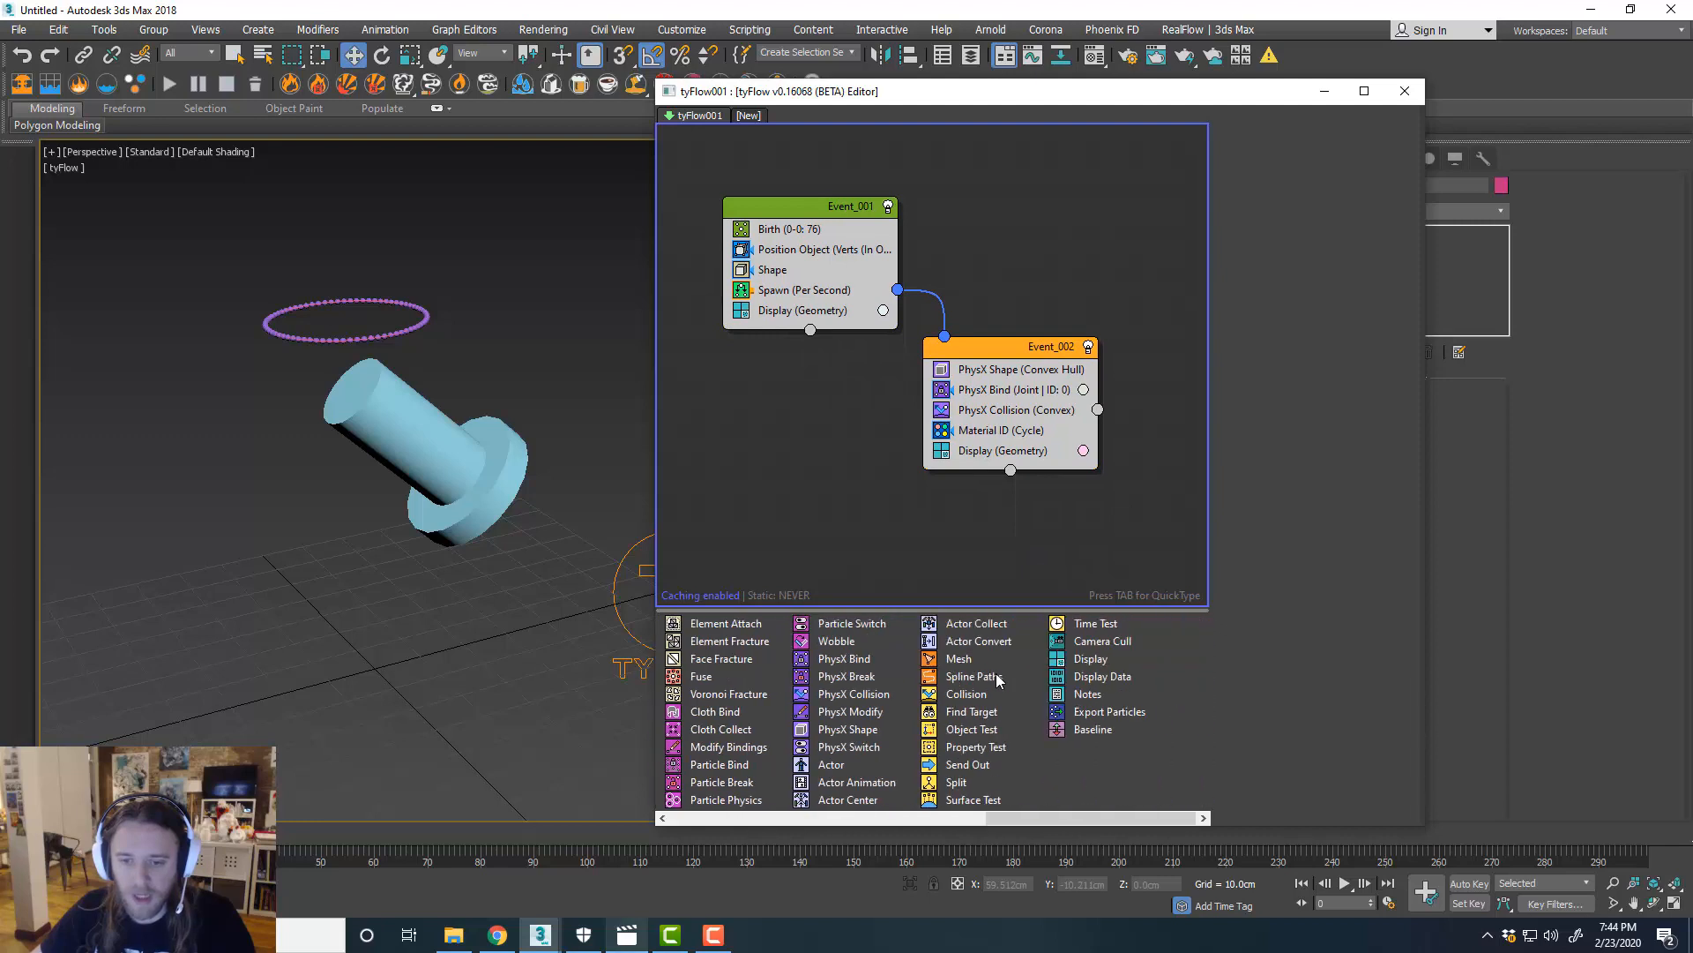
mouse_move(982, 743)
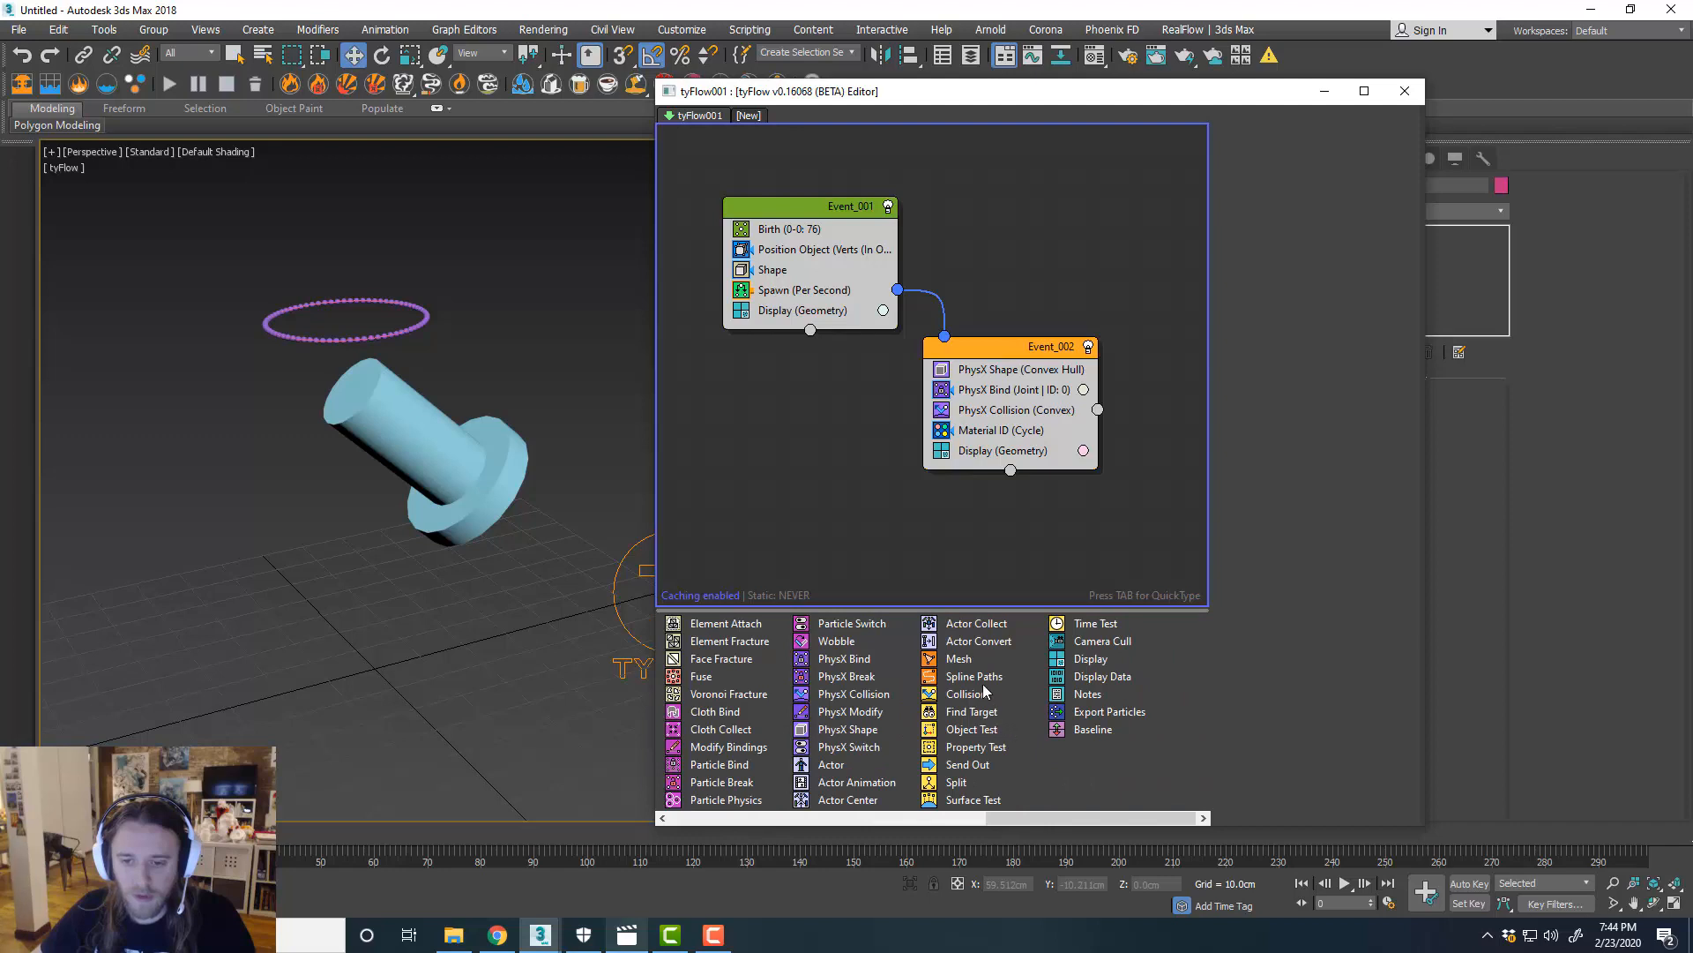
mouse_move(973, 677)
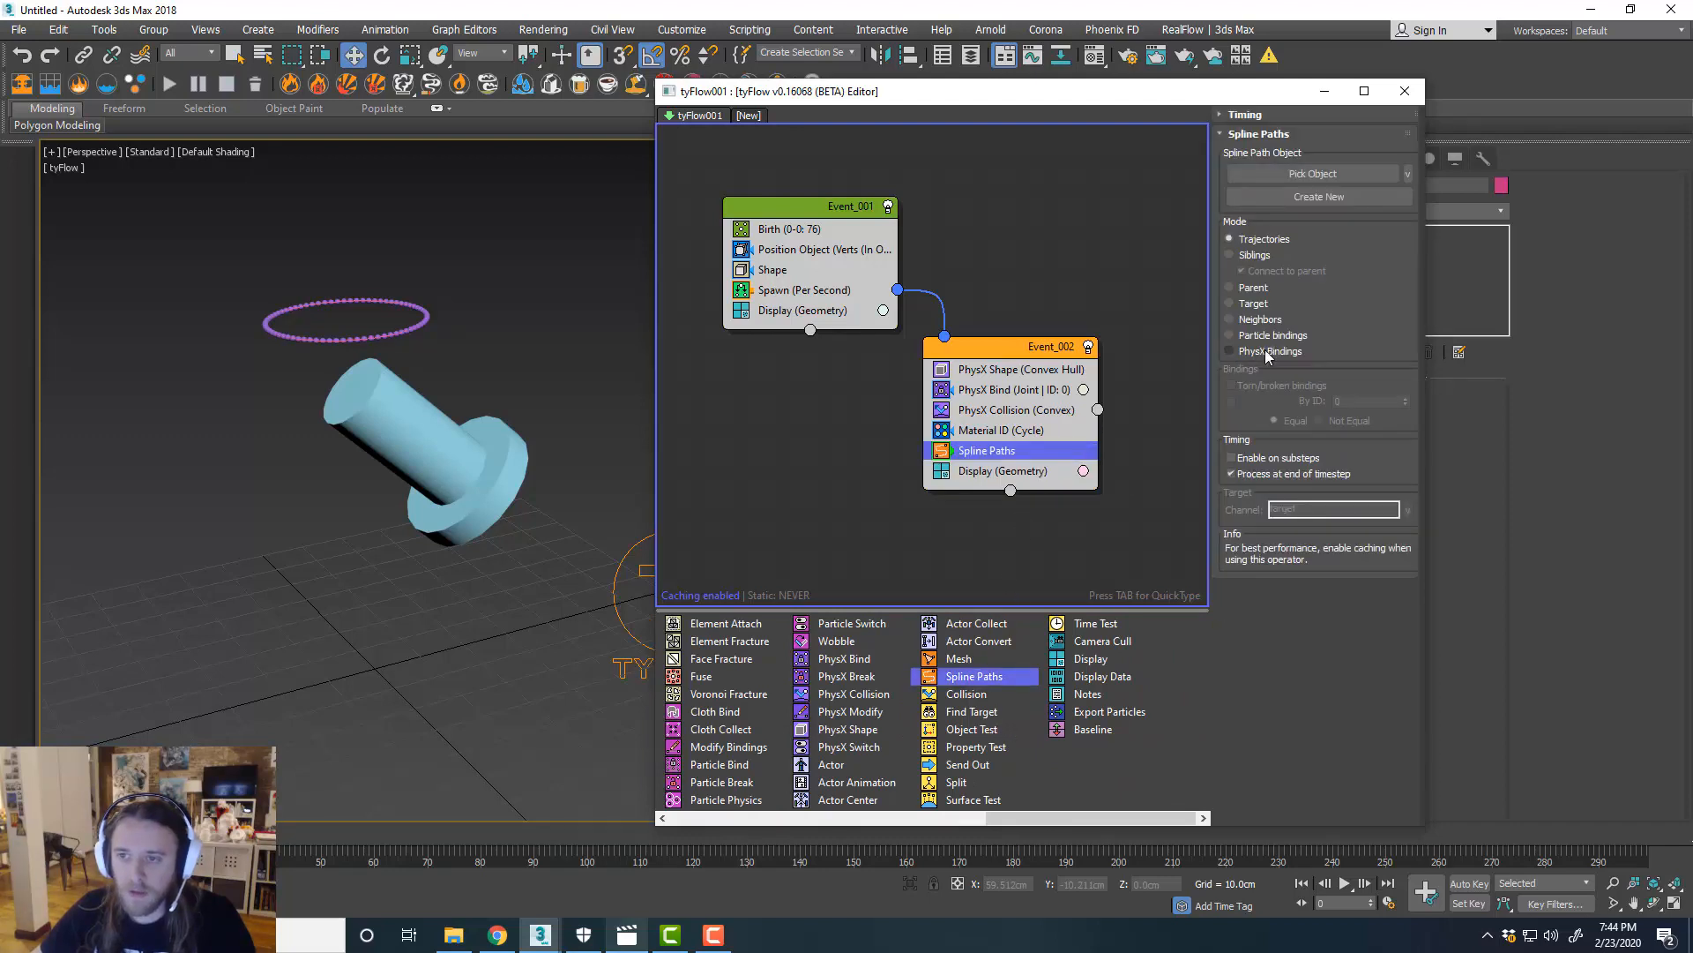
Set Spline Paths to PhysX Bindings mode, create a new tySplines object, adjust tube radius.
left_click(1230, 351)
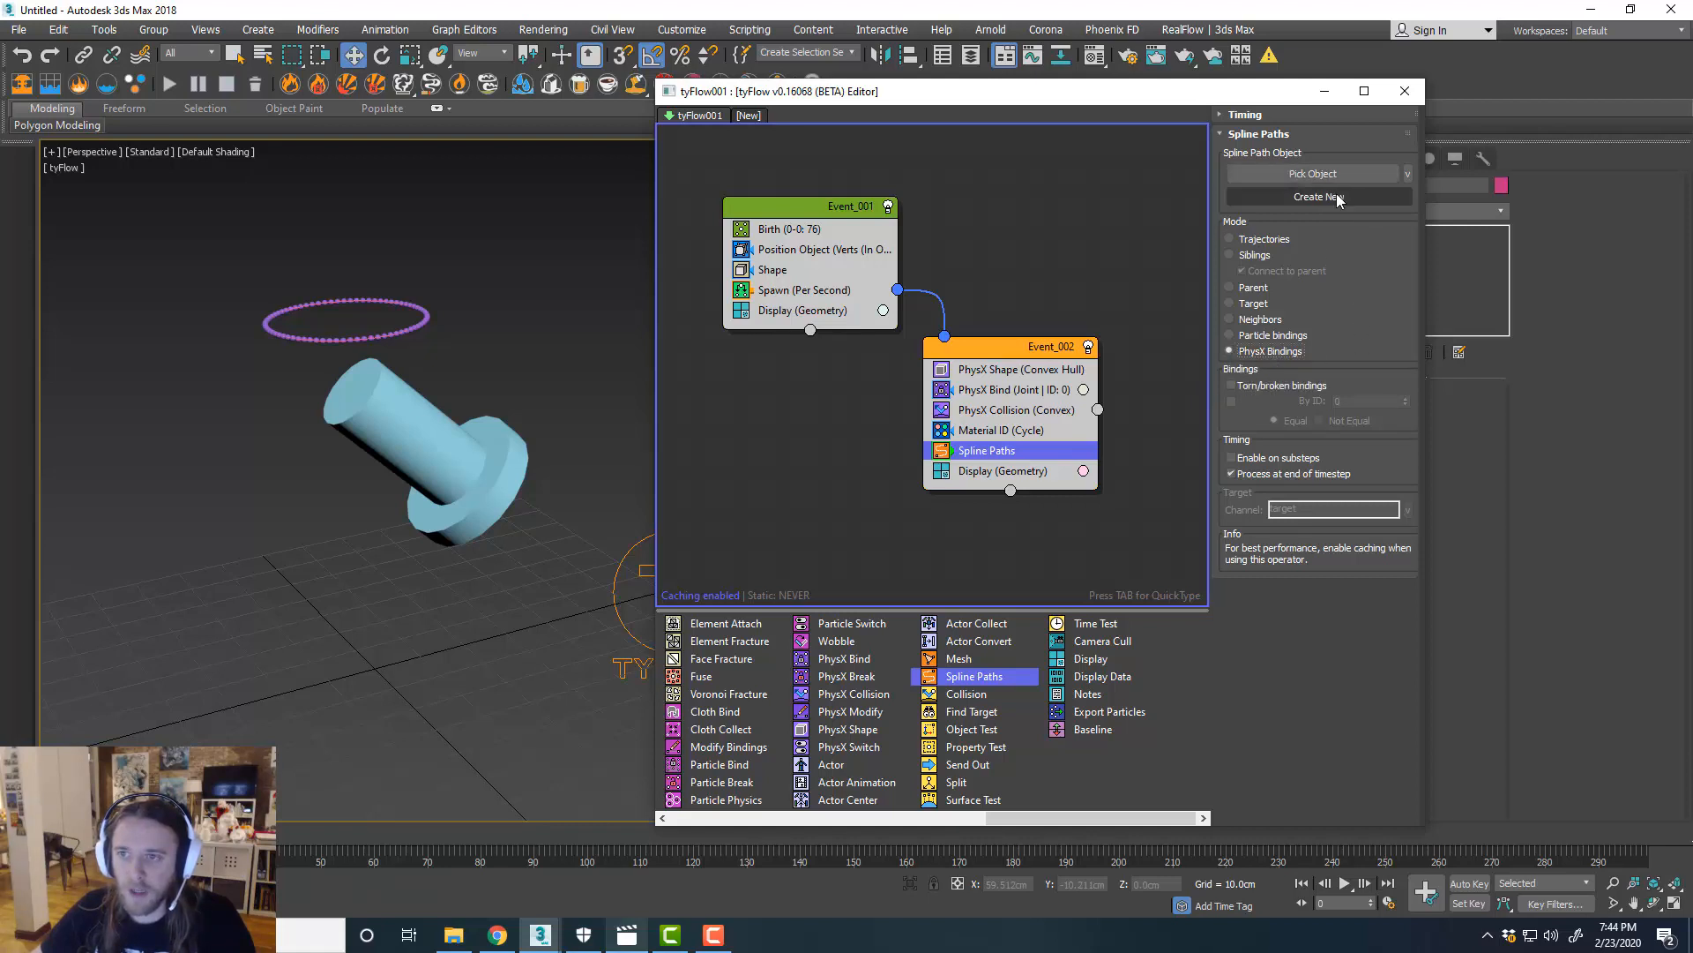
left_click(1318, 197)
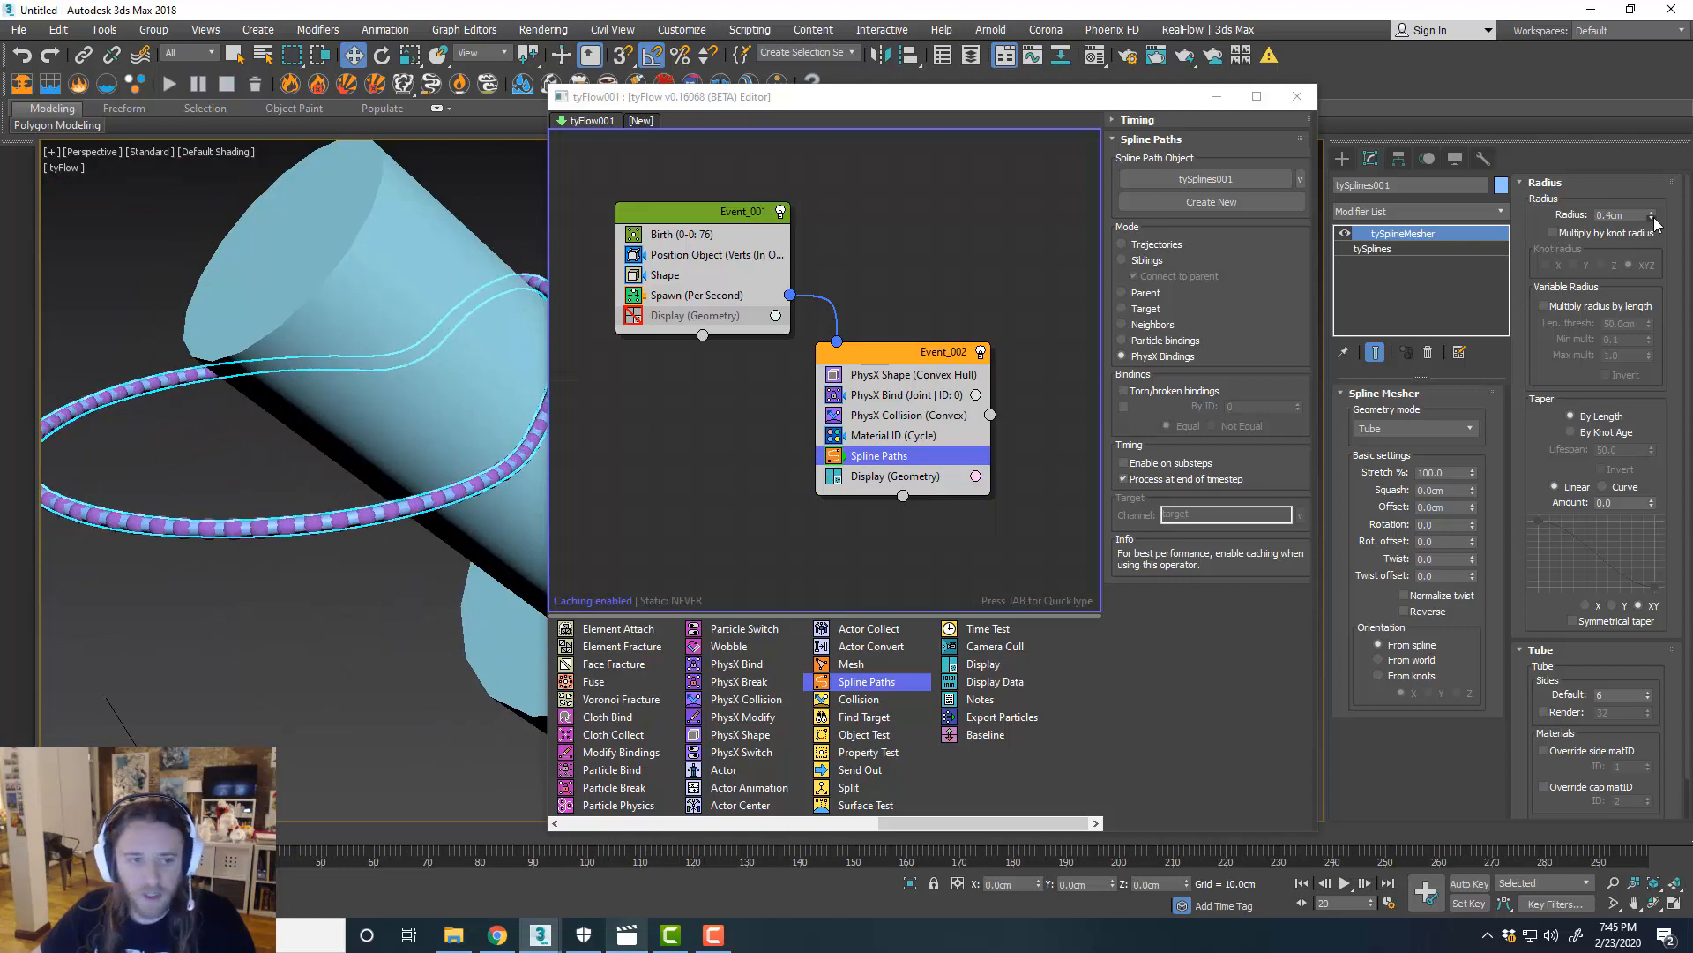
left_click(1651, 217)
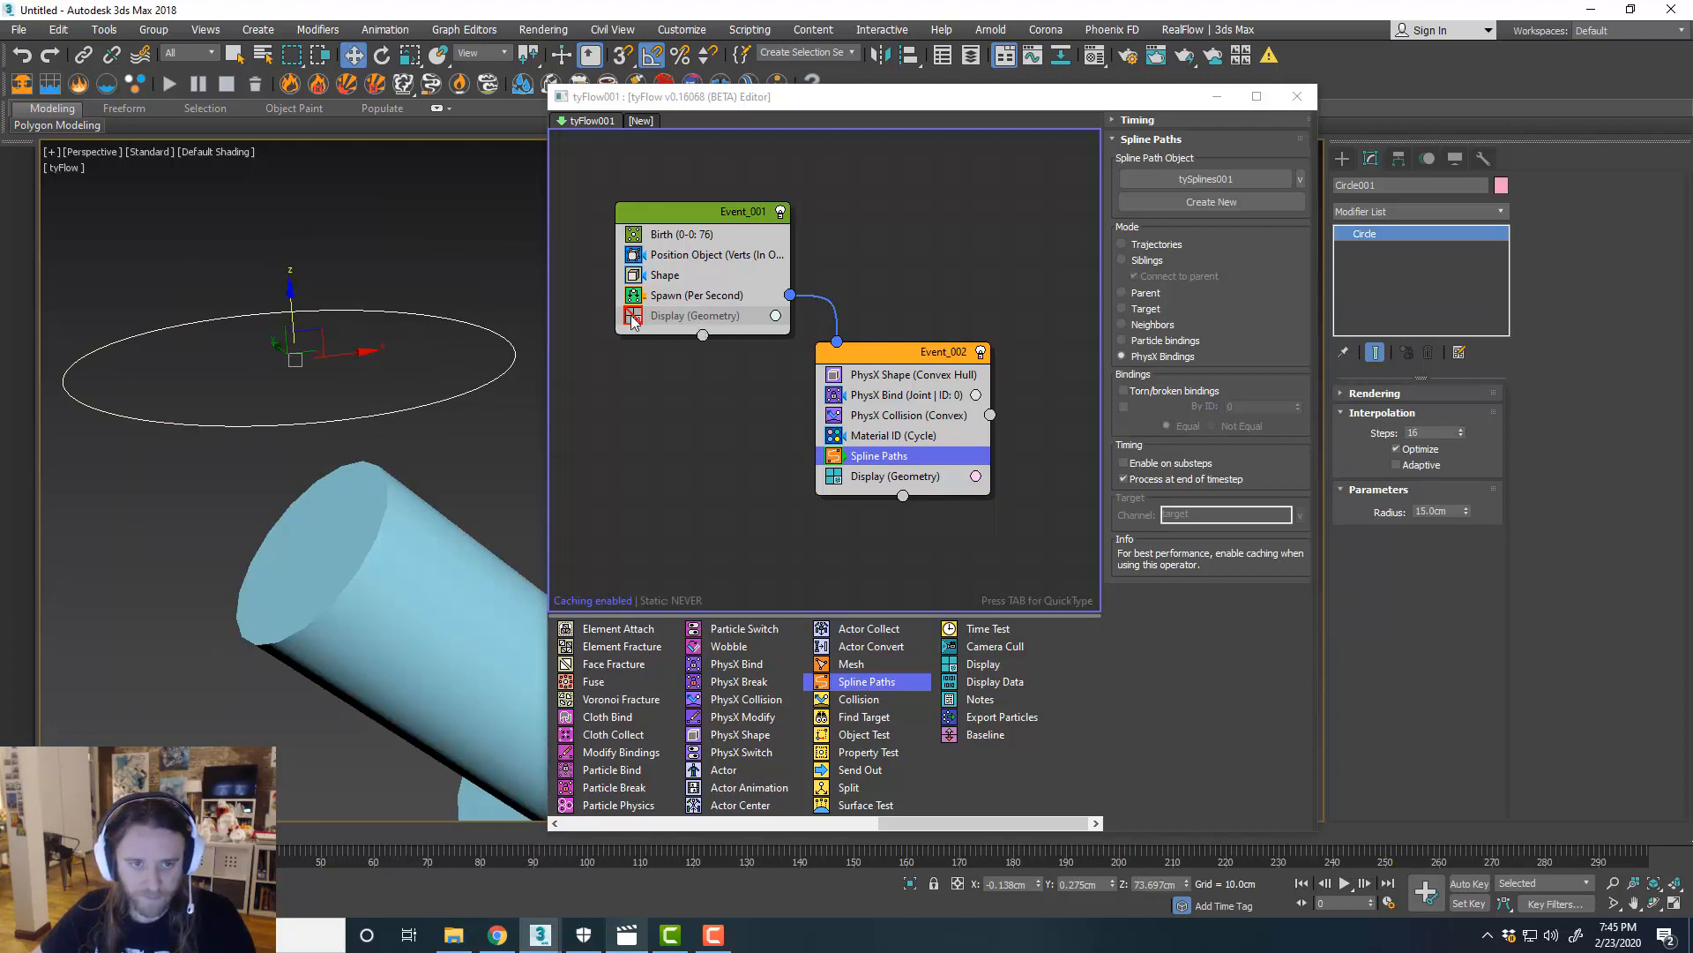
Raise the Birth operator's Total from 66 to 68 beads.
left_click(665, 275)
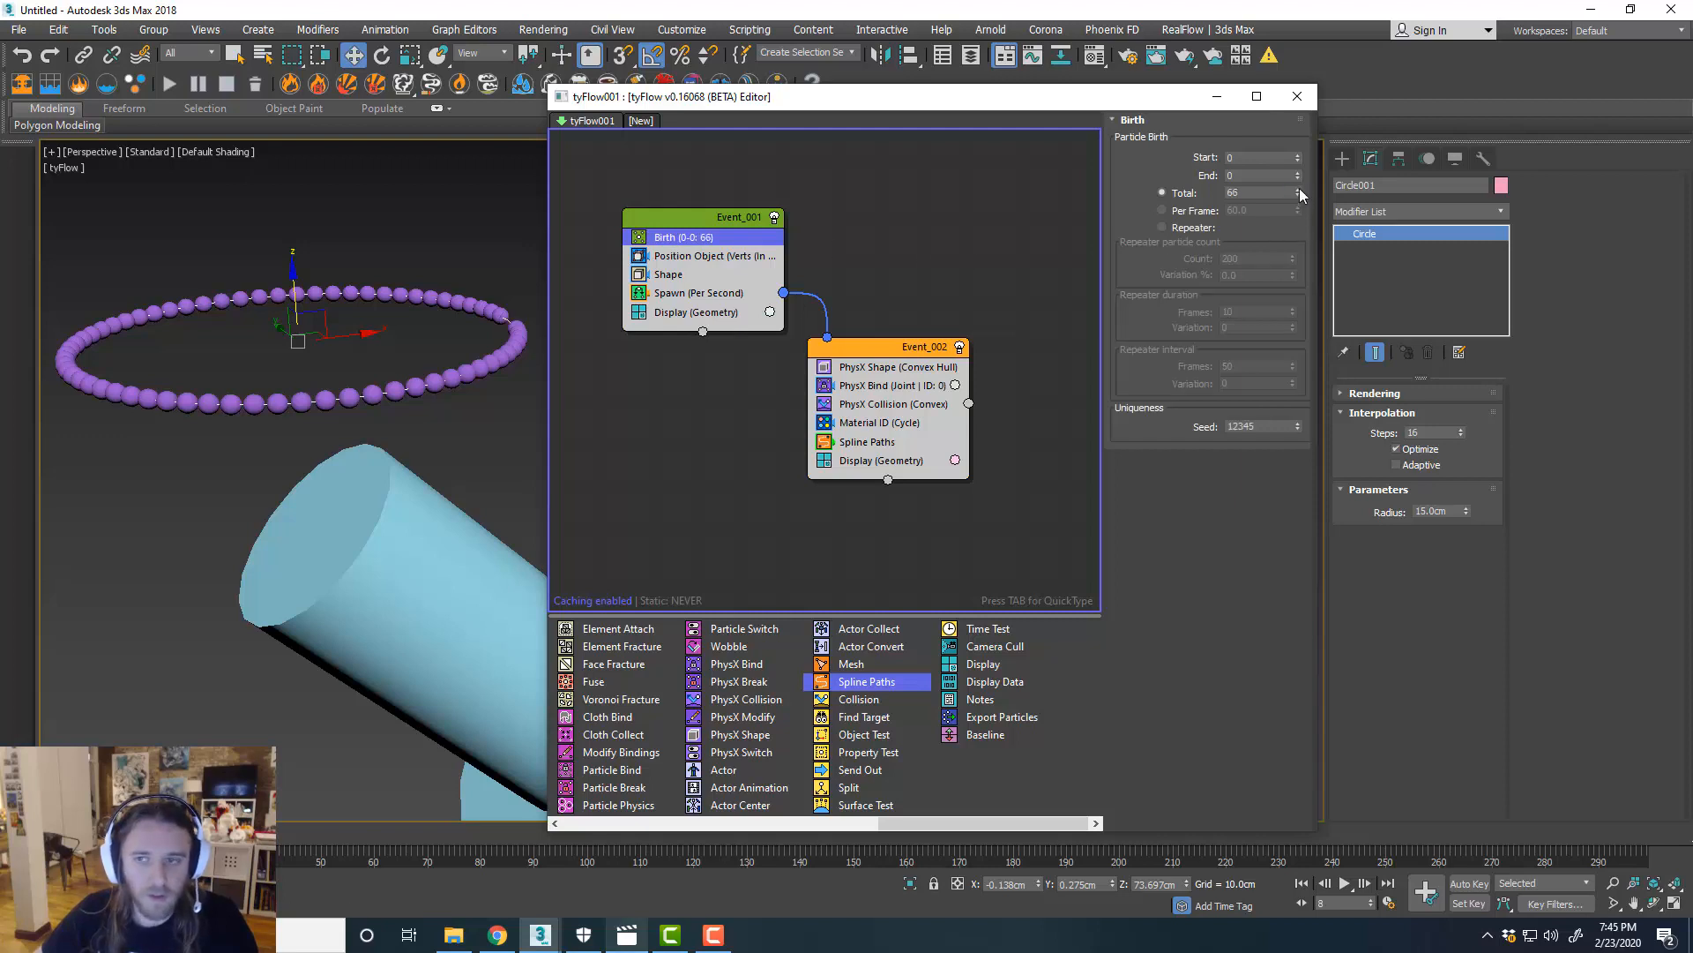
left_click(1293, 189)
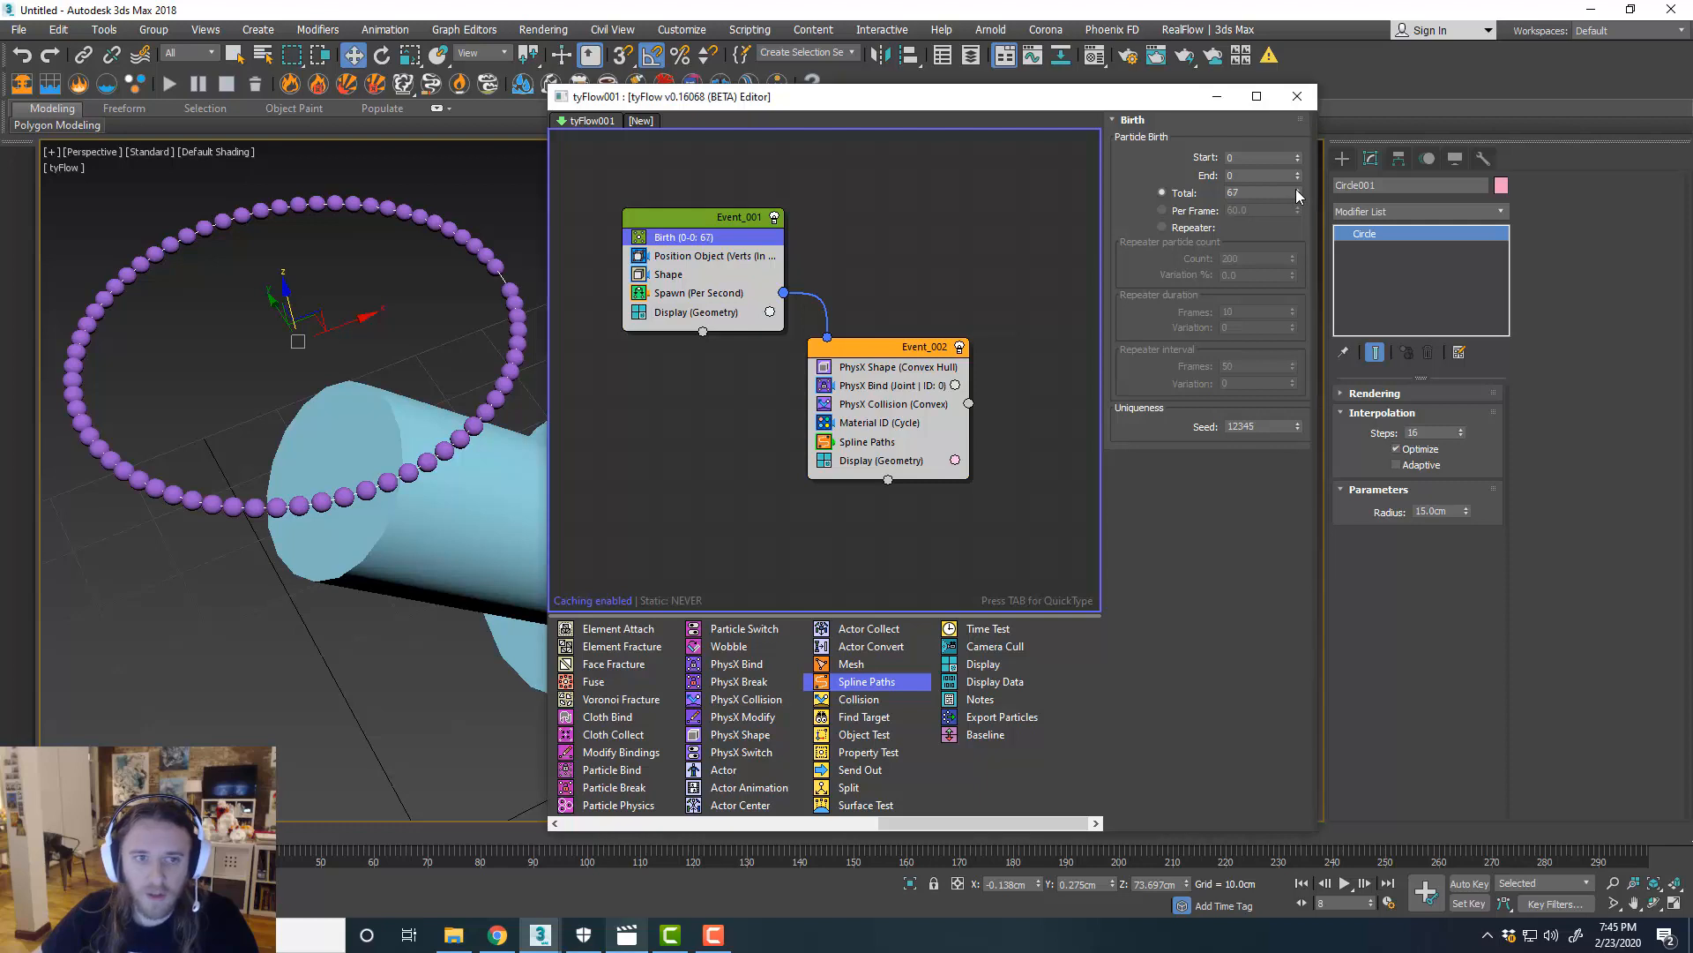
left_click(1291, 190)
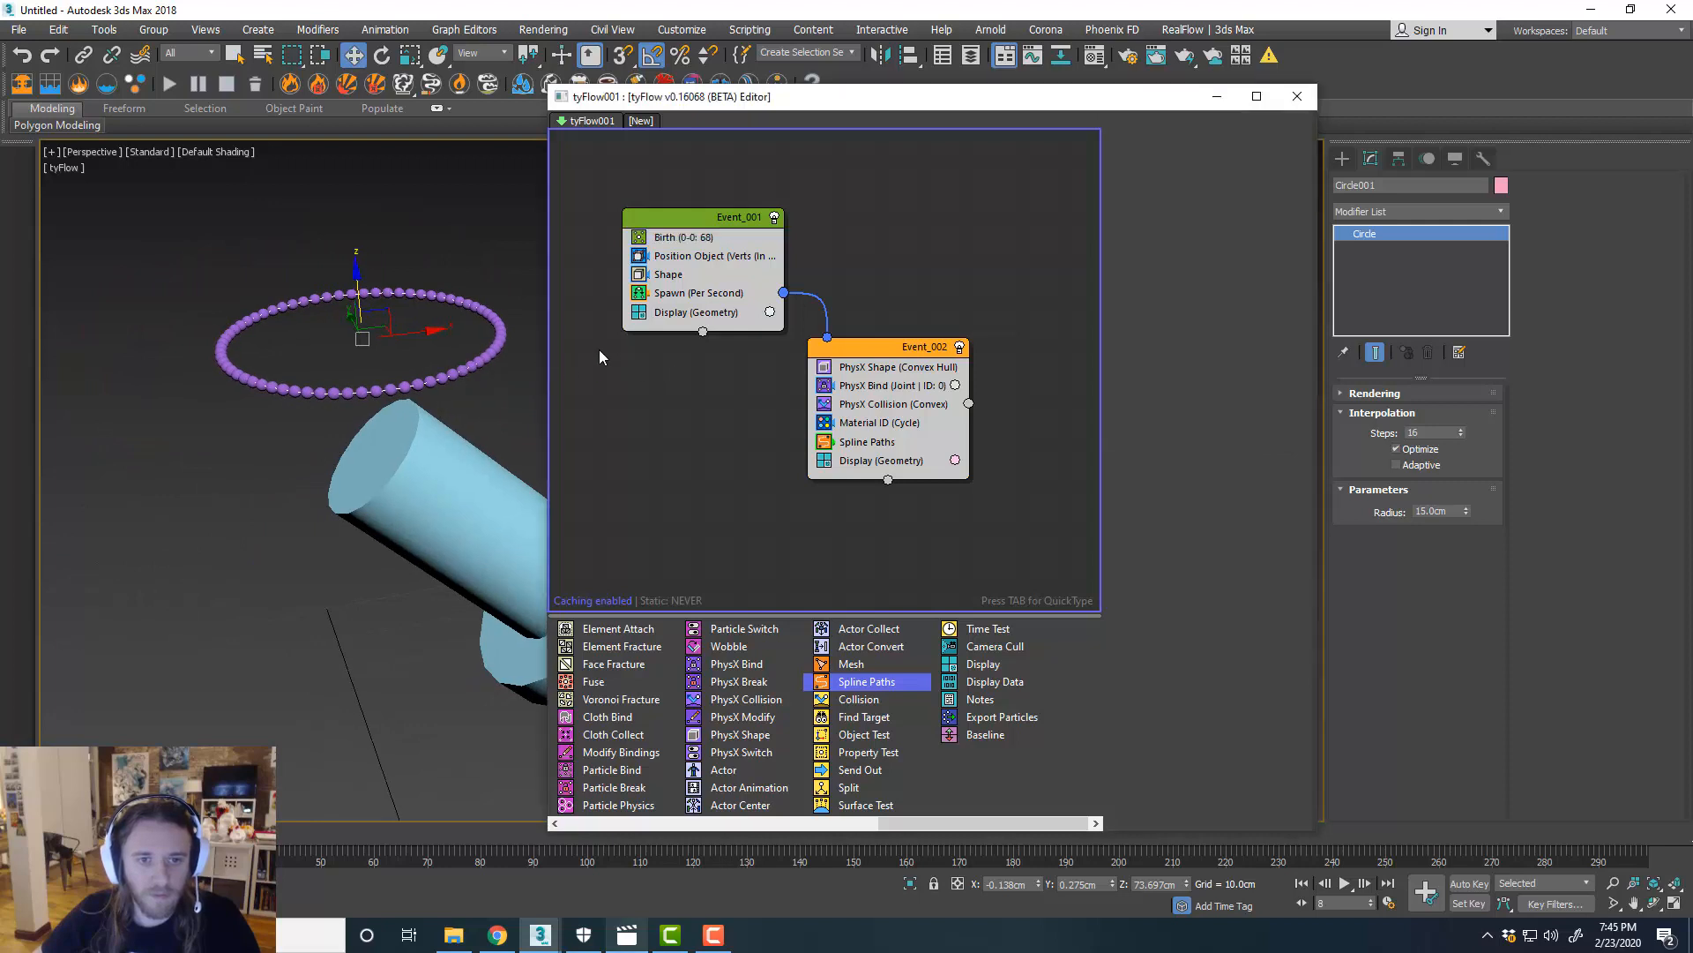
left_click(1342, 884)
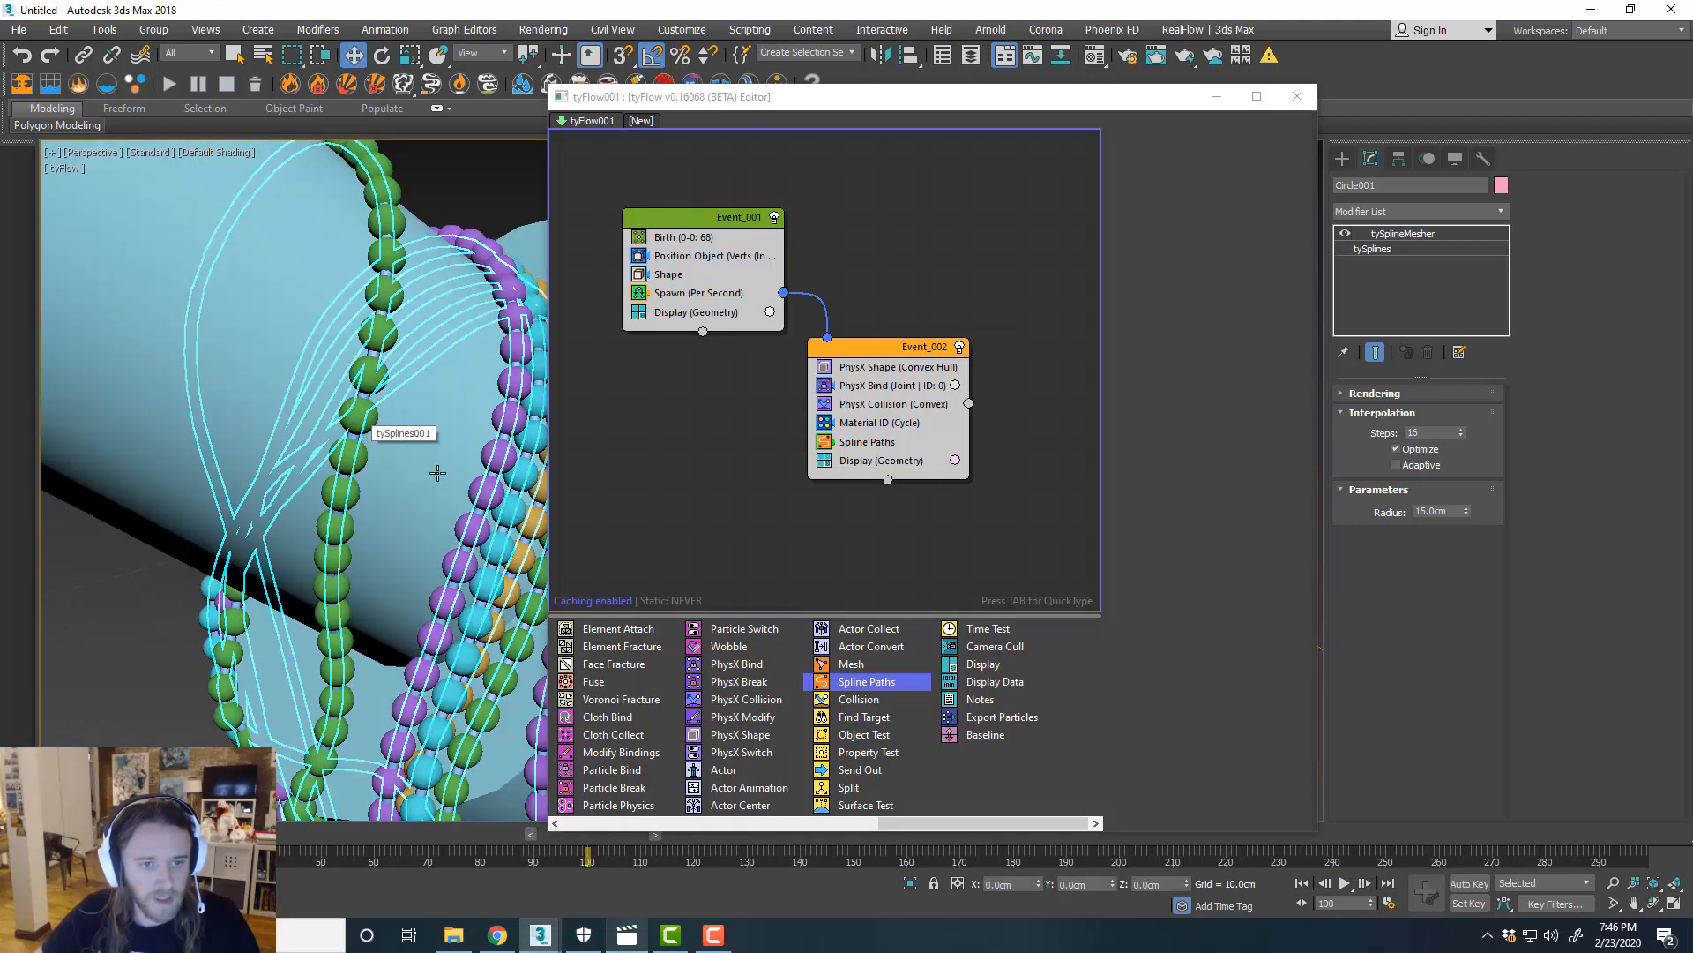
Review the first event's spawn rate, then insert a Mesh operator into Event_002 below Display.
left_click(1401, 233)
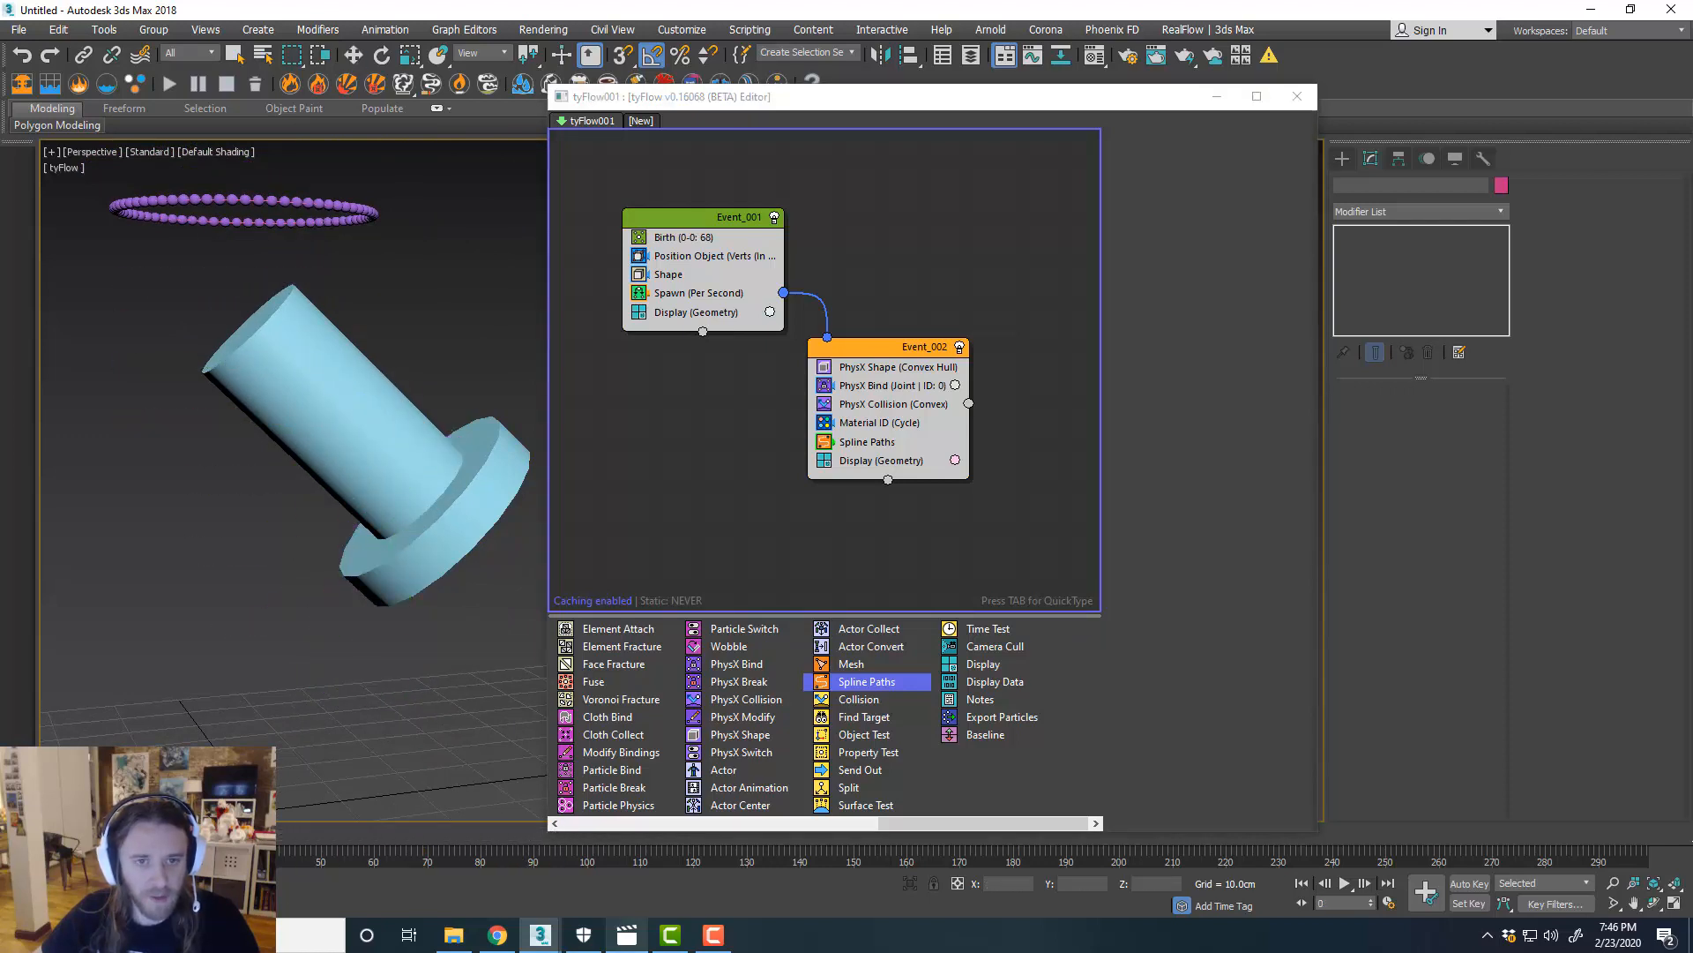
left_click(699, 293)
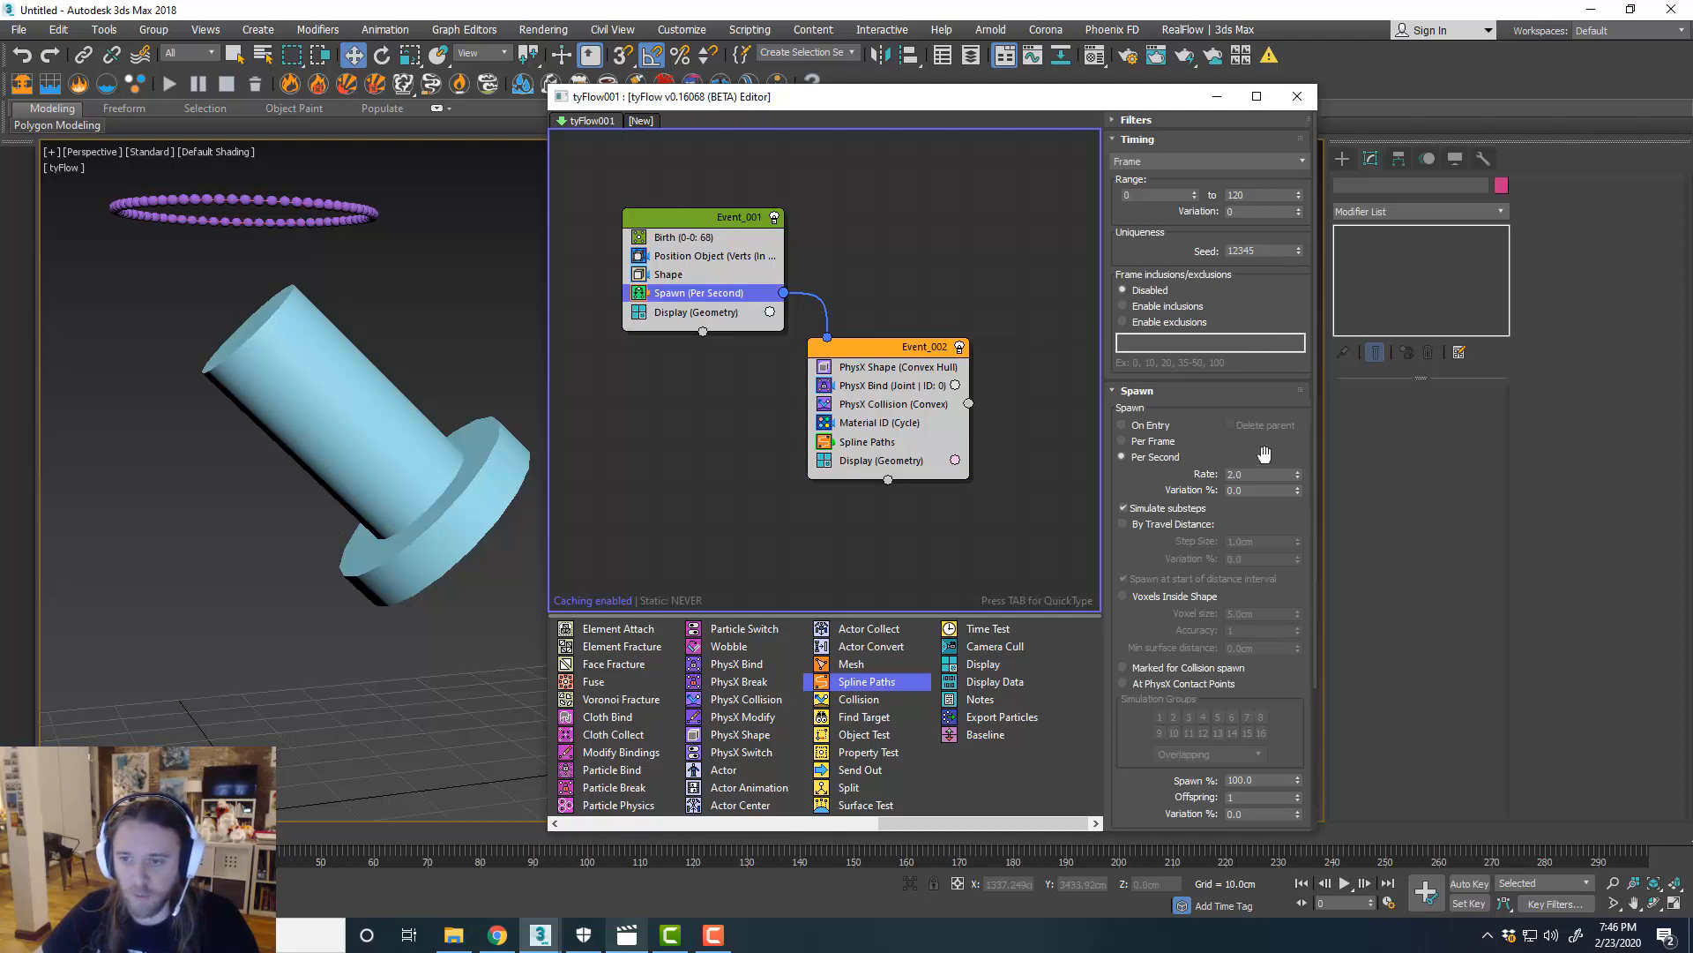
triple_click(1256, 473)
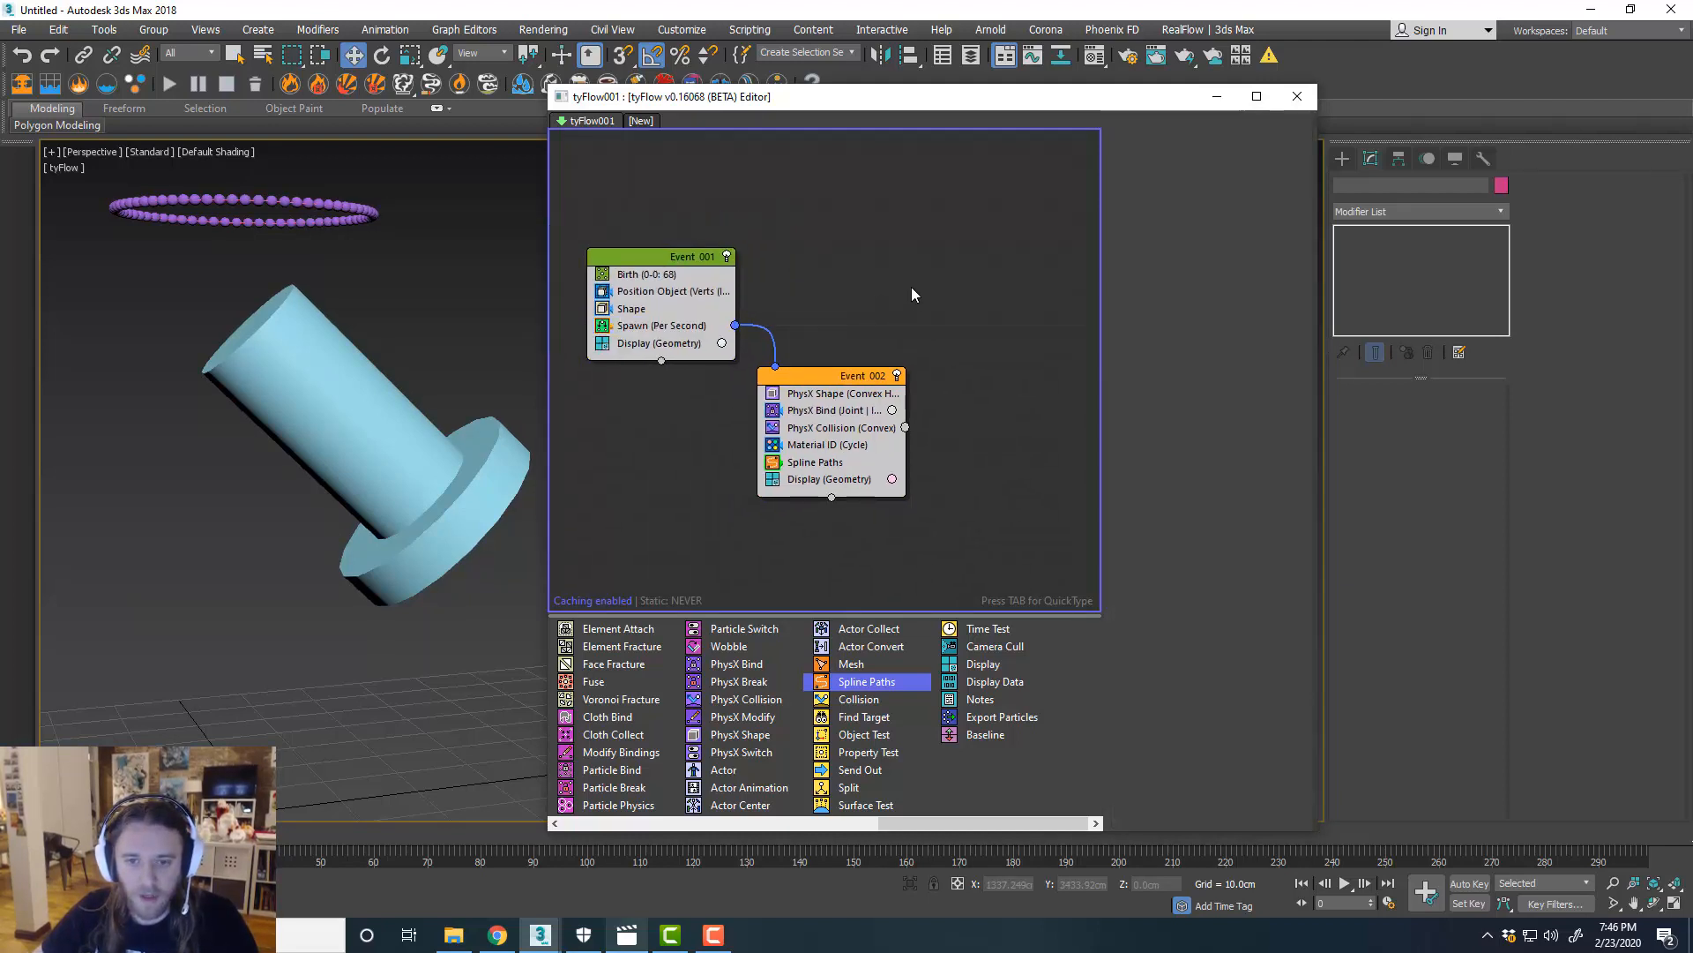
mouse_move(851, 663)
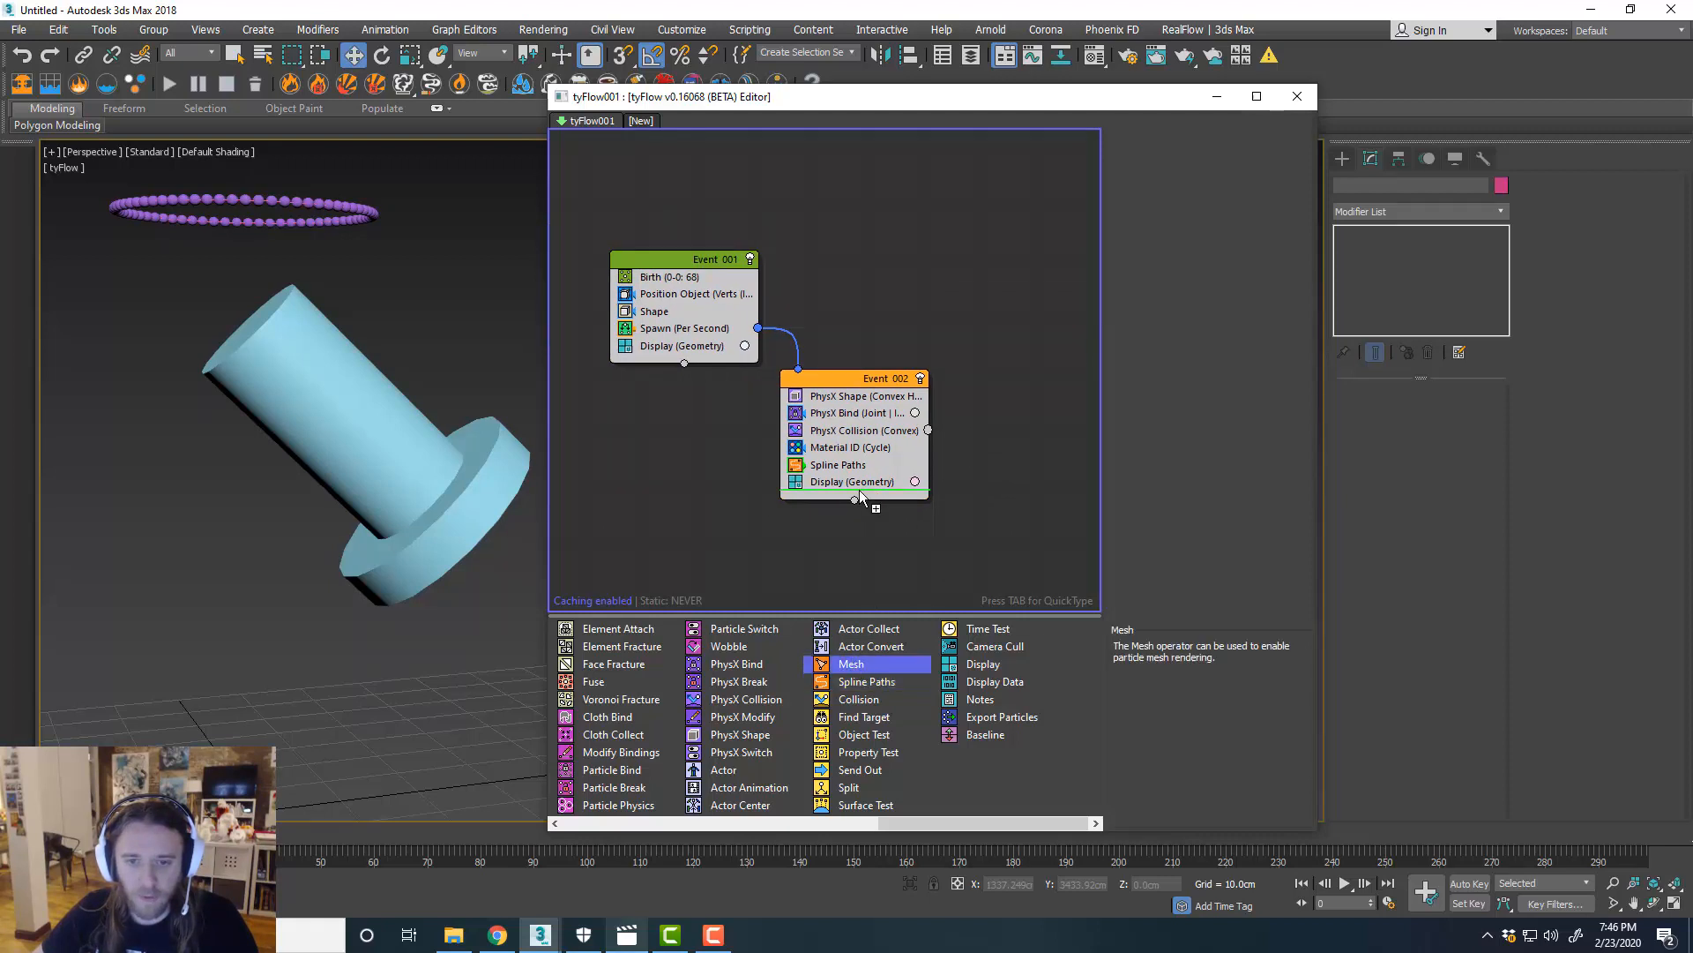
left_click(851, 663)
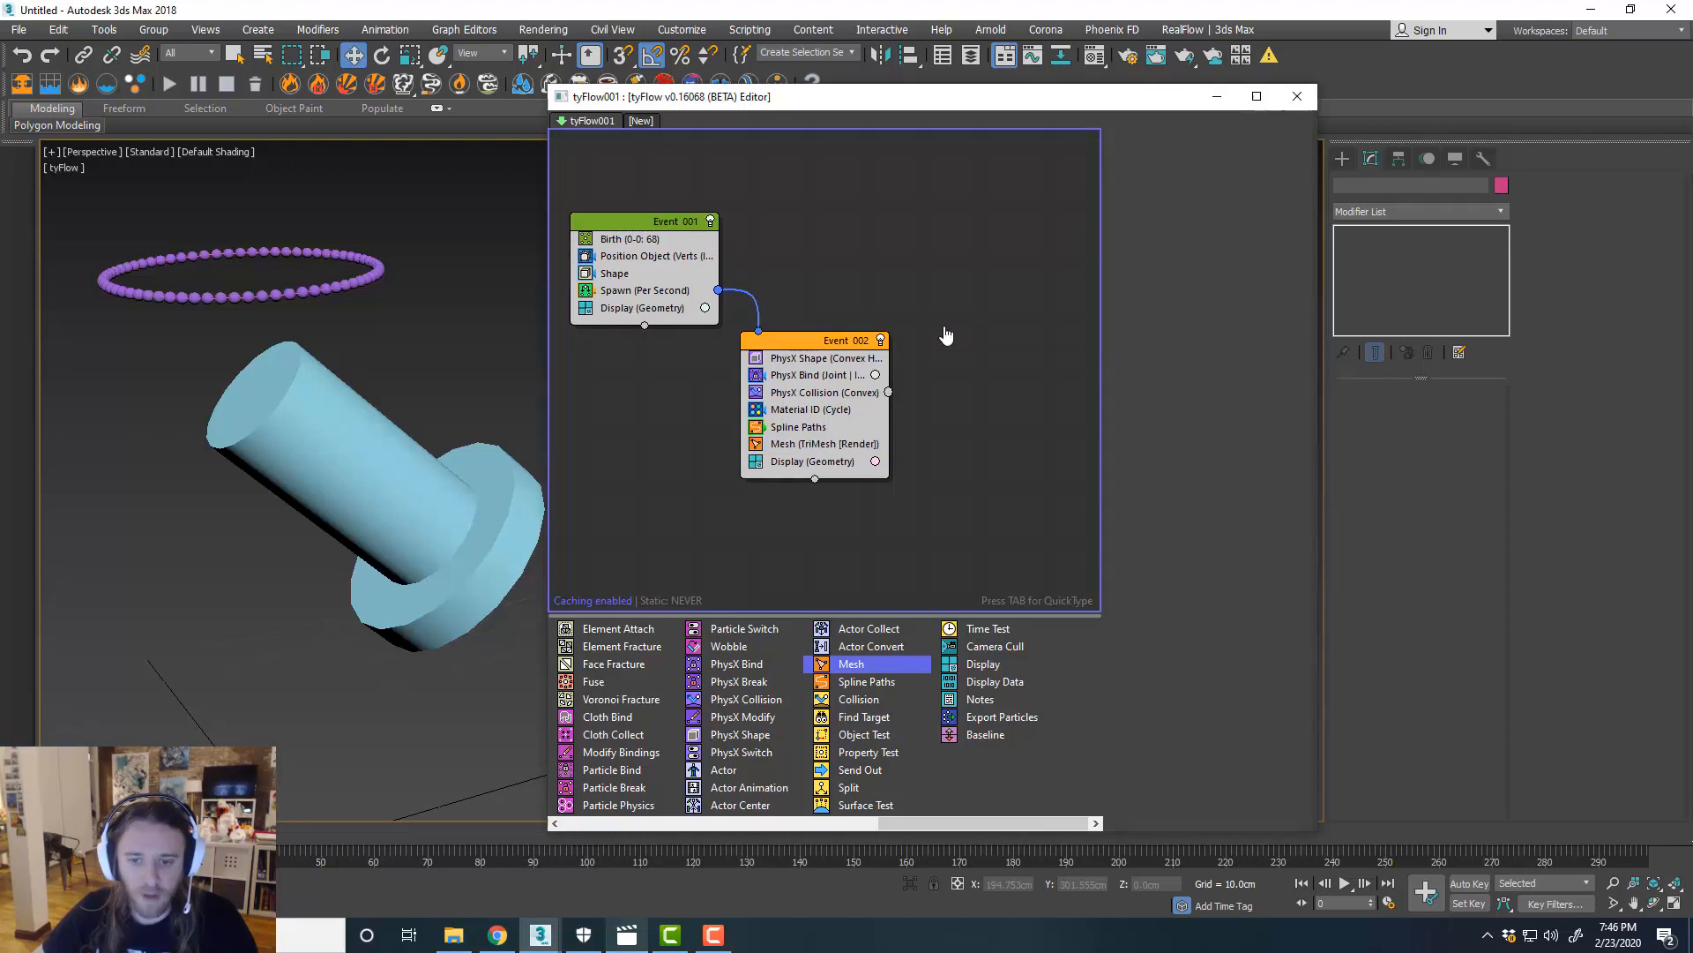
Add a tyCache Export Particles event and choose its output folder.
left_click(1001, 716)
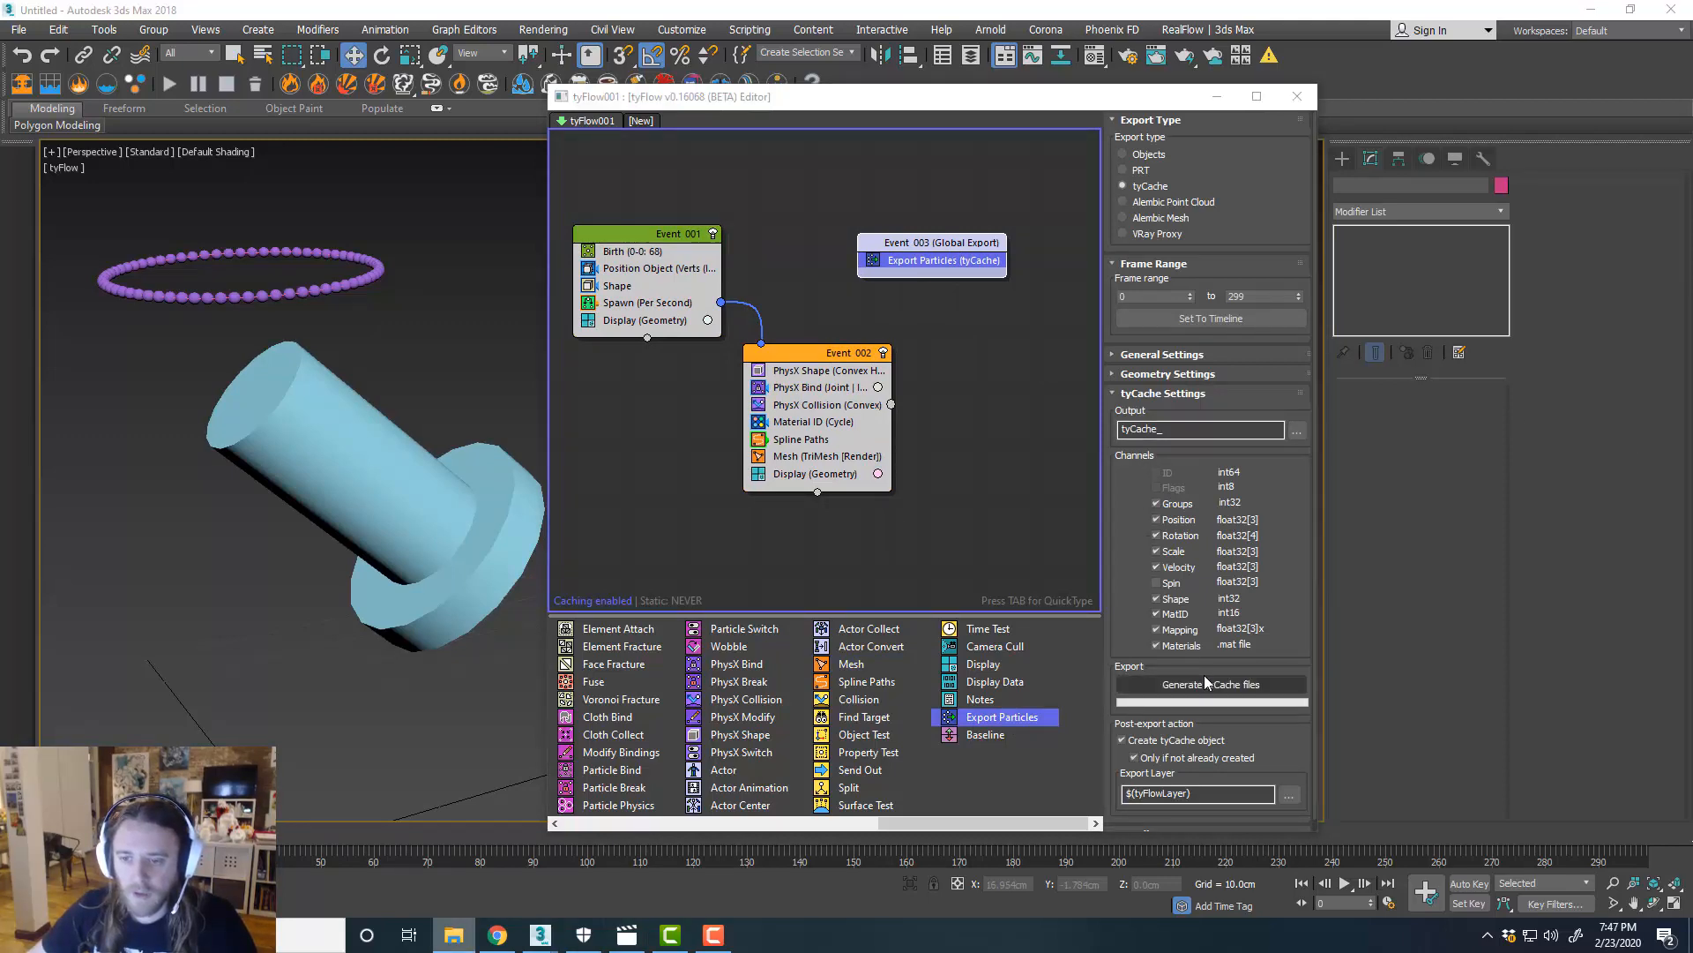
left_click(1298, 429)
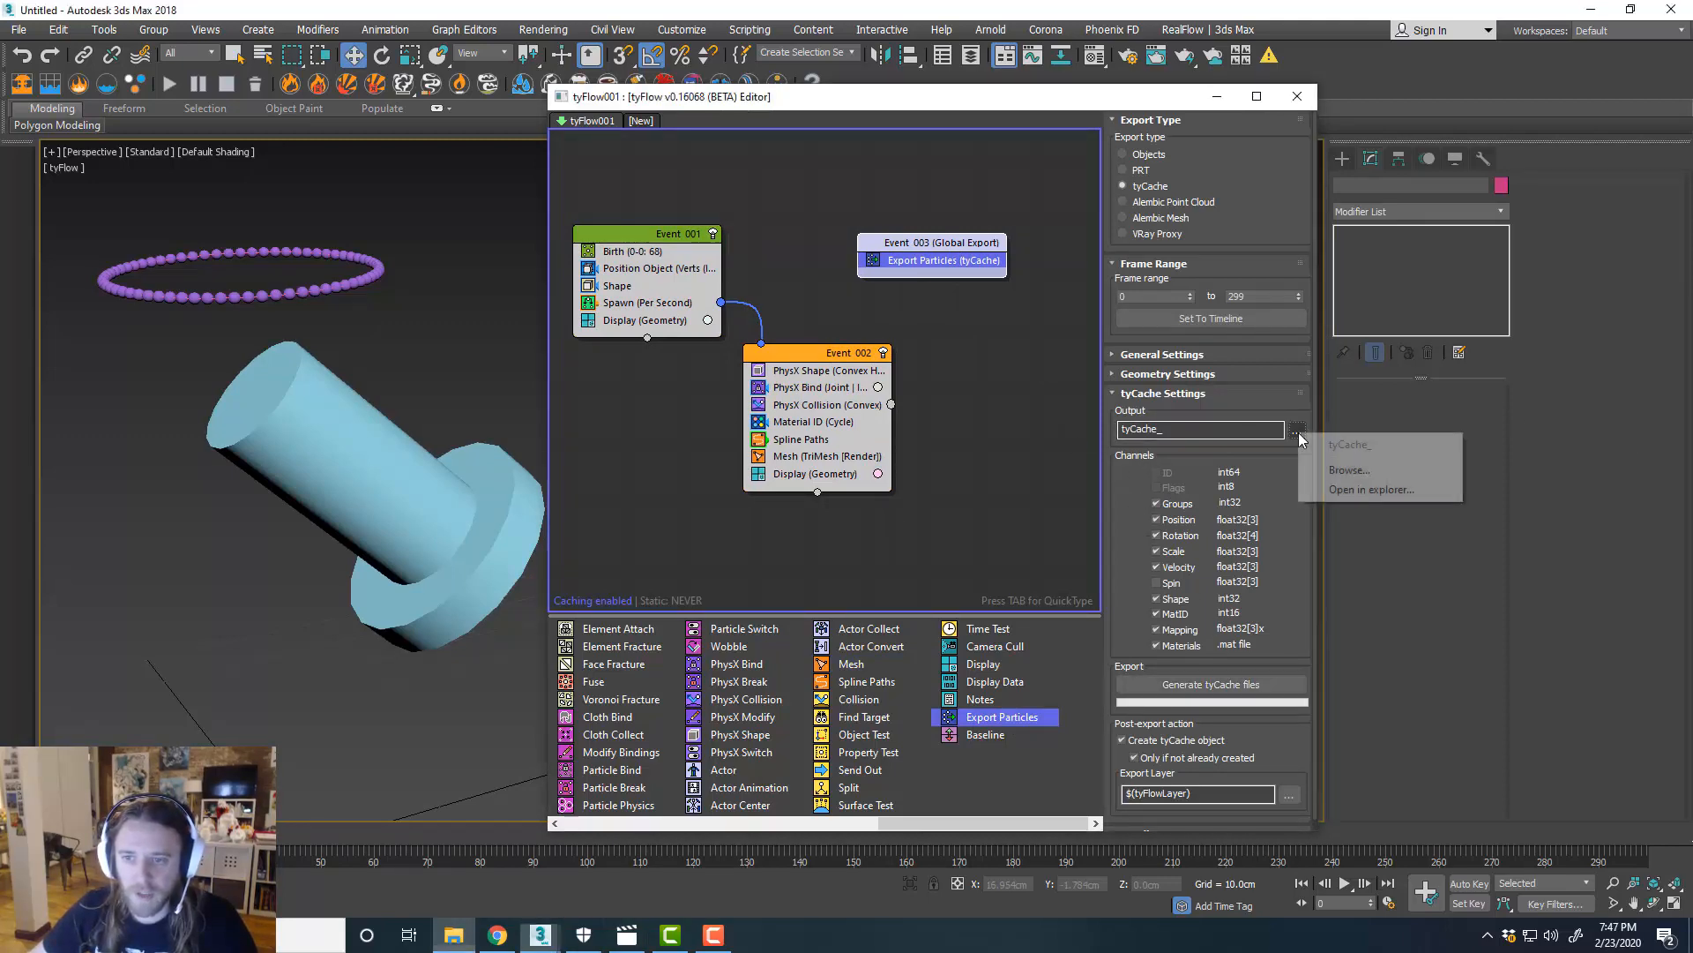
left_click(1348, 469)
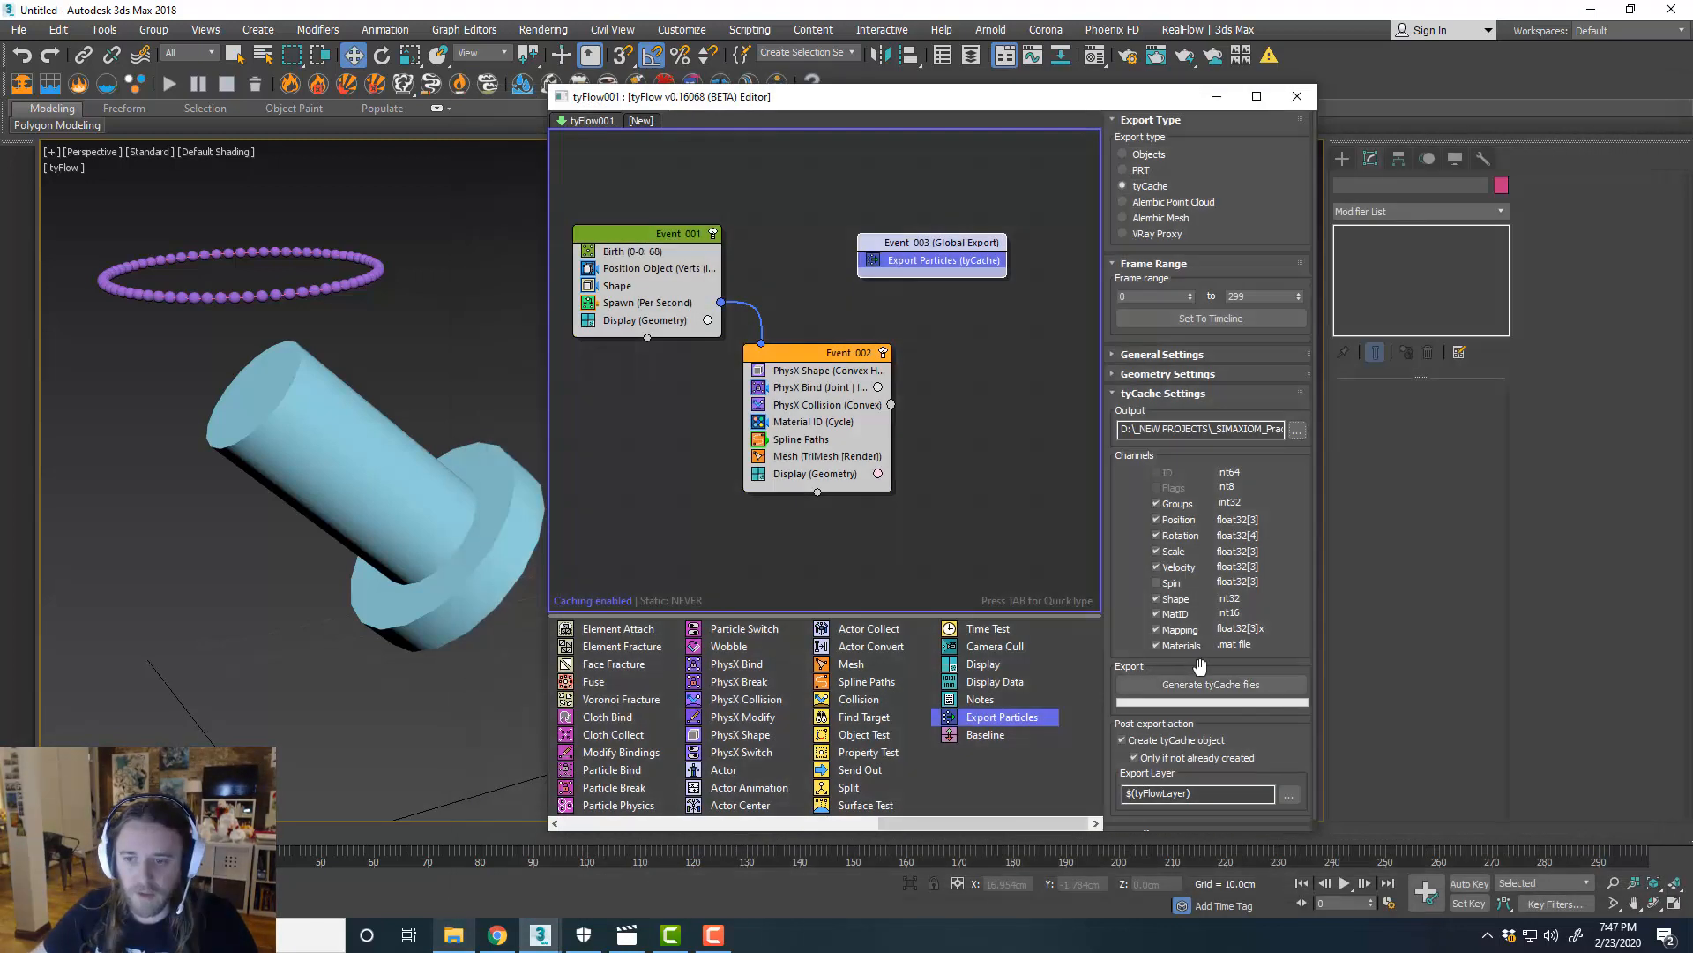
Set the export frame range to 0–150 and disable the live simulation.
triple_click(1263, 297)
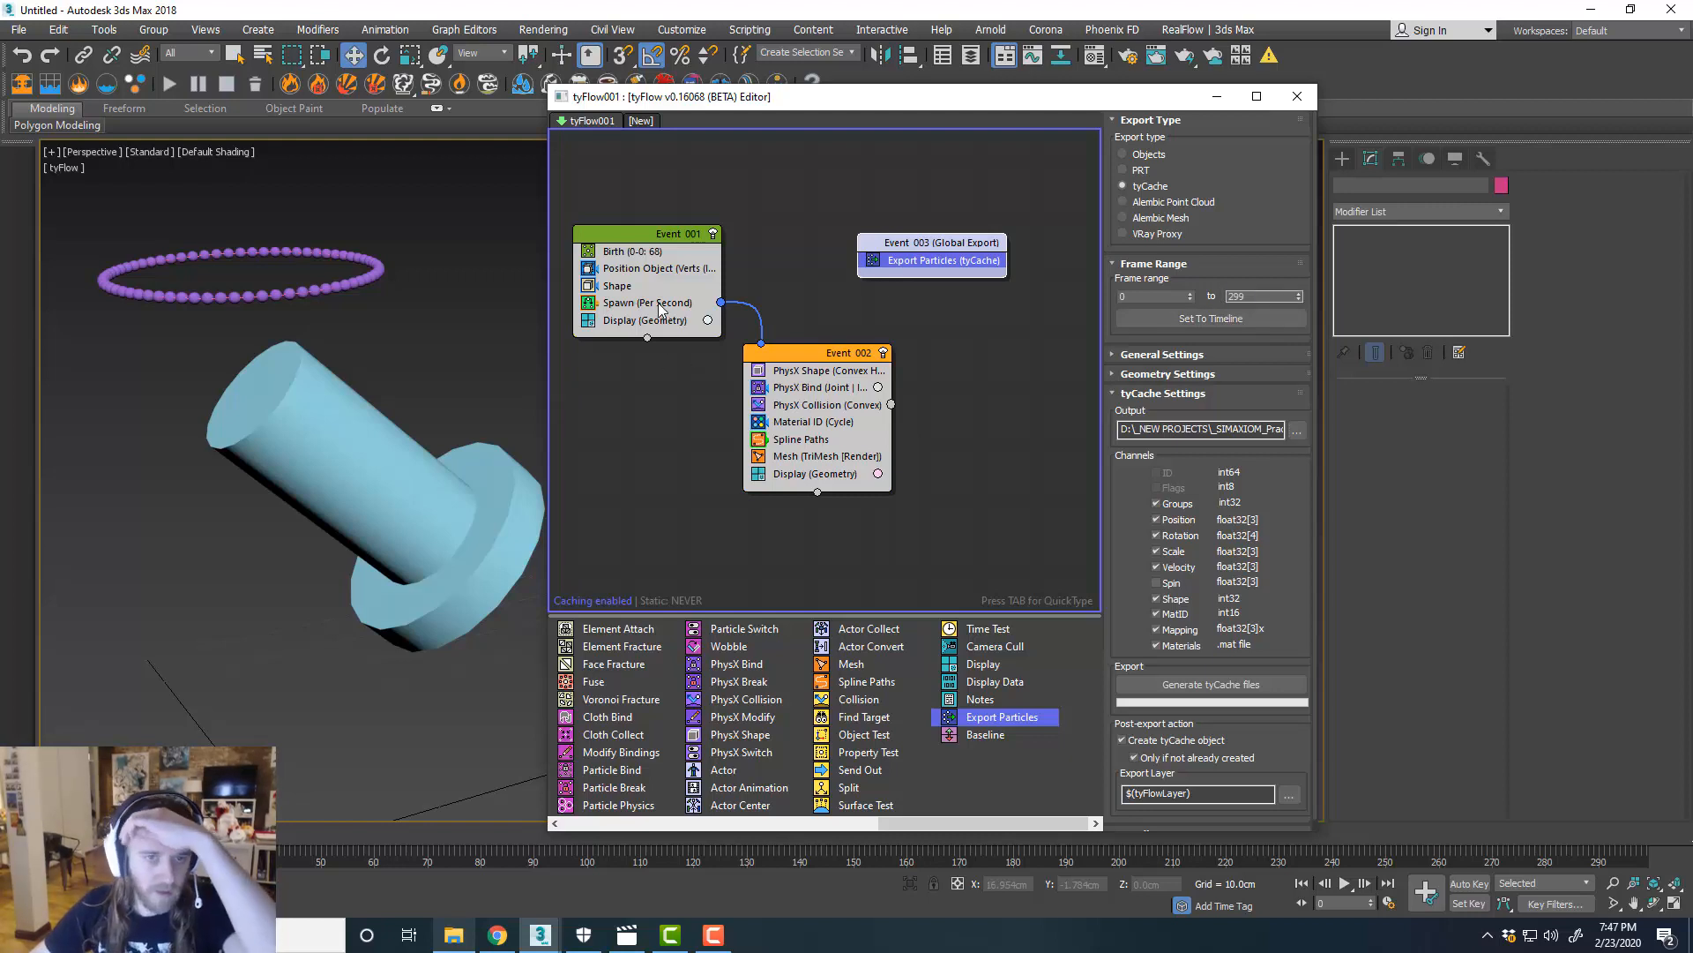
left_click(645, 303)
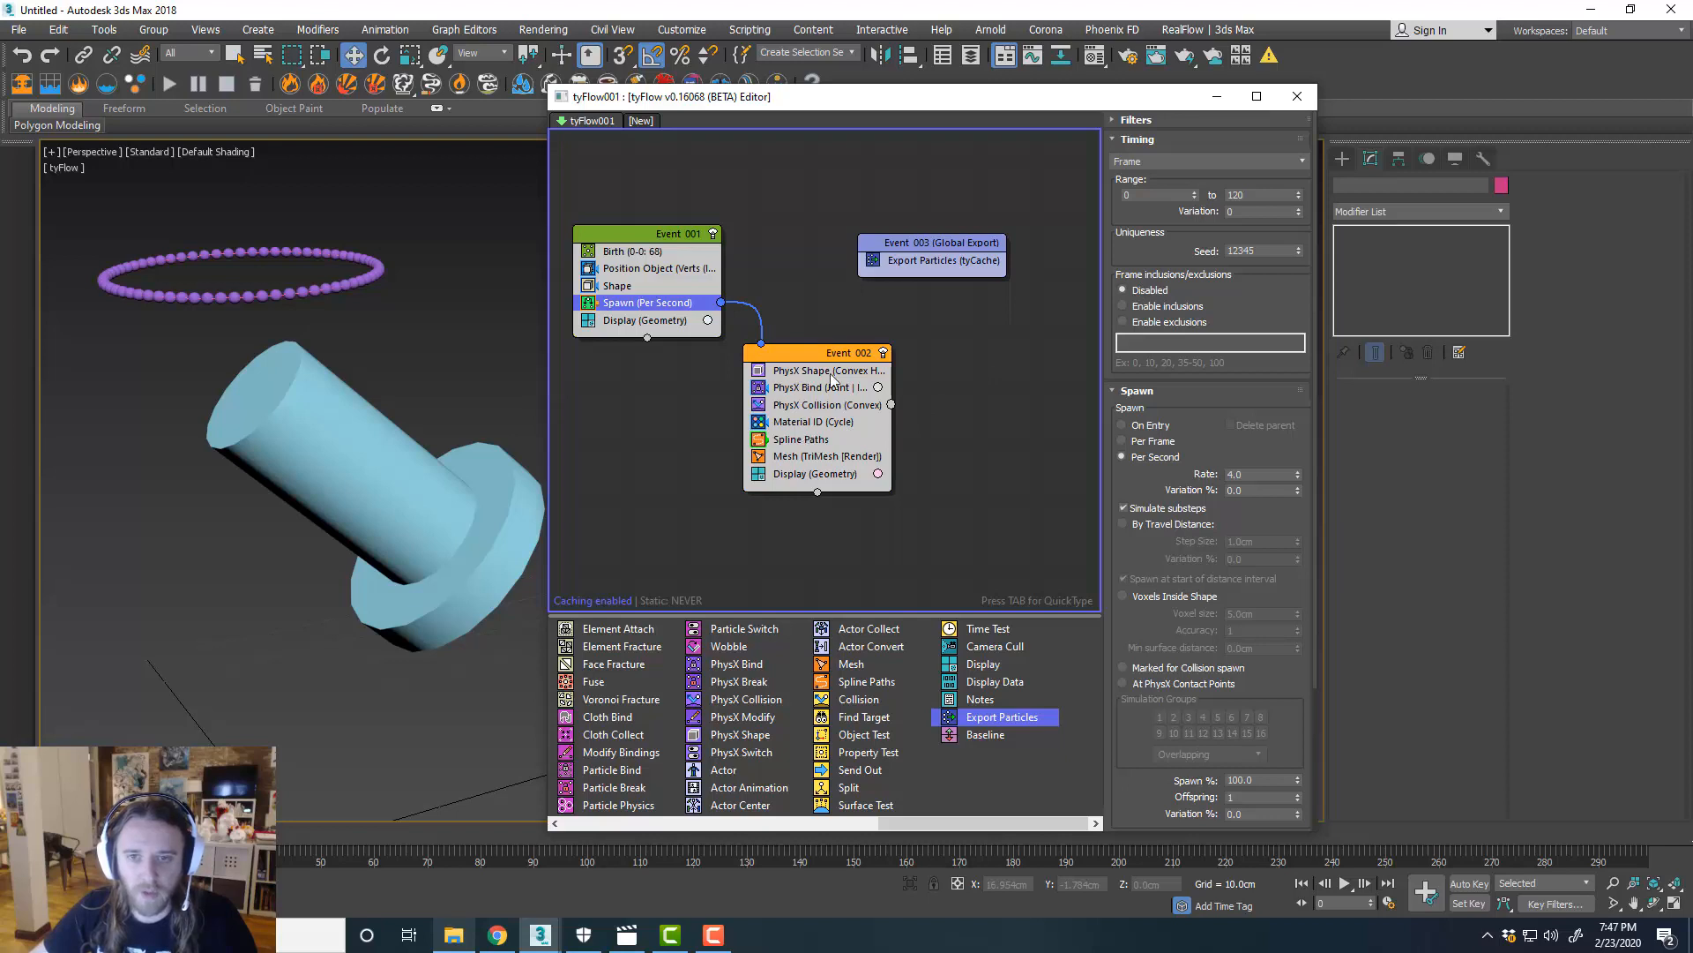
left_click(931, 259)
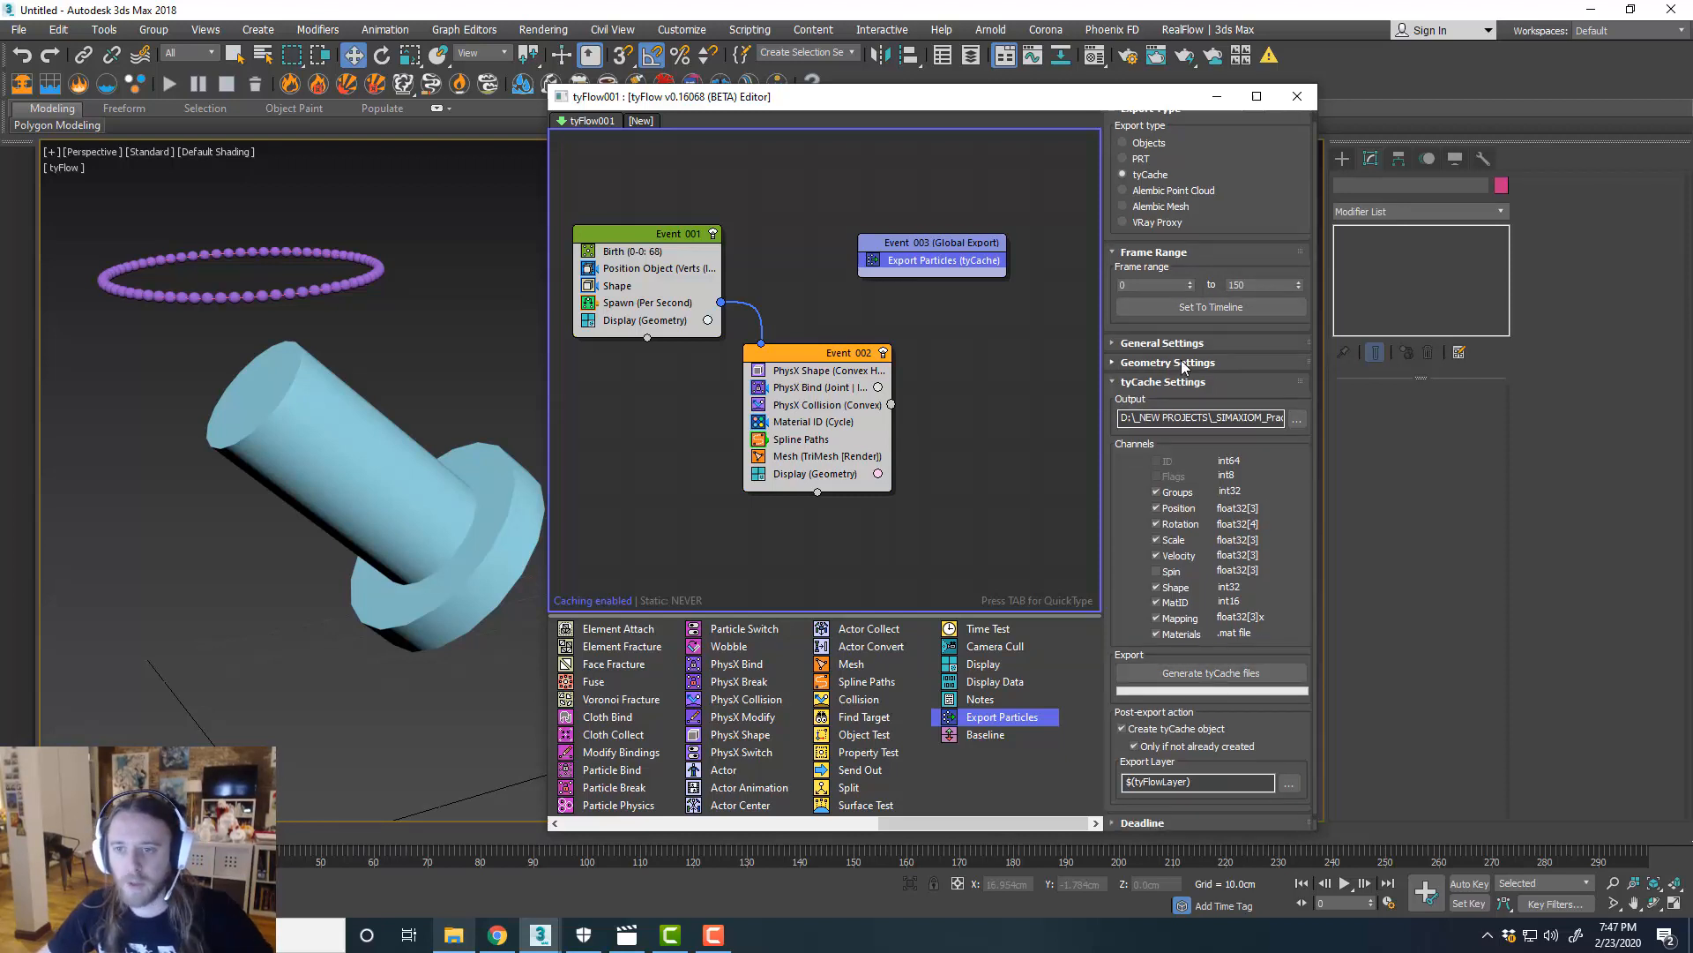
left_click(1168, 362)
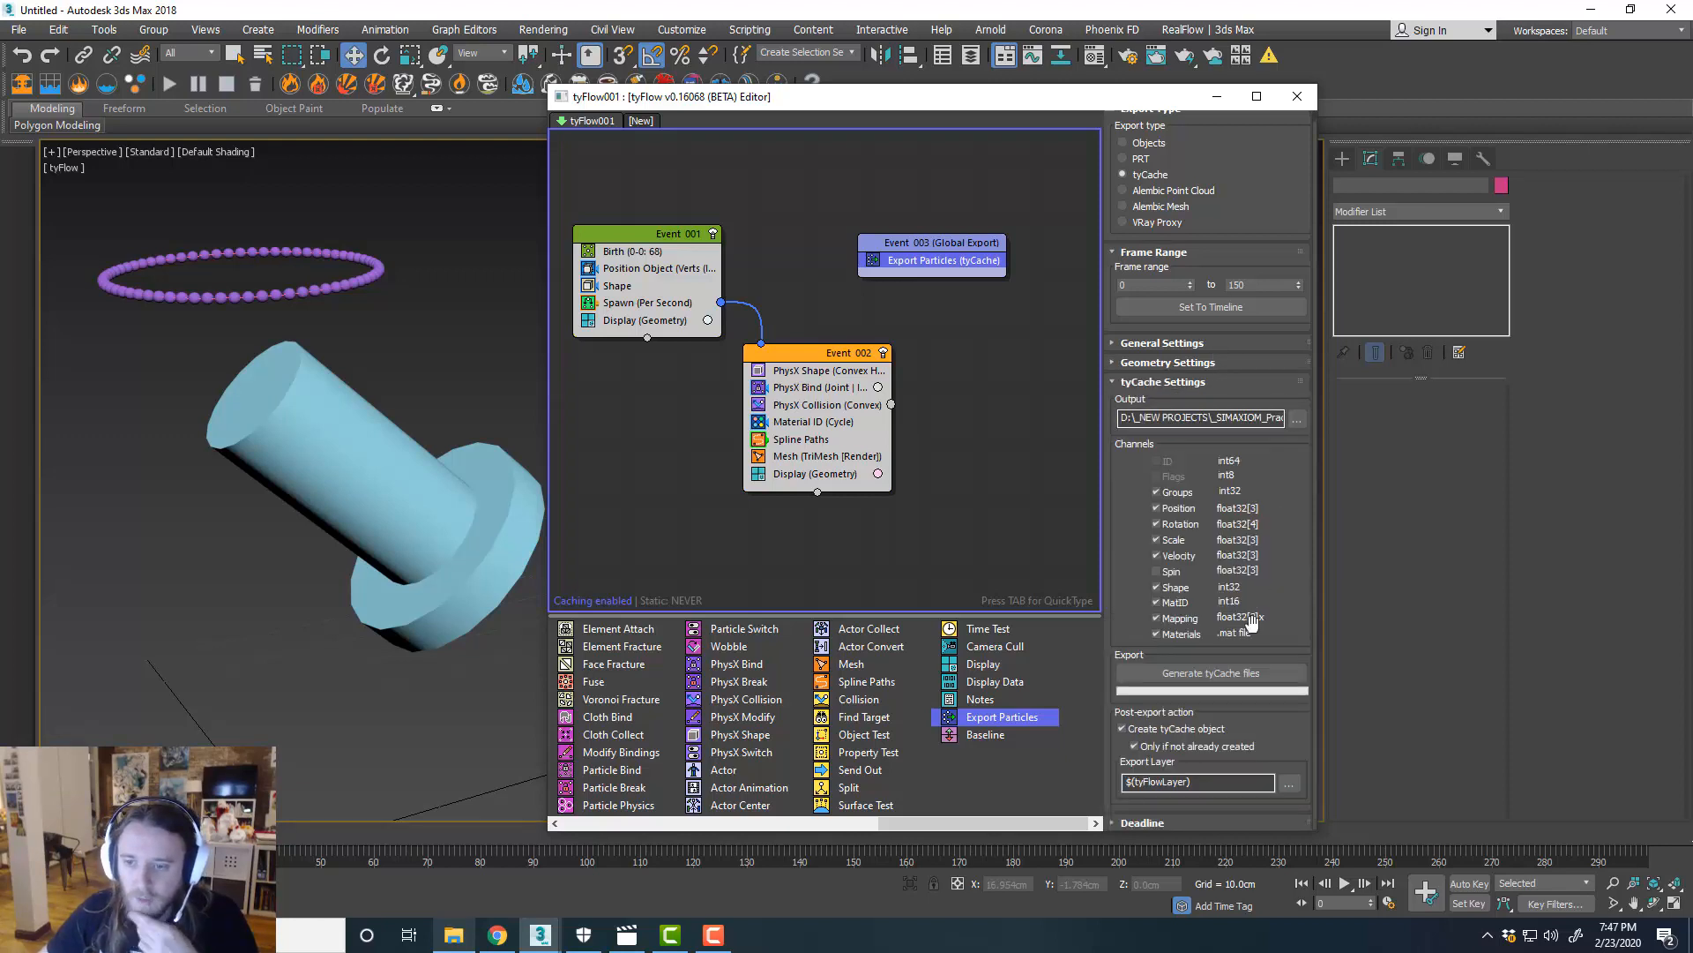
left_click(1209, 672)
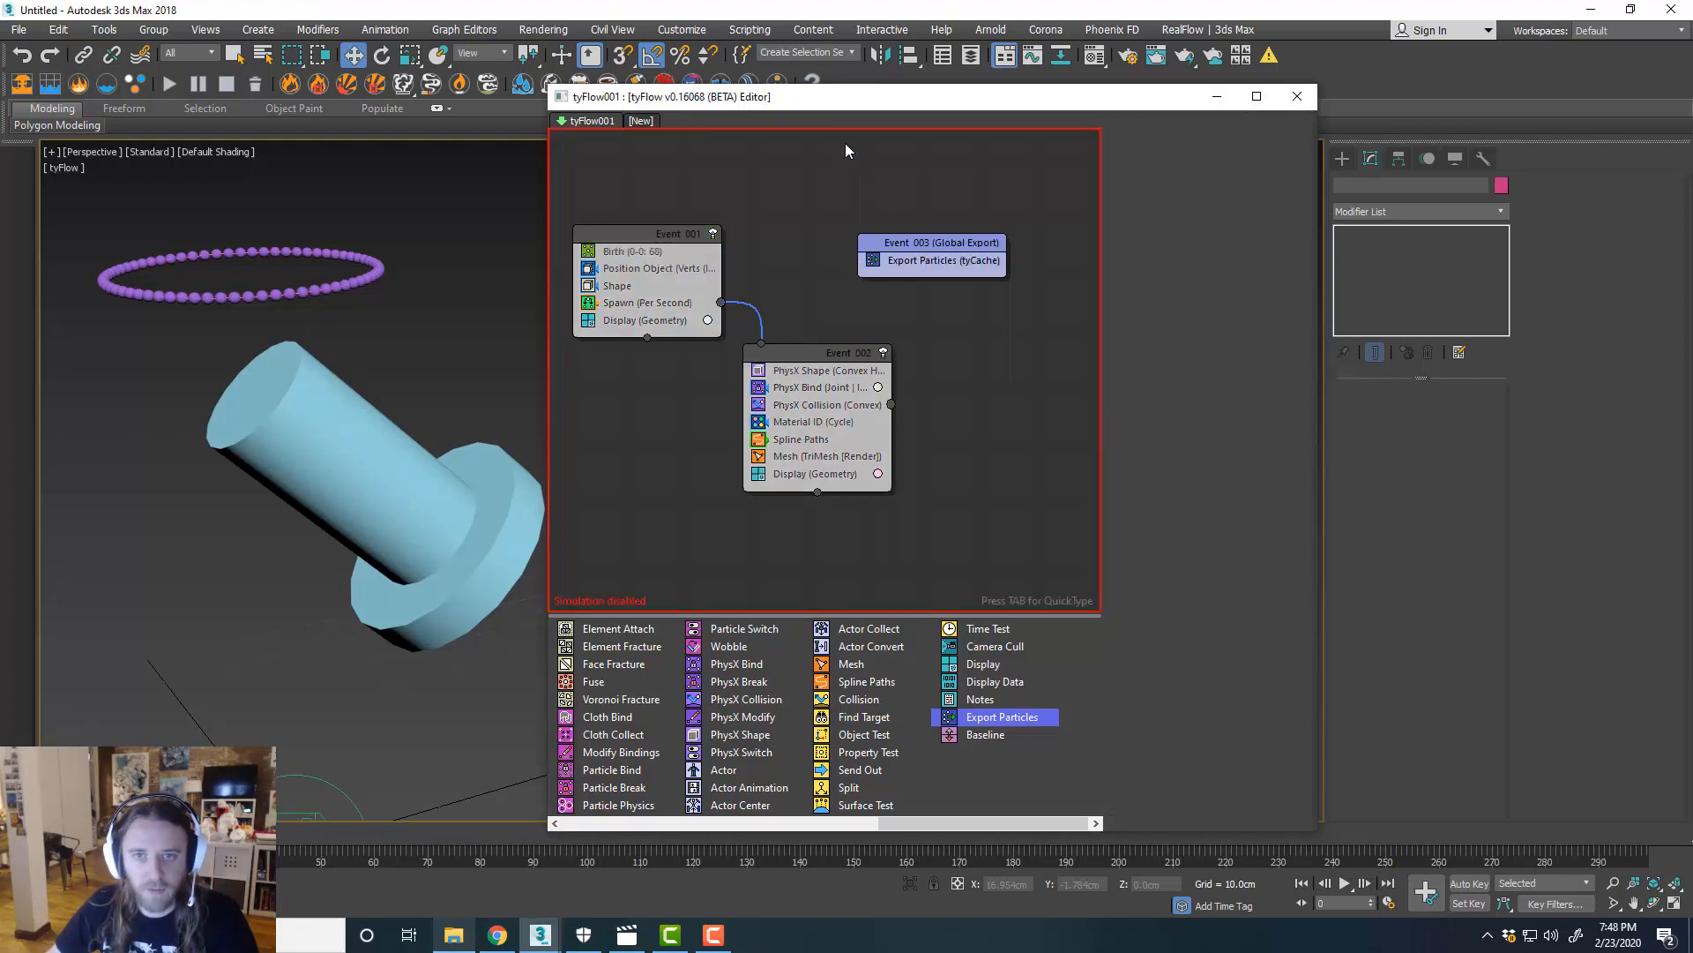
Close the tyFlow editor, play the cached beads piling on the cylinder, and open the Mardi Gras render.
left_click(1297, 97)
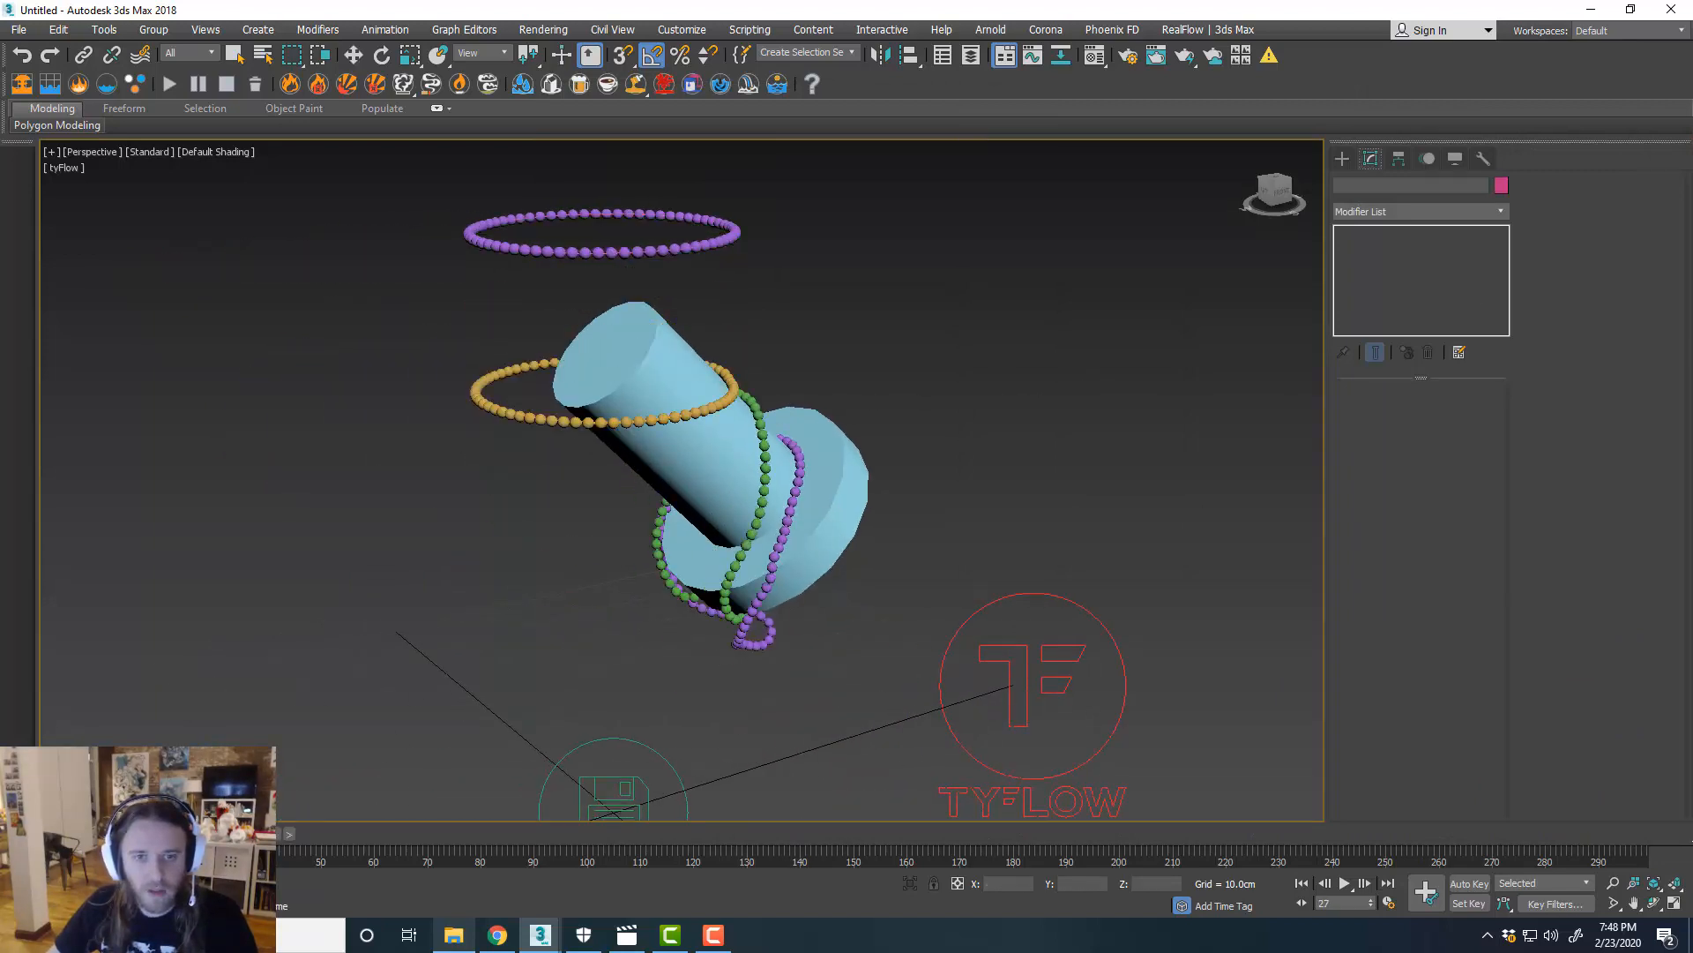
left_click(497, 861)
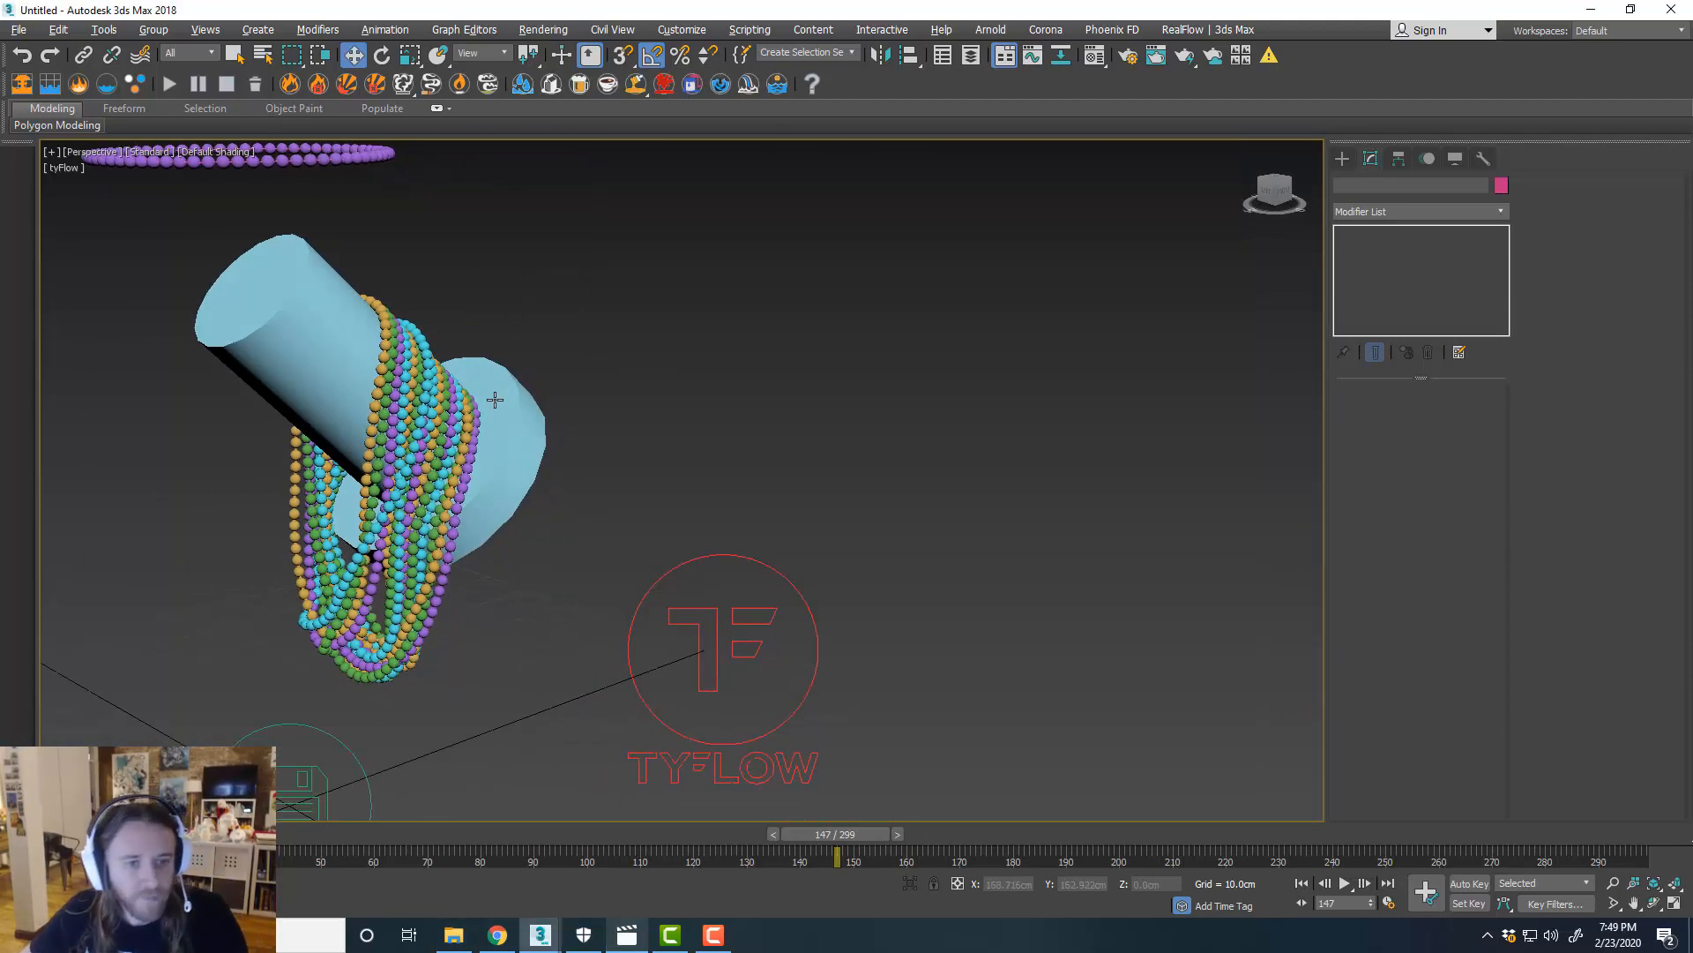
left_click(625, 934)
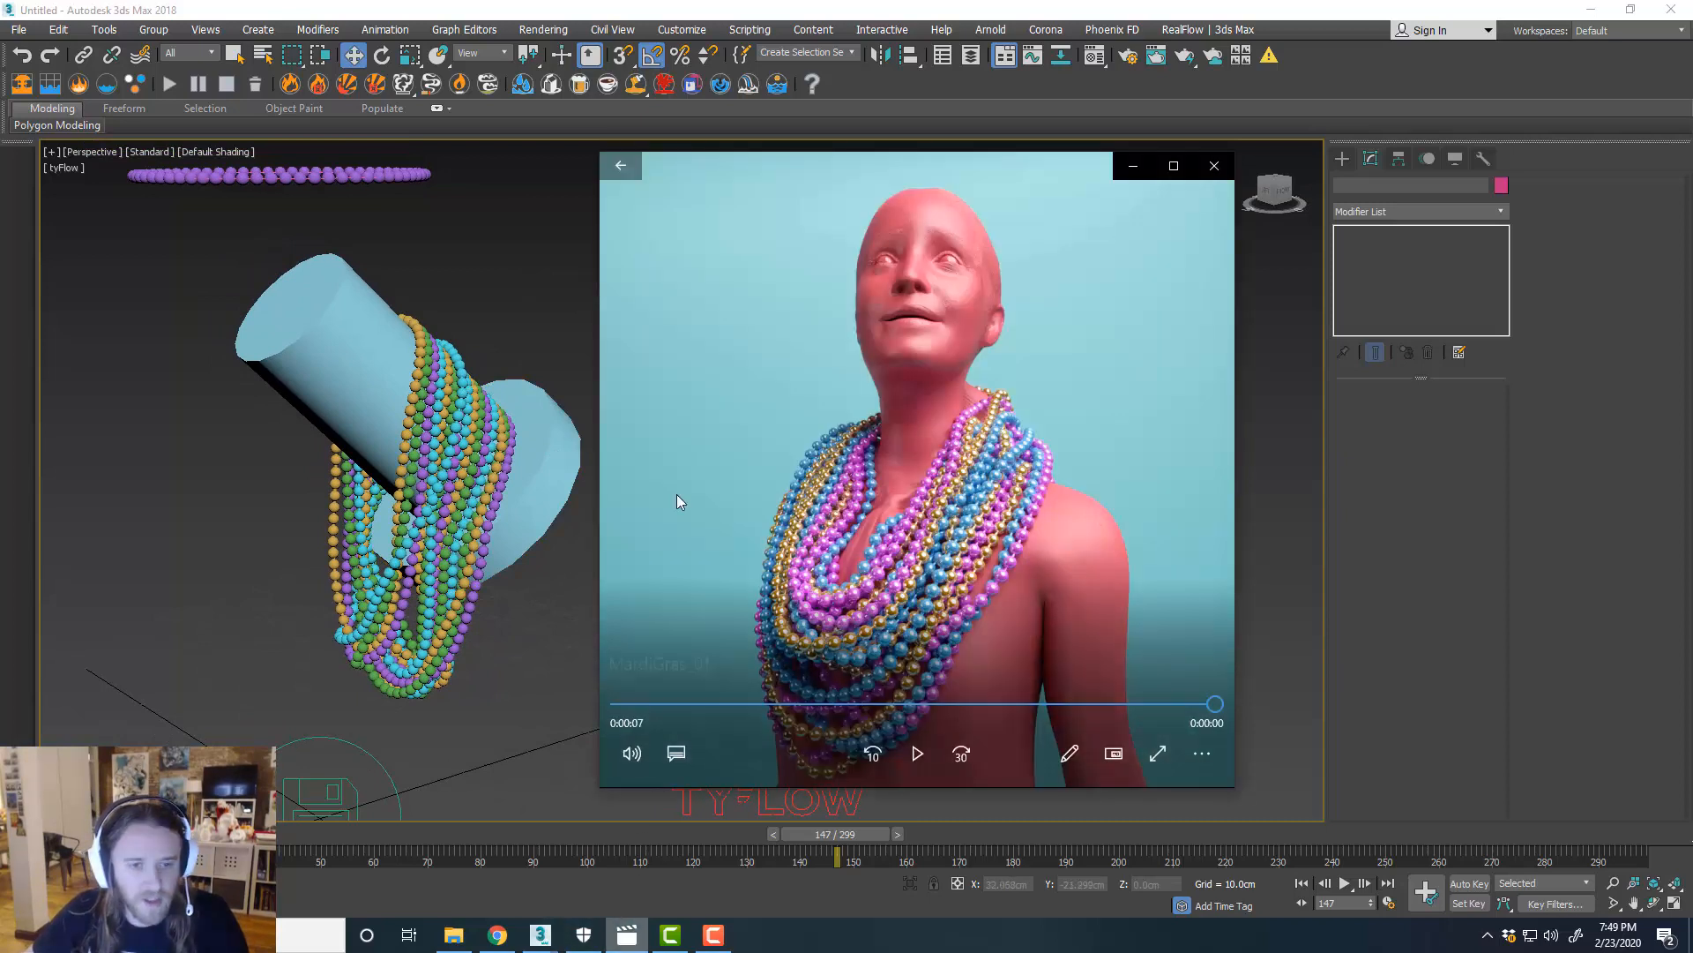
mouse_move(991, 446)
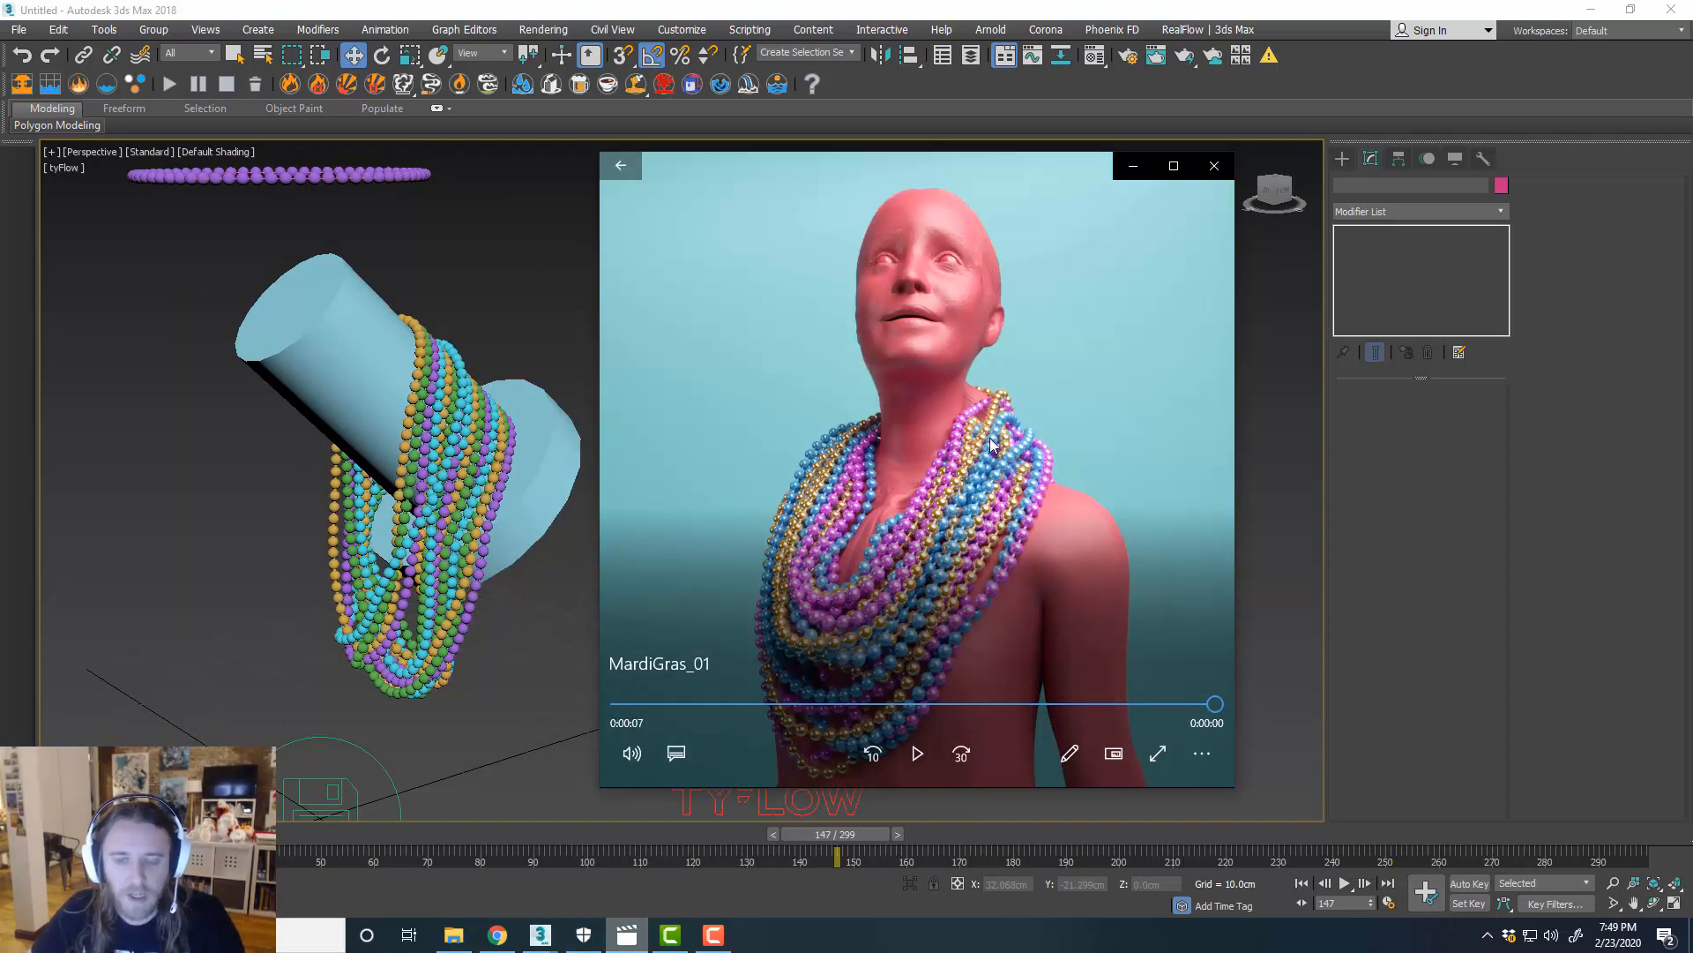
mouse_move(1123, 365)
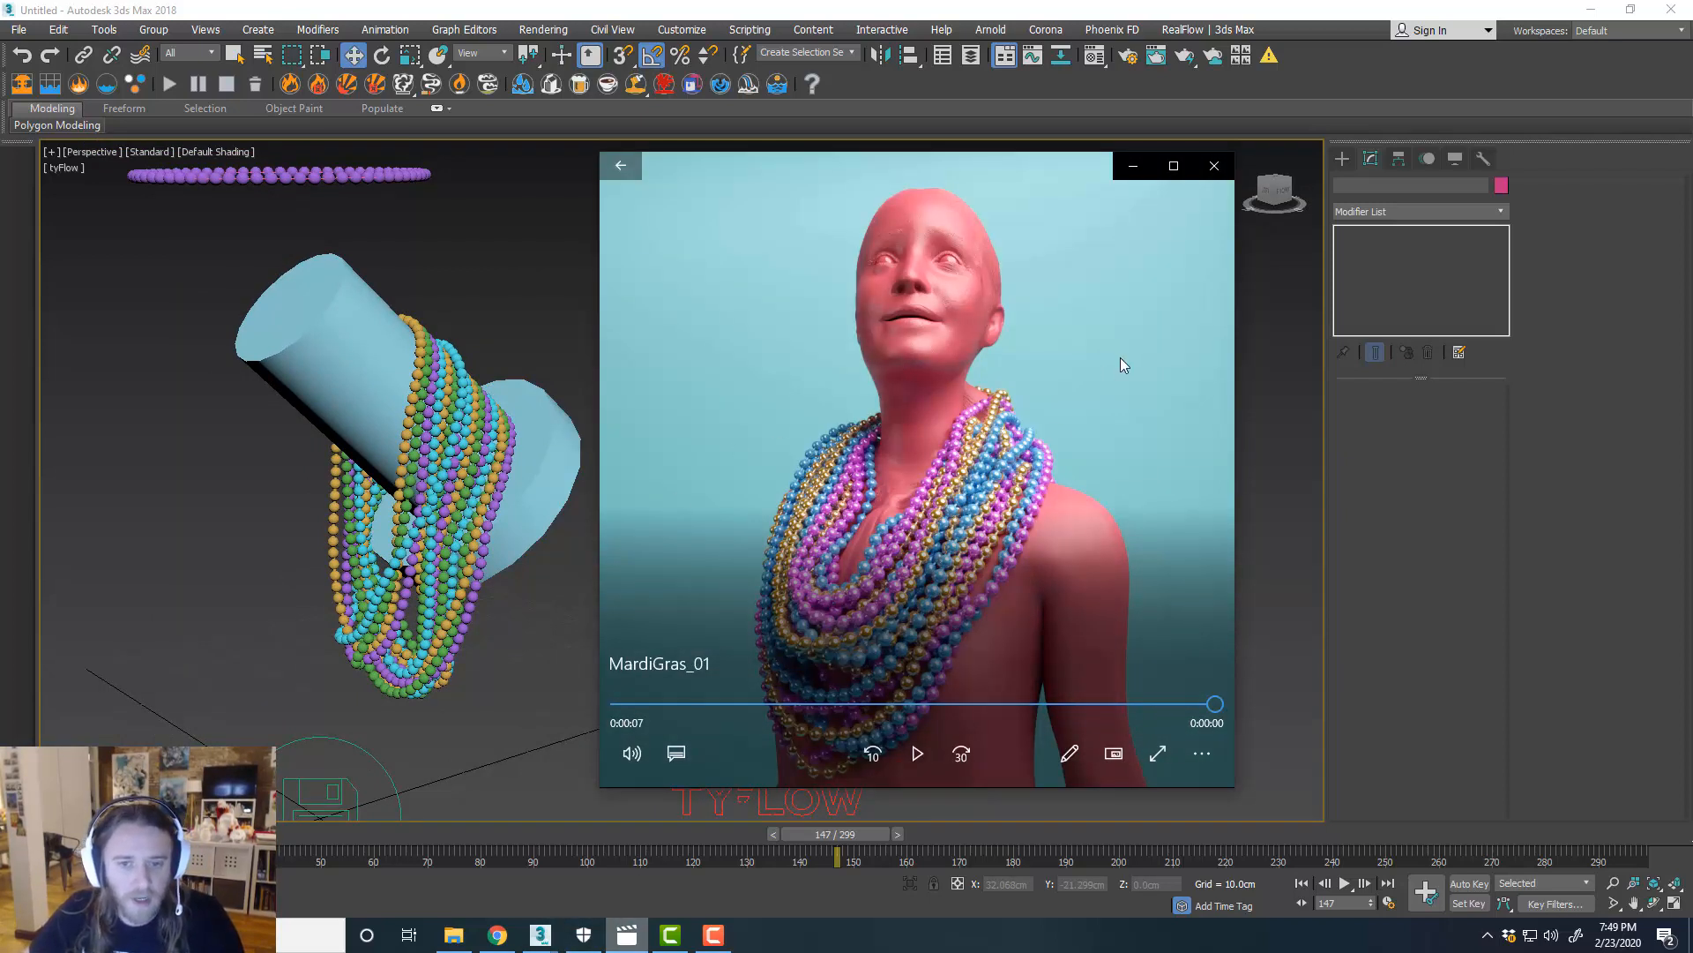
mouse_move(936, 264)
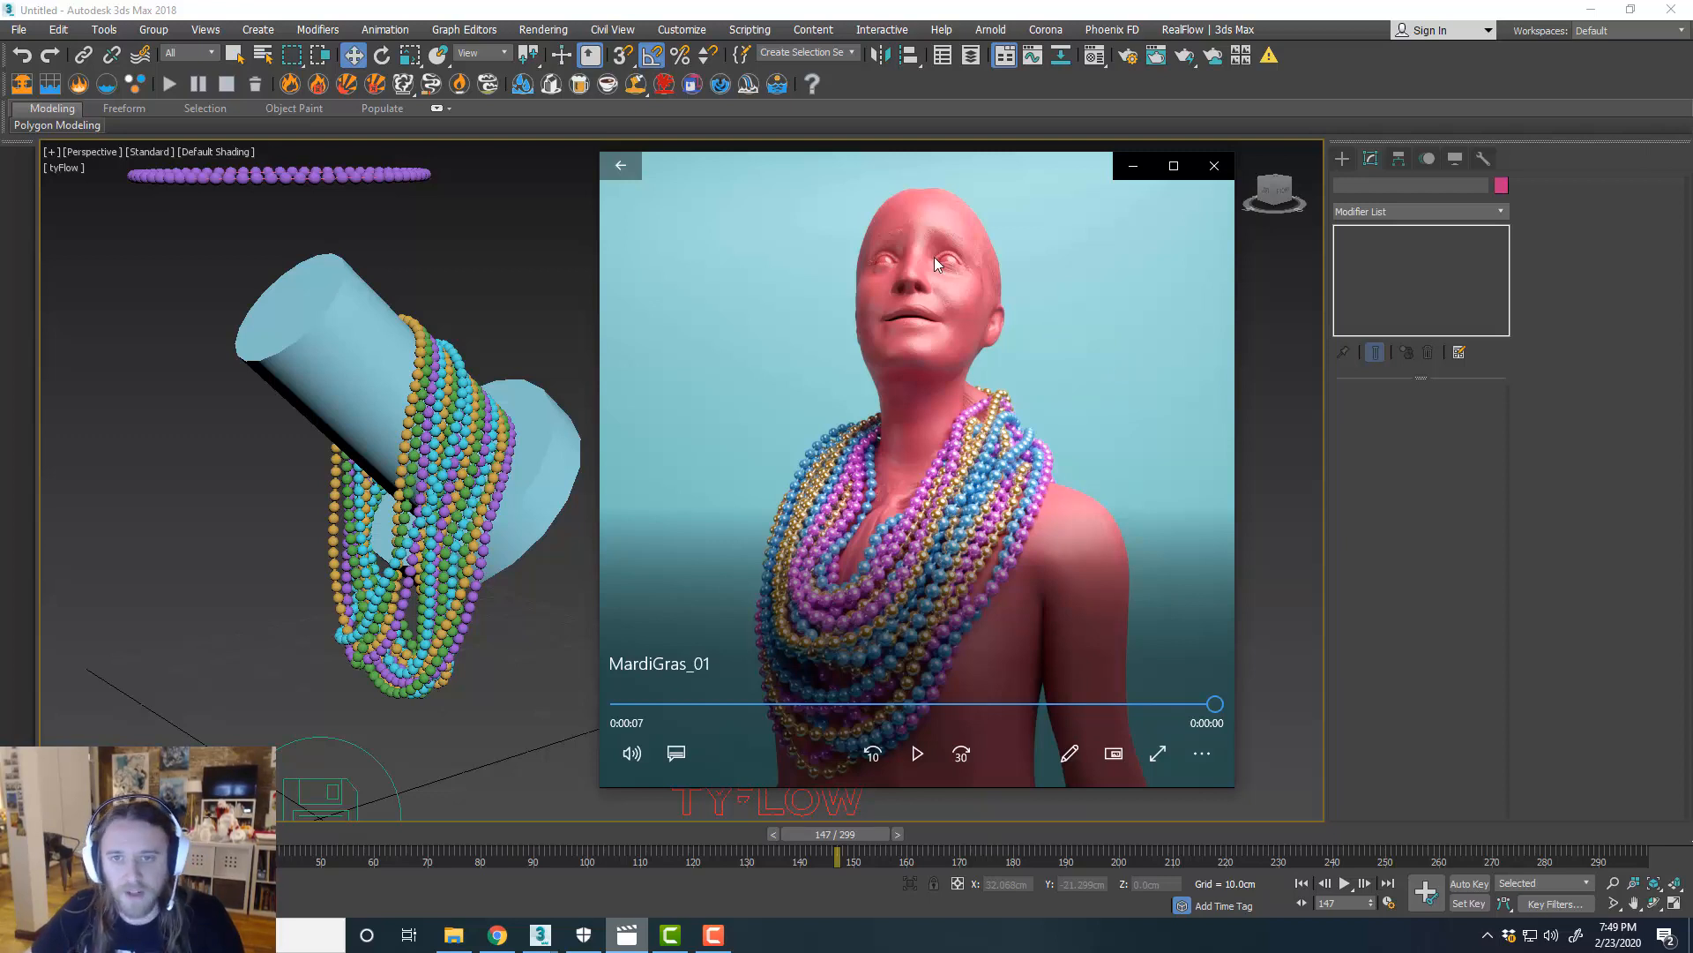
mouse_move(1015, 282)
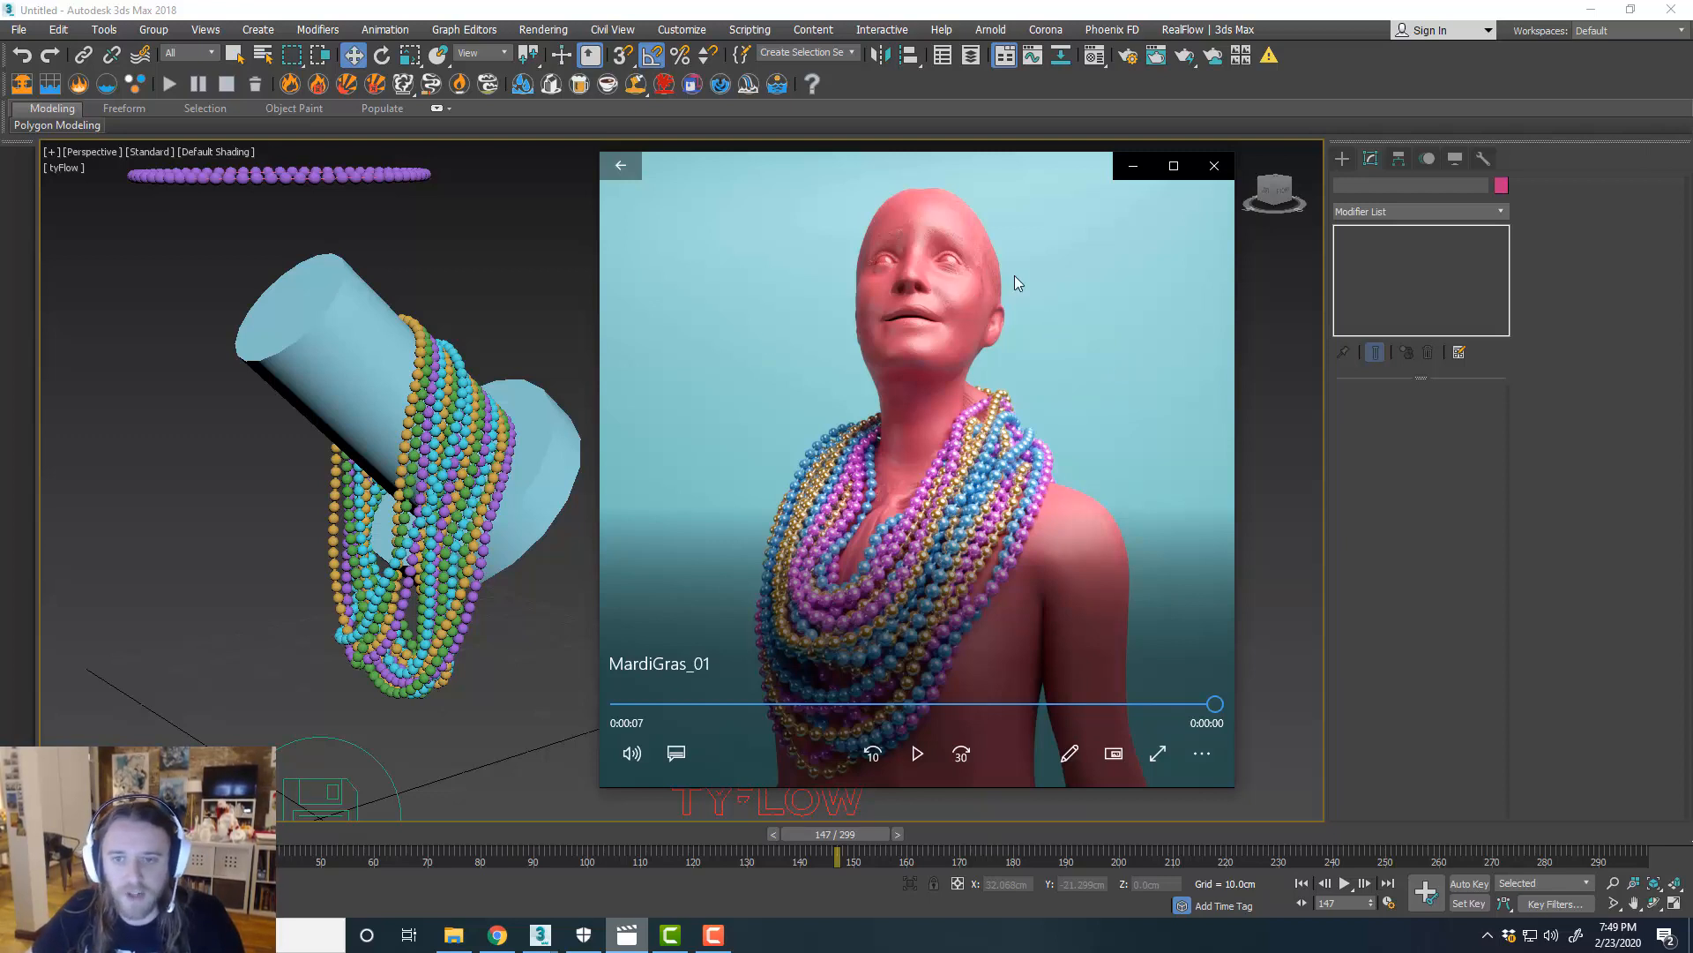
mouse_move(1103, 204)
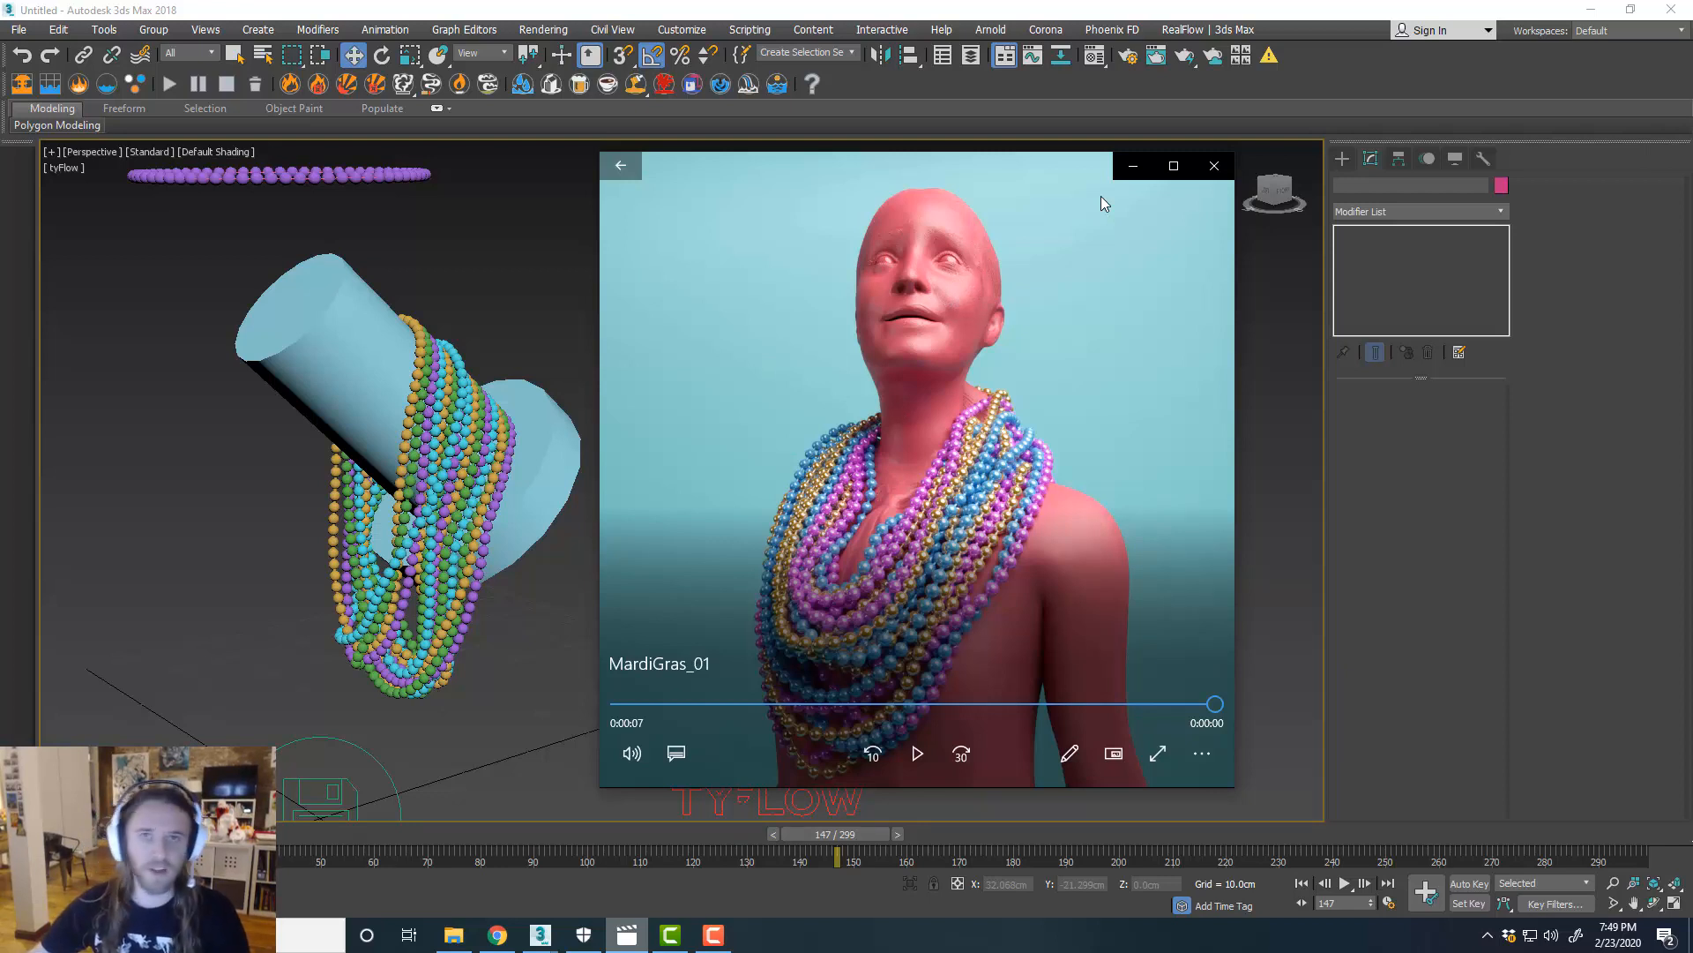
mouse_move(1054, 324)
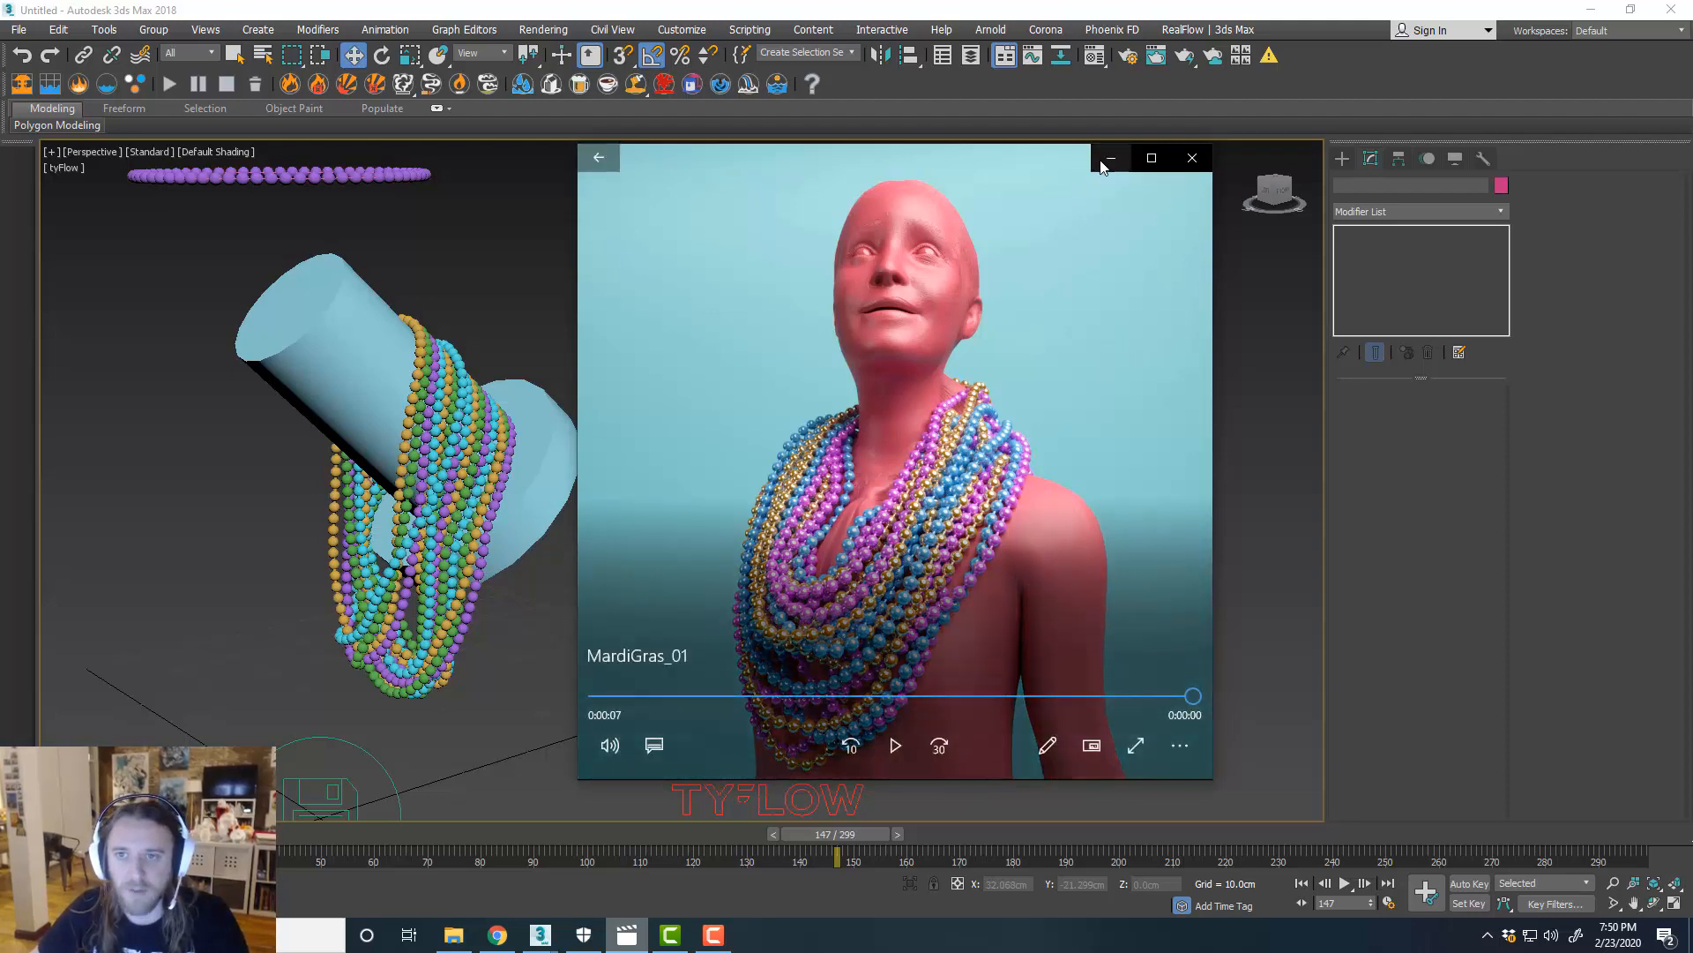
Dismiss the MardiGras_01 video player after watching the render.
left_click(1192, 158)
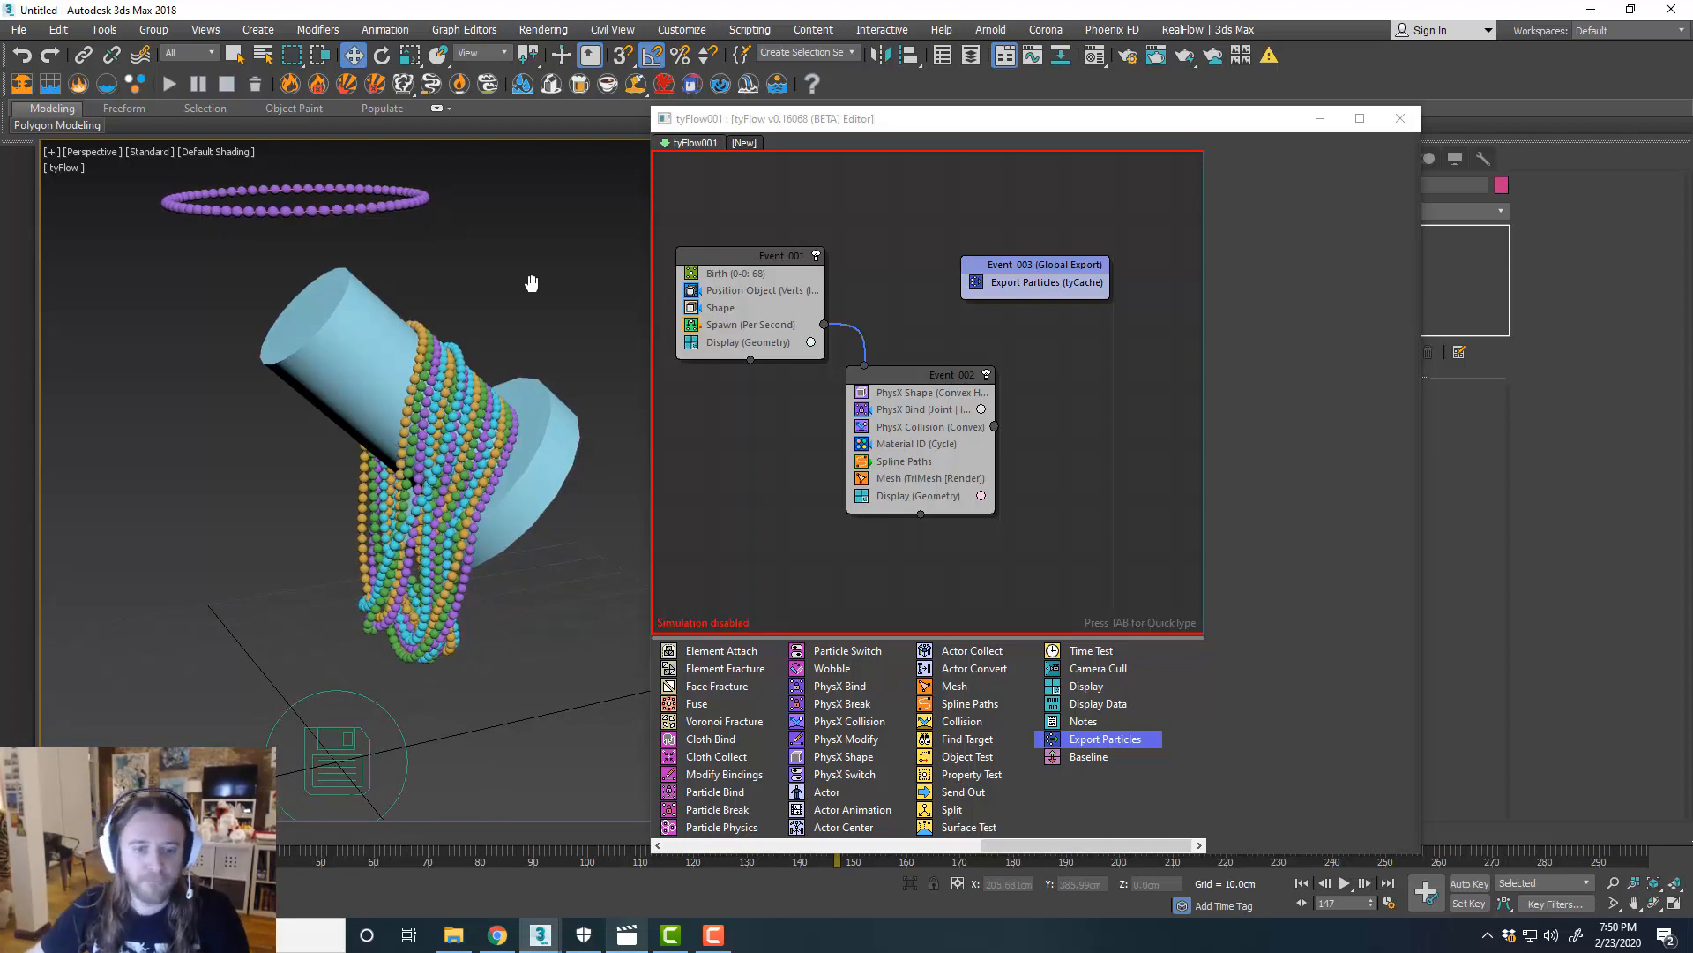
mouse_move(891, 246)
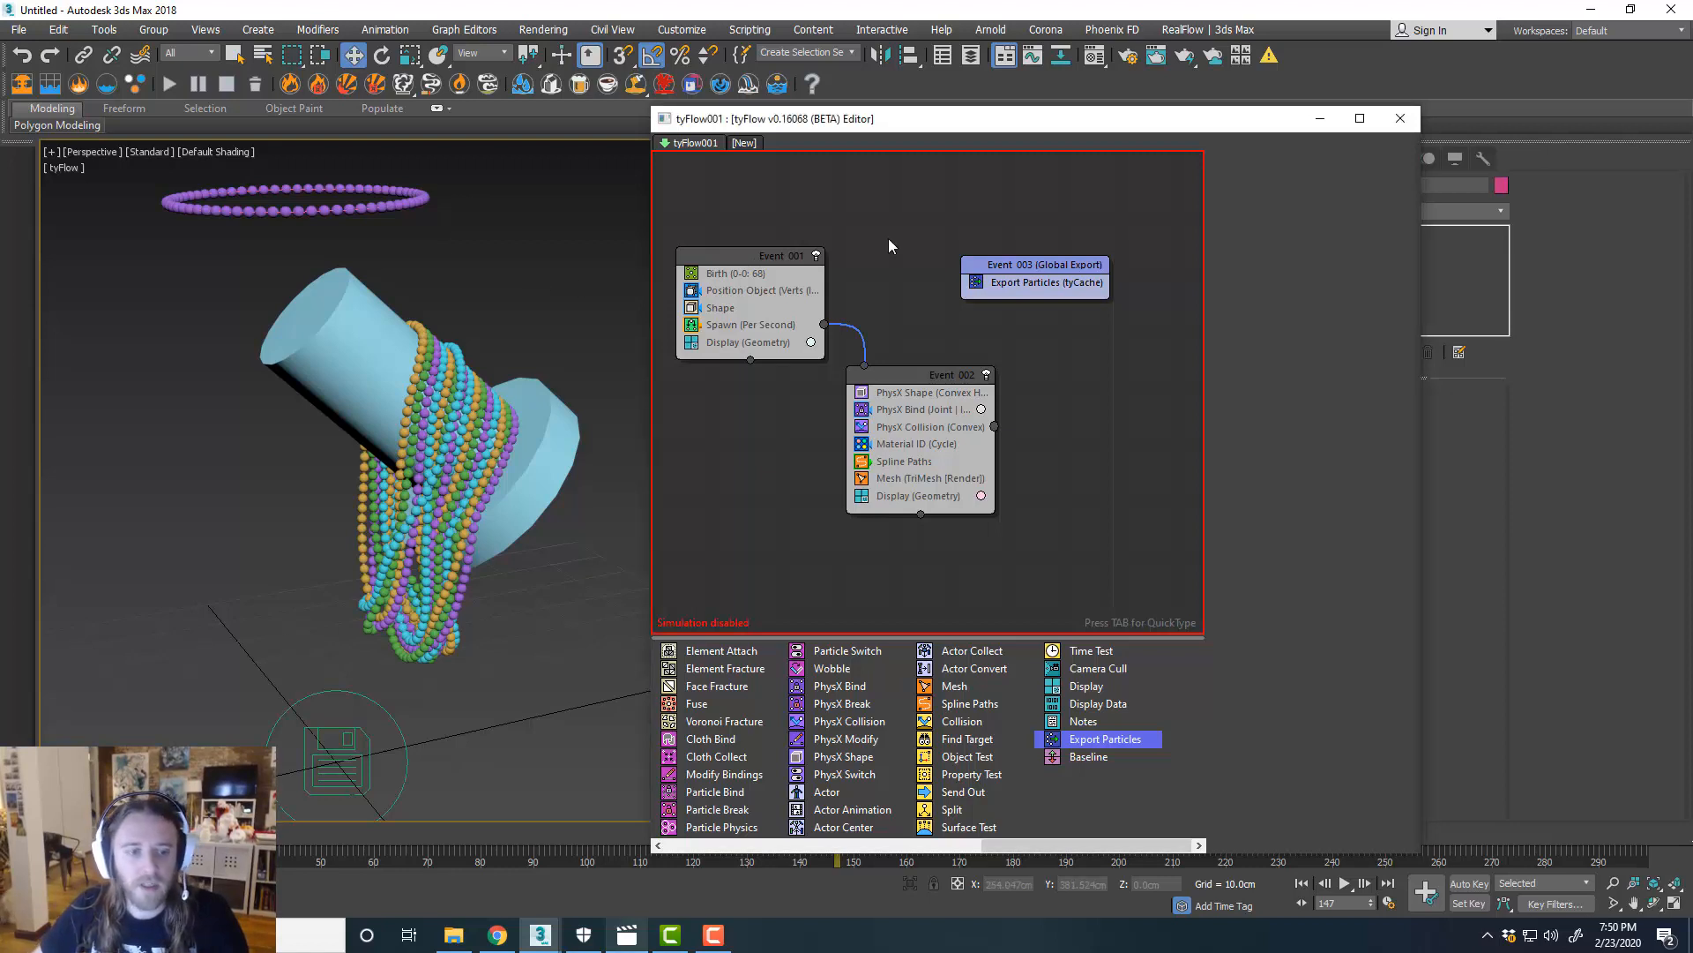